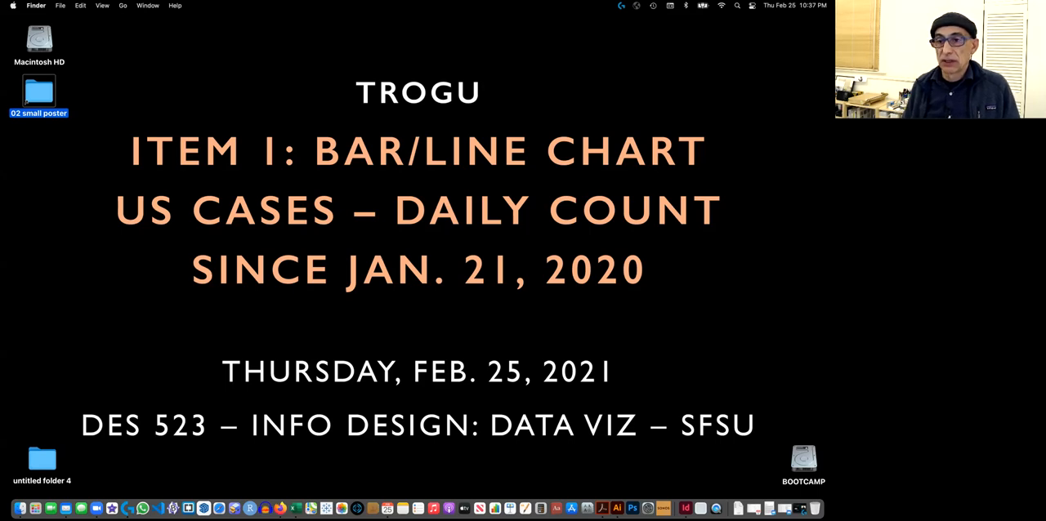
mouse_move(330, 126)
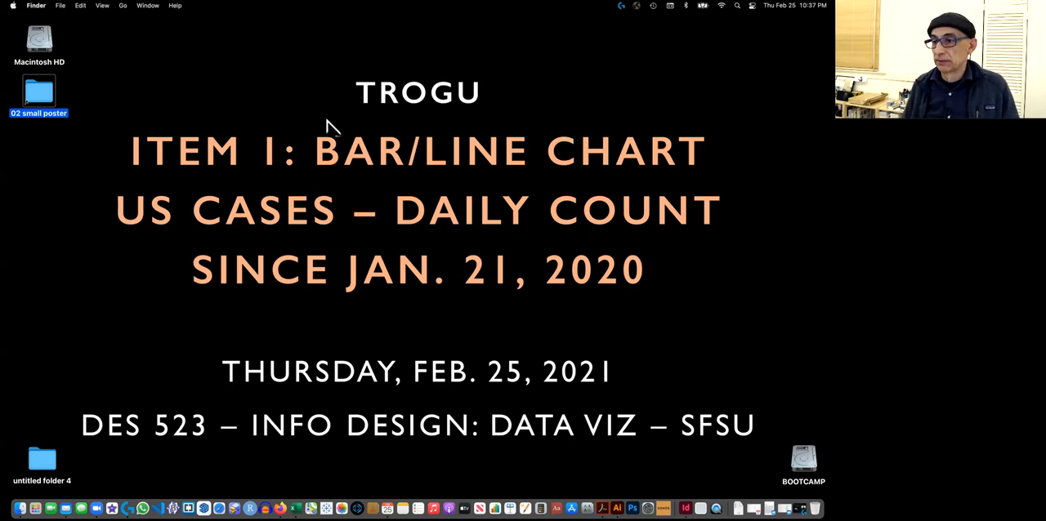
mouse_move(167, 451)
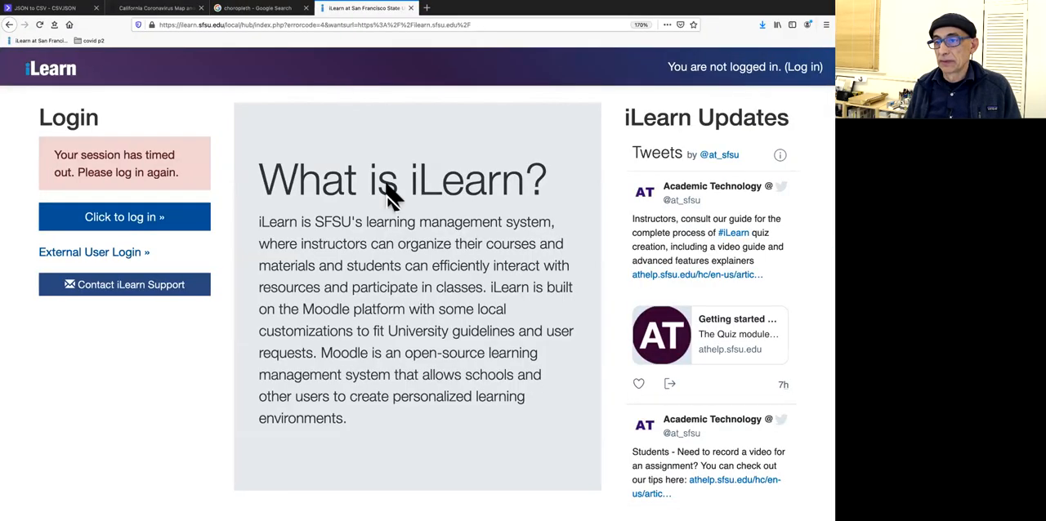
Open the NYT 'Coronavirus in the U.S.' bookmark from covid p2 and browse its chart and county map
click(95, 41)
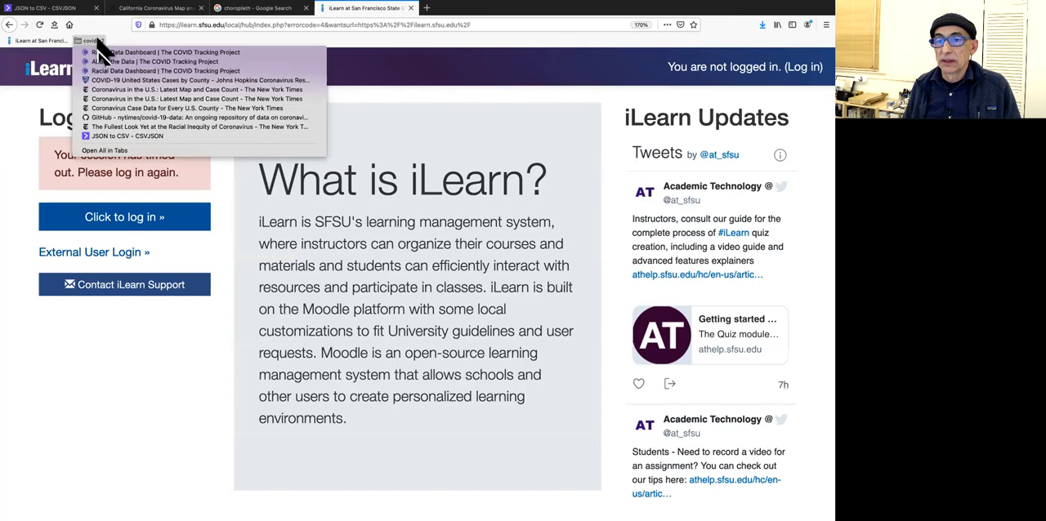
mouse_move(159, 115)
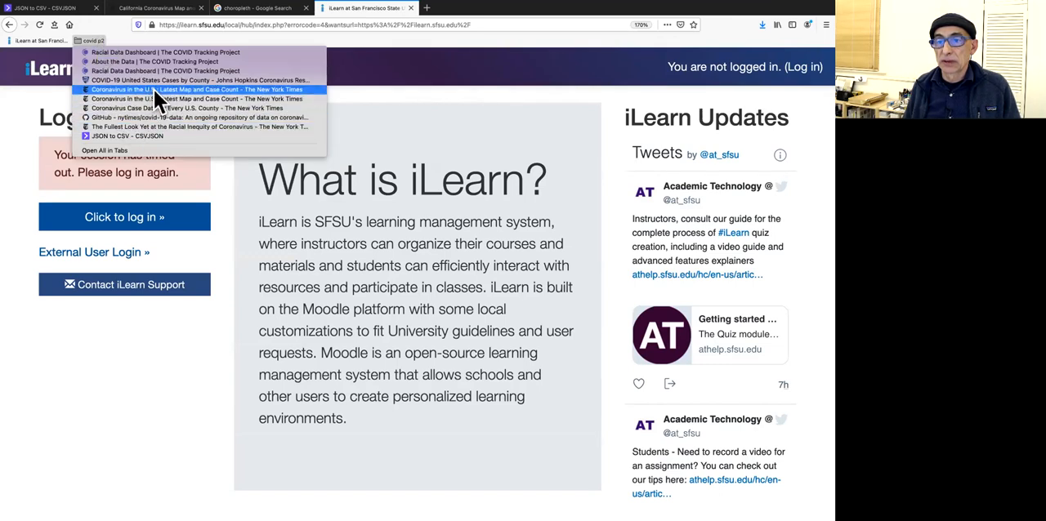
click(188, 91)
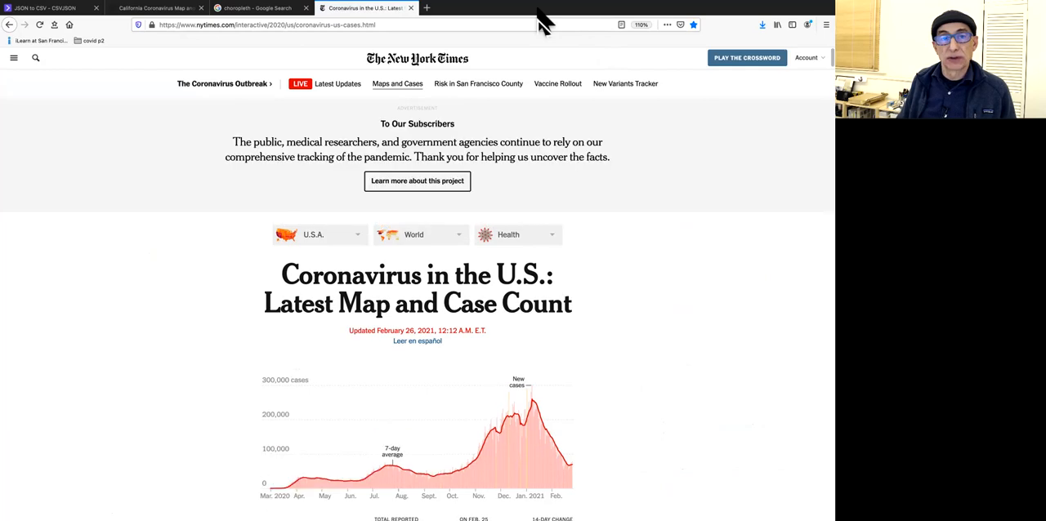
mouse_move(663, 263)
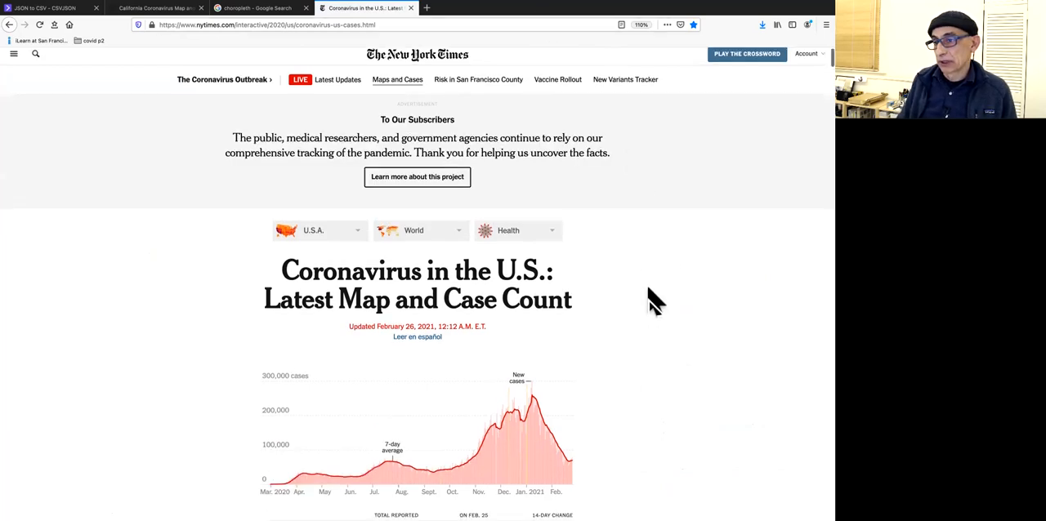
scroll(down, 3)
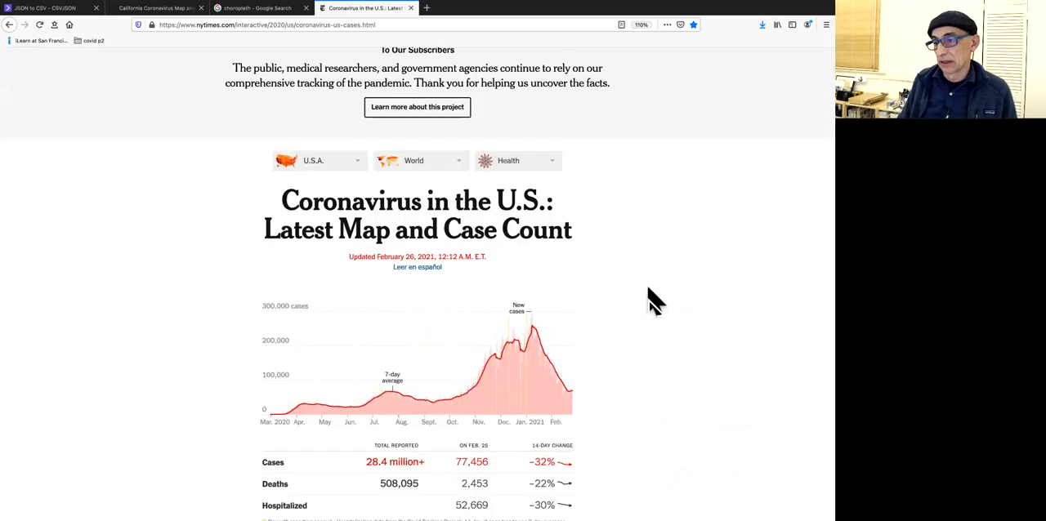
scroll(down, 3)
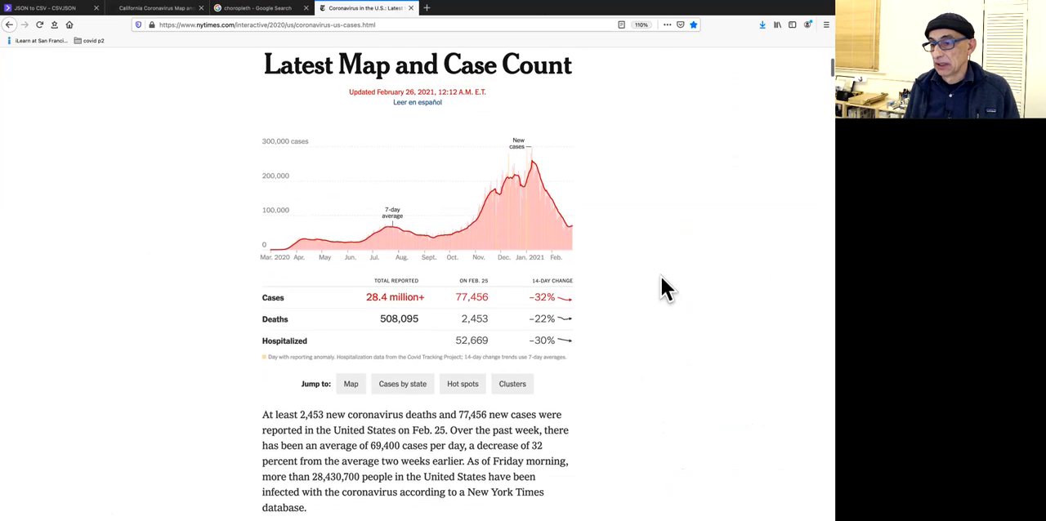
scroll(down, 3)
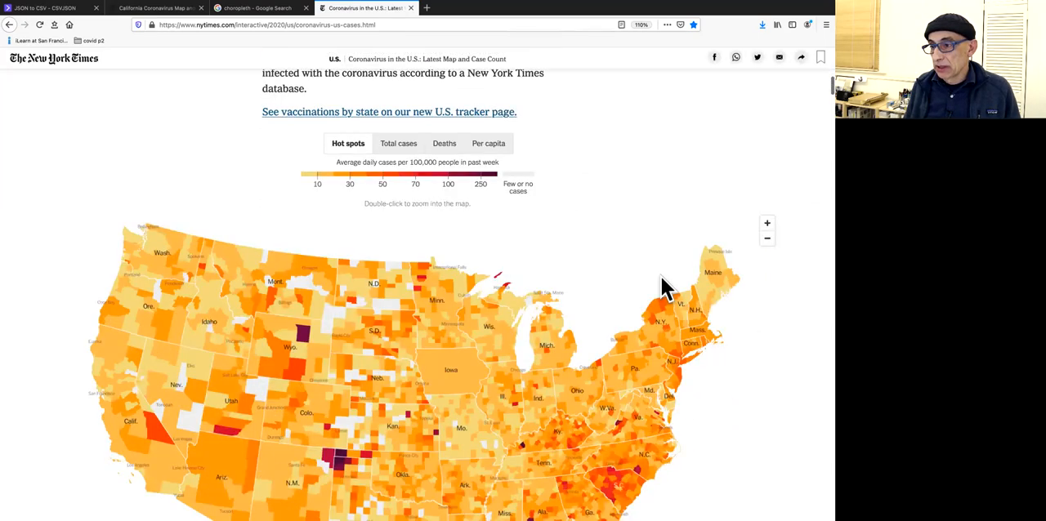
scroll(down, 3)
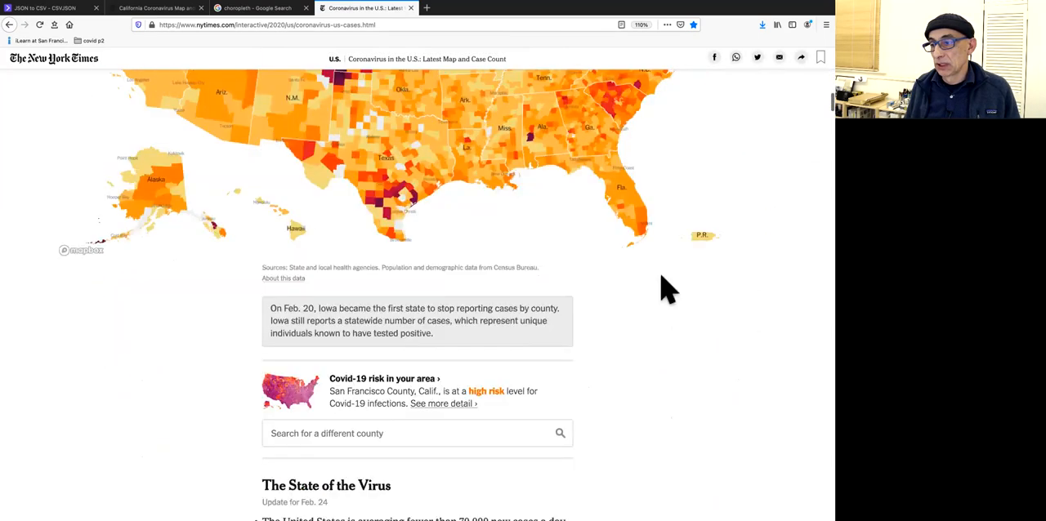
scroll(down, 3)
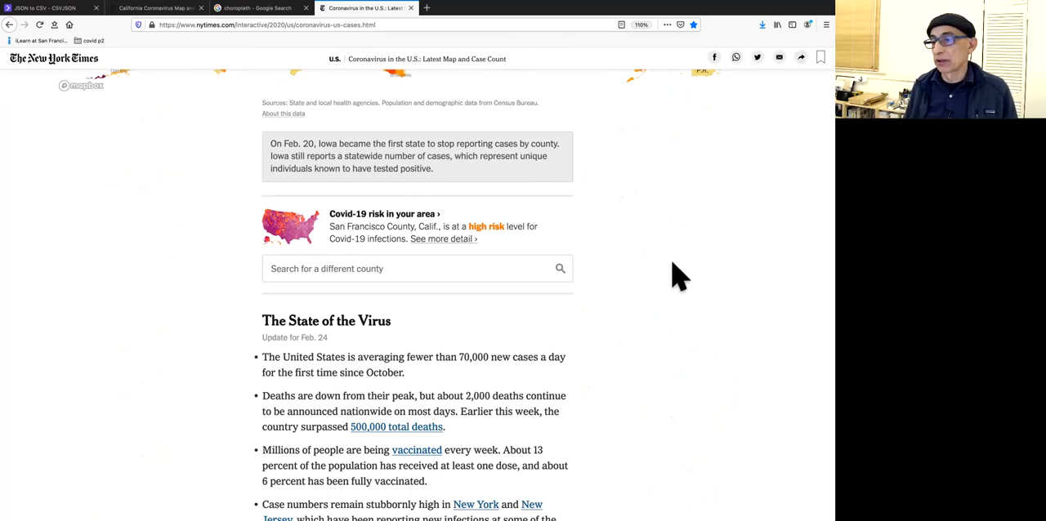
scroll(up, 3)
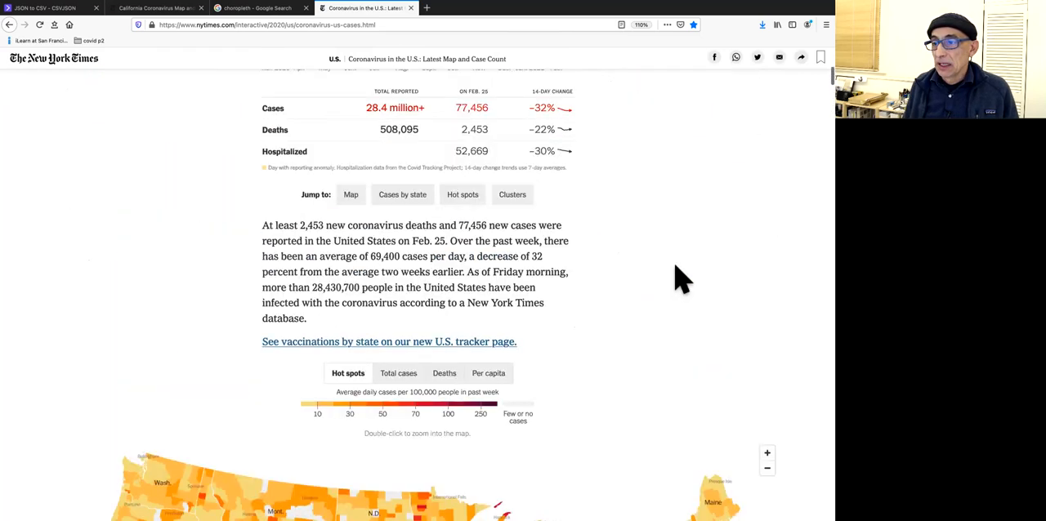
scroll(up, 3)
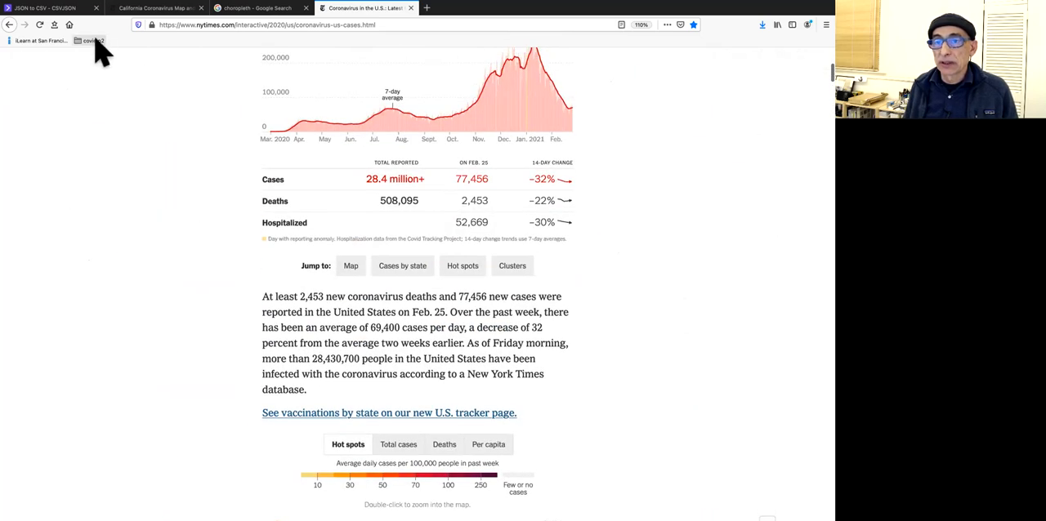
Open the nytimes/covid-19-data bookmark, view its download options, and scroll down to the README
click(93, 39)
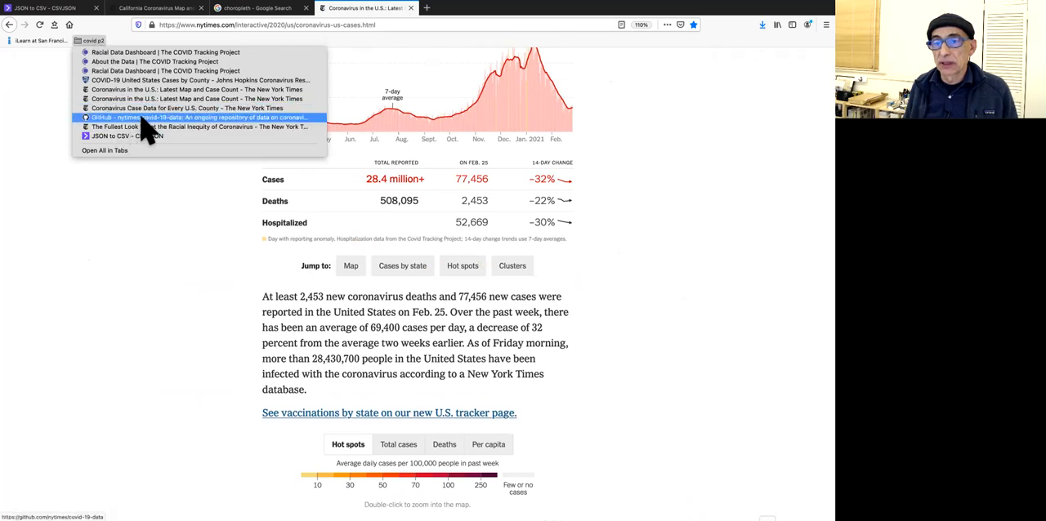
click(196, 121)
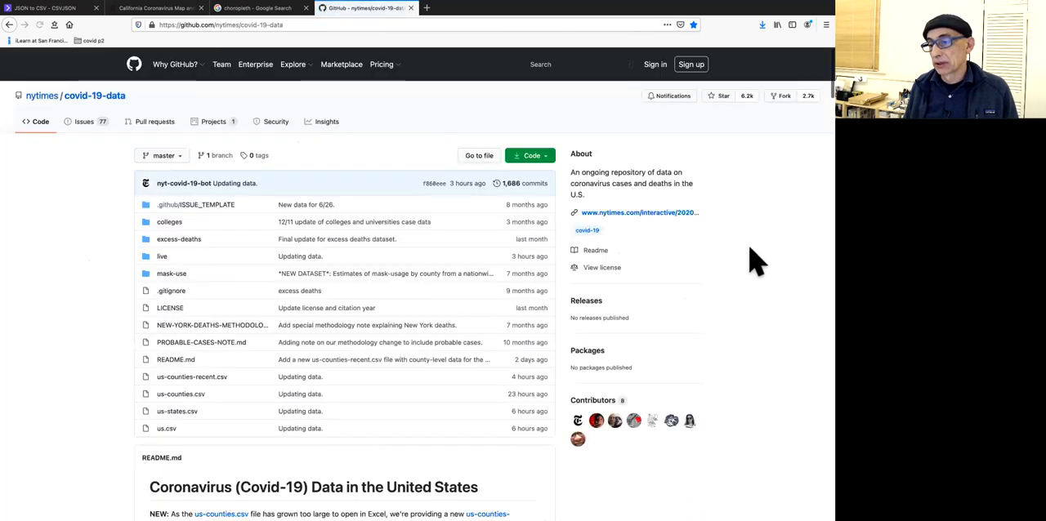
scroll(down, 3)
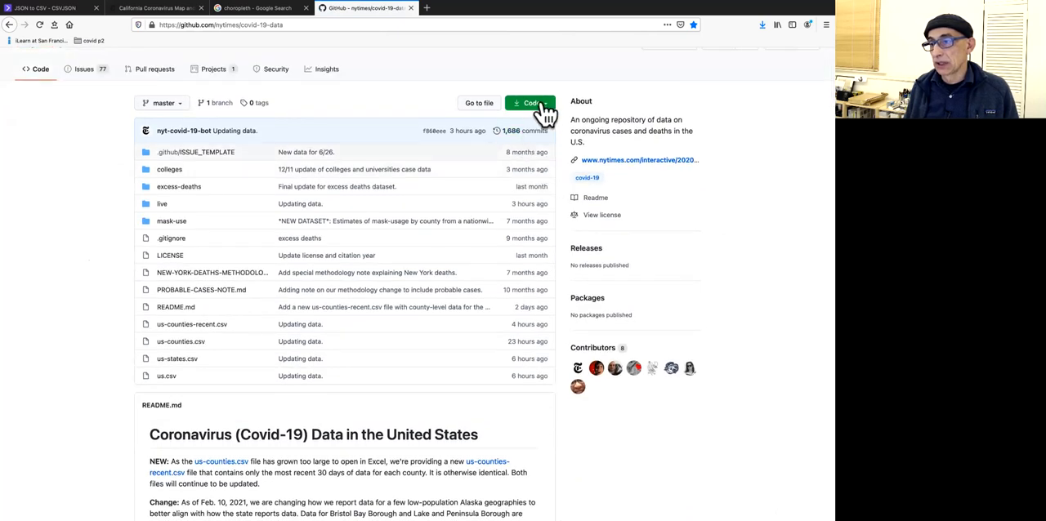
click(529, 102)
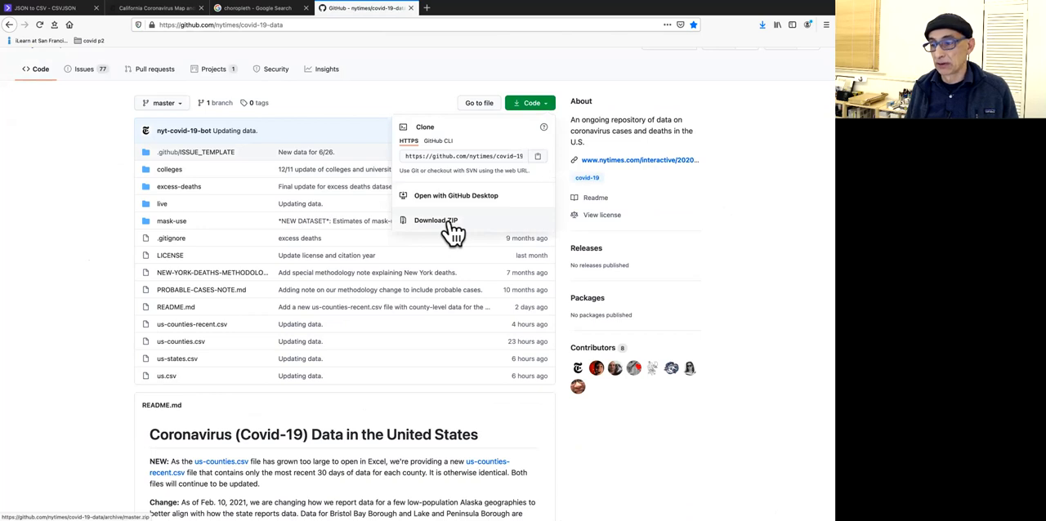
mouse_move(160, 208)
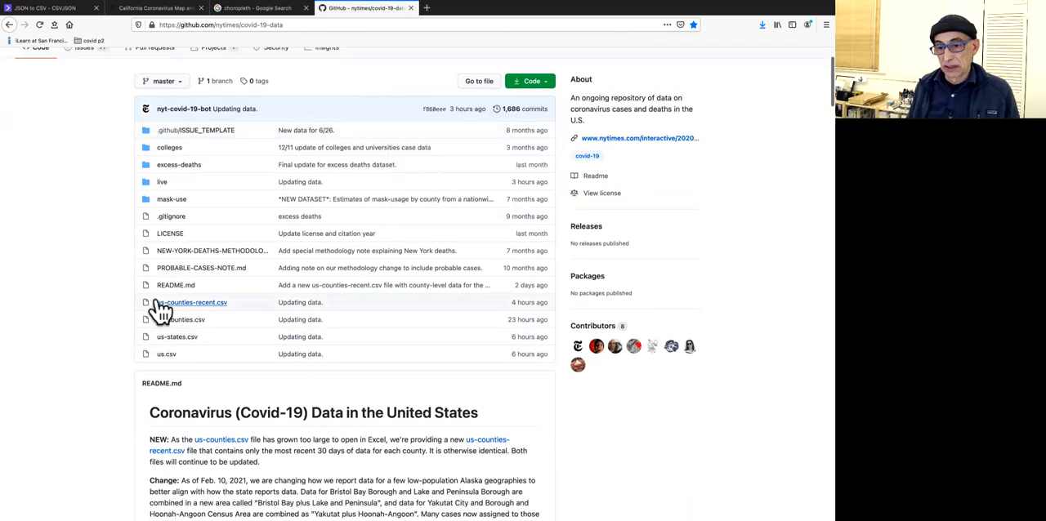
mouse_move(167, 357)
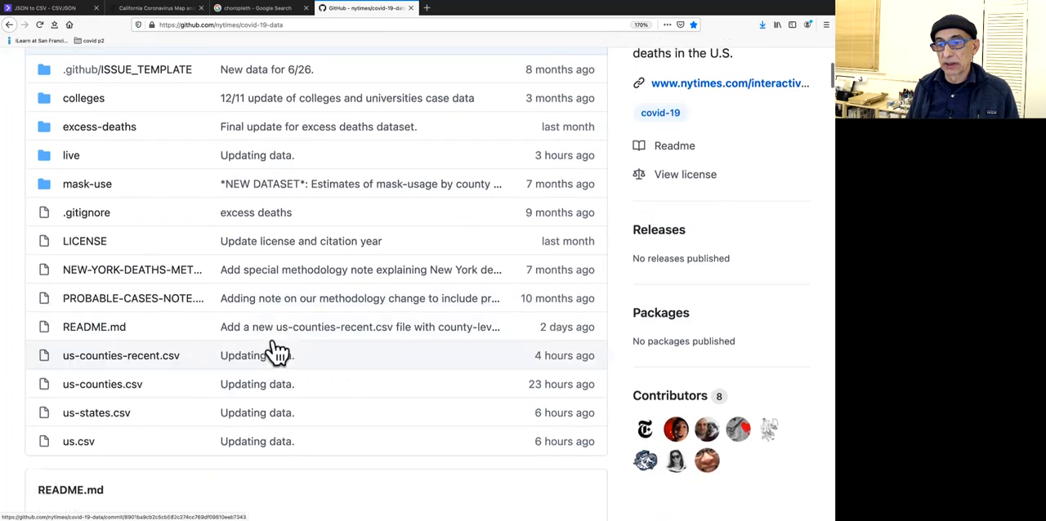
scroll(down, 3)
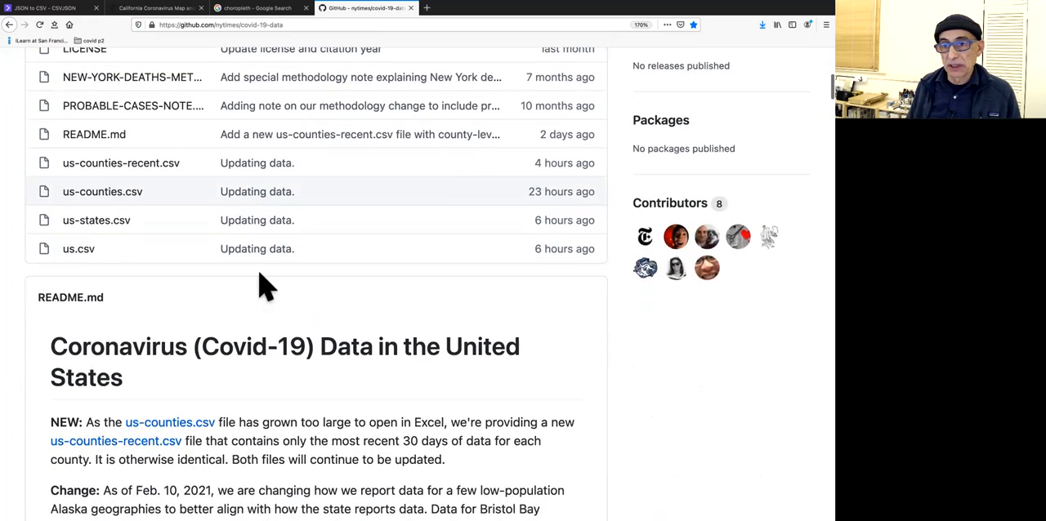
mouse_move(229, 282)
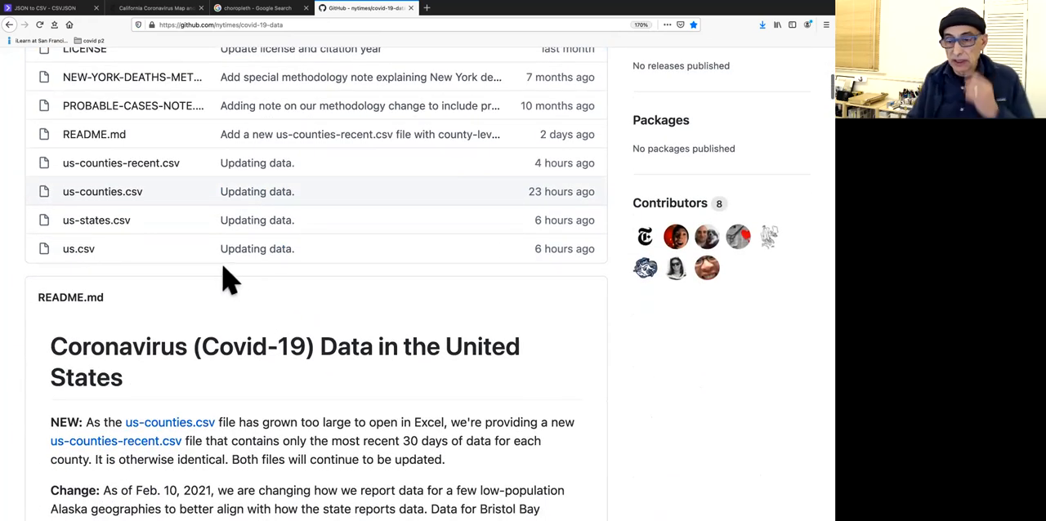
mouse_move(143, 262)
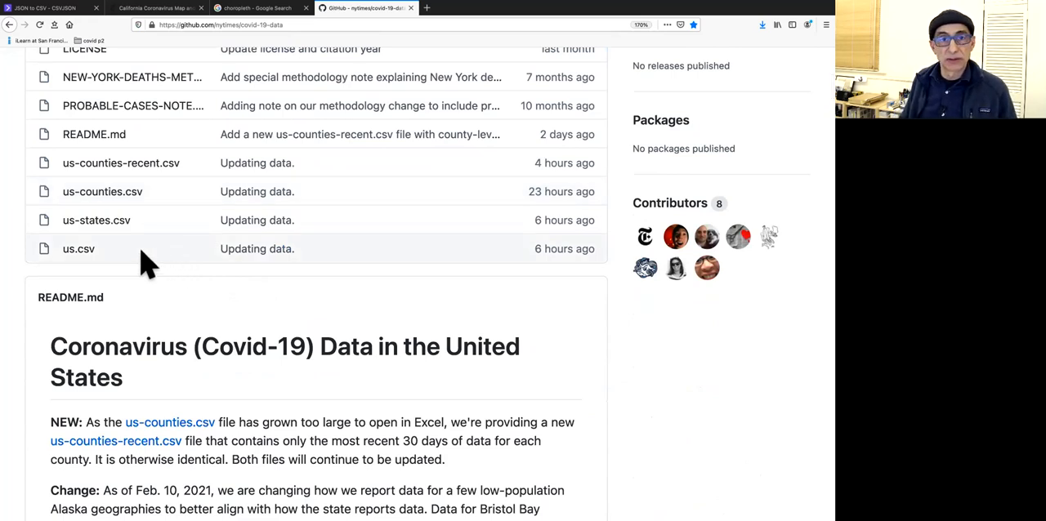
mouse_move(70, 262)
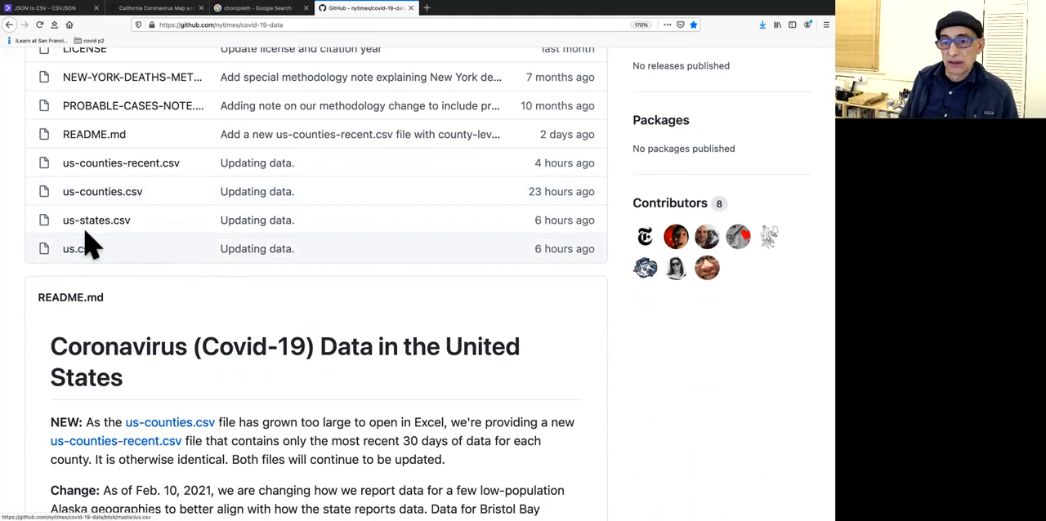
mouse_move(97, 232)
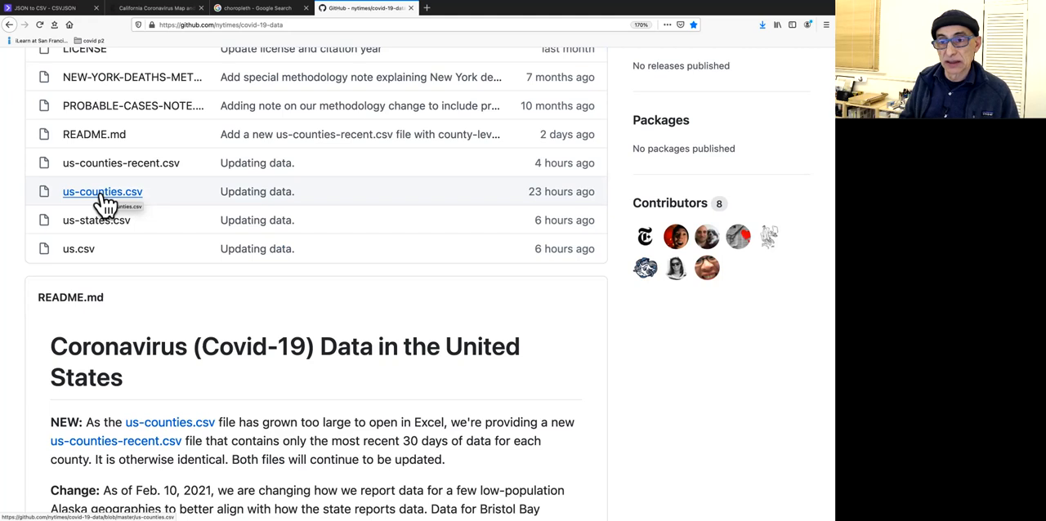
mouse_move(97, 200)
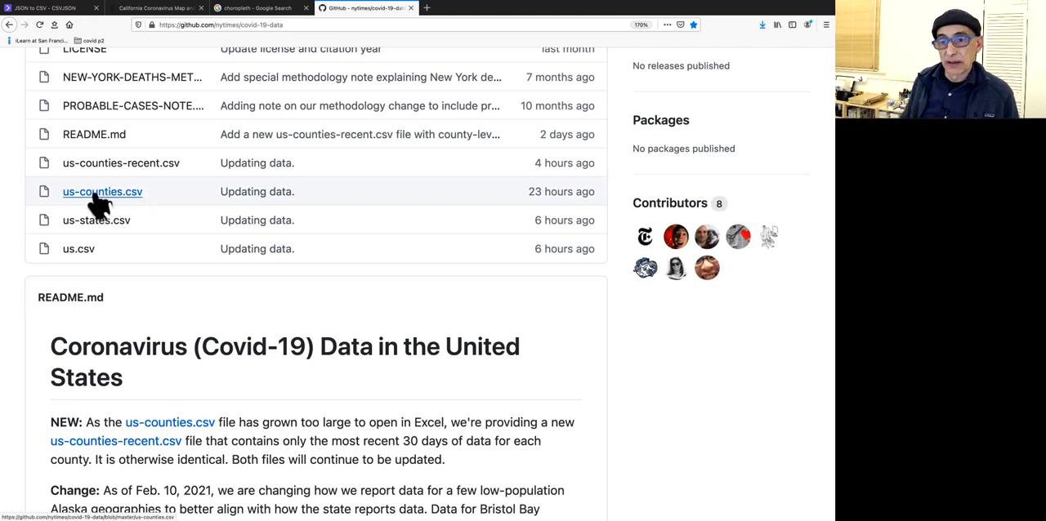
mouse_move(111, 201)
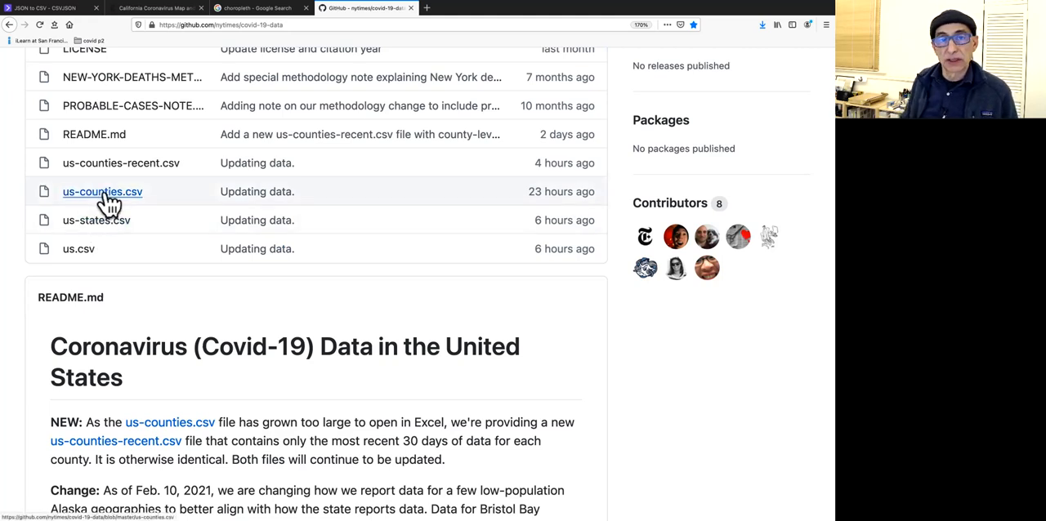
mouse_move(112, 202)
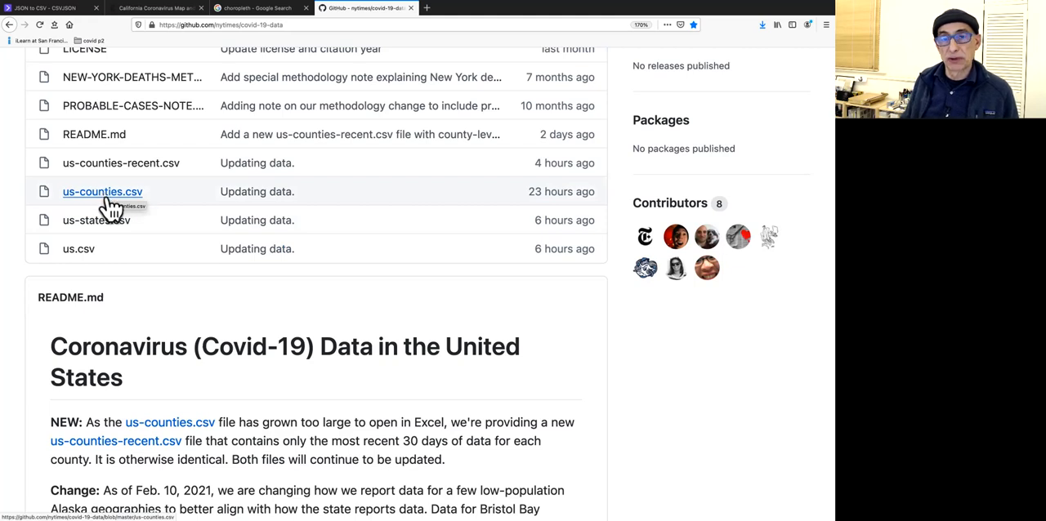
mouse_move(136, 260)
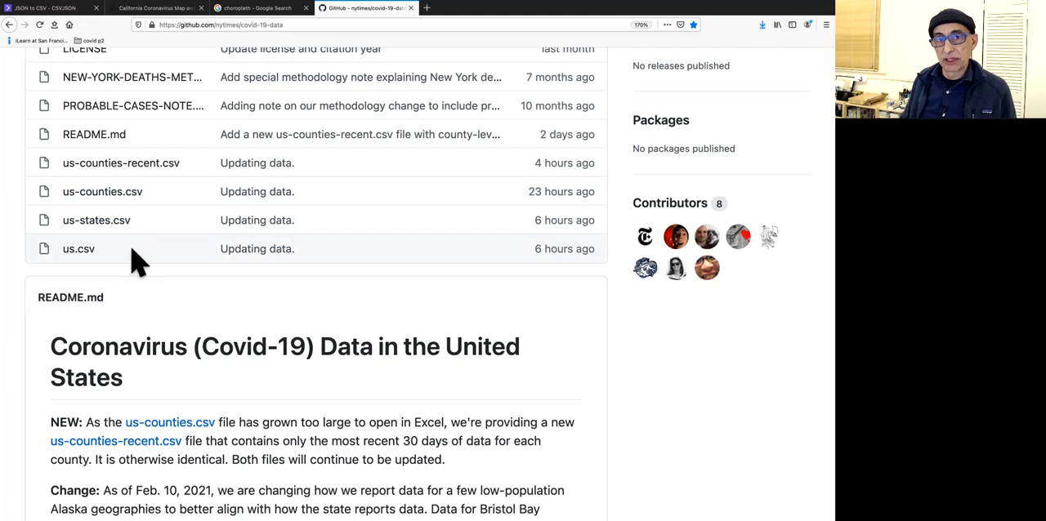
mouse_move(137, 273)
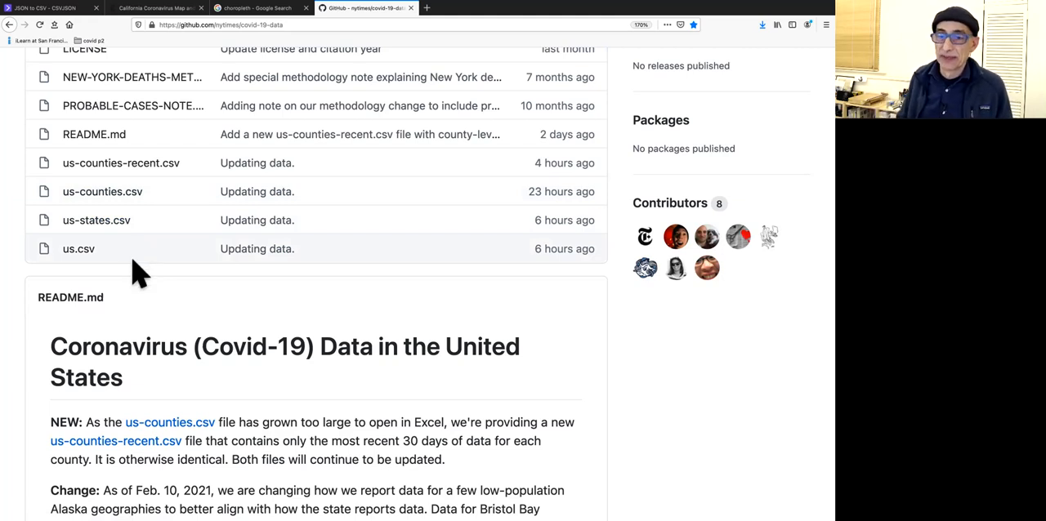
mouse_move(180, 261)
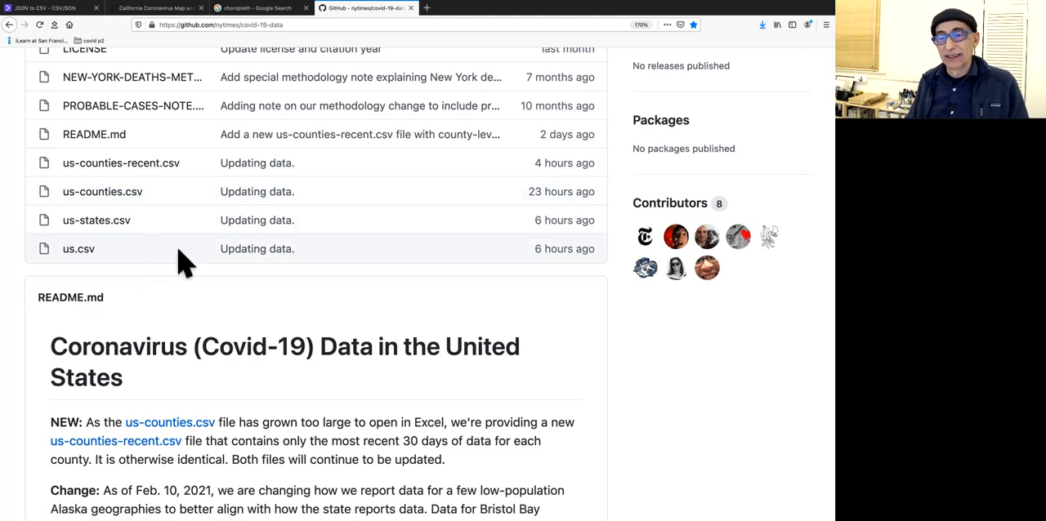
mouse_move(198, 268)
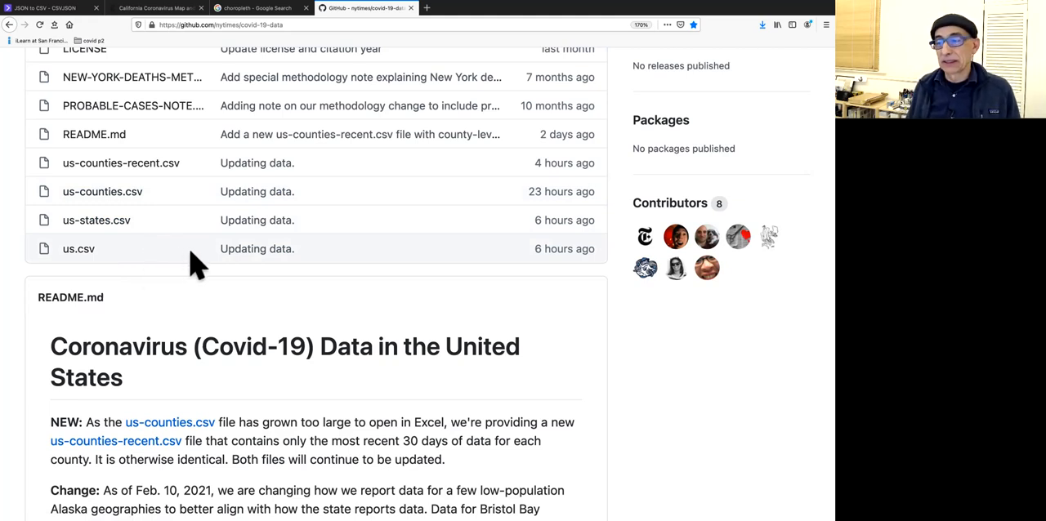
mouse_move(222, 274)
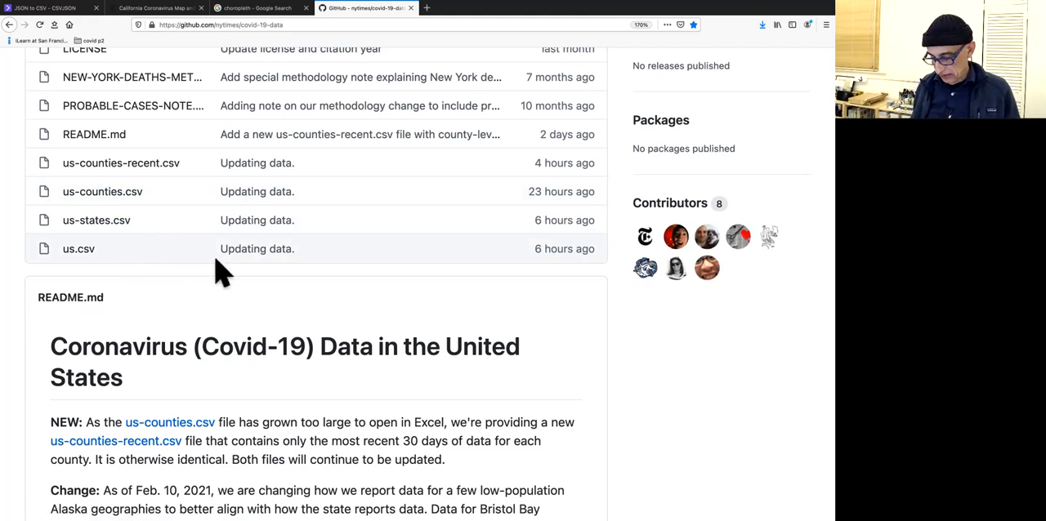
scroll(down, 3)
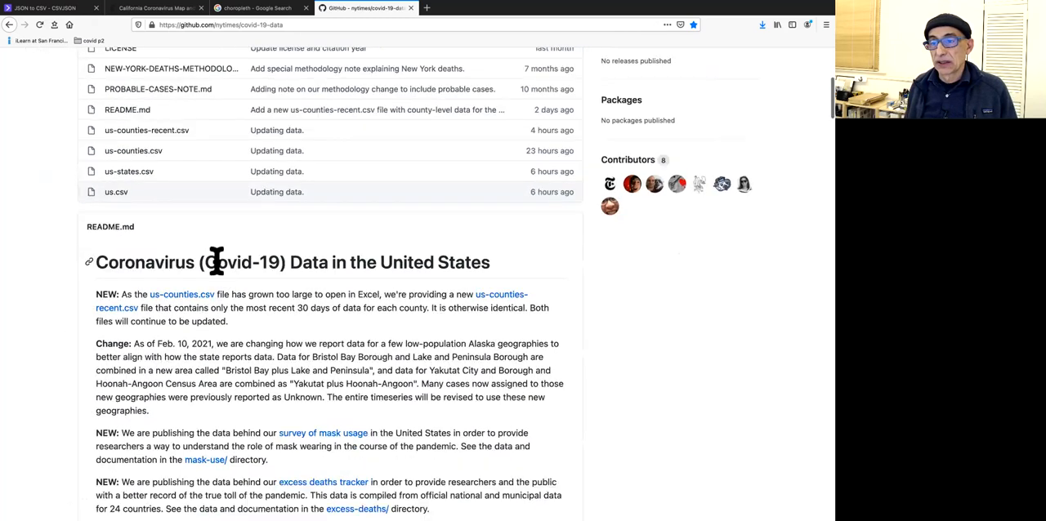
key(ctrl+-)
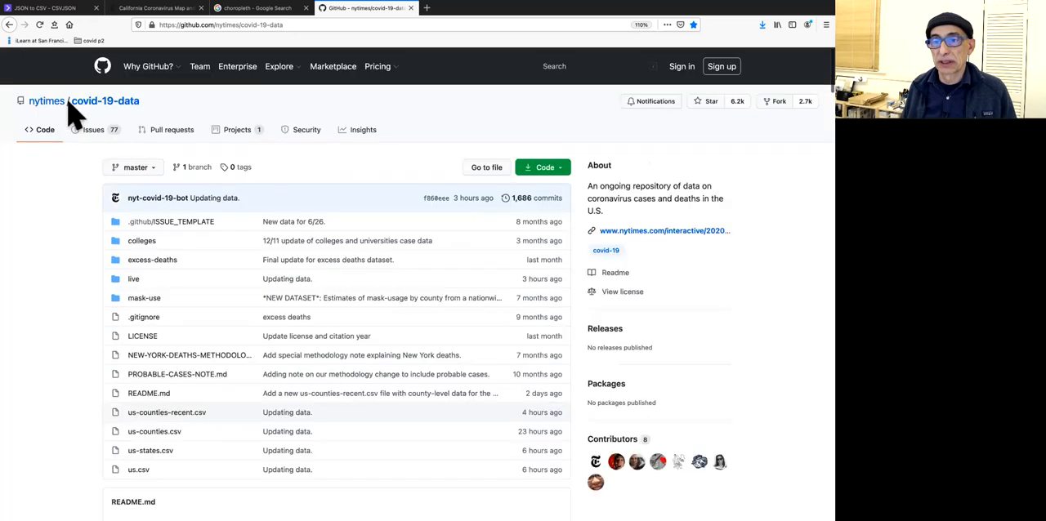
mouse_move(106, 21)
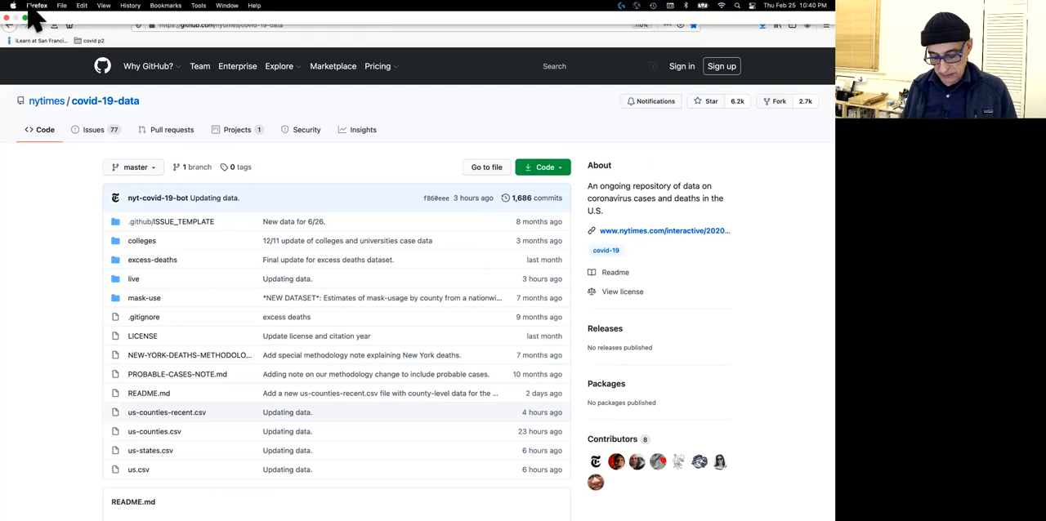
mouse_move(60, 24)
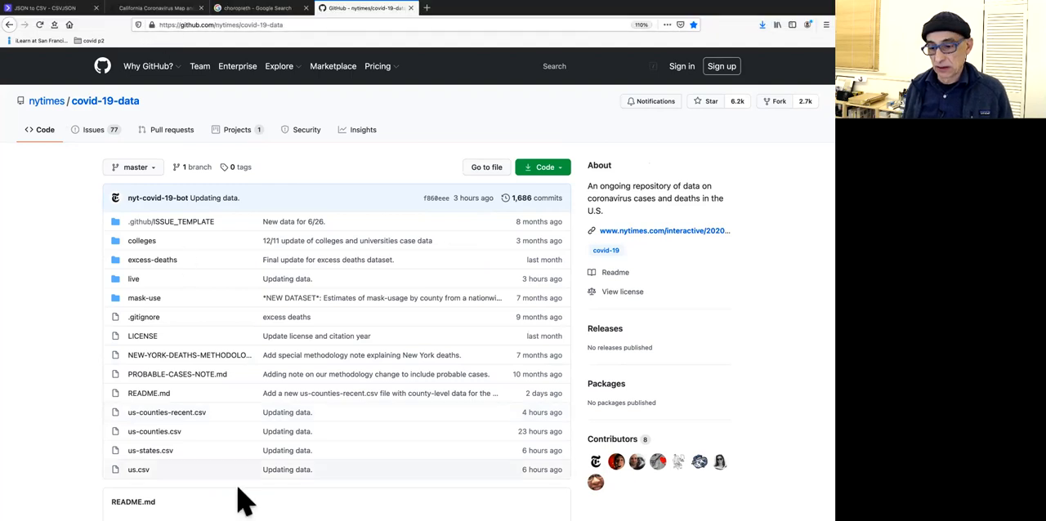
mouse_move(130, 39)
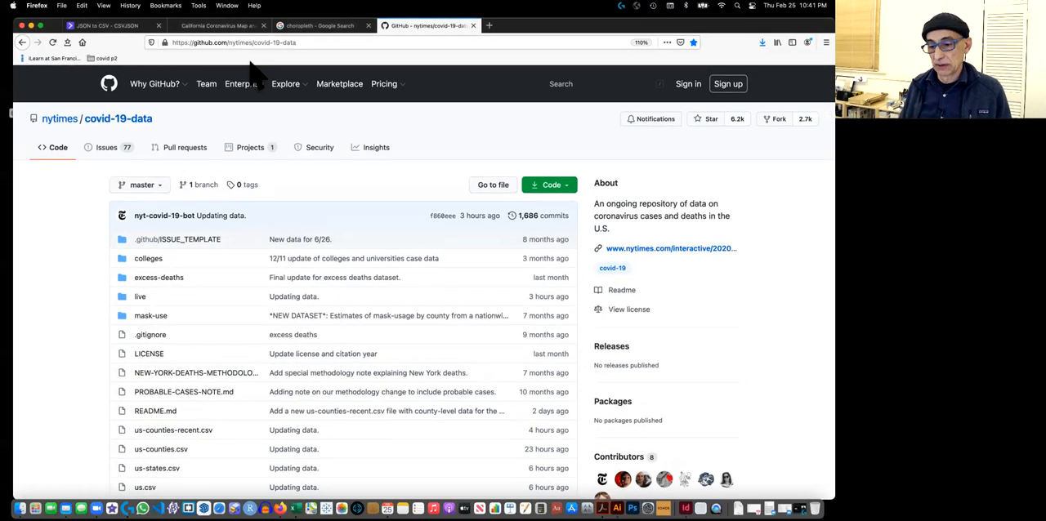
mouse_move(509, 188)
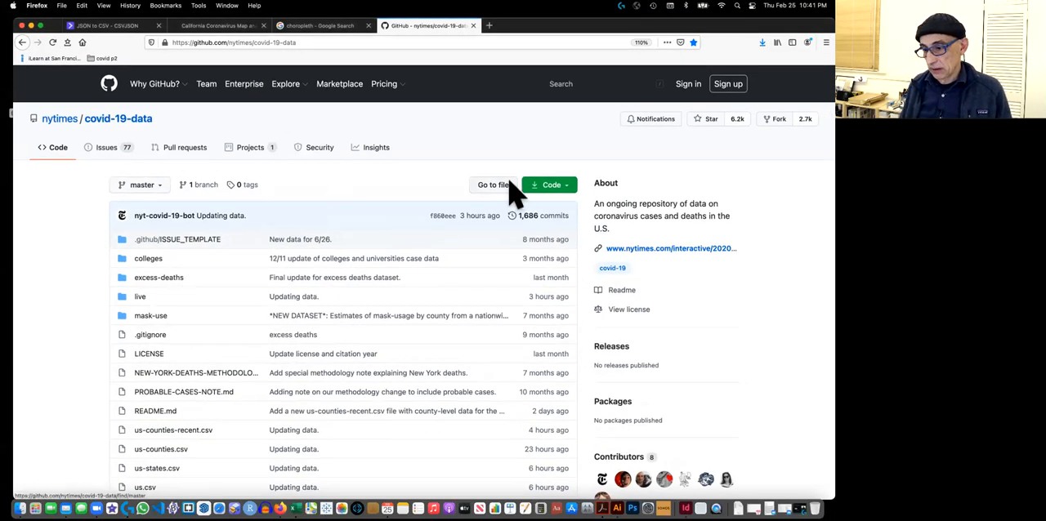
mouse_move(553, 45)
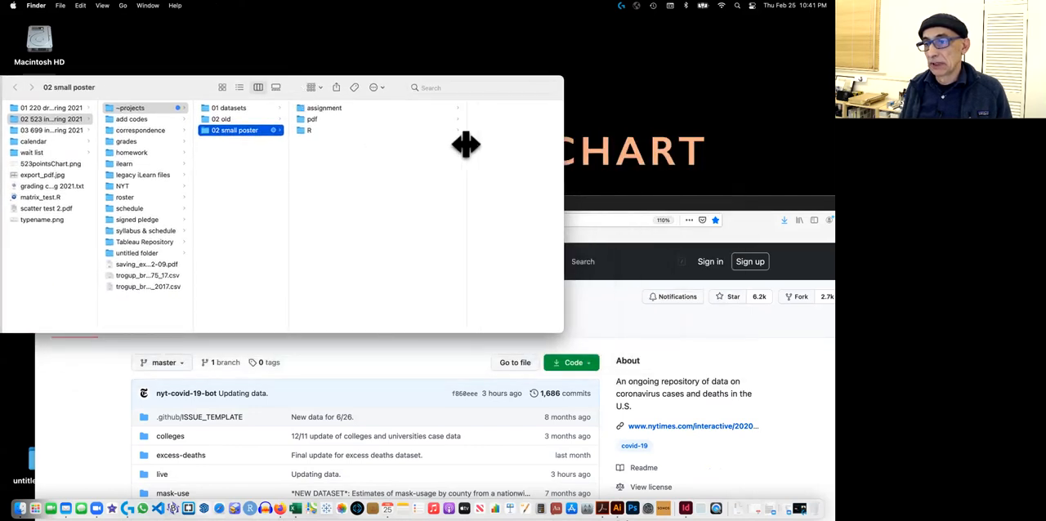
mouse_move(341, 118)
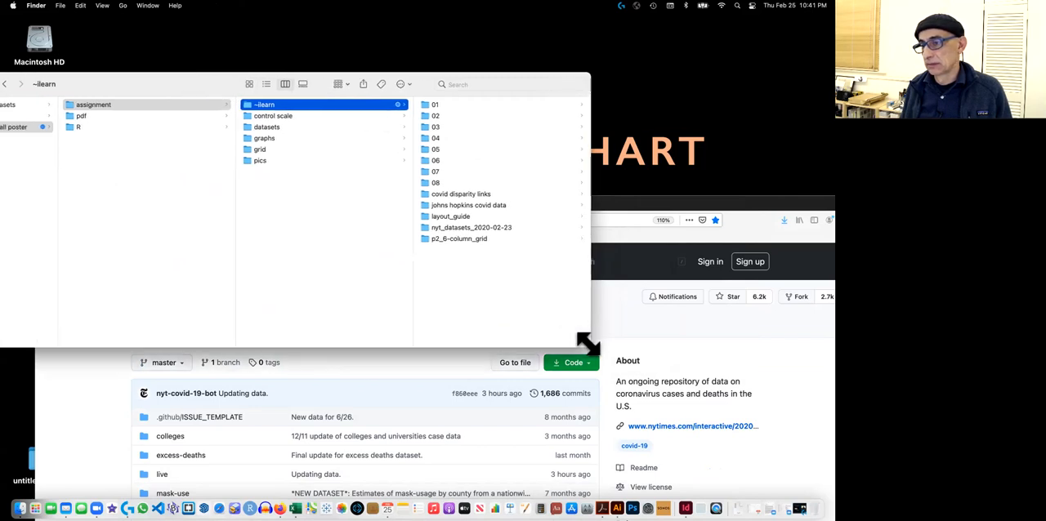
mouse_move(455, 184)
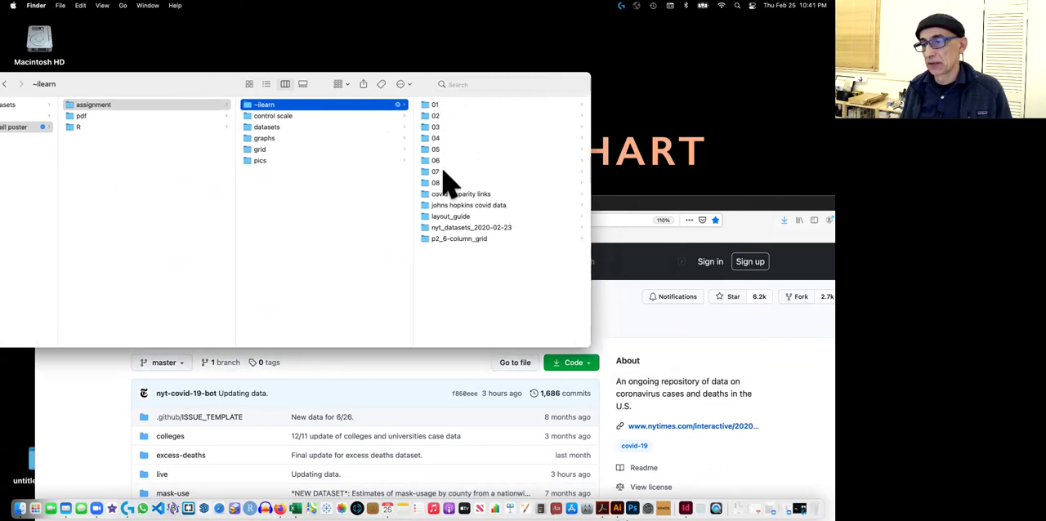
mouse_move(194, 90)
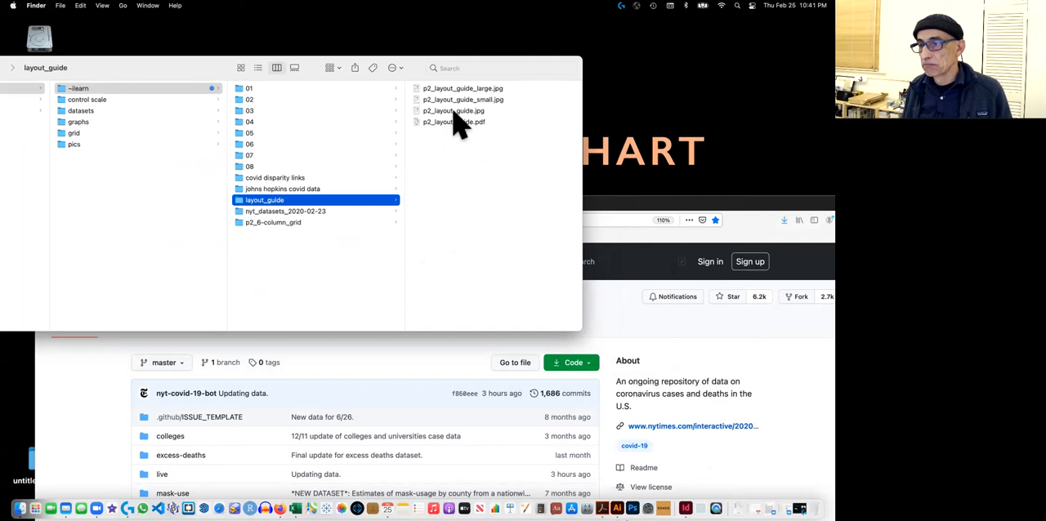
Select p2_layout_guide.pdf in the iLearn layout_guide folder
click(451, 122)
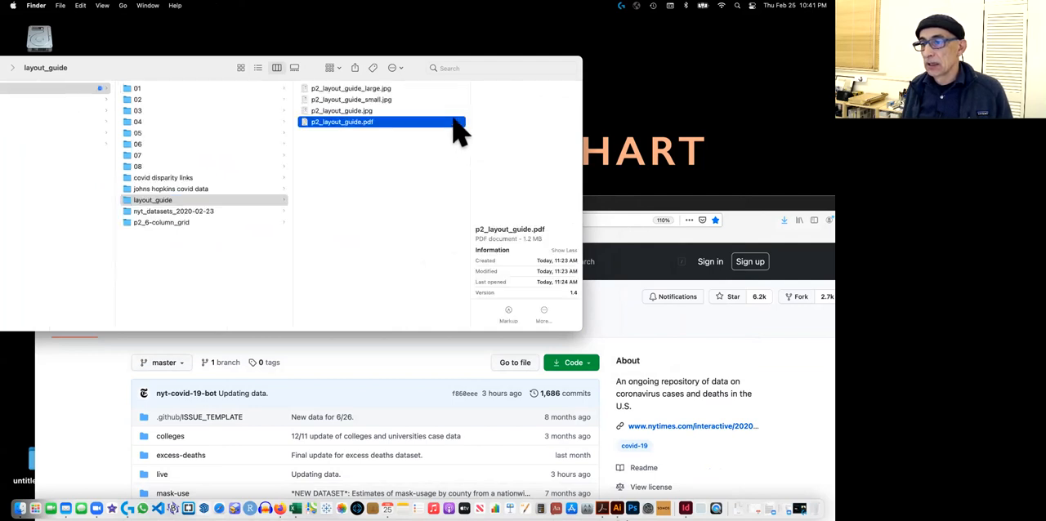
Open p2_layout_guide.pdf in Acrobat to review the coronavirus poster layout
double_click(342, 122)
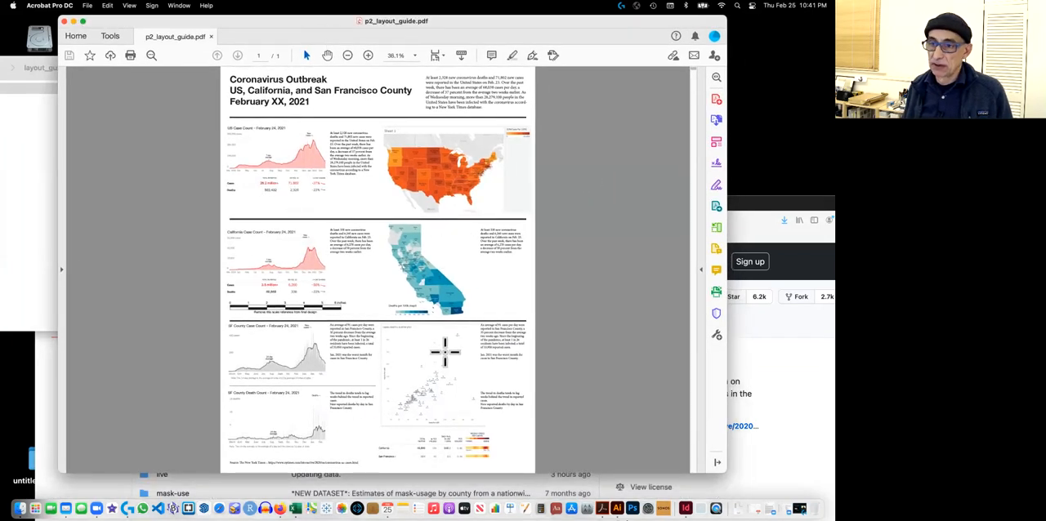
mouse_move(455, 286)
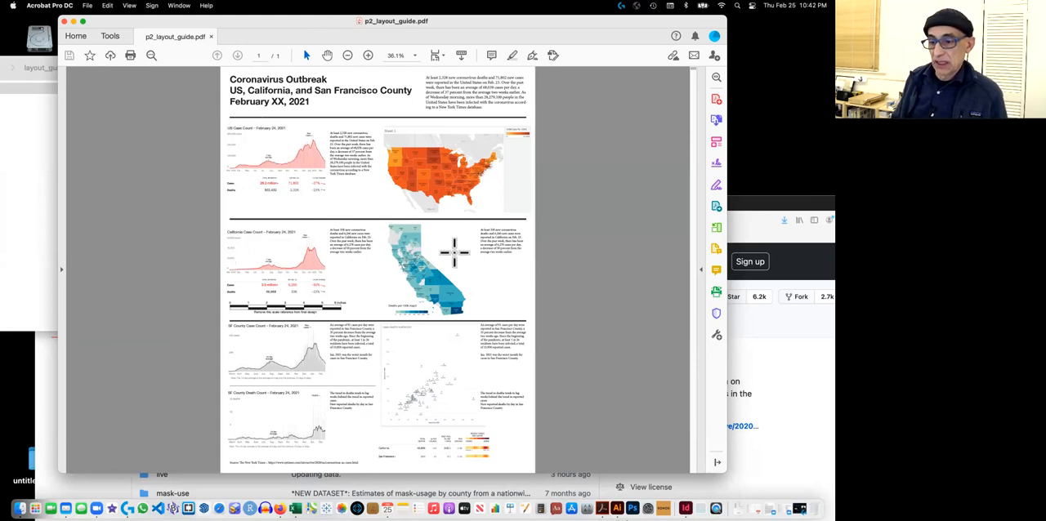
mouse_move(322, 270)
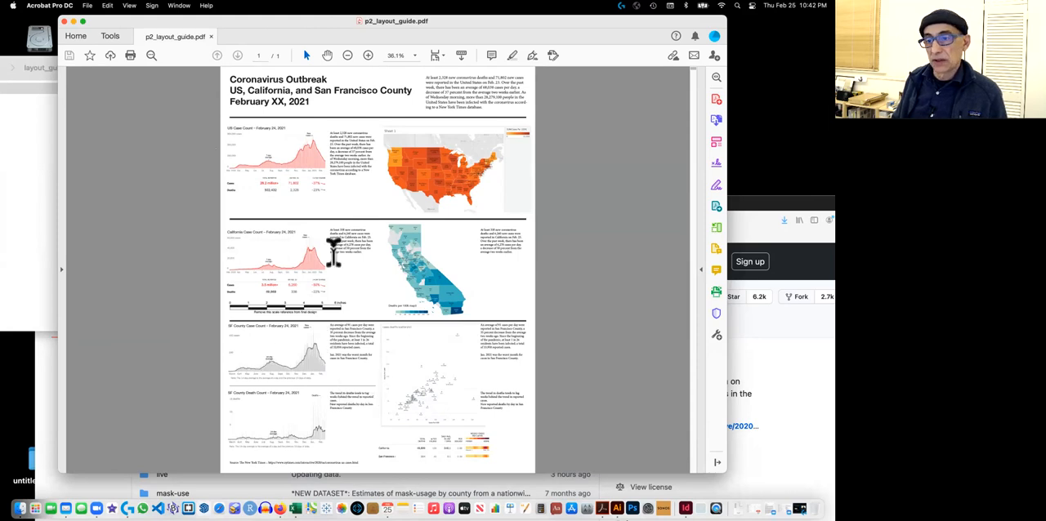
mouse_move(335, 261)
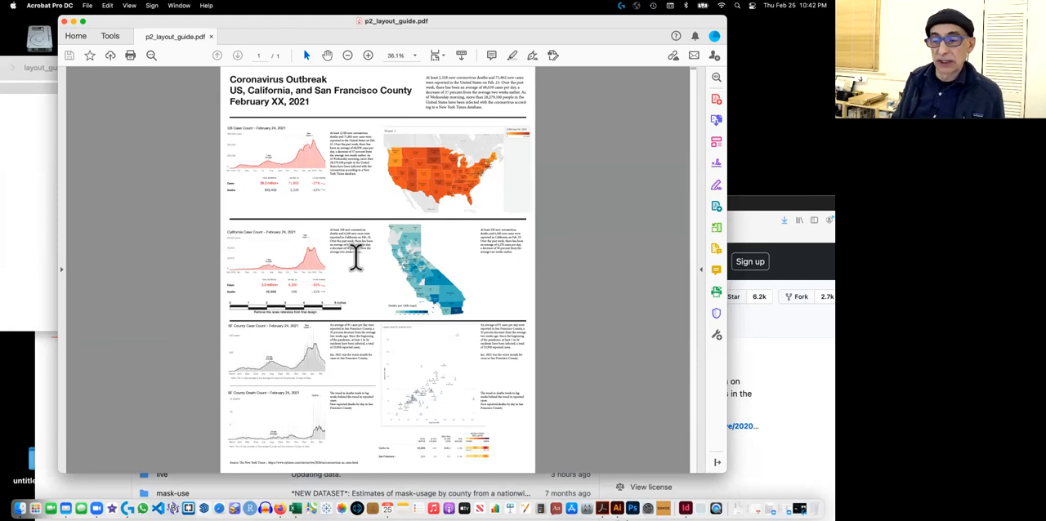
mouse_move(359, 262)
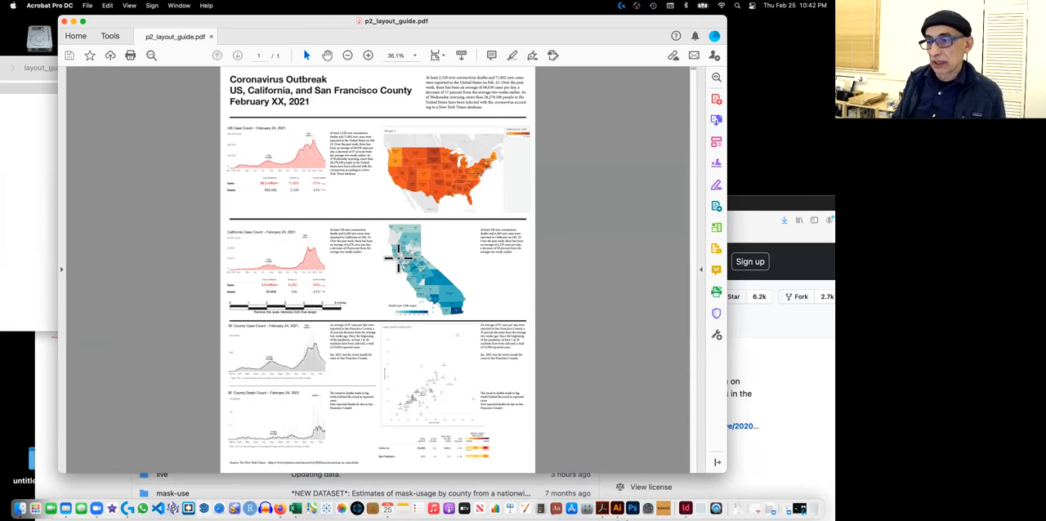
mouse_move(352, 221)
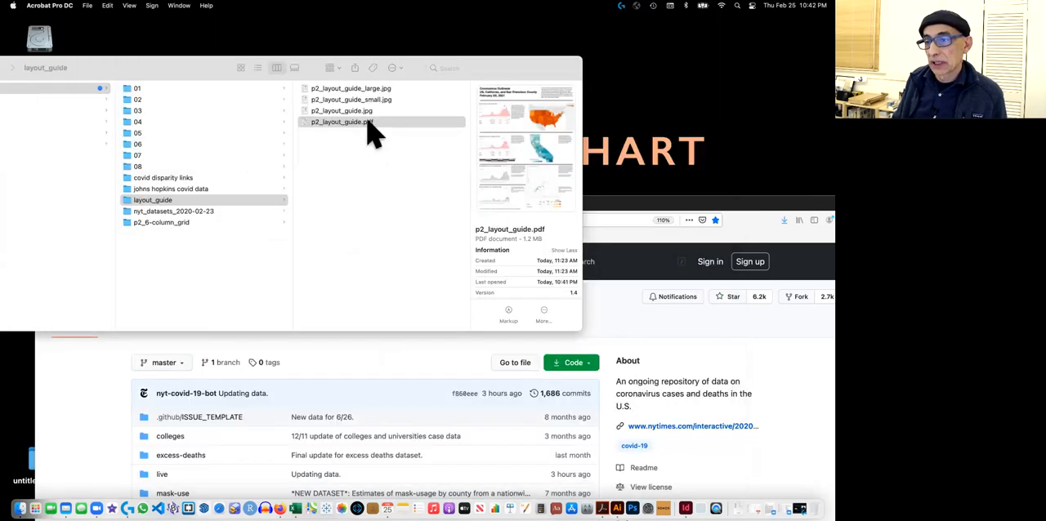
Open p2_layout_guide_small.jpg from the layout_guide folder in Photoshop
click(340, 122)
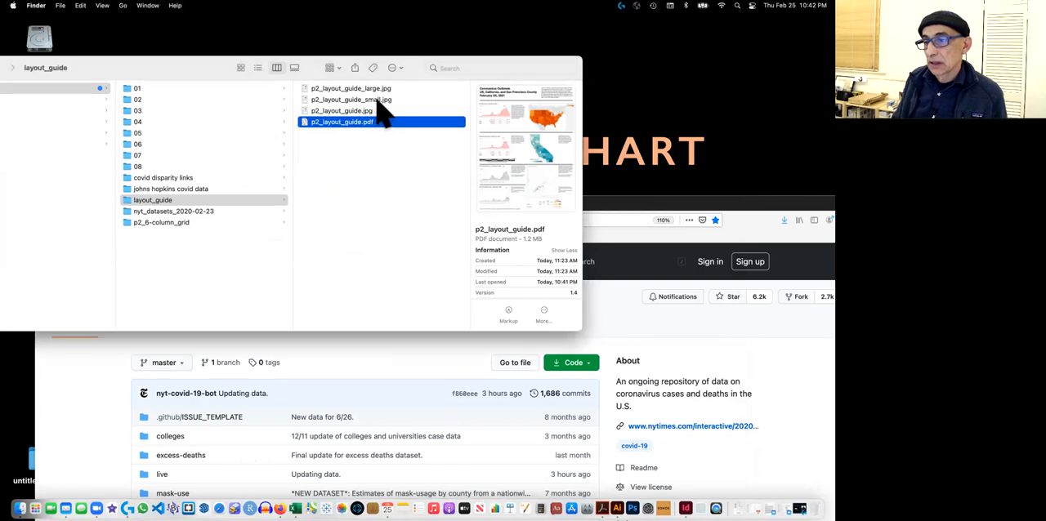
click(351, 99)
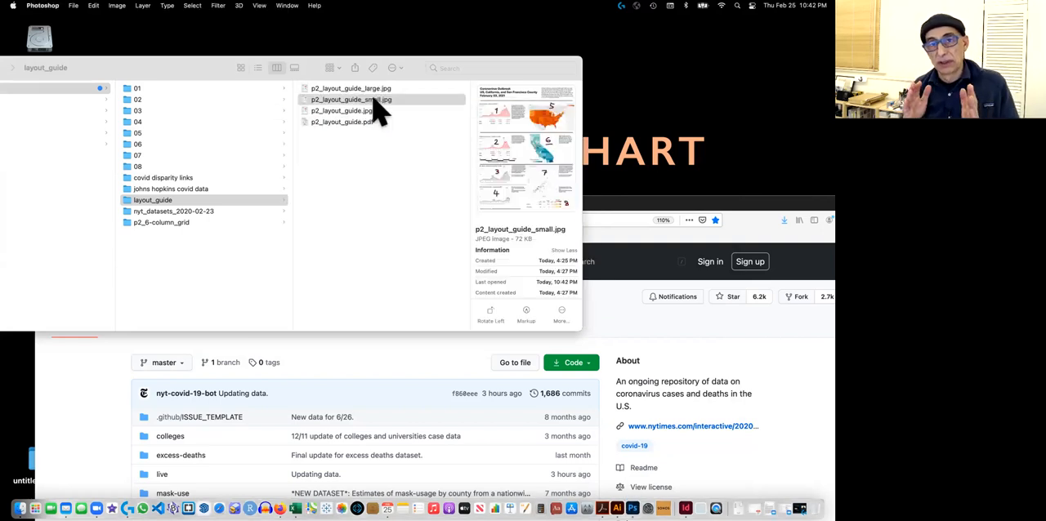
double_click(353, 99)
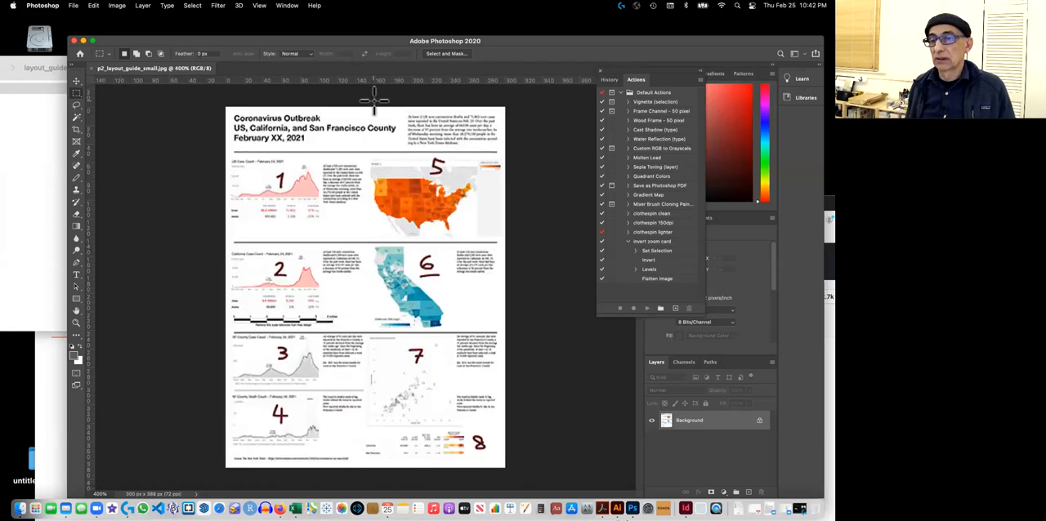
mouse_move(326, 213)
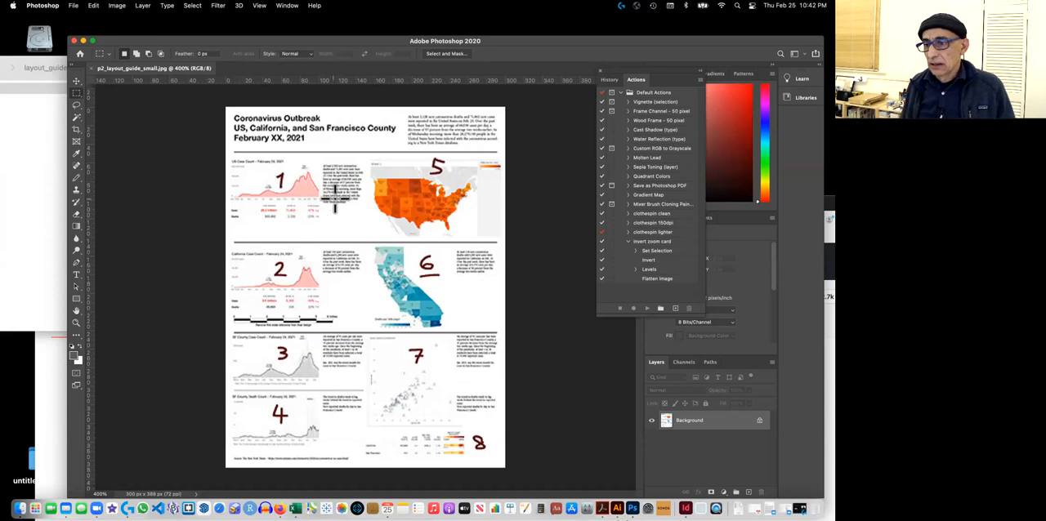
mouse_move(337, 322)
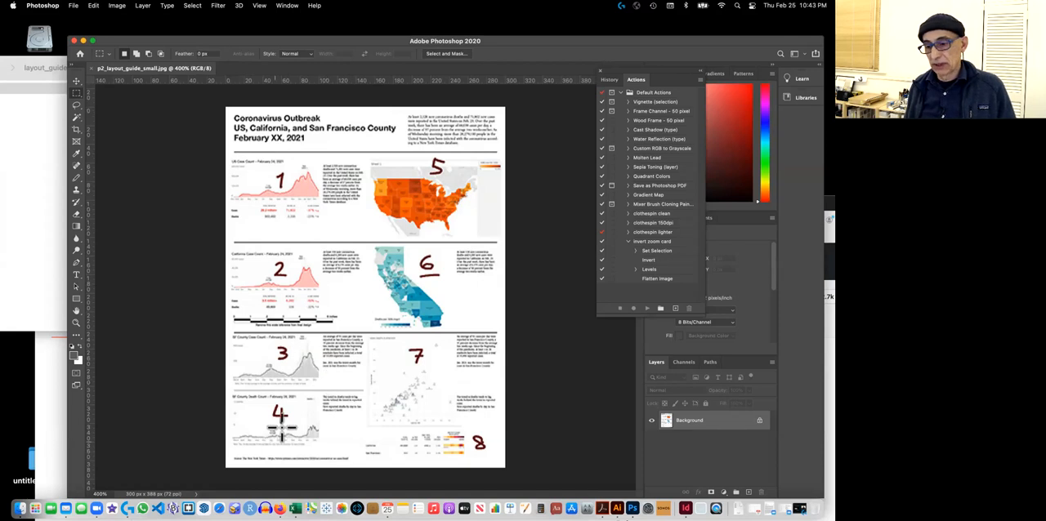
mouse_move(331, 454)
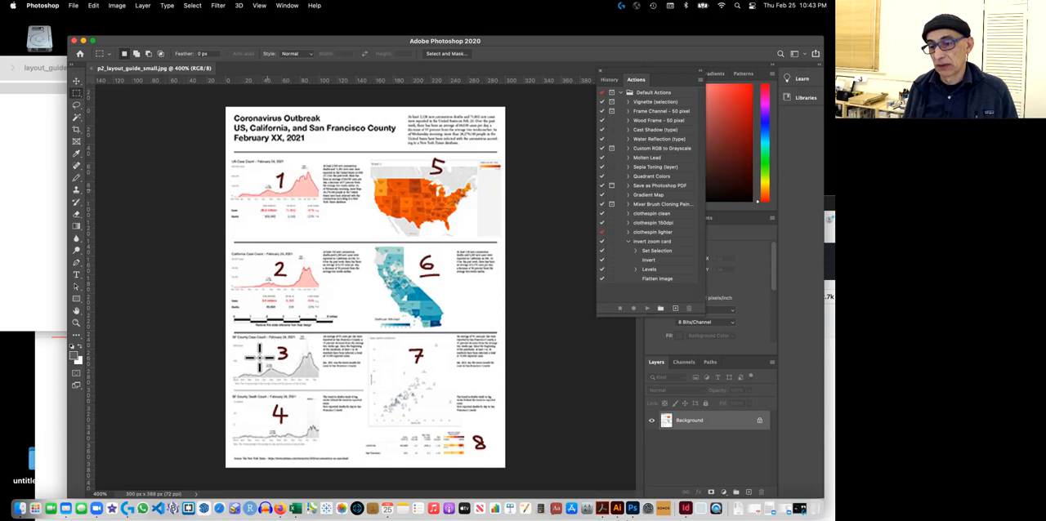
mouse_move(274, 219)
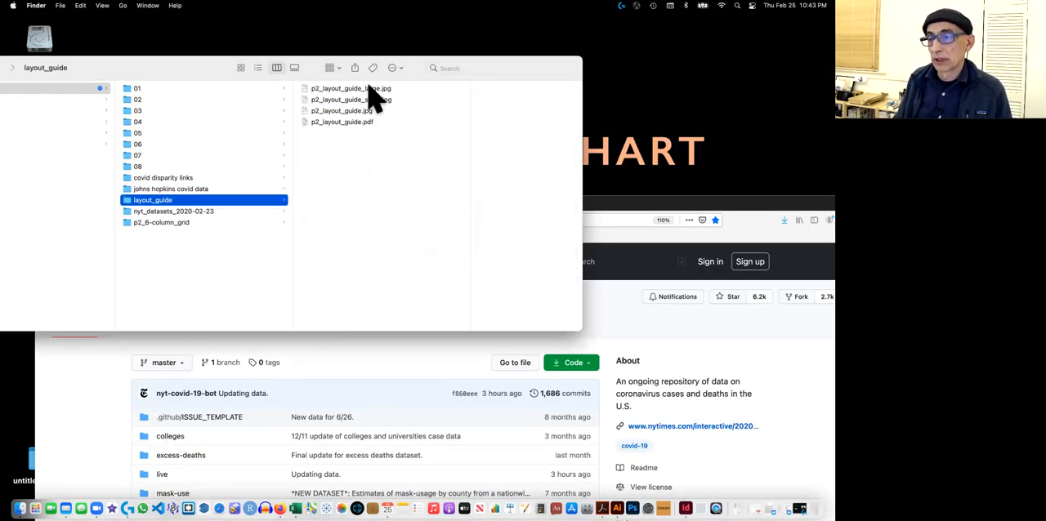
Open p2_layout_guide_large.jpg from Finder in Photoshop to see the numbered panels larger
click(349, 88)
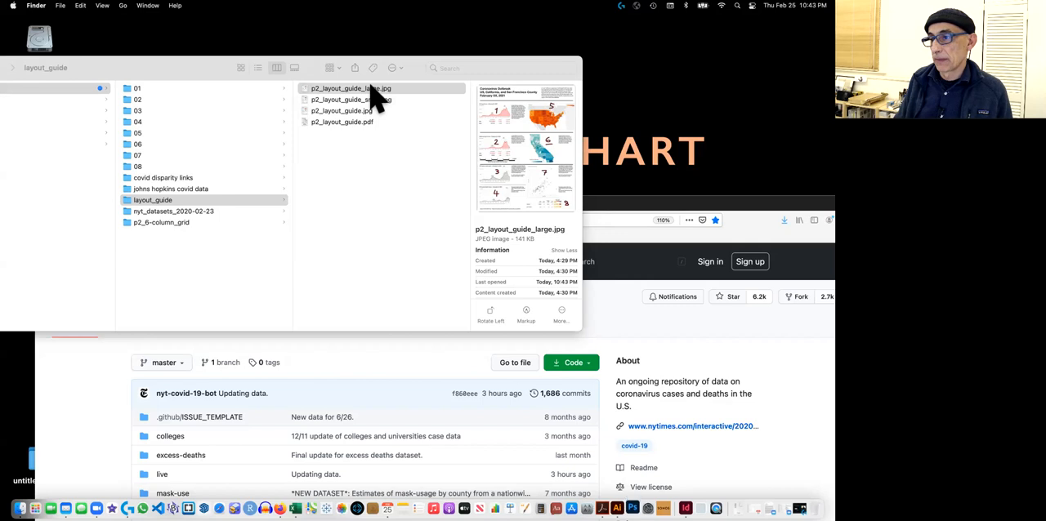
double_click(362, 89)
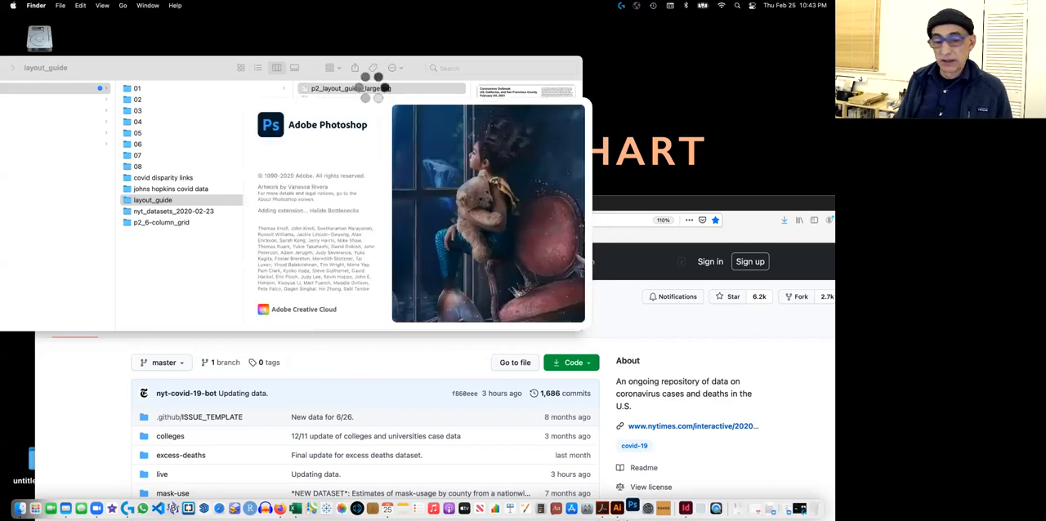
click(349, 89)
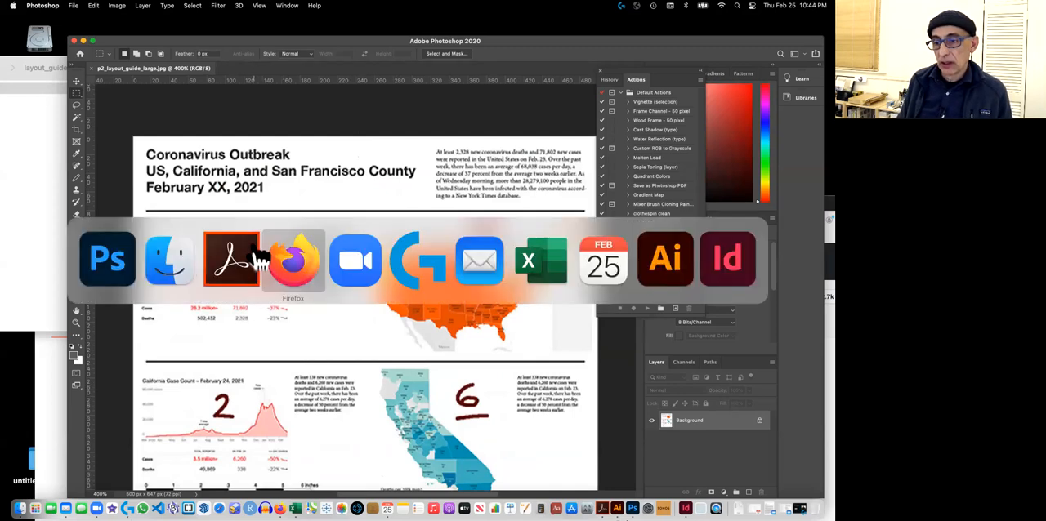
Bring Firefox to the front from the app switcher
click(293, 259)
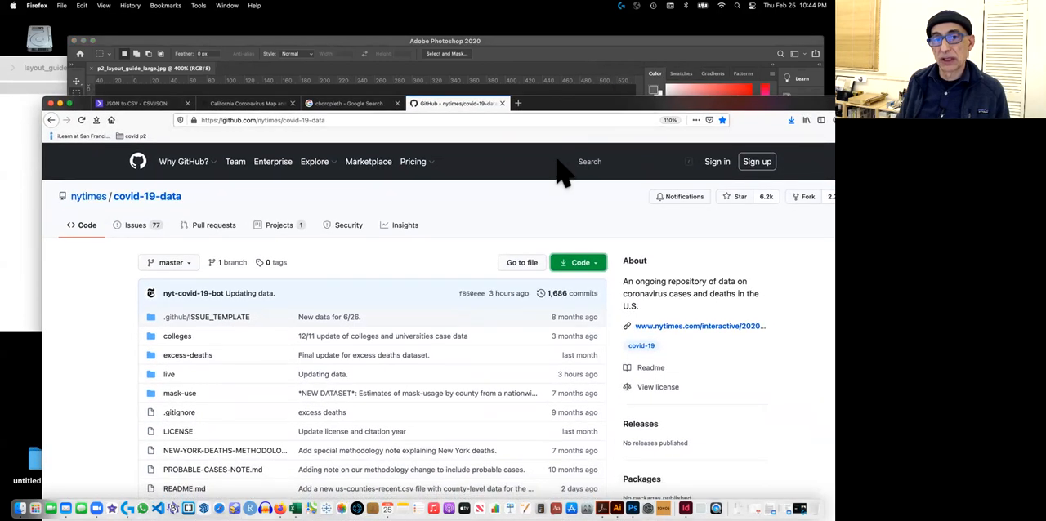
mouse_move(570, 228)
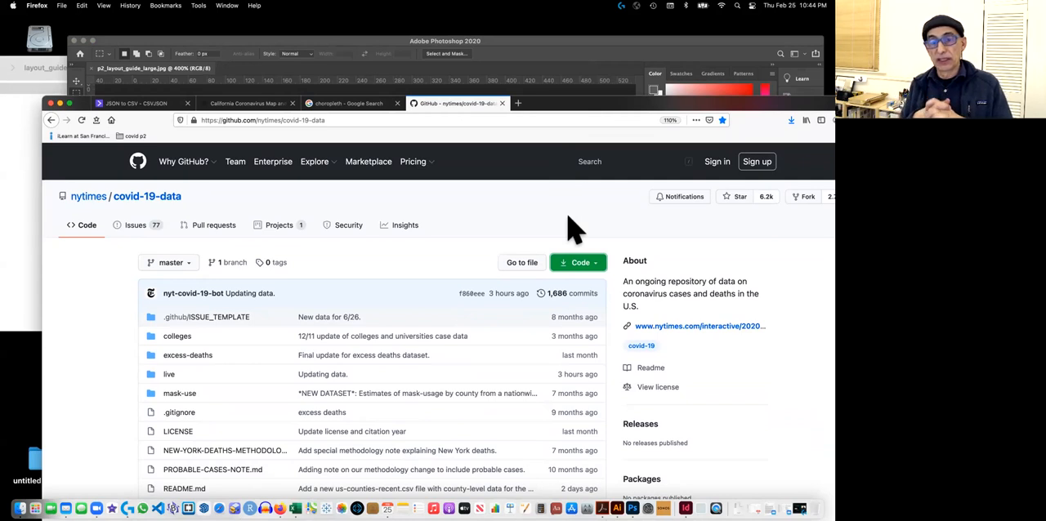
mouse_move(560, 226)
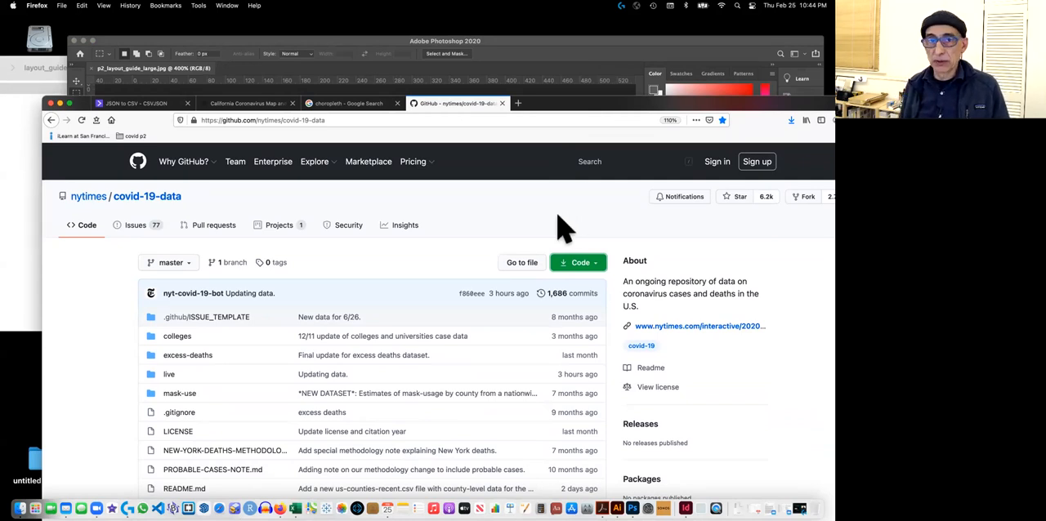
mouse_move(514, 229)
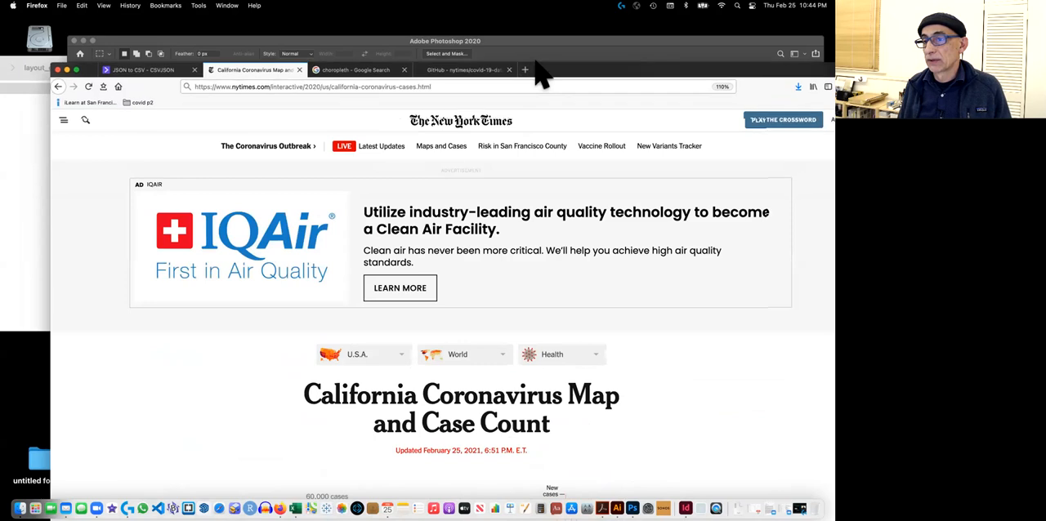
Scroll to the California daily cases chart and zoom Firefox from 110% to 170%
scroll(down, 3)
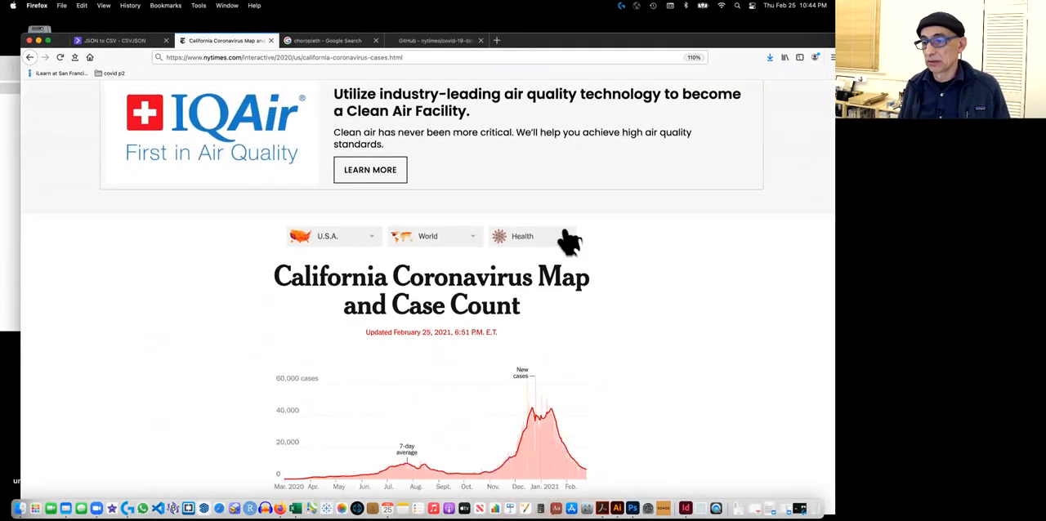
scroll(down, 3)
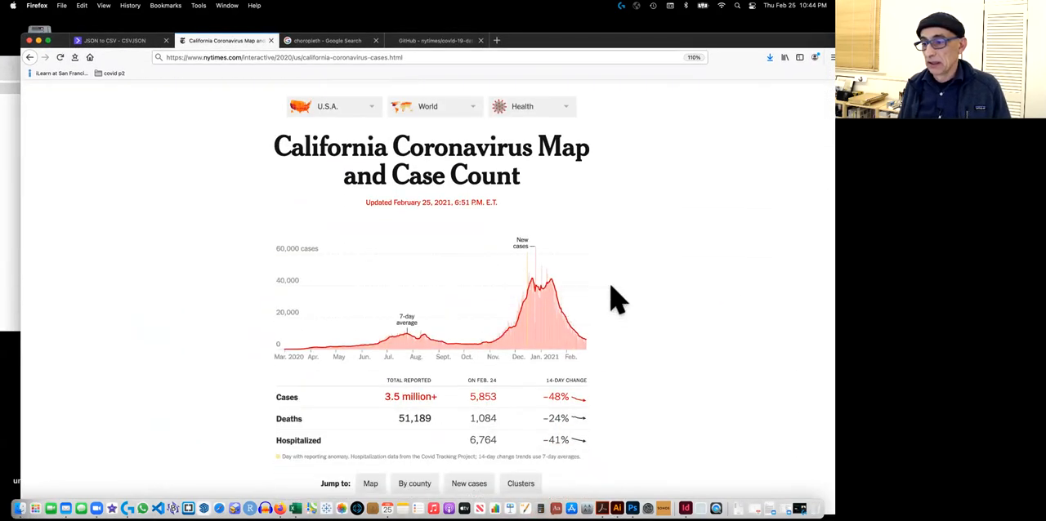
mouse_move(636, 324)
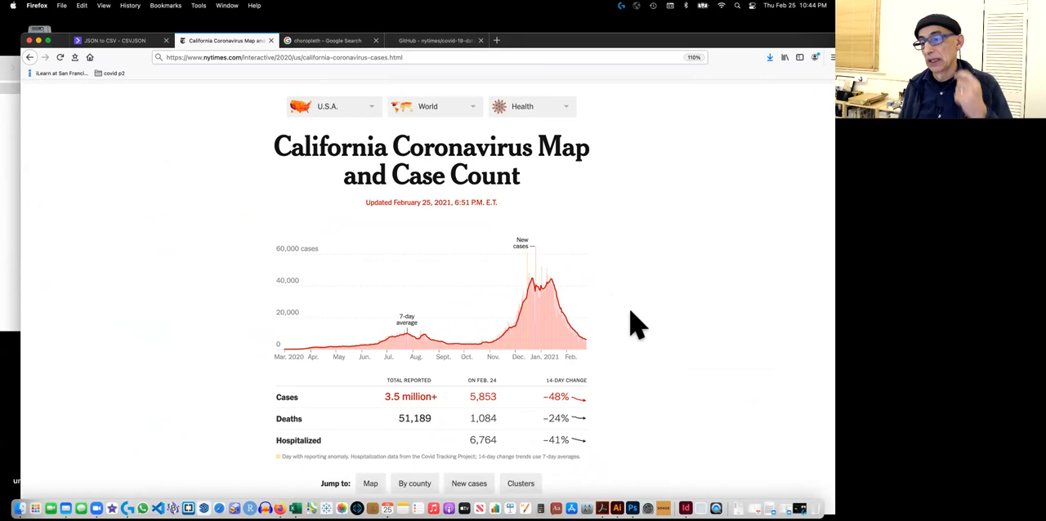
mouse_move(557, 346)
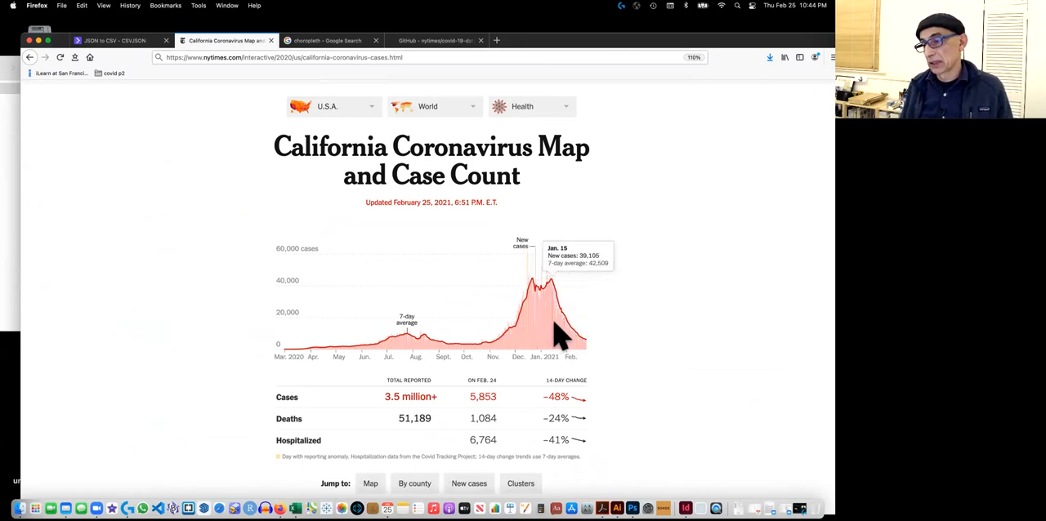
mouse_move(553, 353)
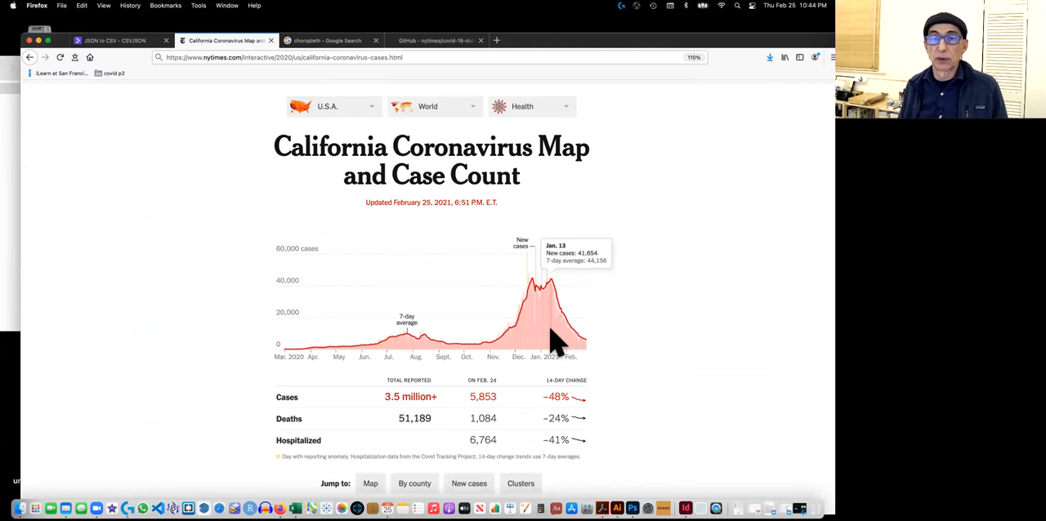
mouse_move(555, 351)
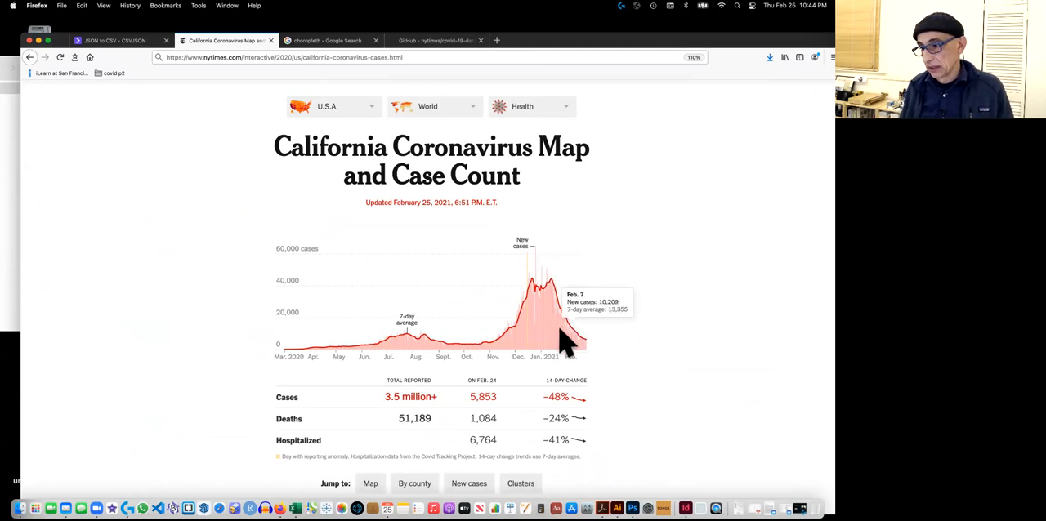
key(cmd+plus)
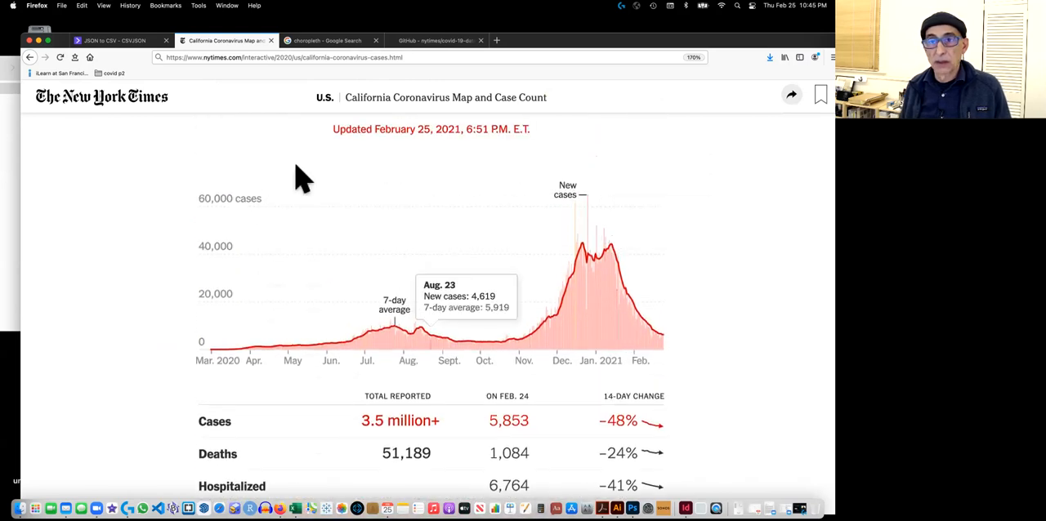
mouse_move(114, 45)
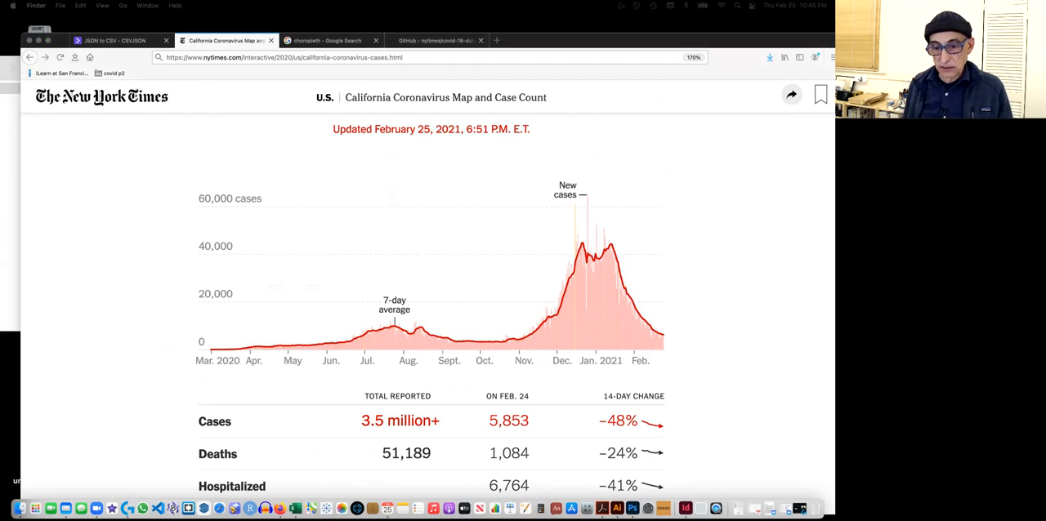
mouse_move(117, 459)
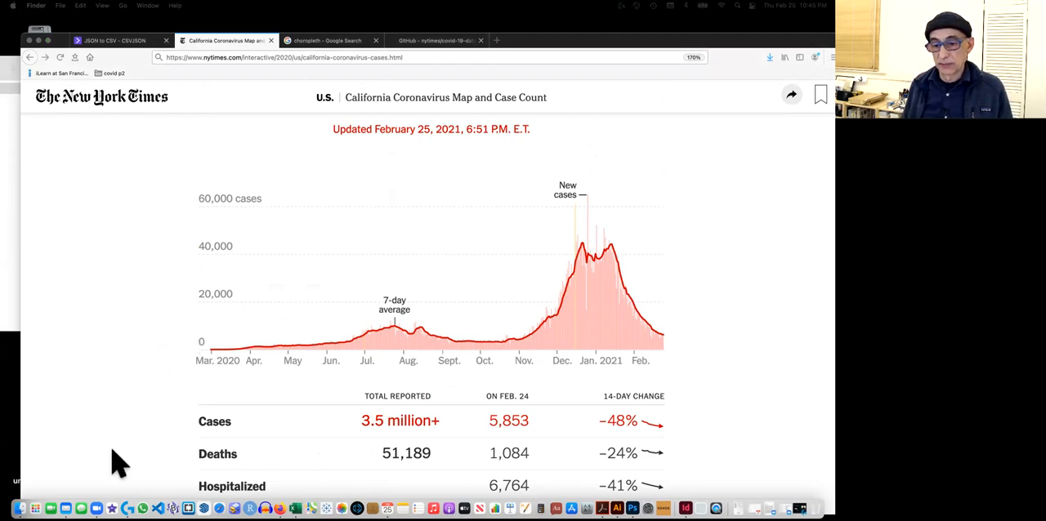
mouse_move(81, 486)
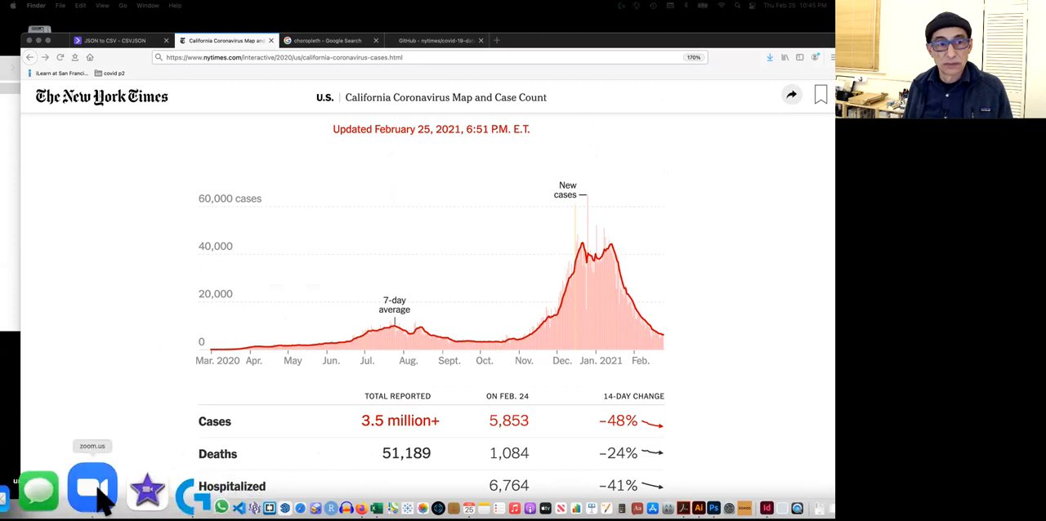
mouse_move(323, 98)
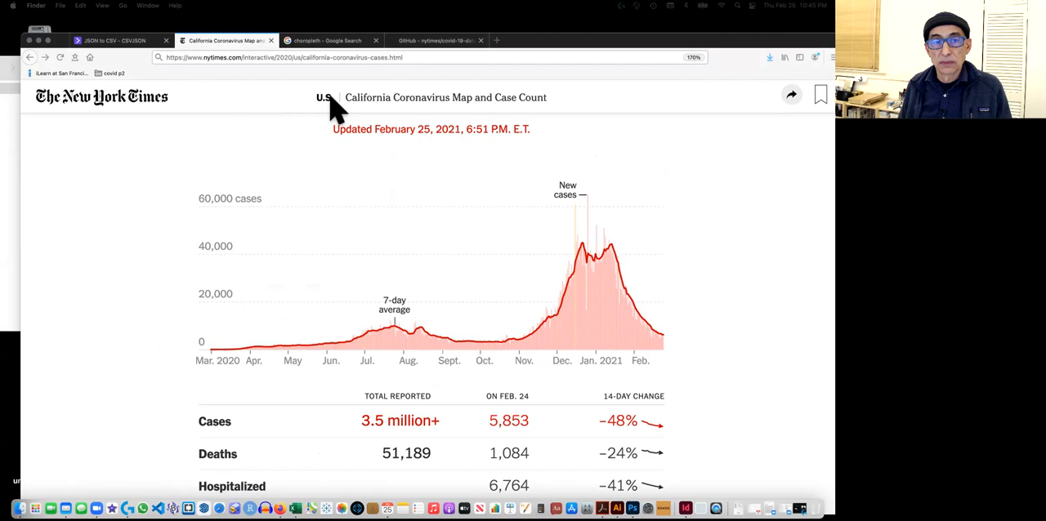
mouse_move(557, 45)
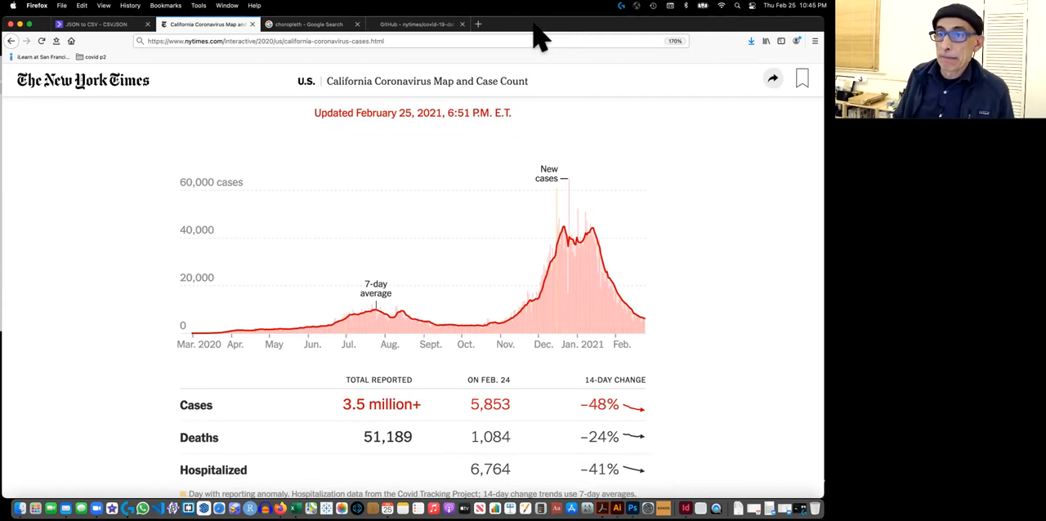
mouse_move(629, 233)
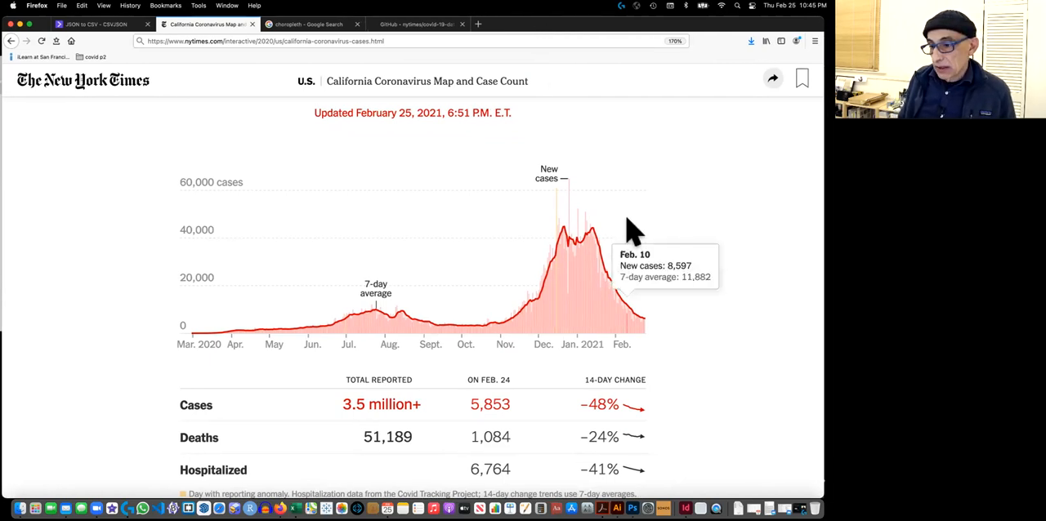
mouse_move(364, 339)
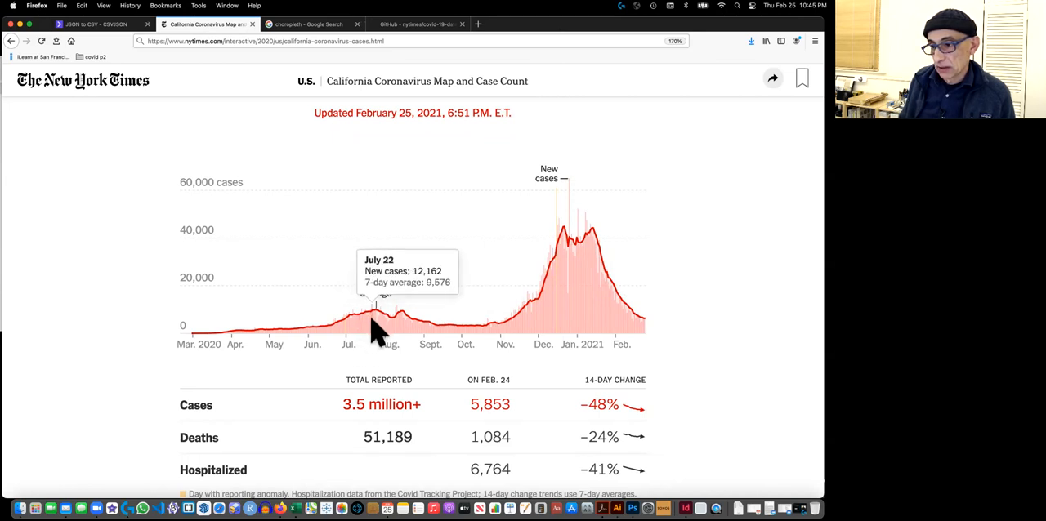
mouse_move(362, 348)
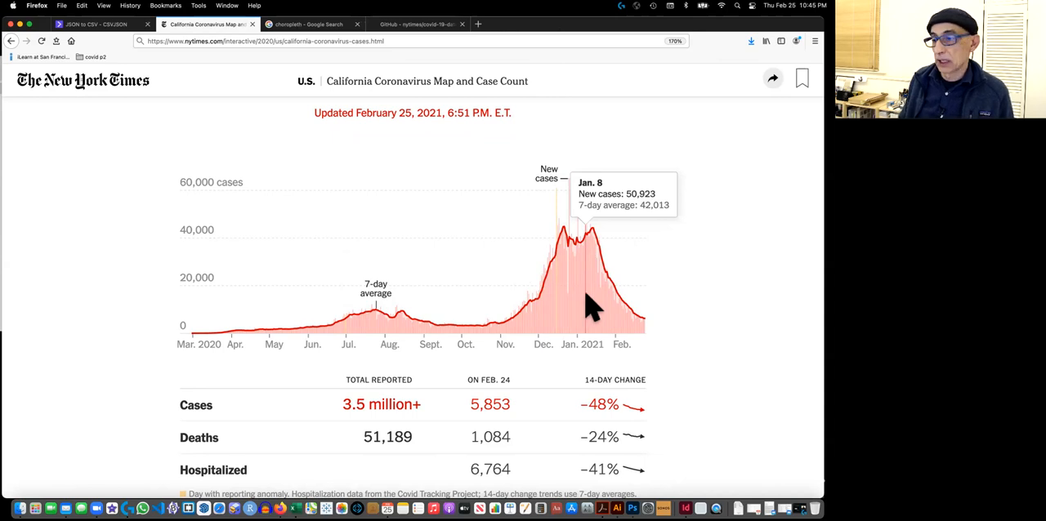
mouse_move(590, 309)
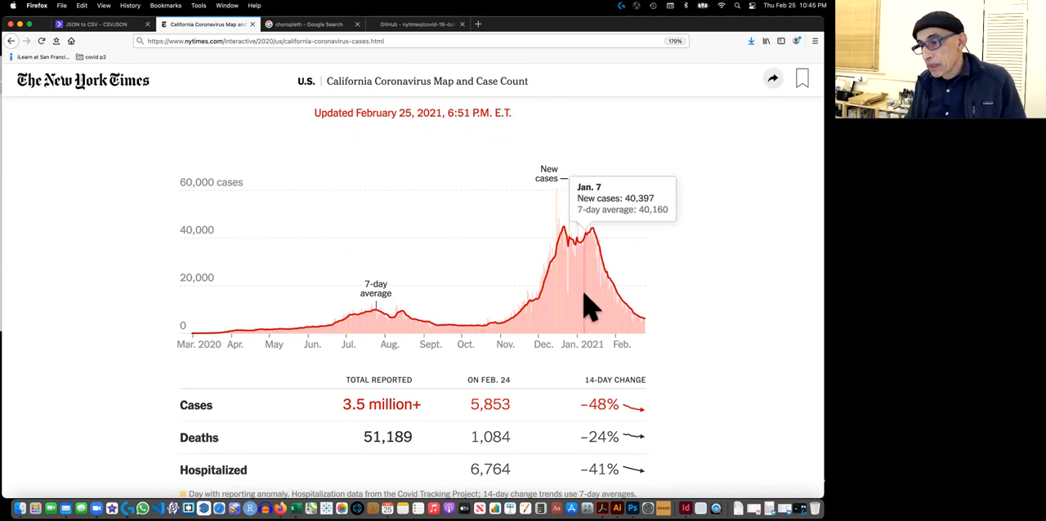
mouse_move(364, 332)
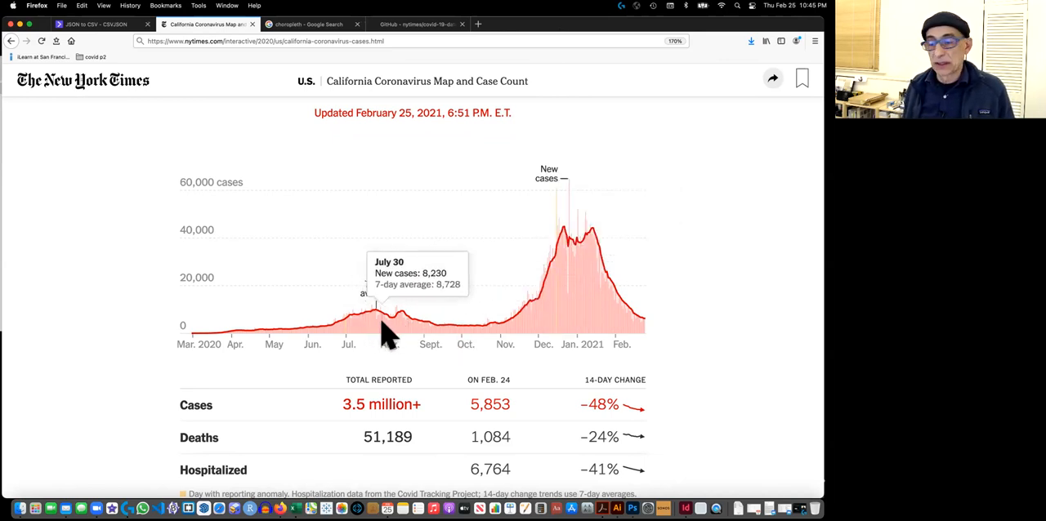
mouse_move(382, 335)
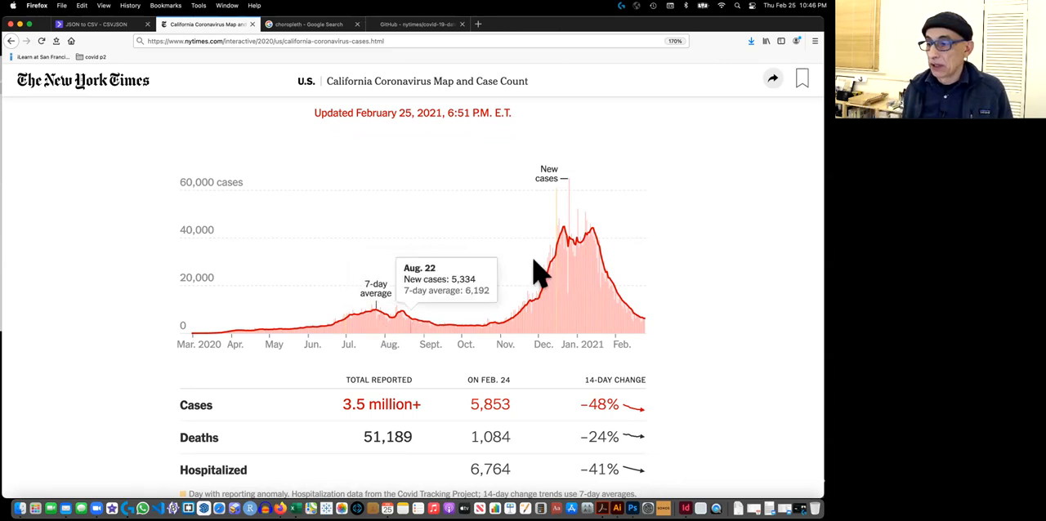
mouse_move(641, 296)
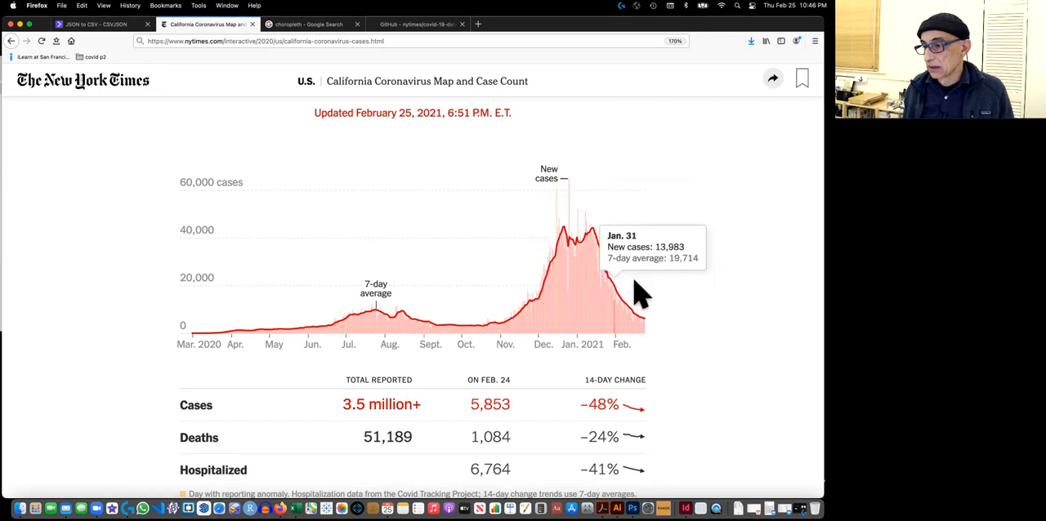
mouse_move(386, 335)
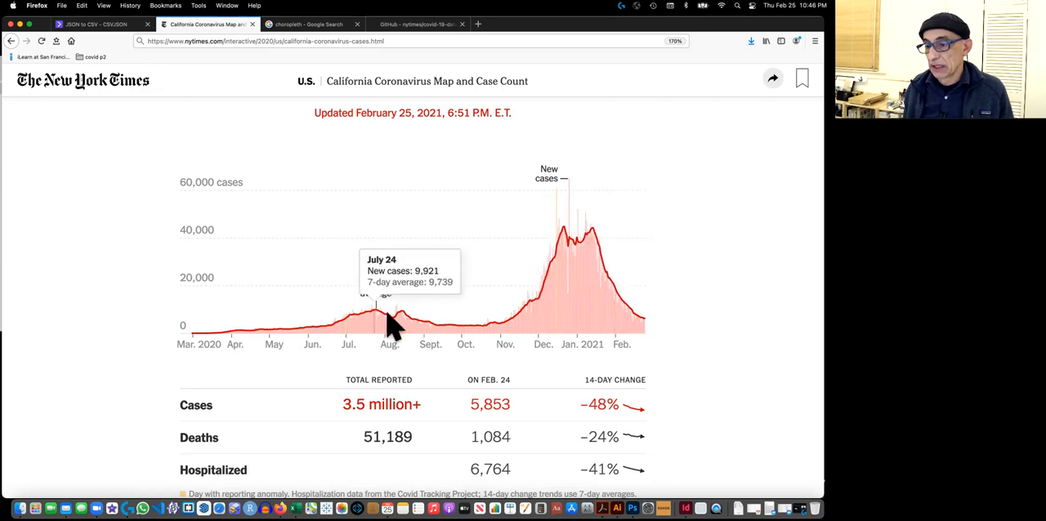
mouse_move(414, 343)
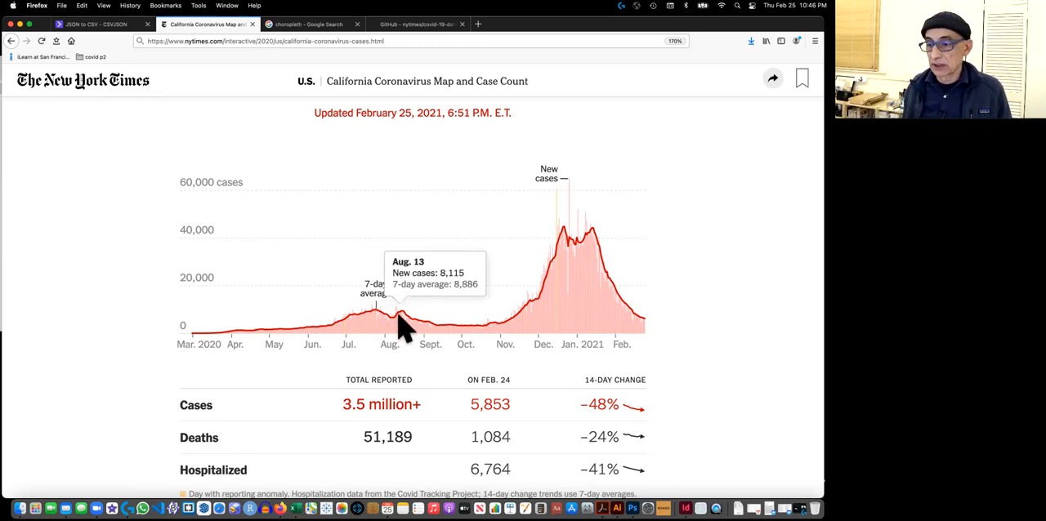
mouse_move(572, 237)
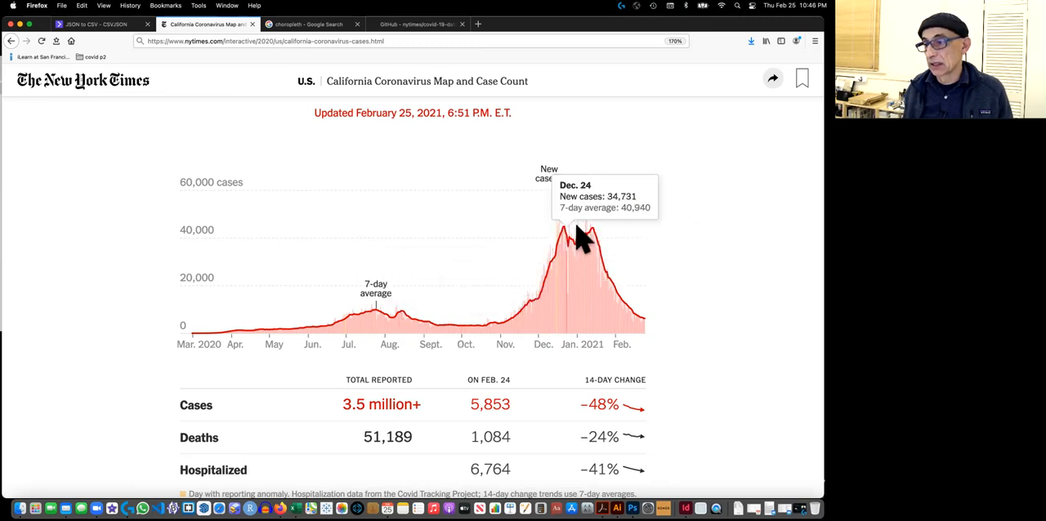
mouse_move(669, 282)
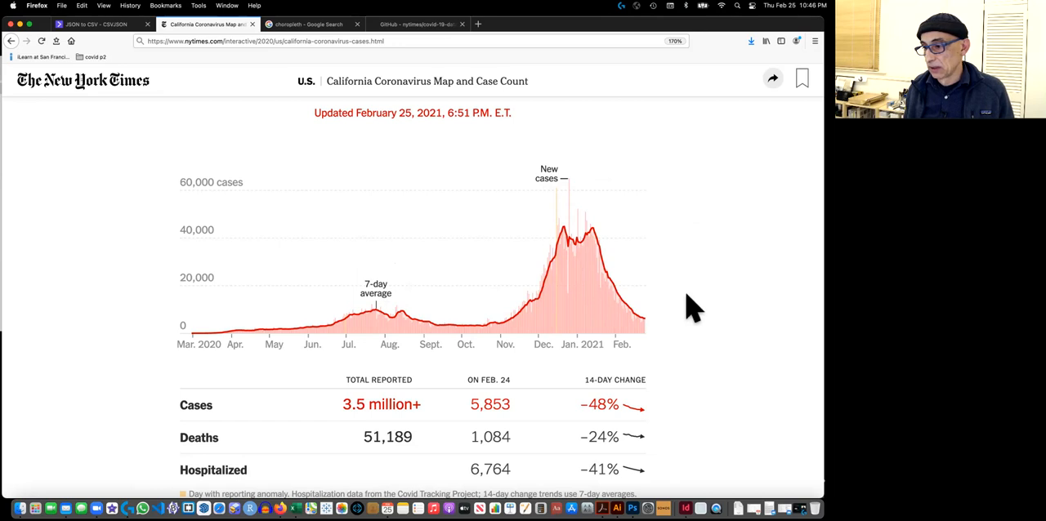
Scroll the California page between the daily cases chart and the cases, deaths, hospitalized totals
scroll(down, 3)
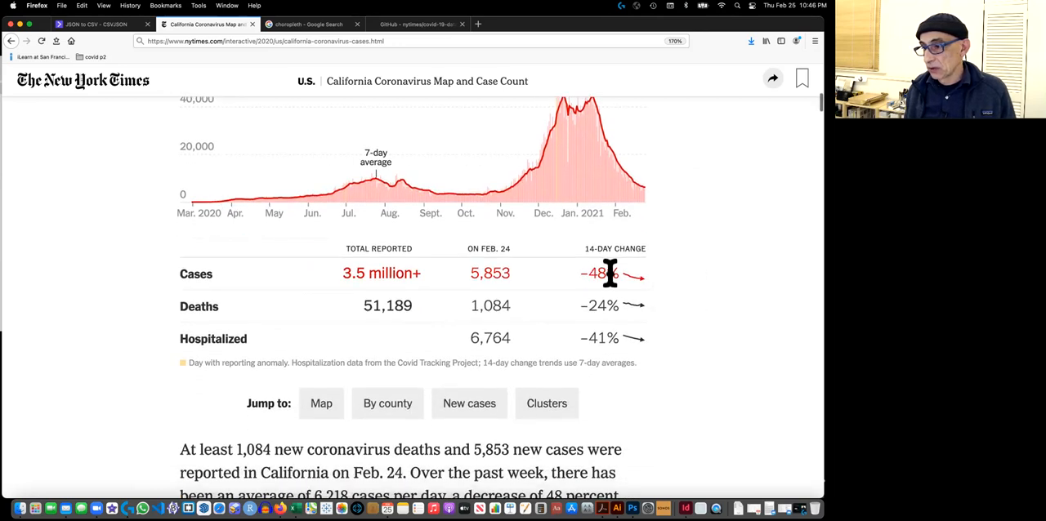
mouse_move(639, 282)
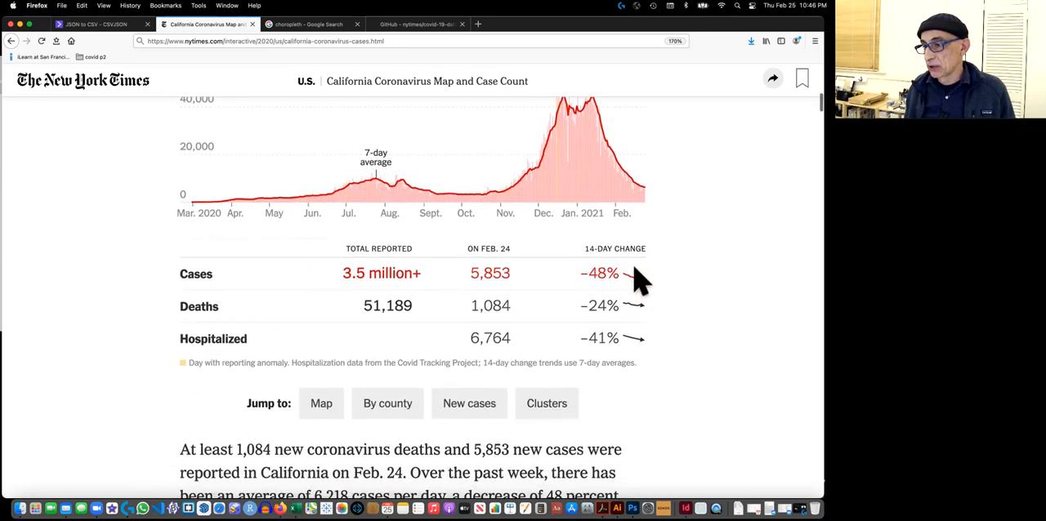
mouse_move(613, 311)
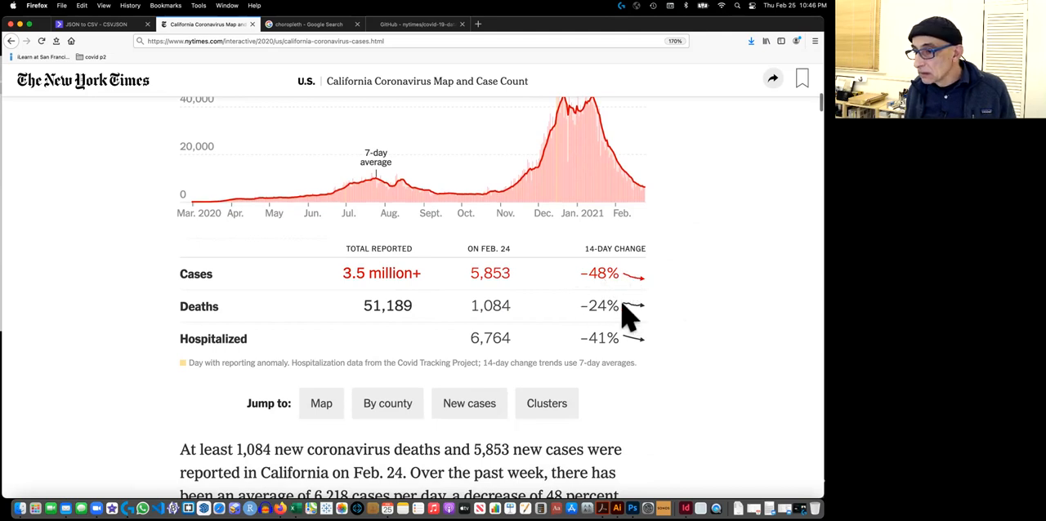
mouse_move(382, 327)
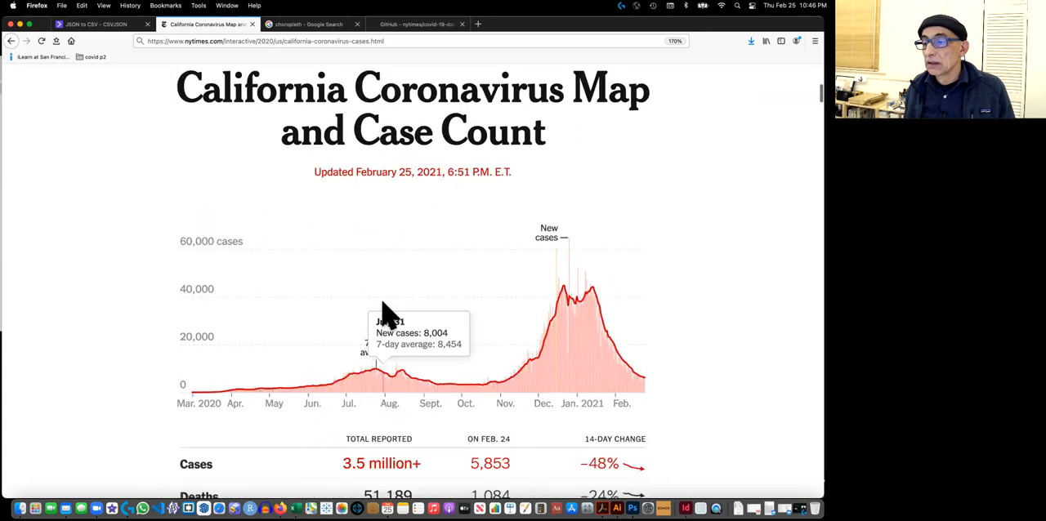
scroll(down, 3)
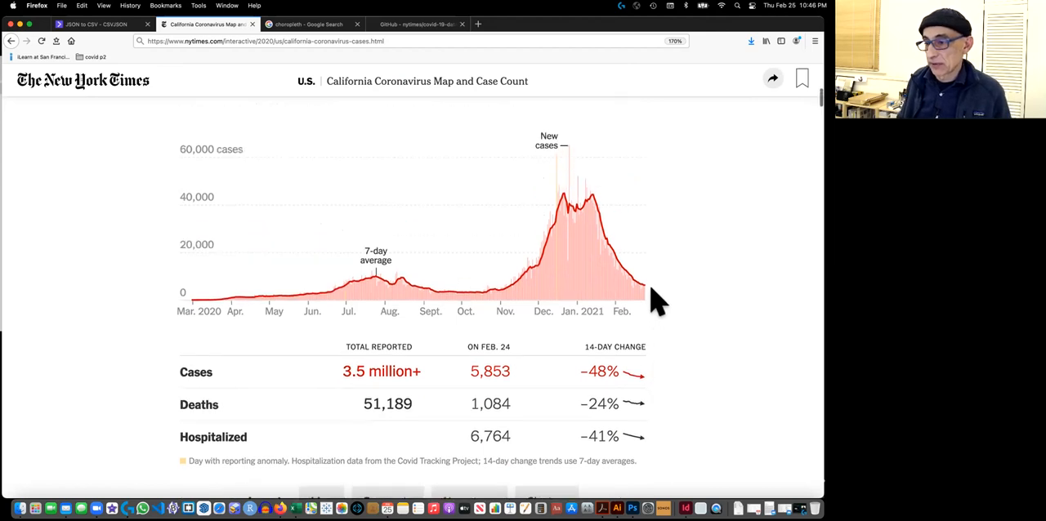
mouse_move(380, 298)
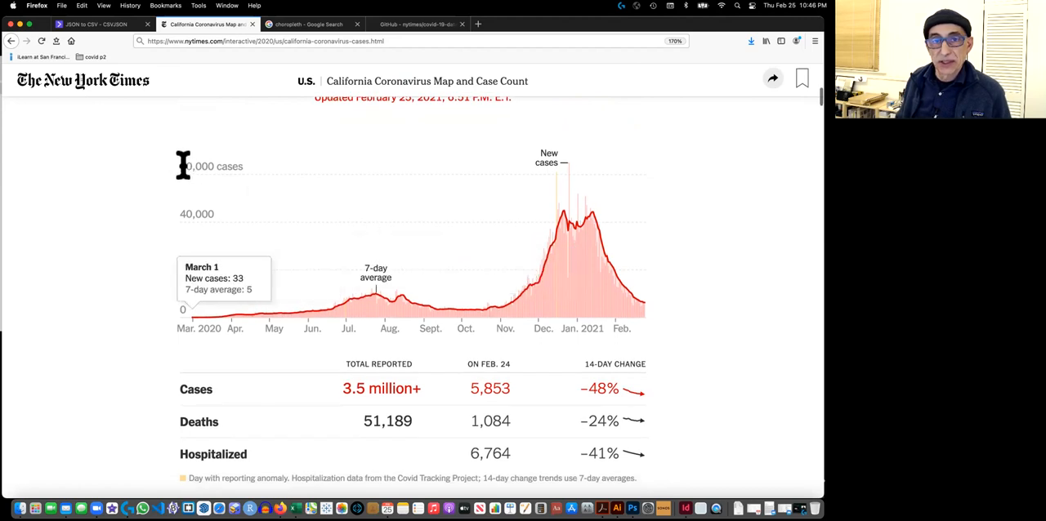
mouse_move(619, 343)
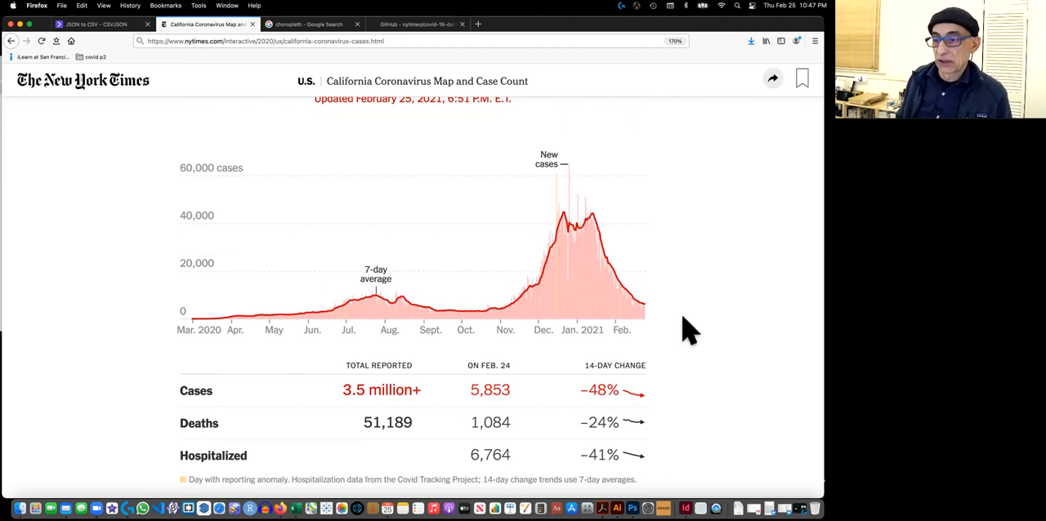
mouse_move(701, 315)
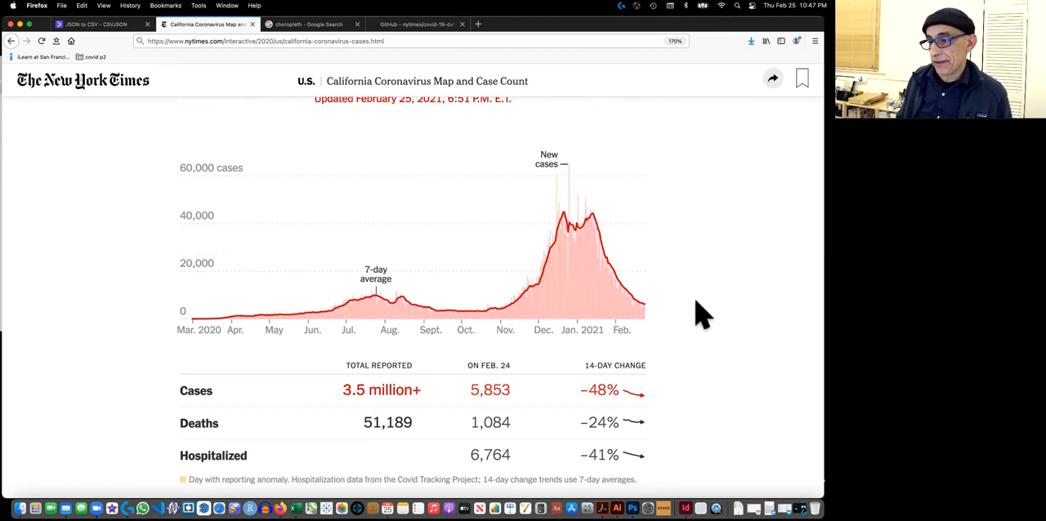
mouse_move(627, 189)
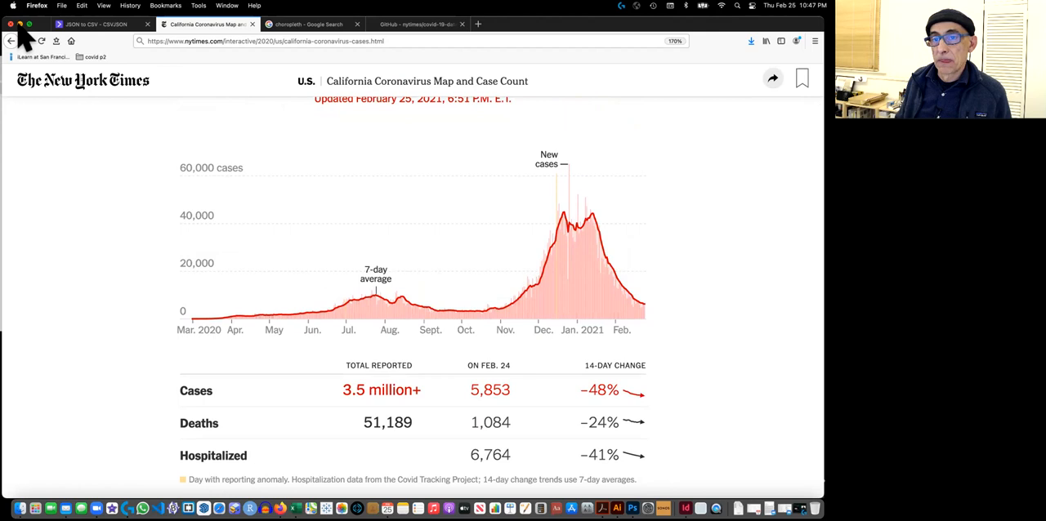
mouse_move(418, 40)
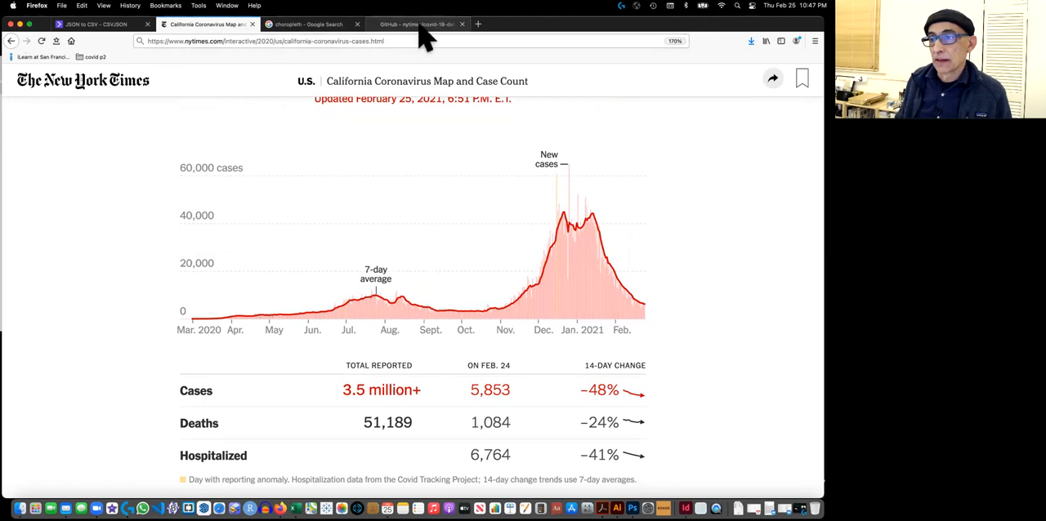
Switch to the GitHub covid-19-data tab and scroll its data file list
click(417, 23)
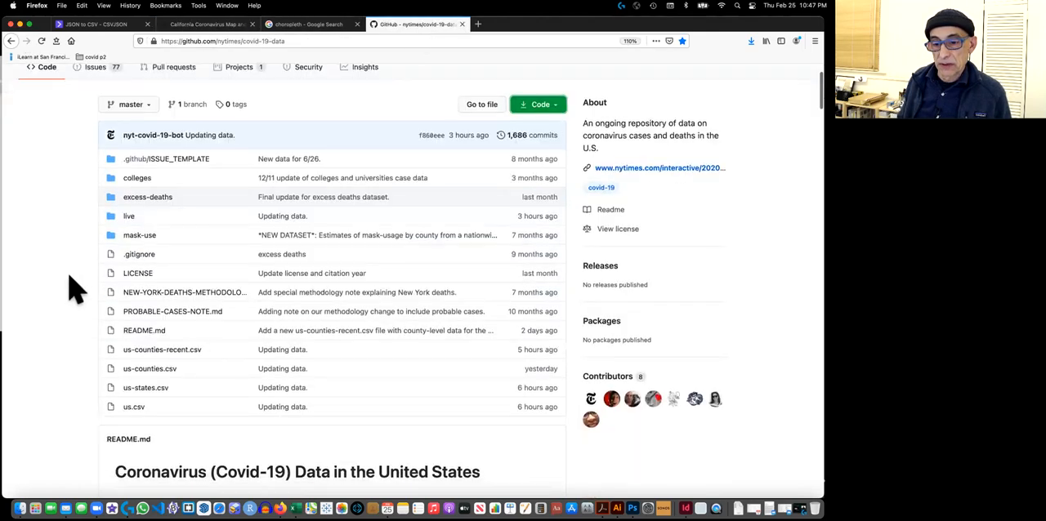
scroll(down, 3)
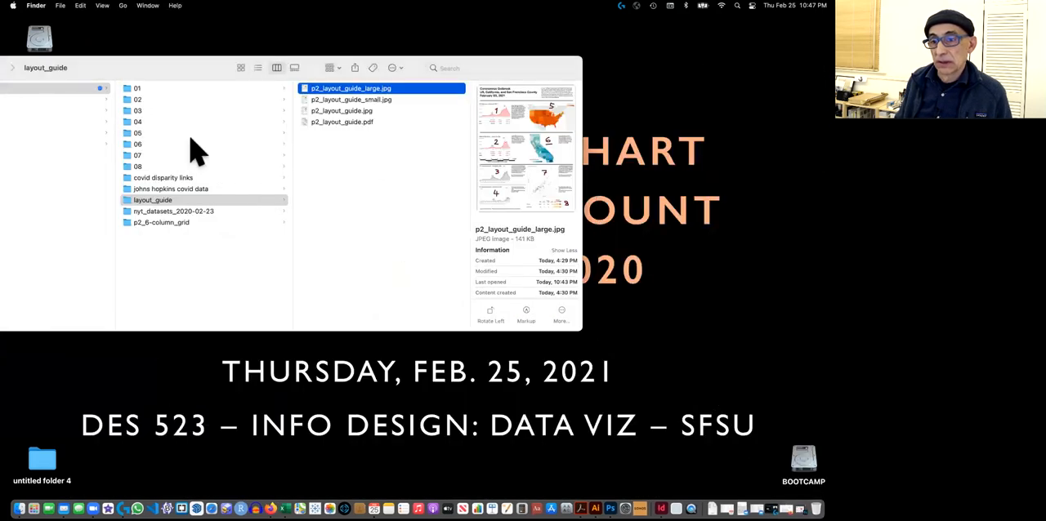
Open folder 01, select us.csv and bring up its Open With app choices
click(141, 87)
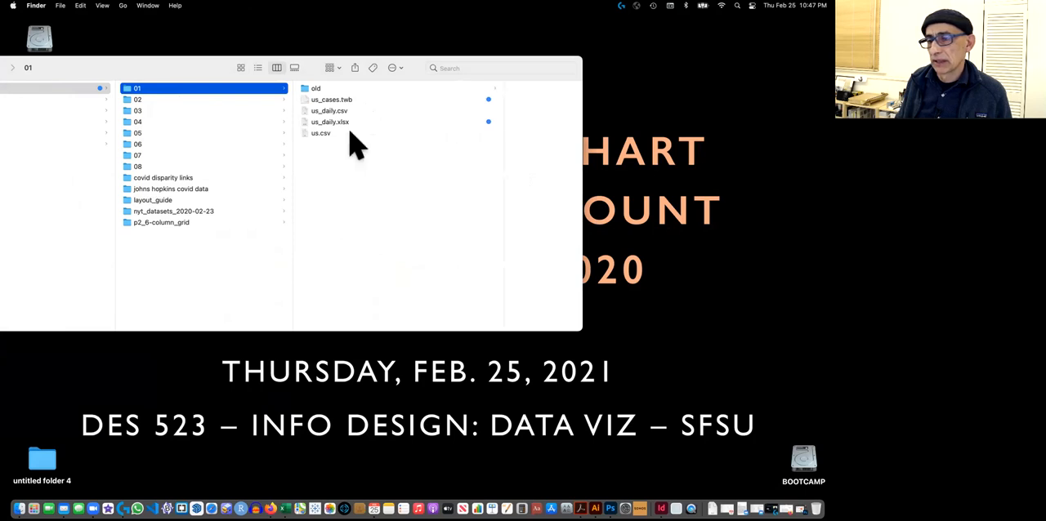
mouse_move(353, 132)
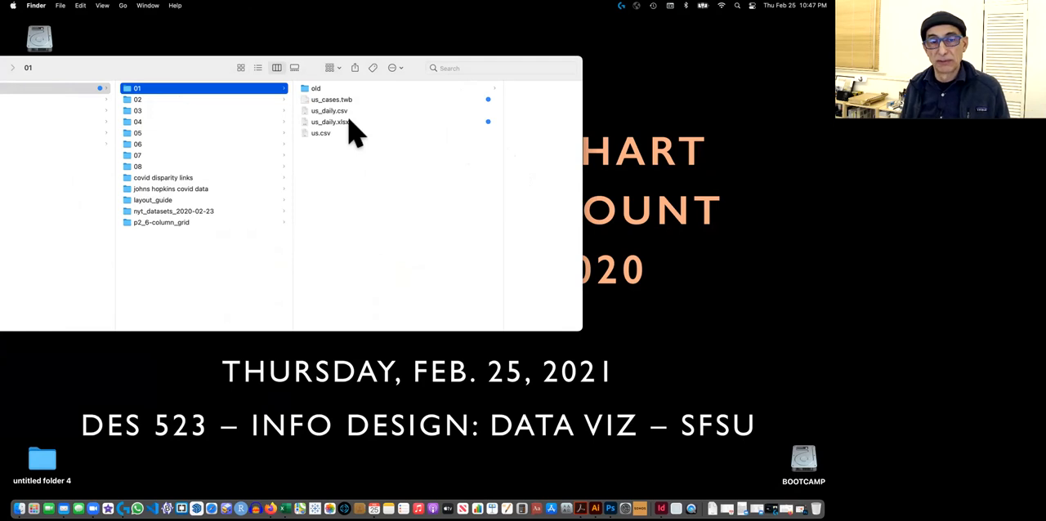
mouse_move(380, 124)
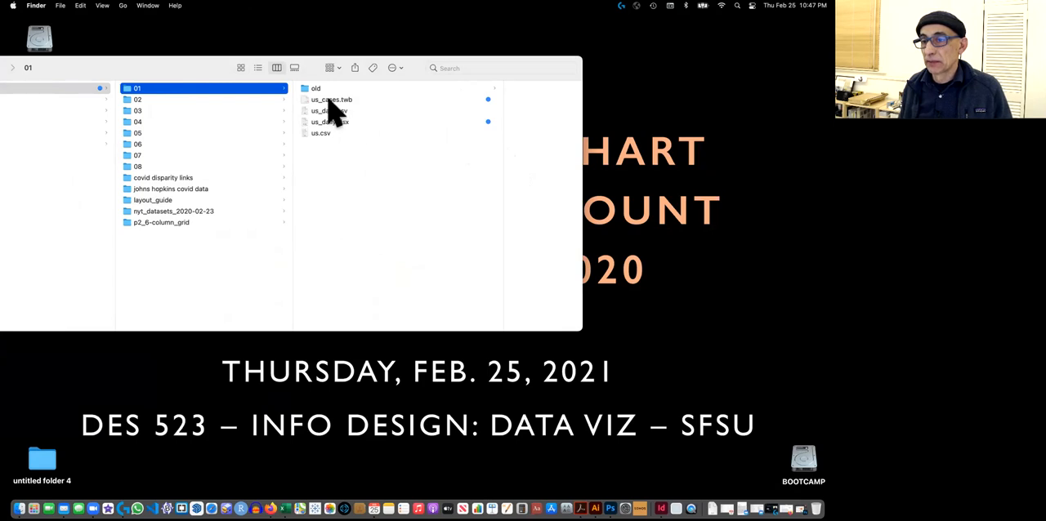
mouse_move(339, 135)
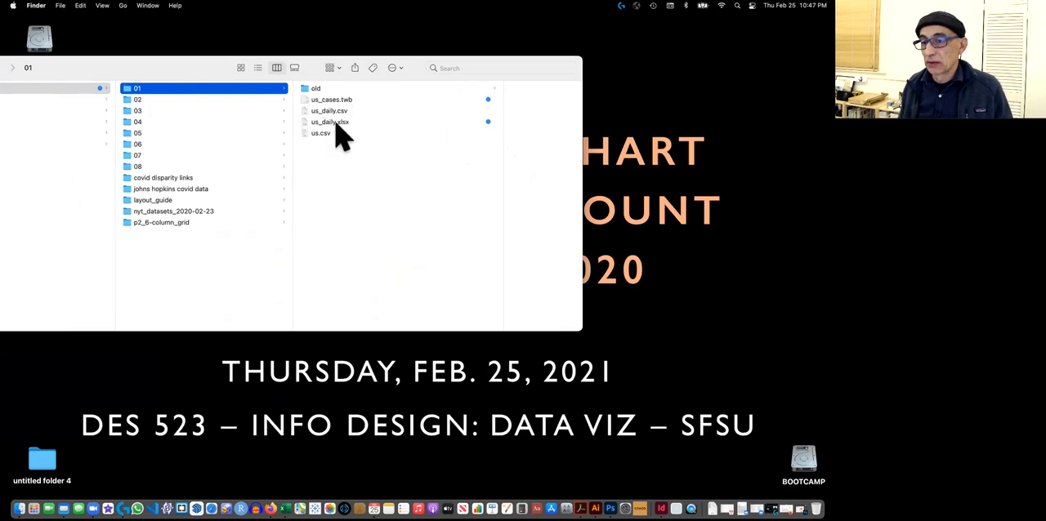
click(318, 133)
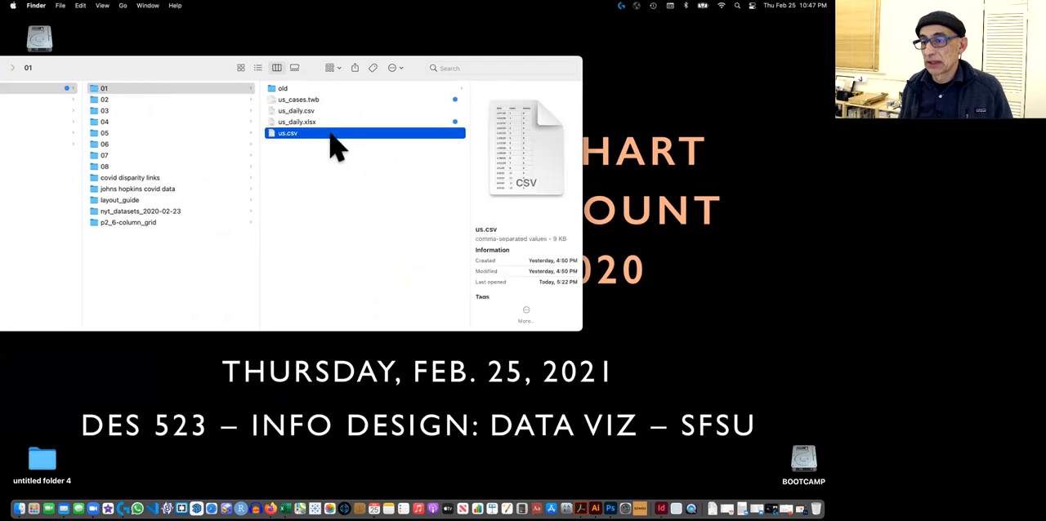
mouse_move(323, 145)
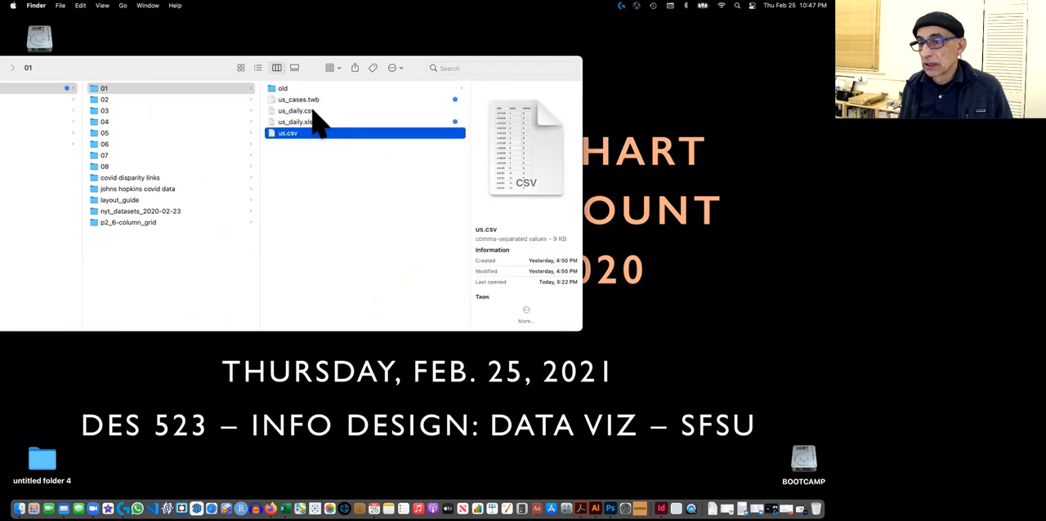
click(301, 110)
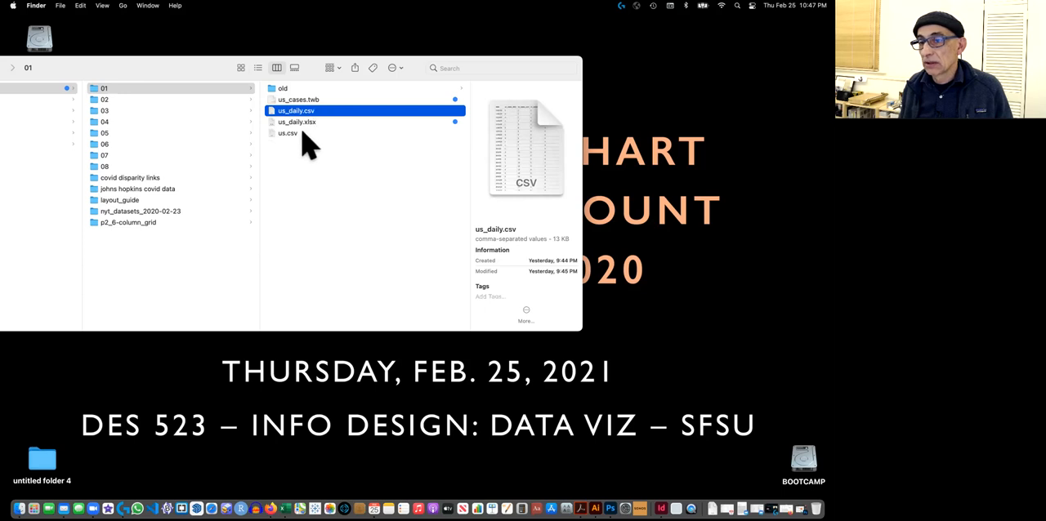
click(288, 133)
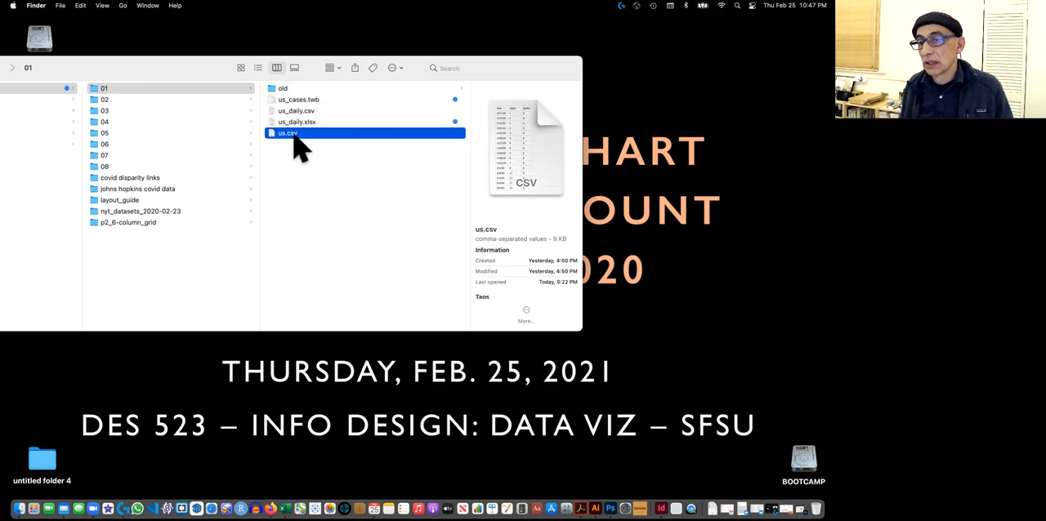
right_click(294, 133)
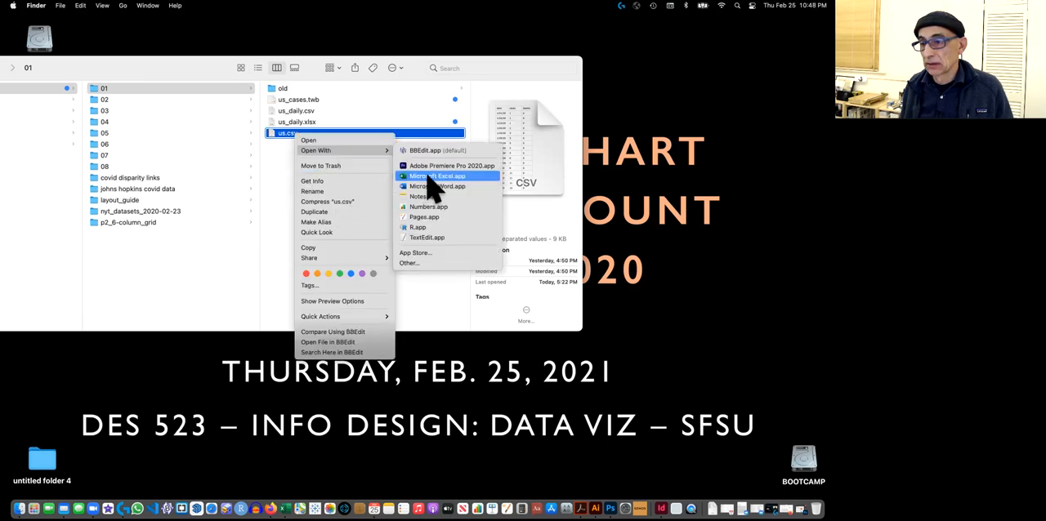
Open us.csv in Microsoft Excel and widen column A to fit the dates
click(439, 176)
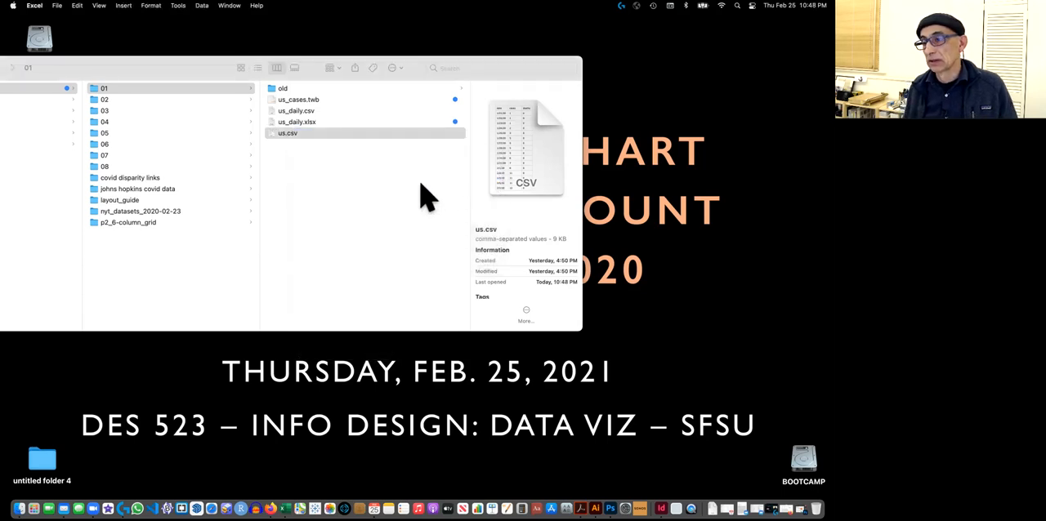
double_click(287, 133)
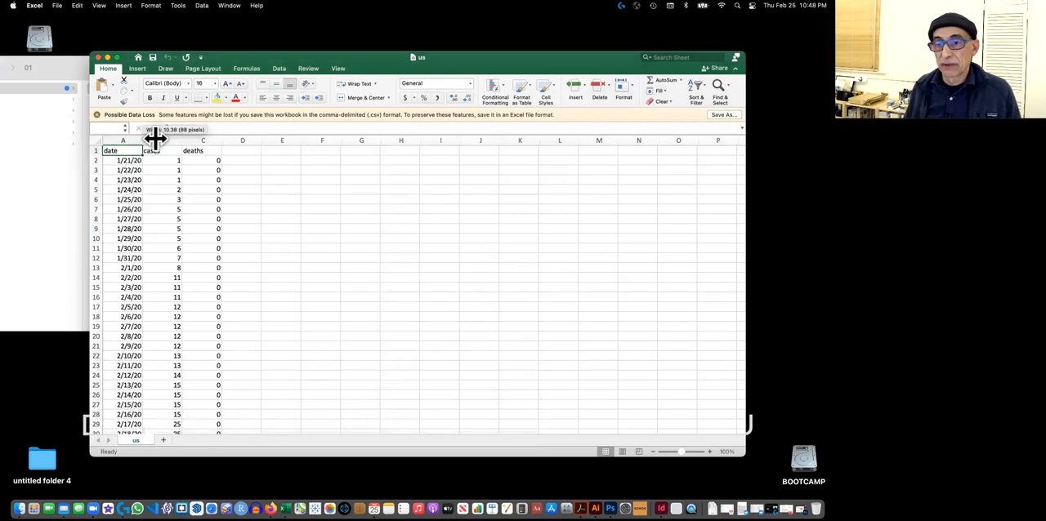
drag(157, 140, 155, 140)
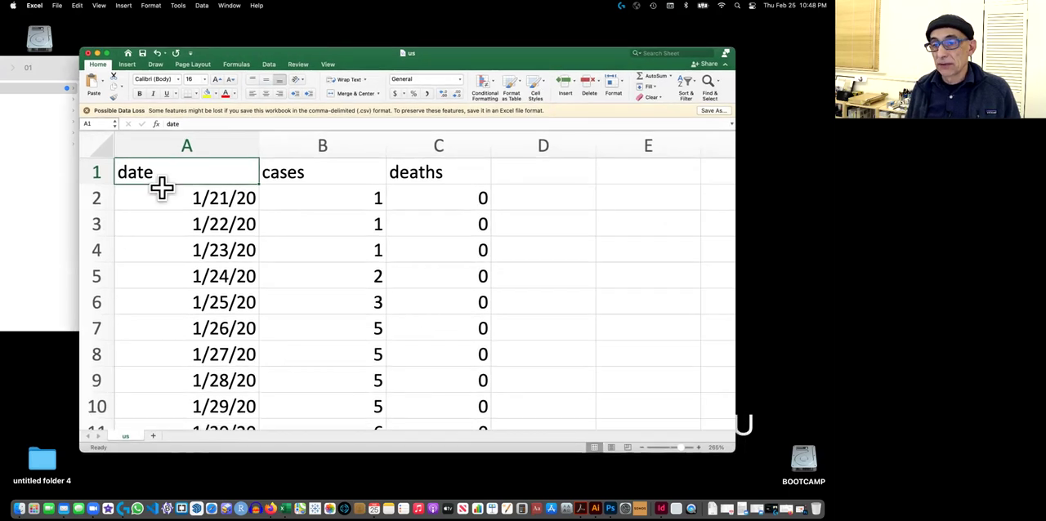
mouse_move(219, 208)
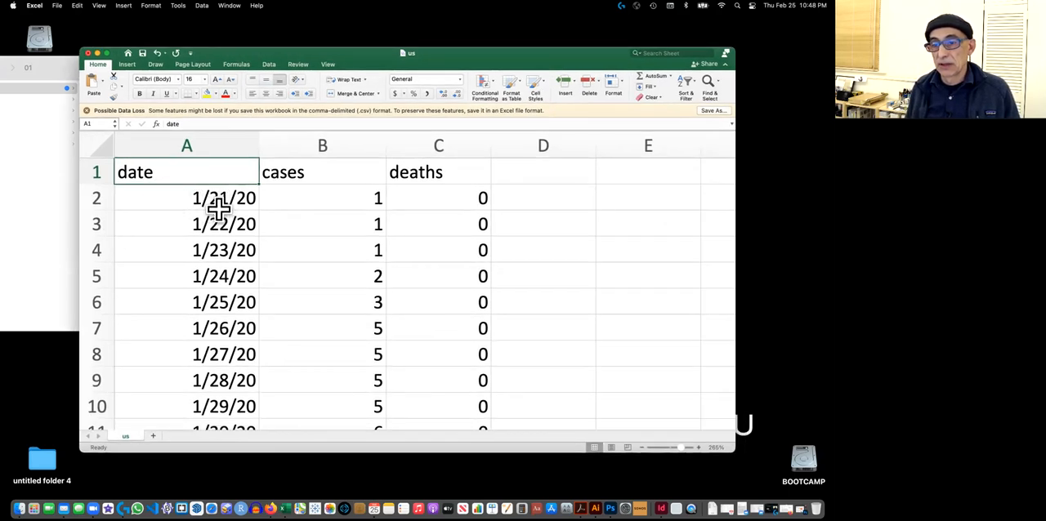
mouse_move(258, 204)
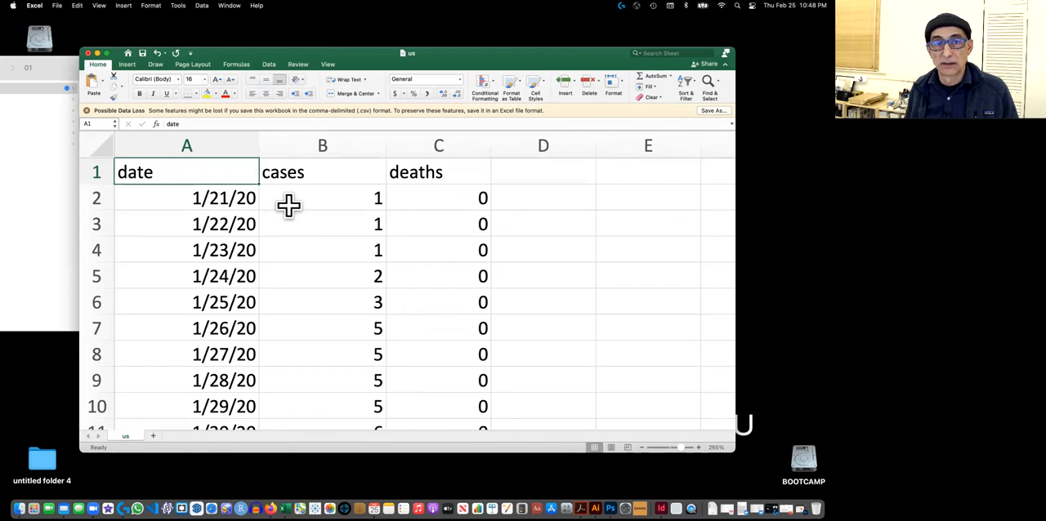
mouse_move(339, 194)
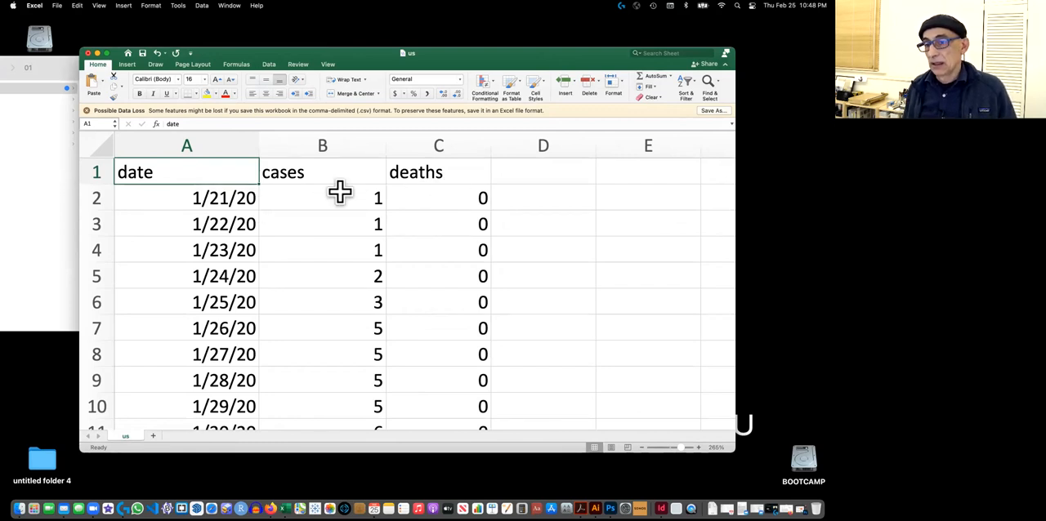
mouse_move(449, 294)
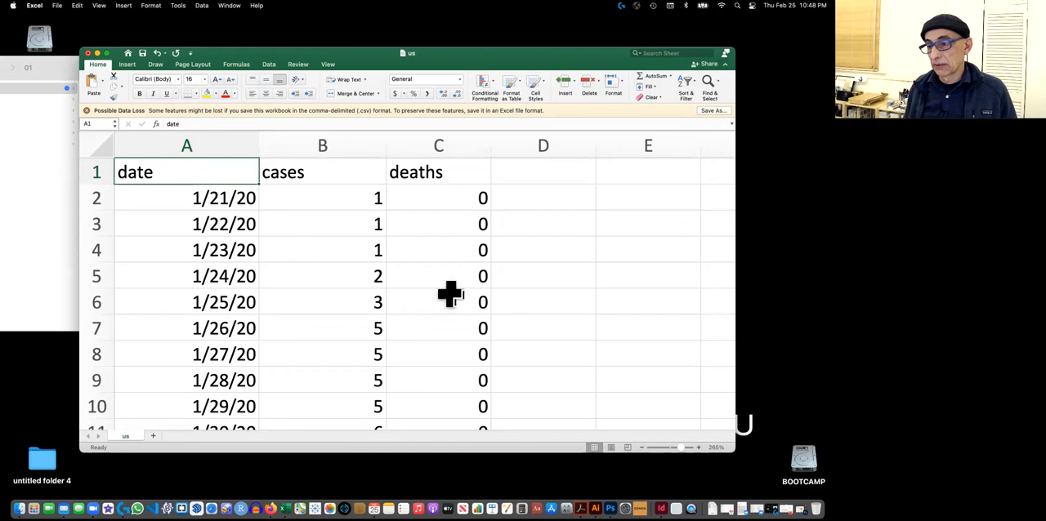
scroll(down, 3)
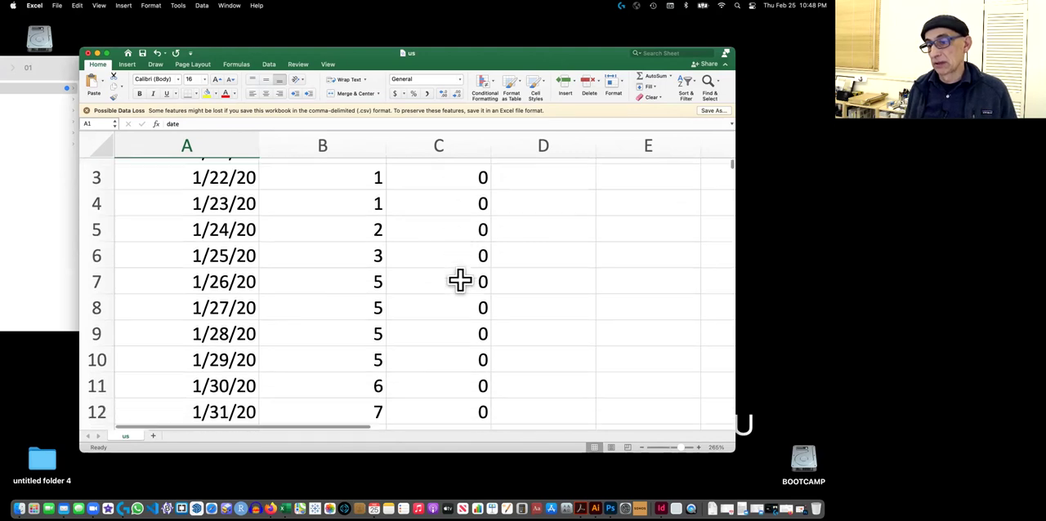
scroll(down, 3)
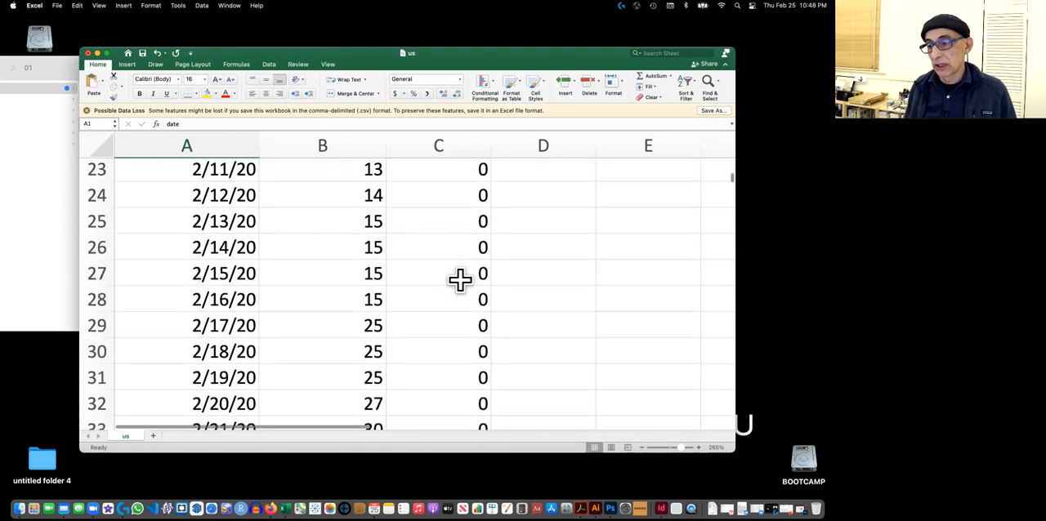
scroll(down, 3)
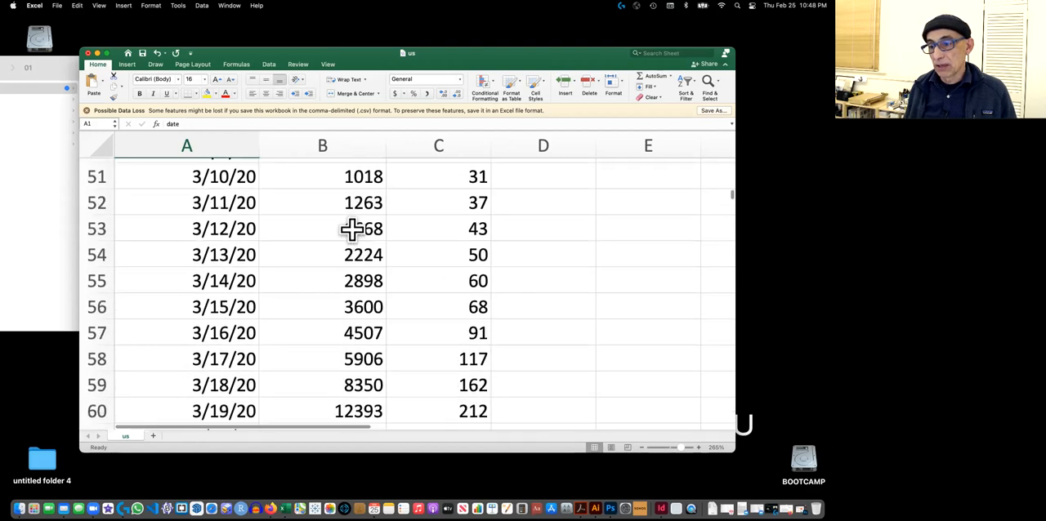
click(361, 228)
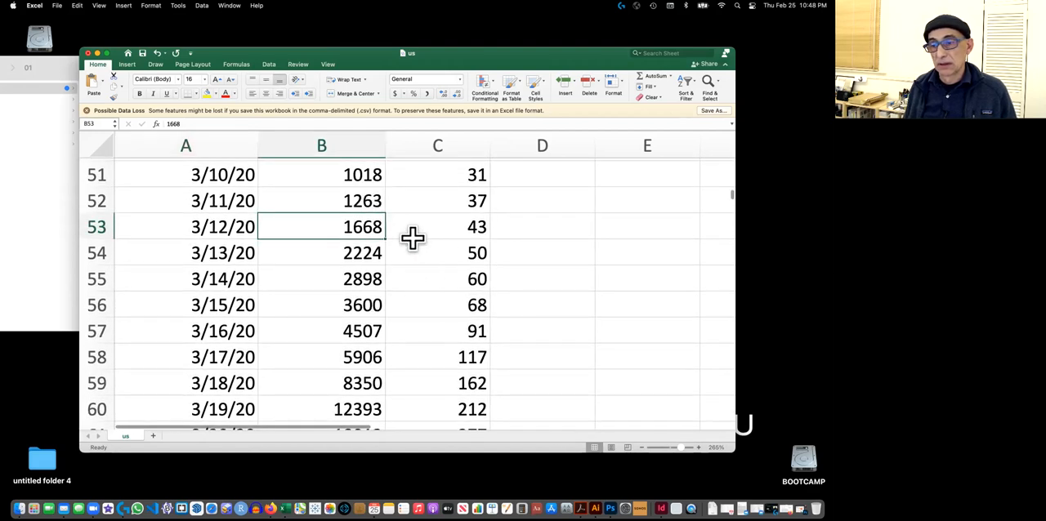
mouse_move(431, 260)
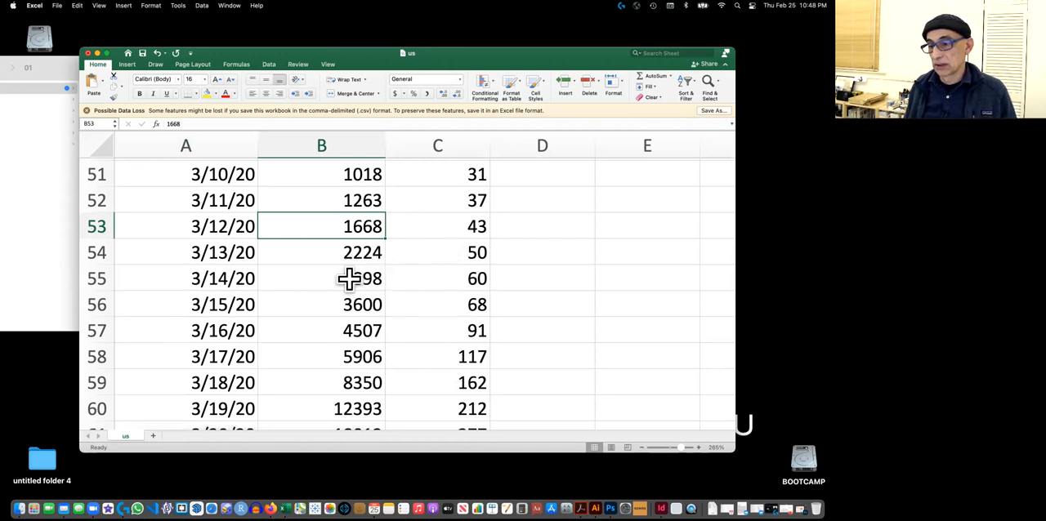
click(321, 279)
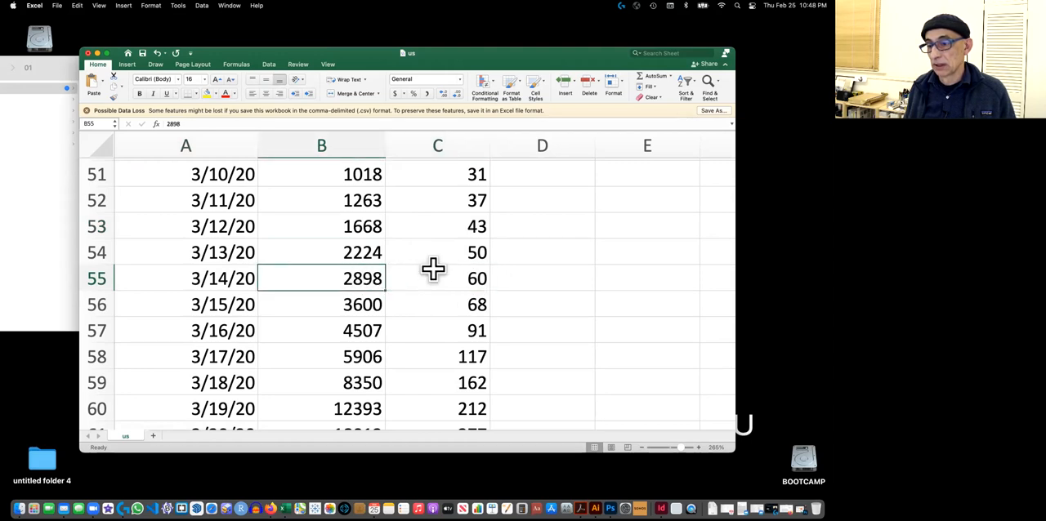
mouse_move(366, 278)
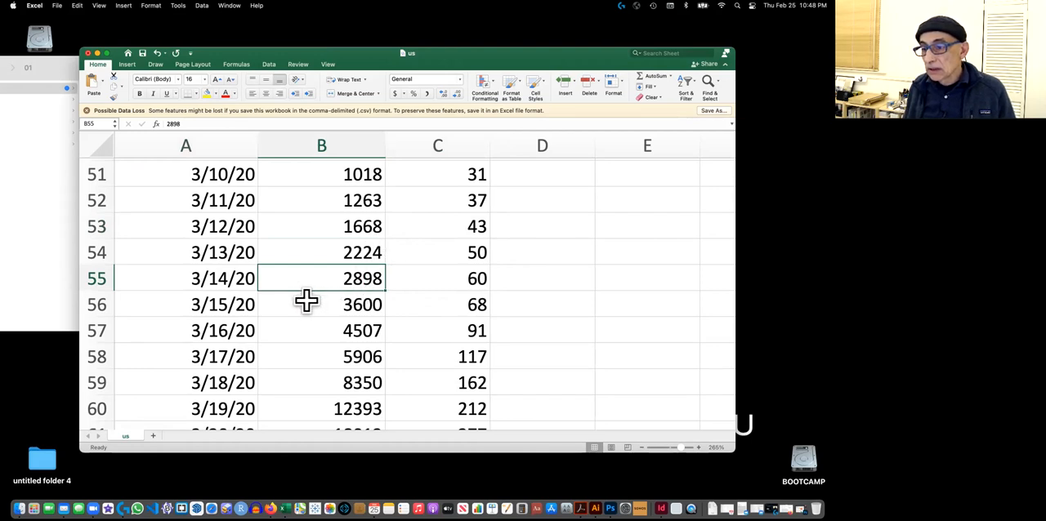
mouse_move(458, 251)
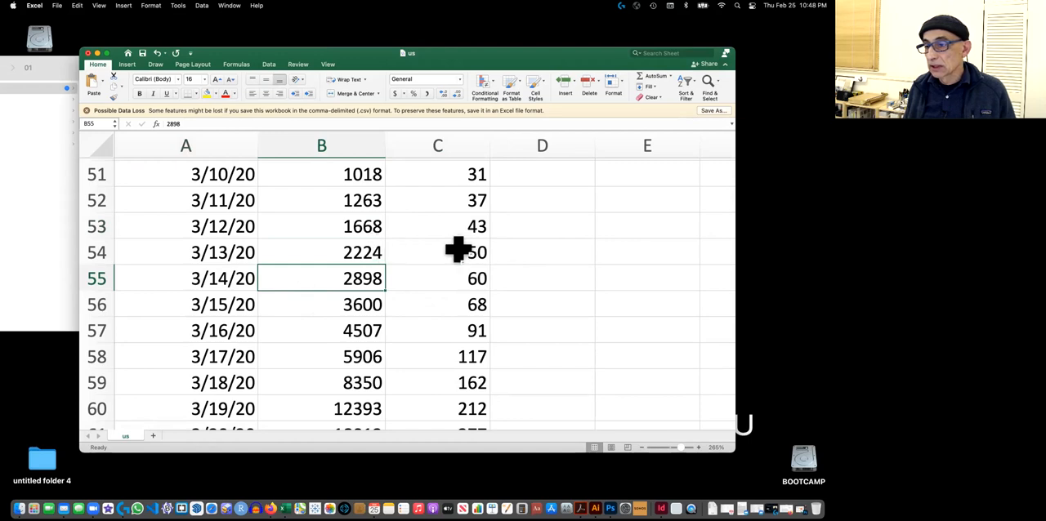
mouse_move(437, 248)
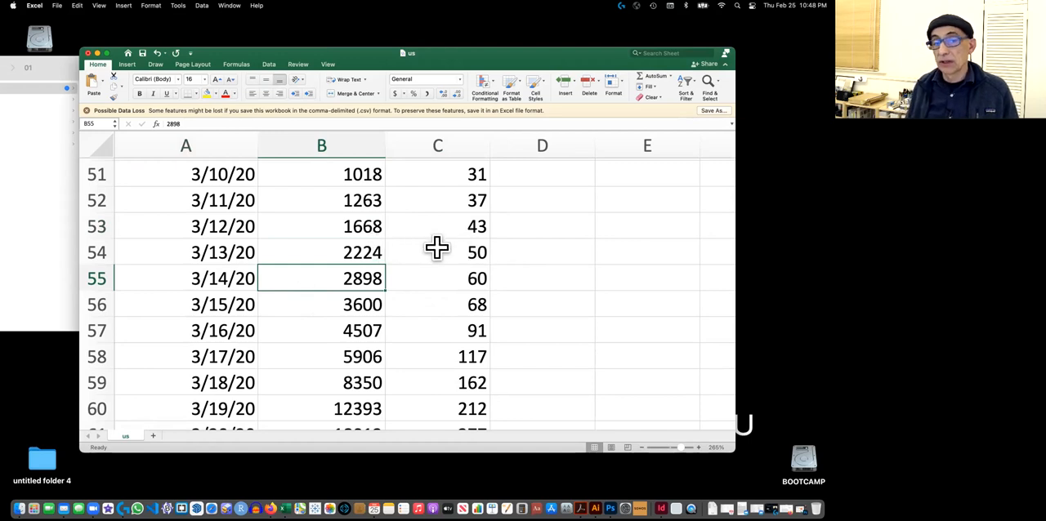
mouse_move(440, 251)
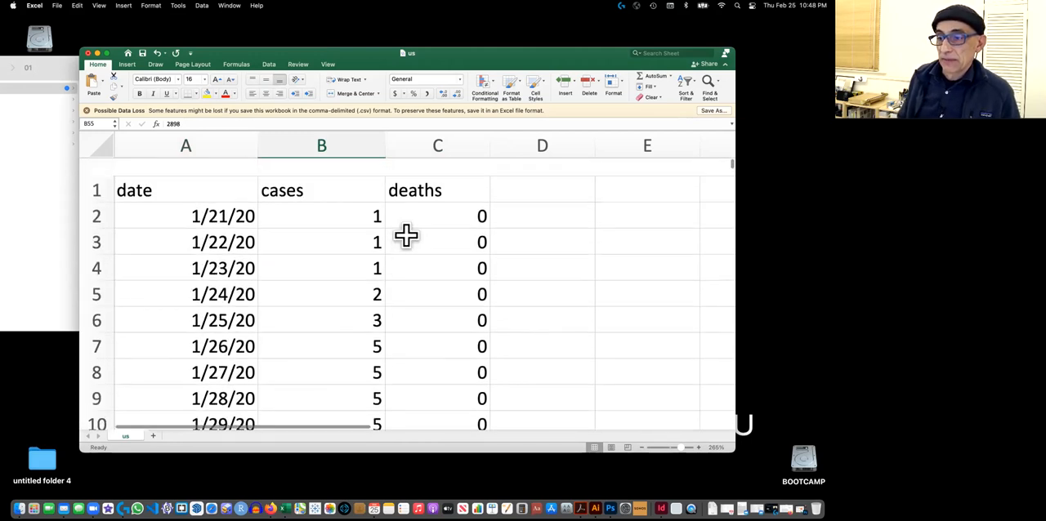
scroll(down, 3)
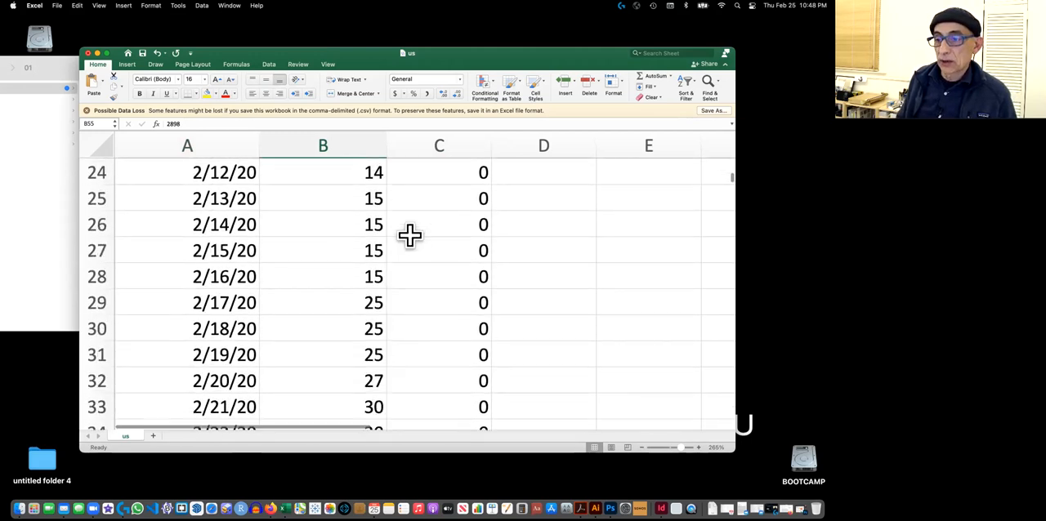
scroll(down, 3)
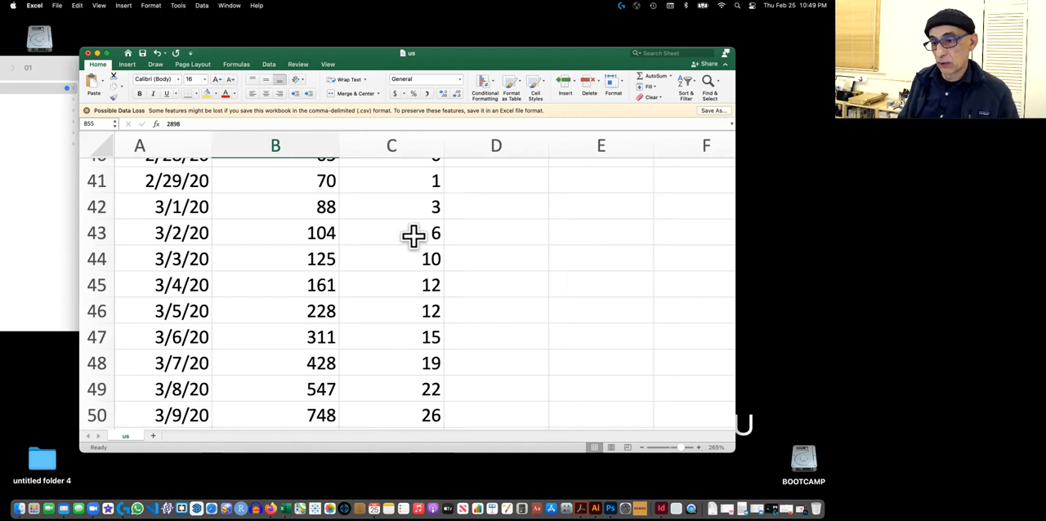
mouse_move(323, 249)
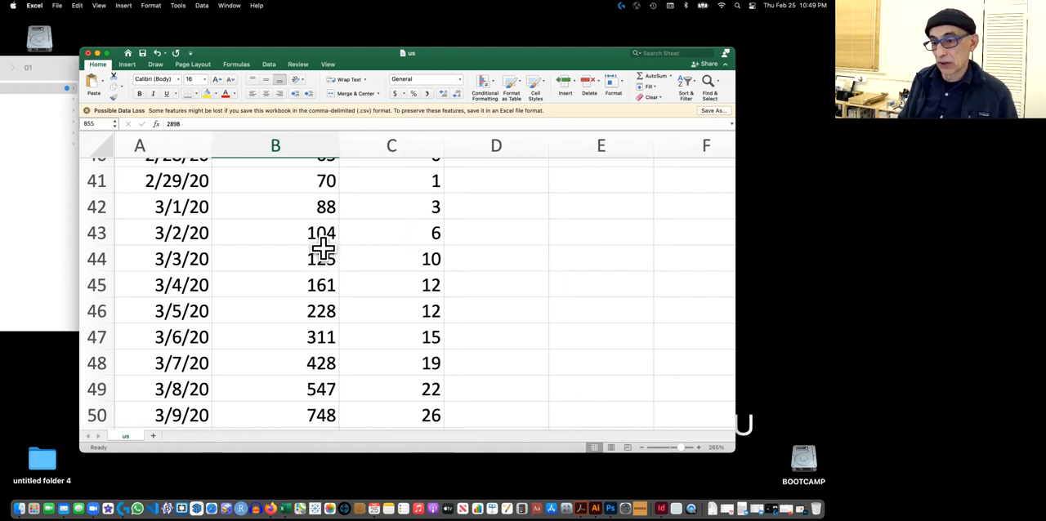
mouse_move(307, 260)
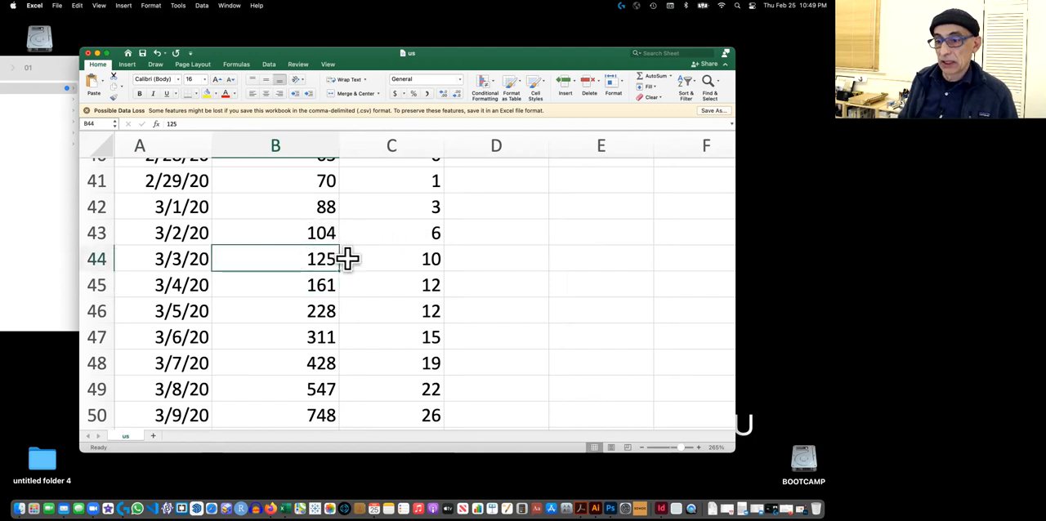
mouse_move(376, 237)
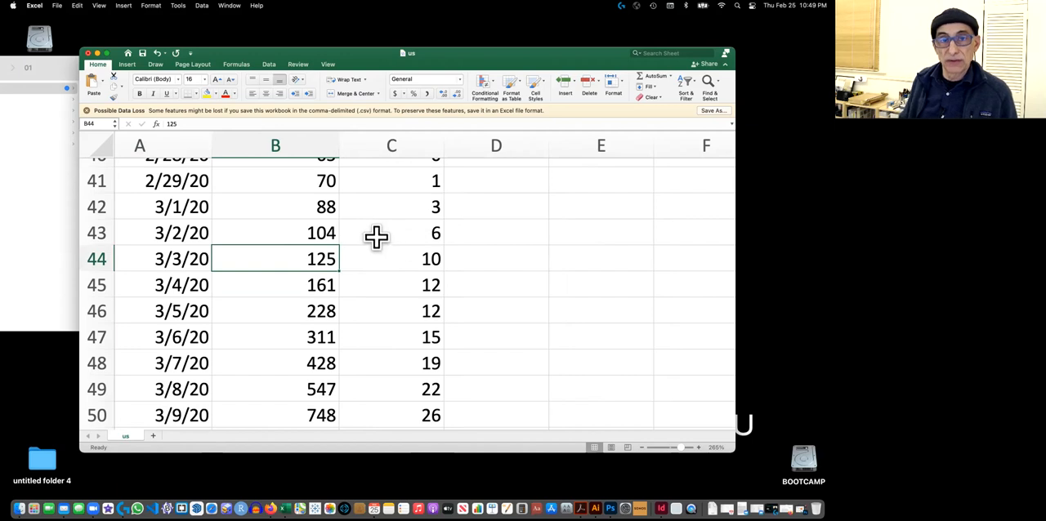
mouse_move(514, 253)
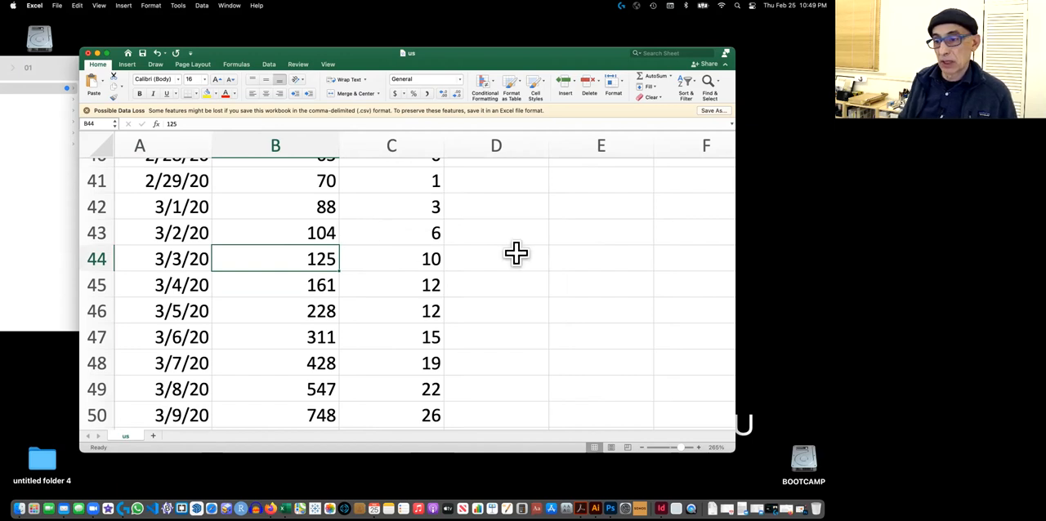
mouse_move(494, 257)
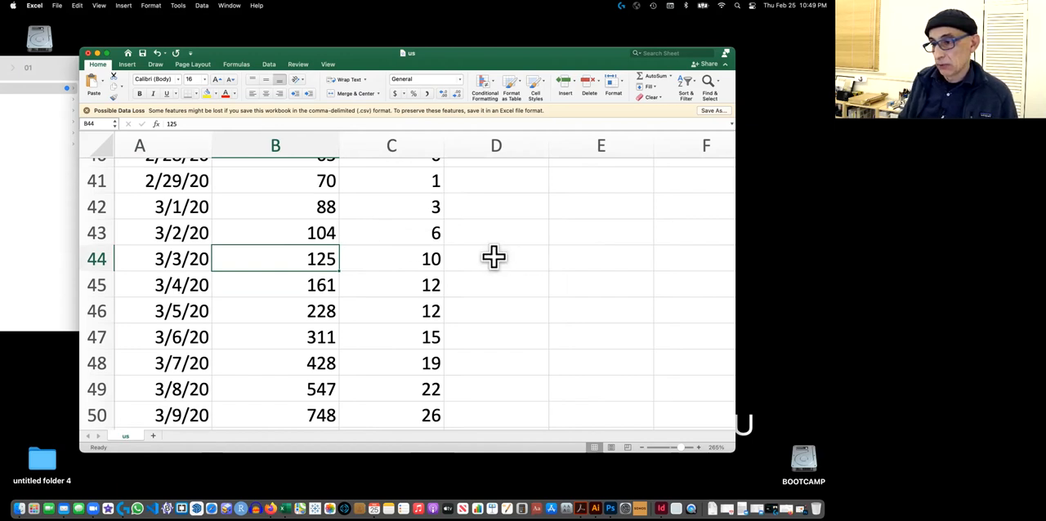
mouse_move(550, 243)
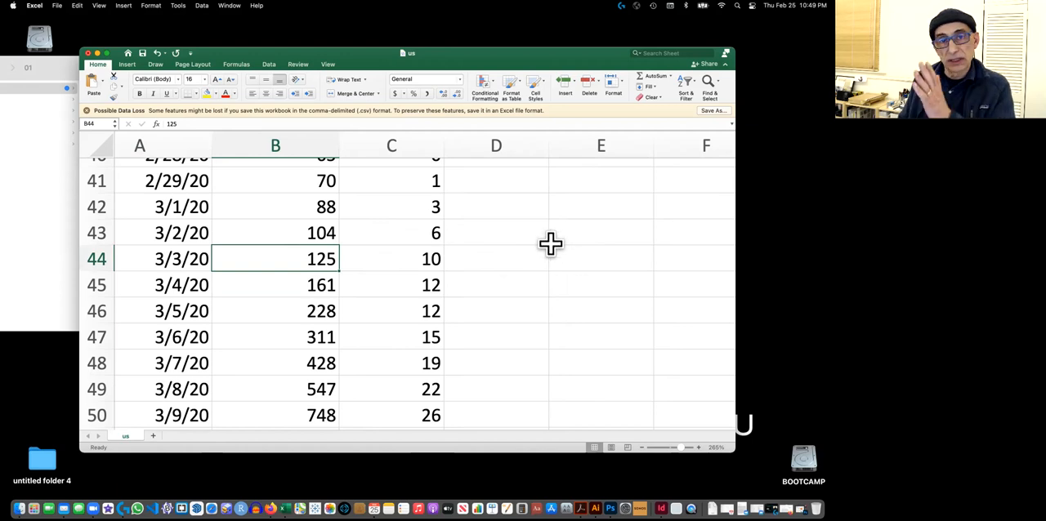
Enter =B44-B43 in D44 to get the 3/3/20 case increase of 21
click(495, 259)
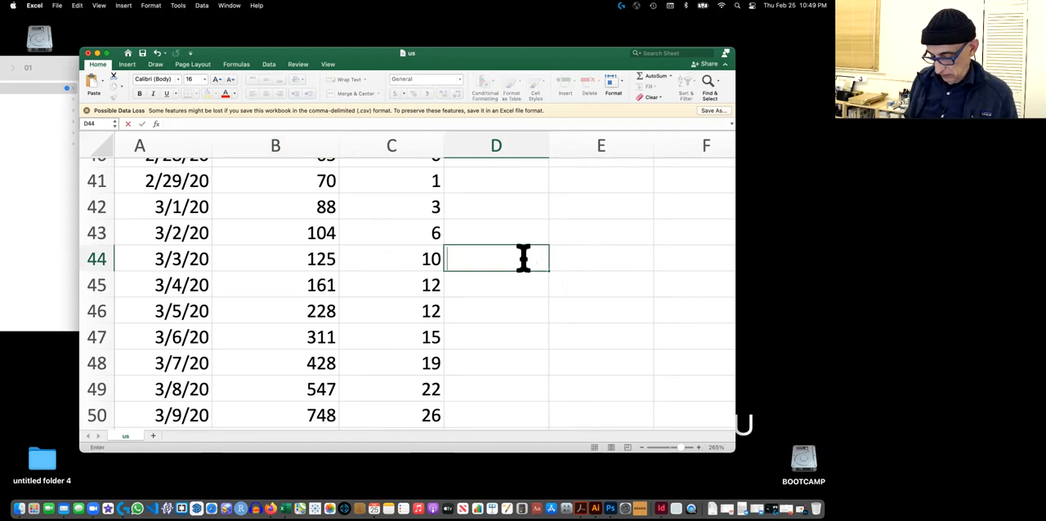
text(=)
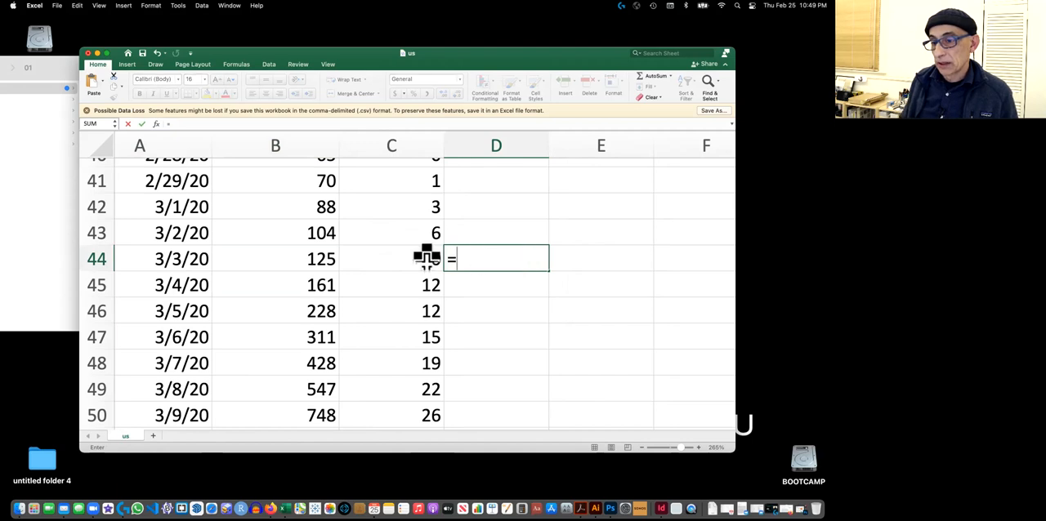
click(275, 259)
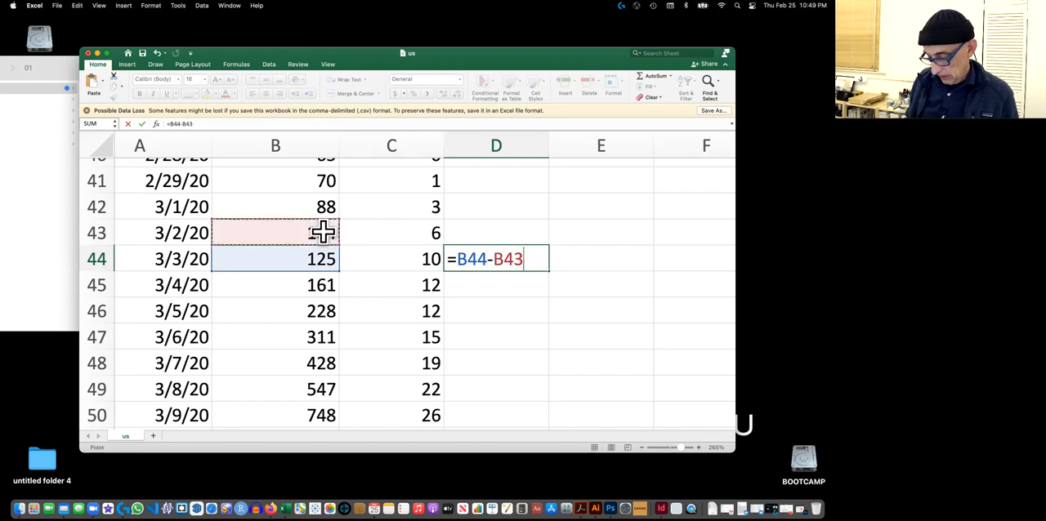
key(Enter)
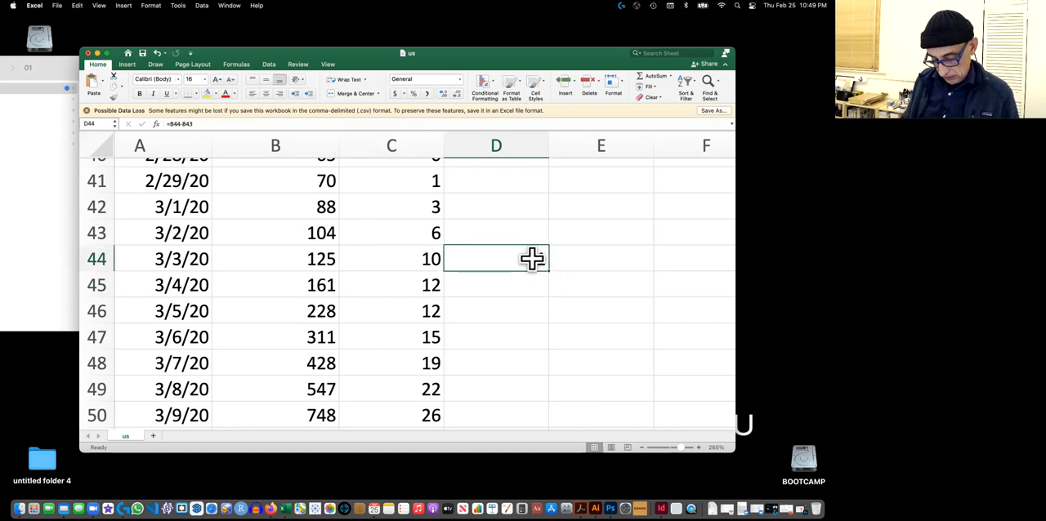
Copy D44 and select D45:D49 for pasting, then scroll back up
key(Enter)
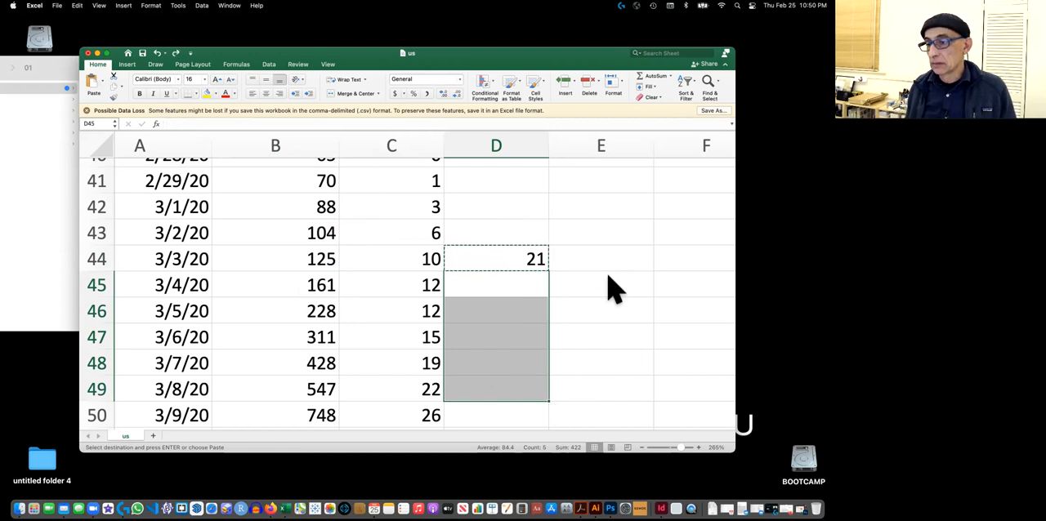
click(600, 284)
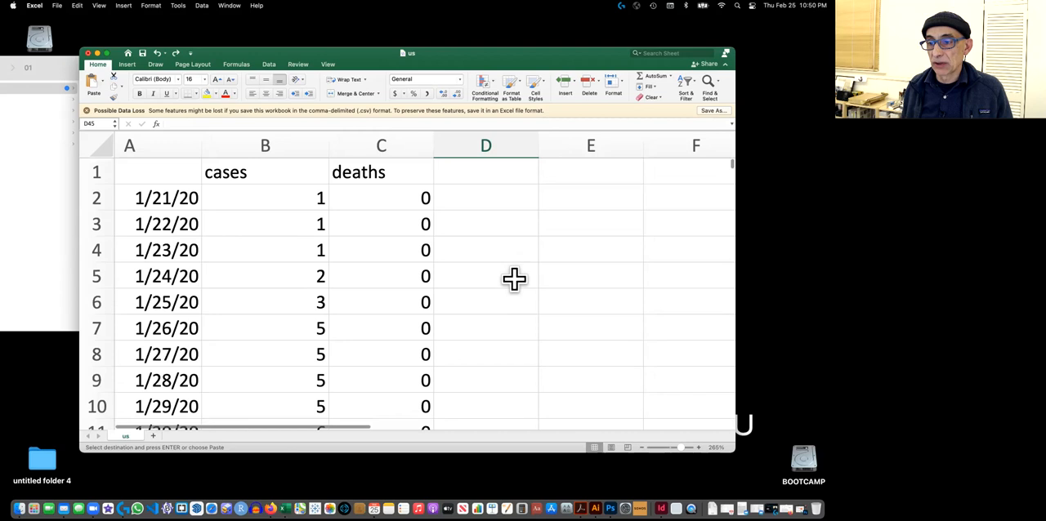
scroll(down, 3)
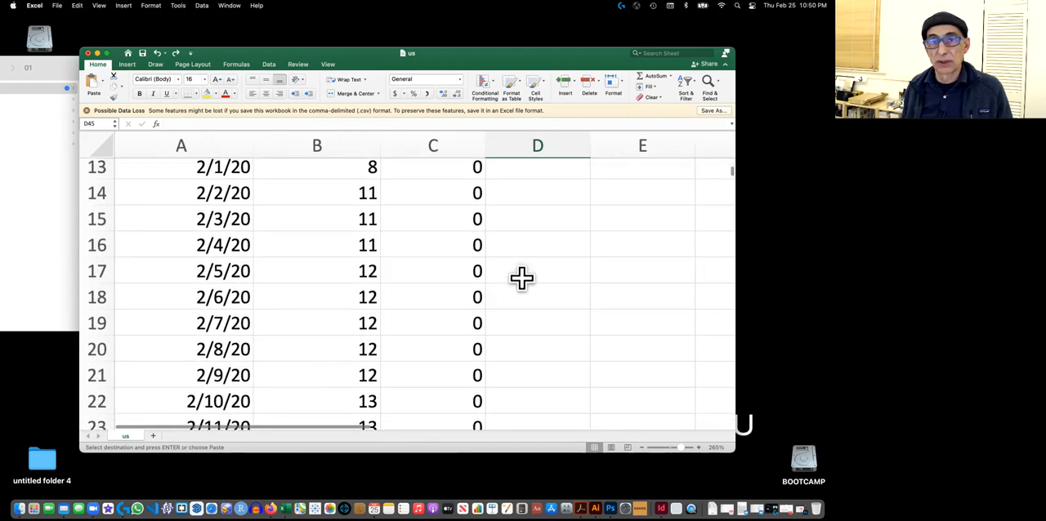
scroll(down, 3)
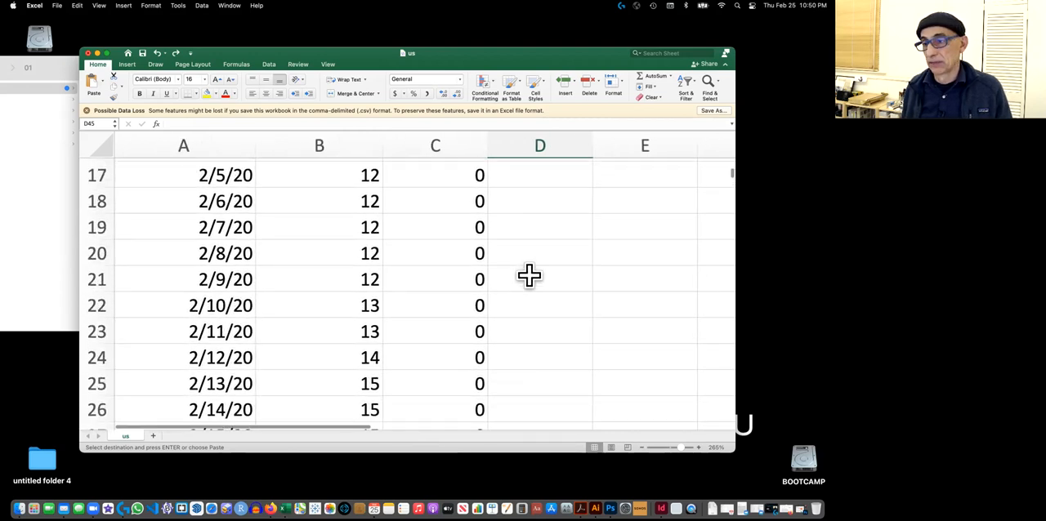
mouse_move(363, 74)
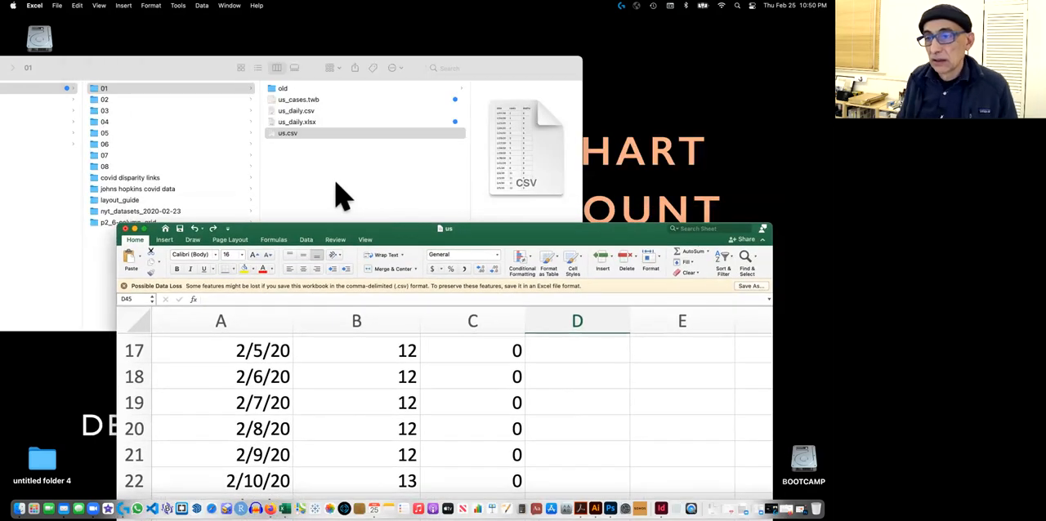
Pick us_daily.xlsx in Finder and quit Excel without saving us.csv
click(287, 133)
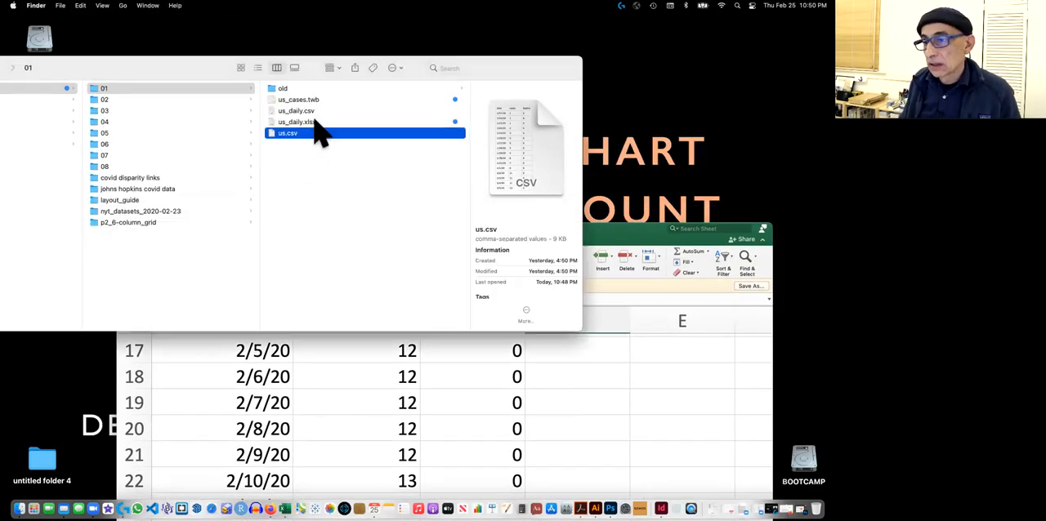
click(297, 122)
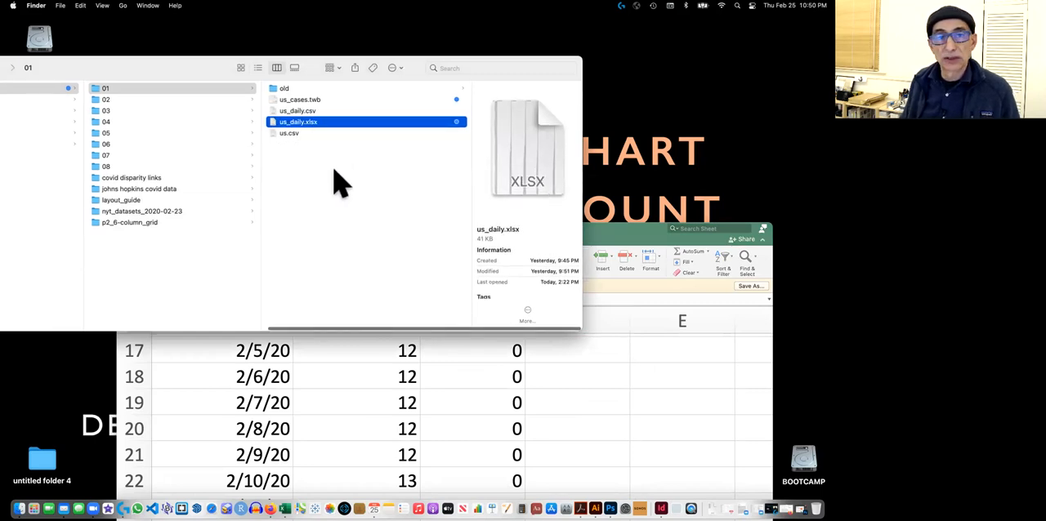
mouse_move(318, 192)
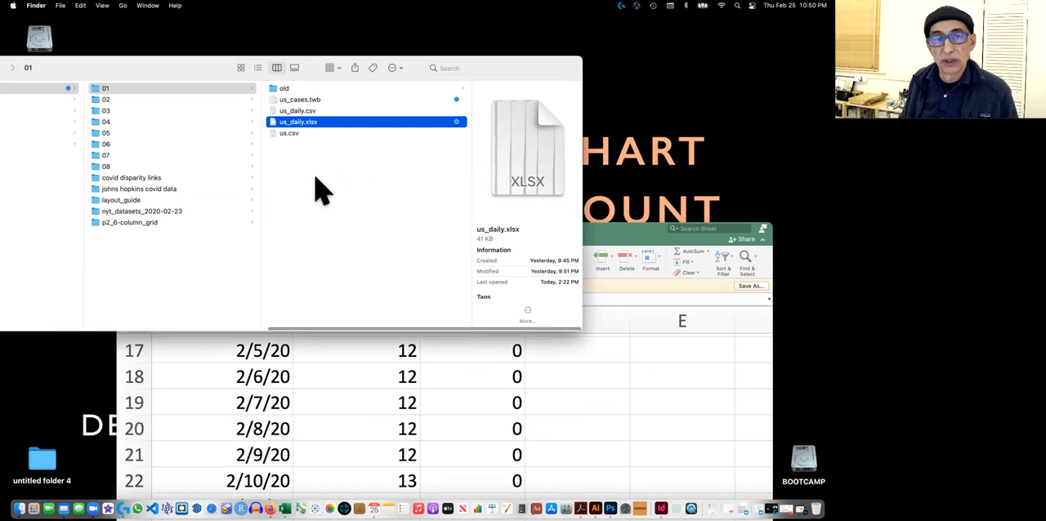
mouse_move(358, 164)
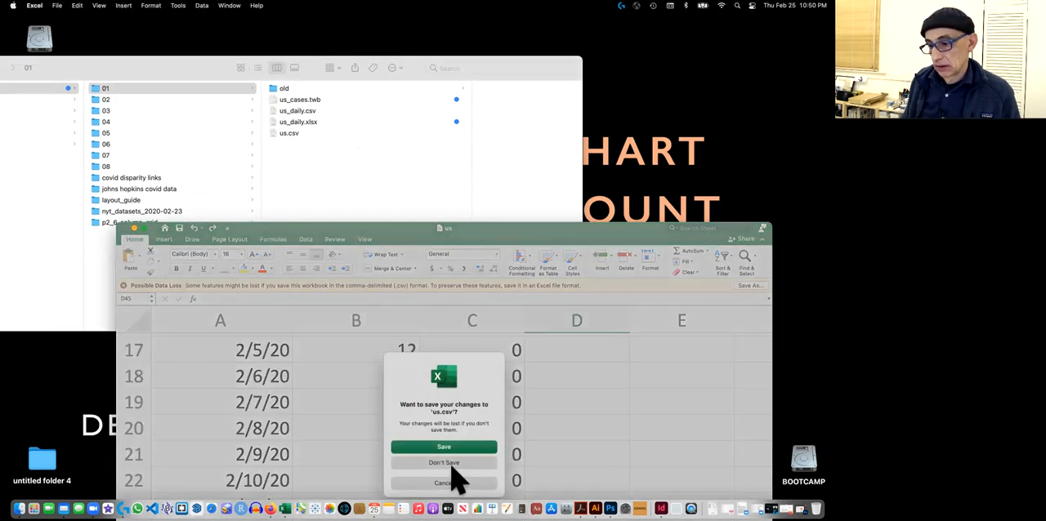
click(444, 462)
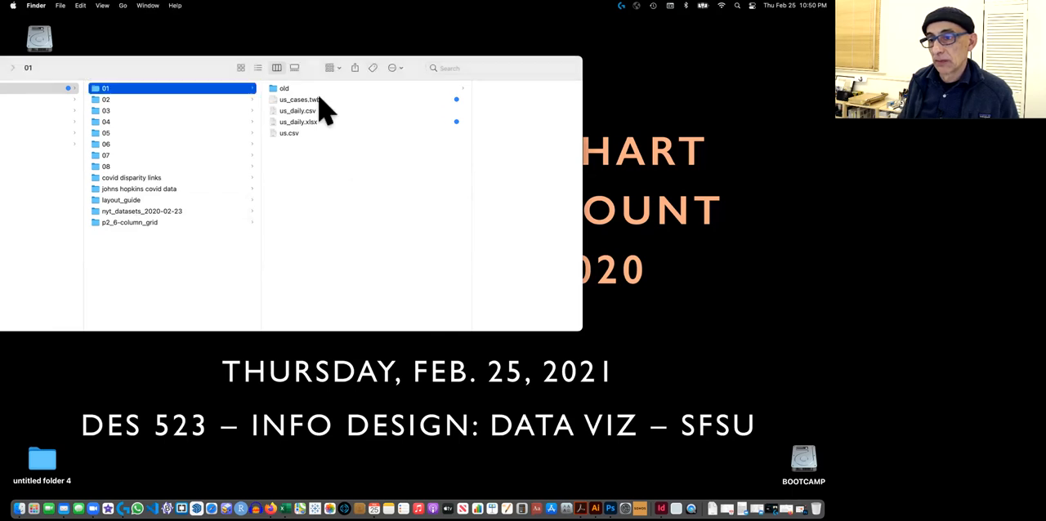
click(297, 110)
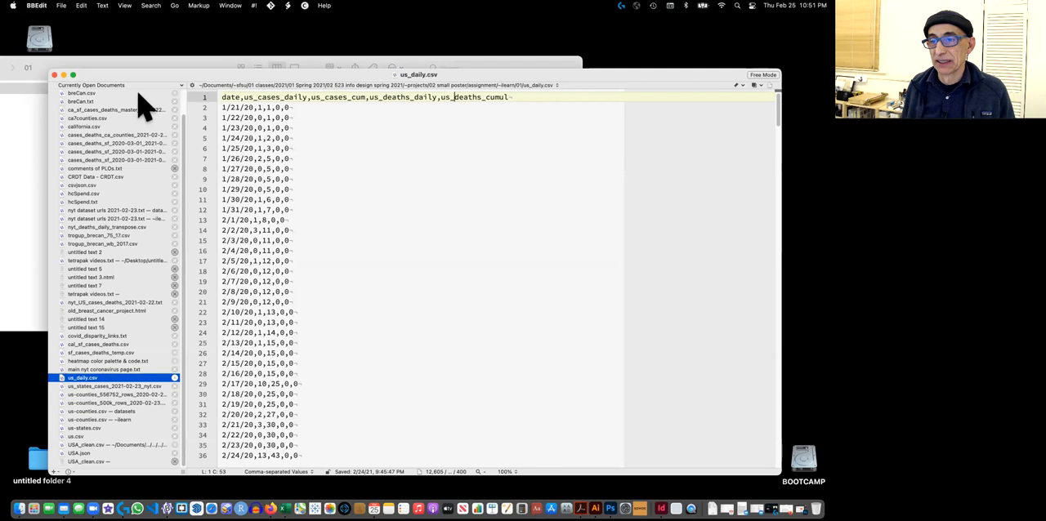
mouse_move(383, 137)
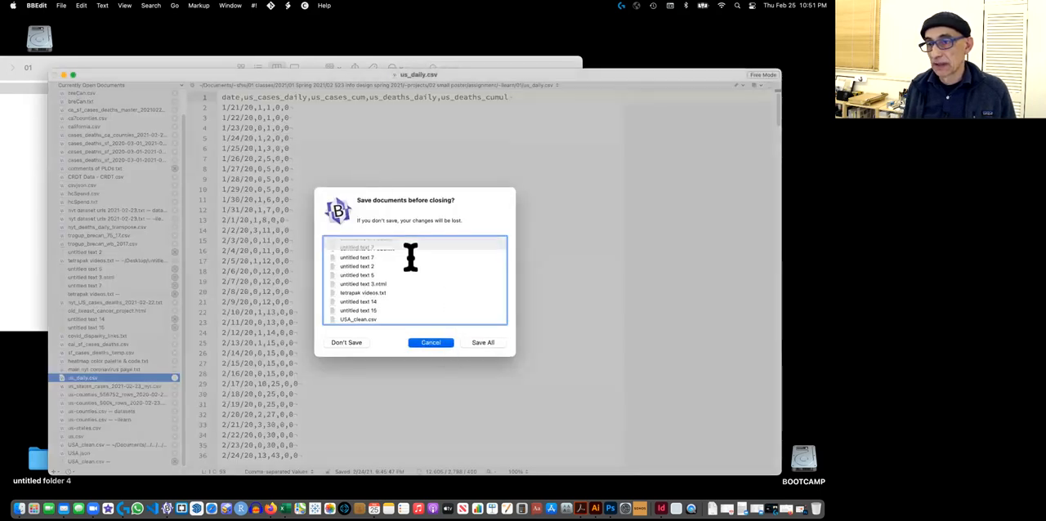
Quit BBEdit without saving the inspected us_daily.csv
click(347, 343)
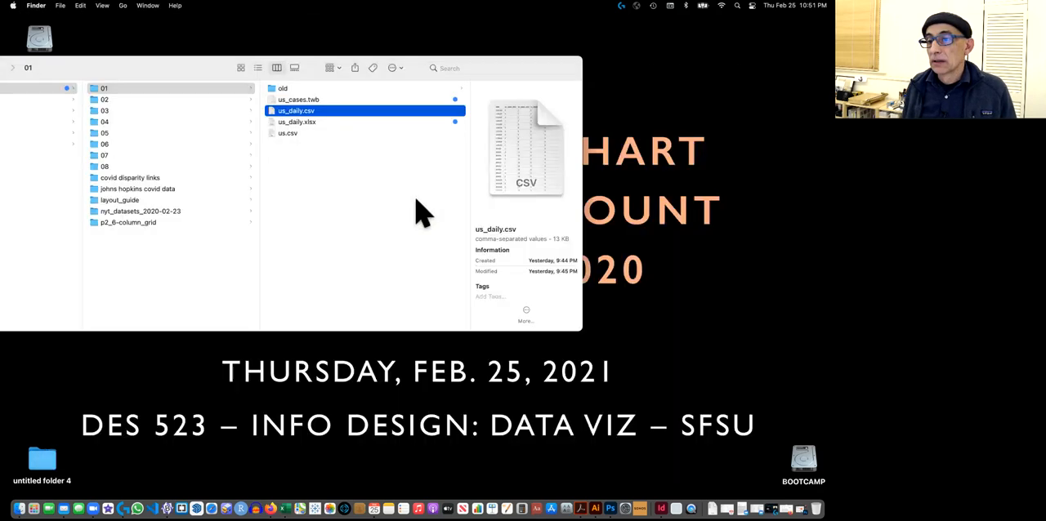
Open us_daily.xlsx, view us.csv's Open With options, and select us_cases.twb
click(296, 122)
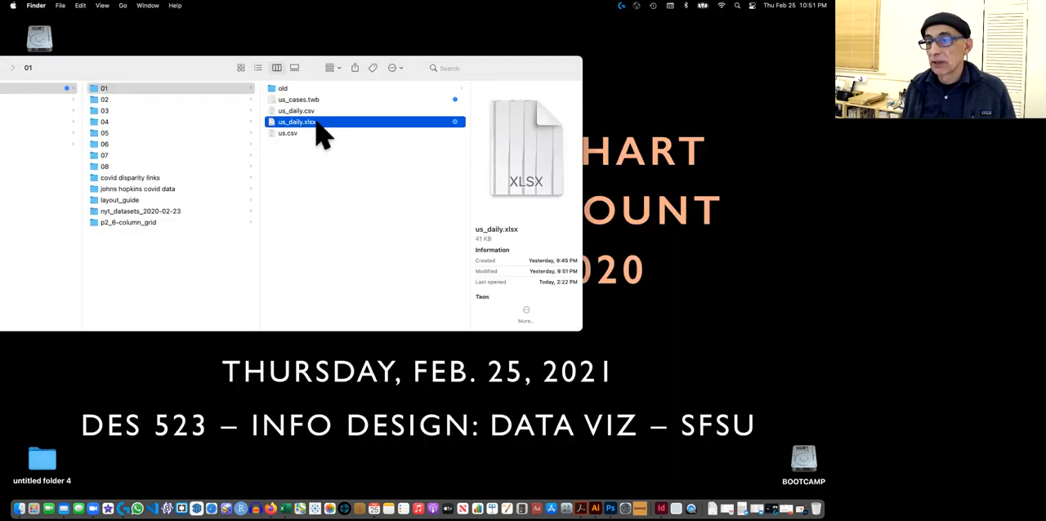
double_click(296, 122)
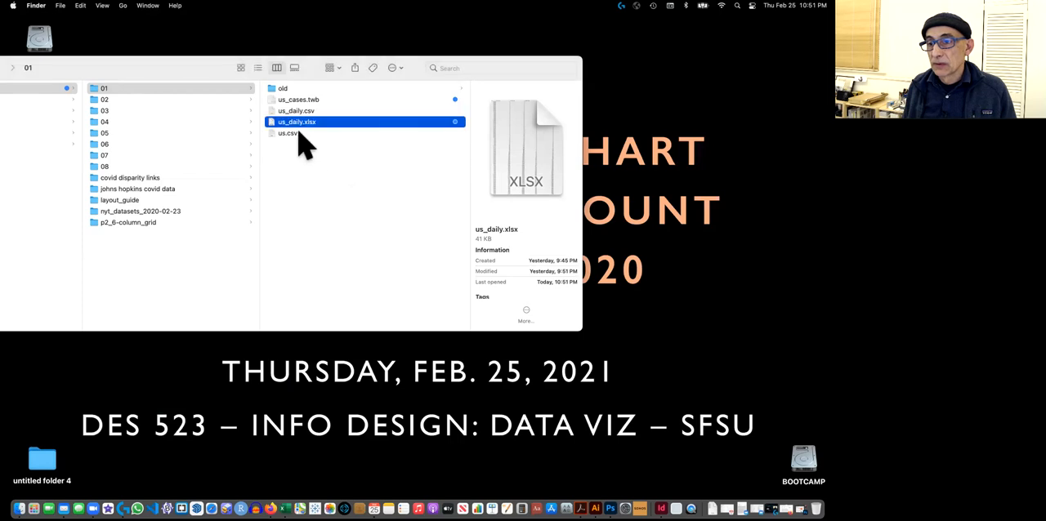
right_click(288, 133)
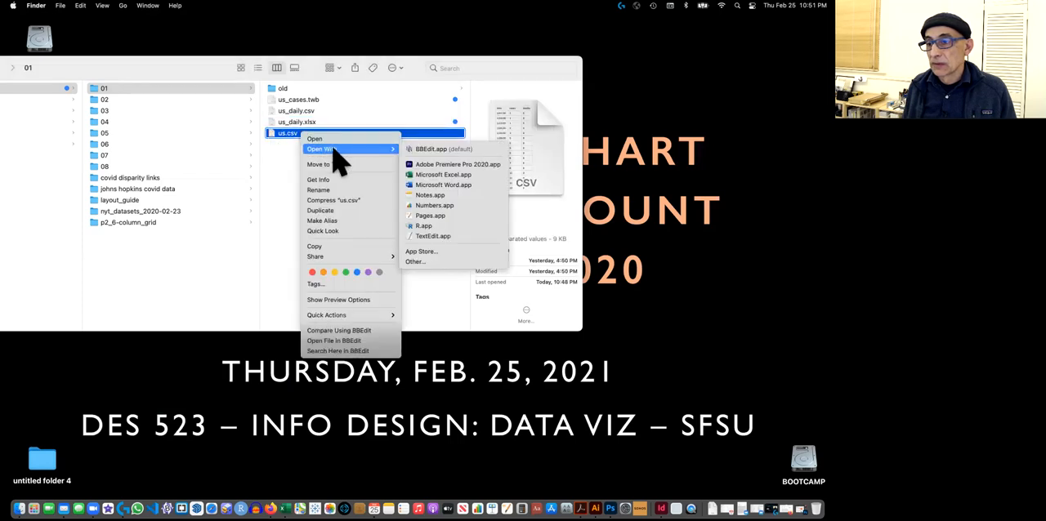
mouse_move(448, 175)
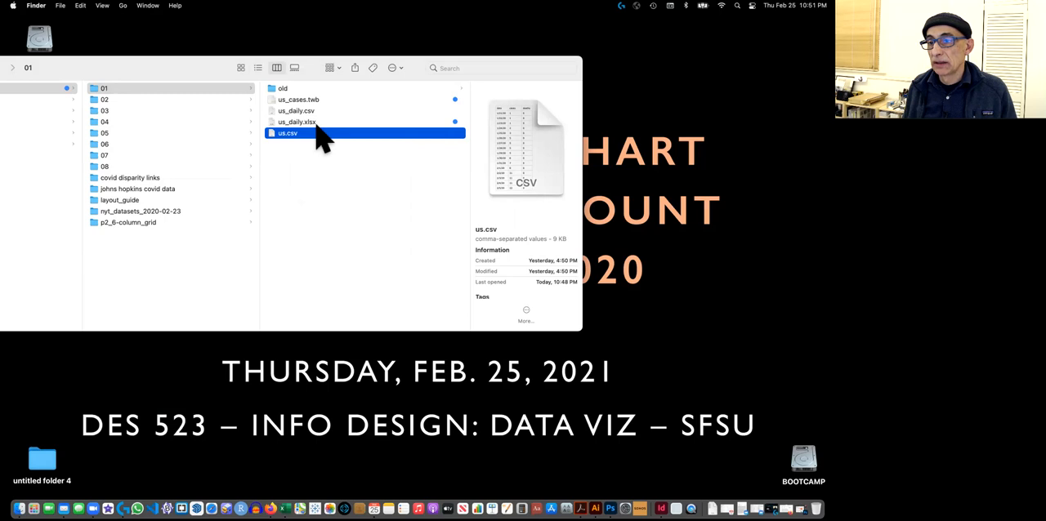
mouse_move(342, 133)
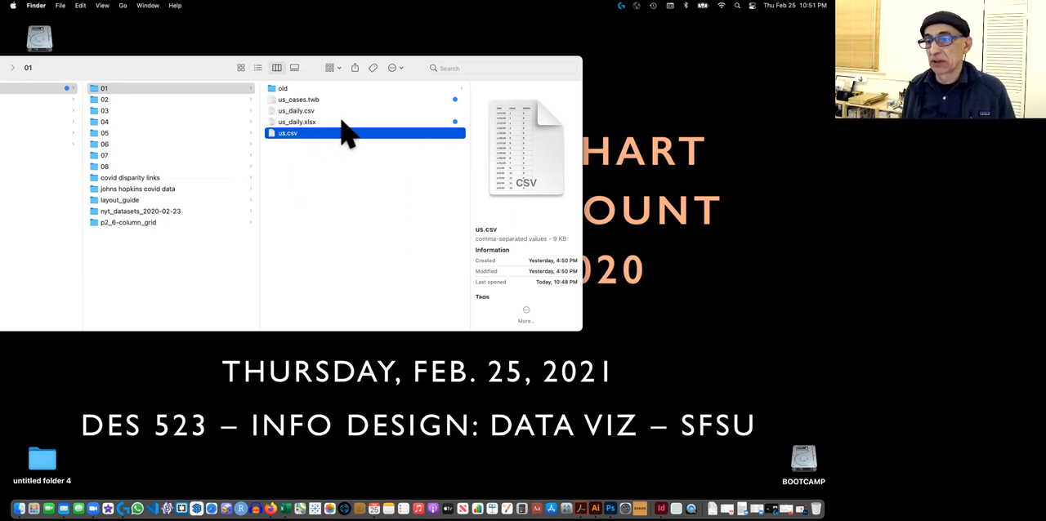
mouse_move(338, 129)
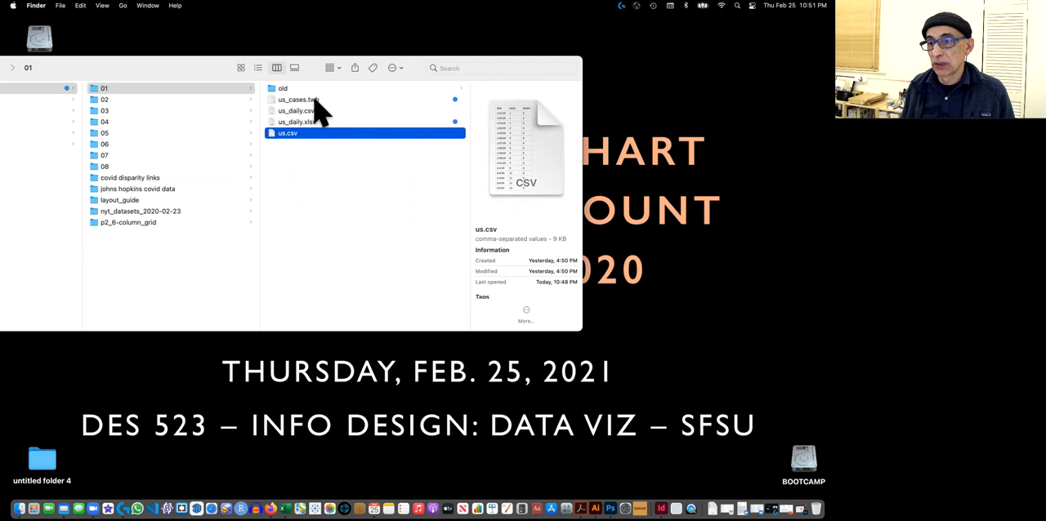
click(298, 99)
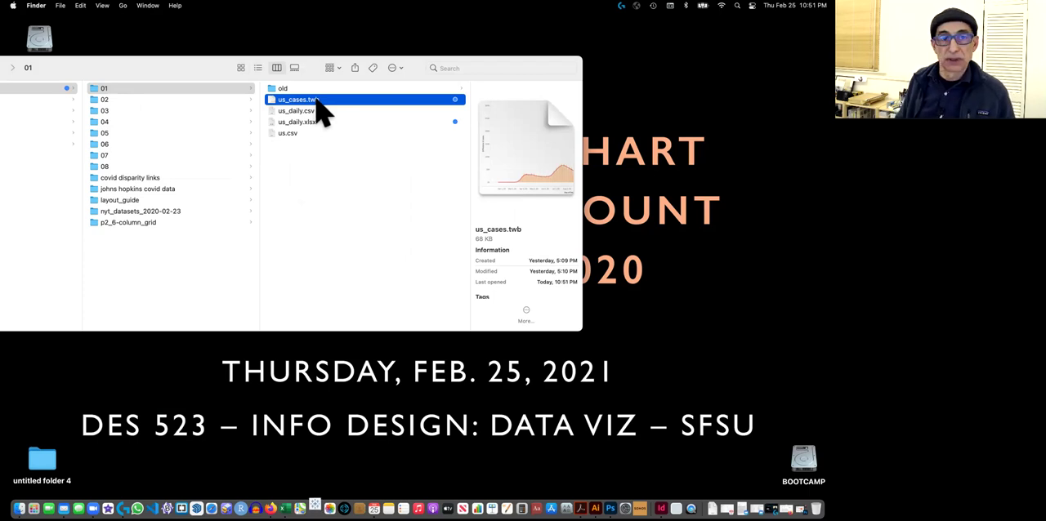
Open us_cases.twb in Tableau and reconnect its data source to us.csv in folder 01
double_click(298, 100)
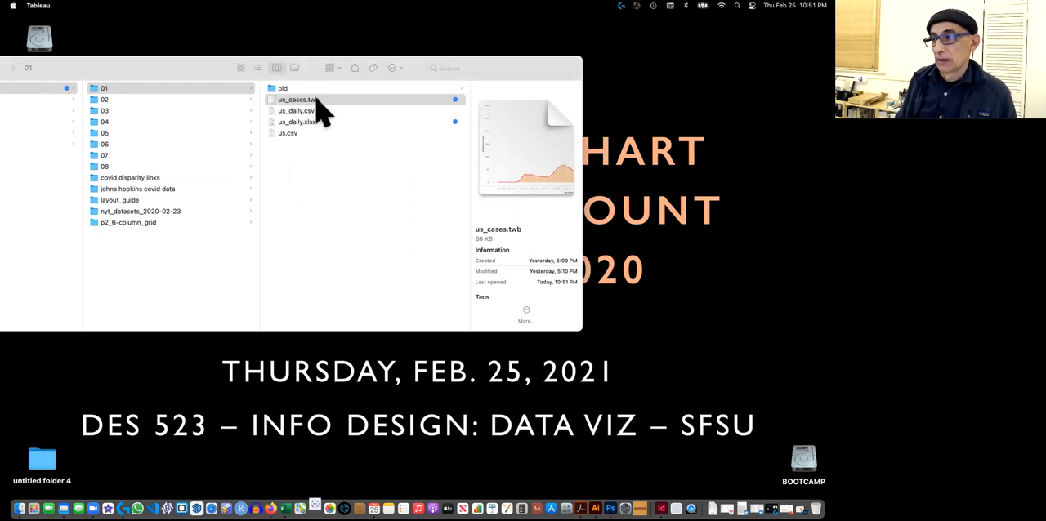
double_click(296, 99)
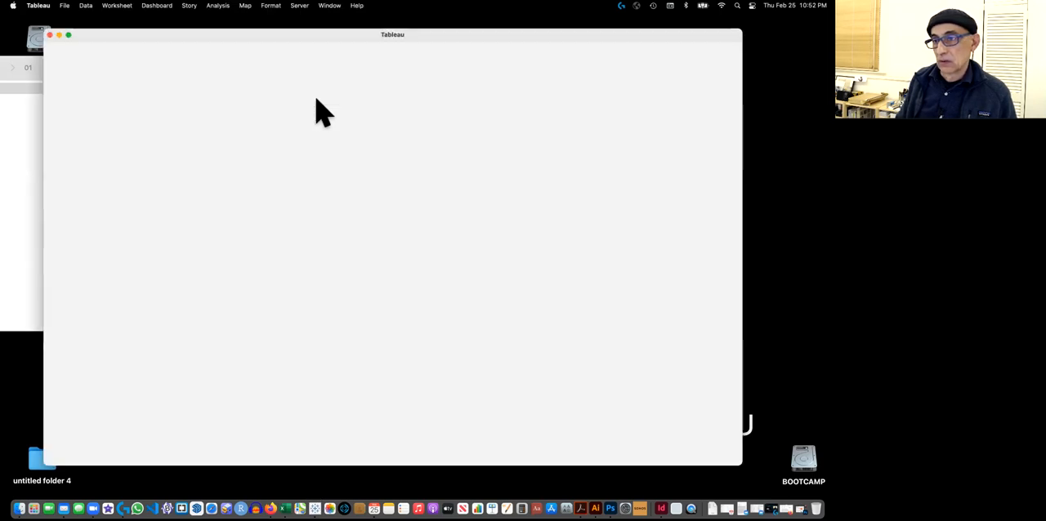
mouse_move(245, 67)
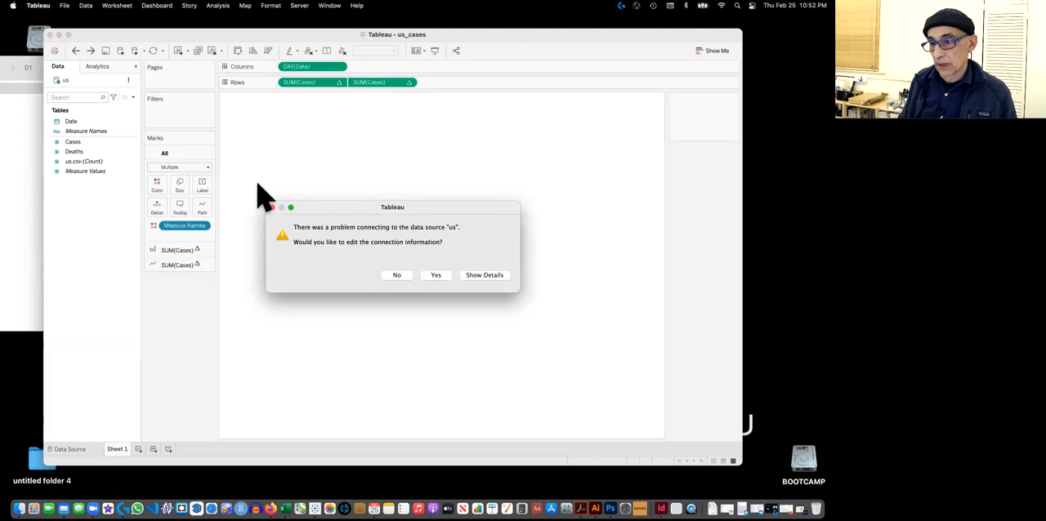
mouse_move(372, 227)
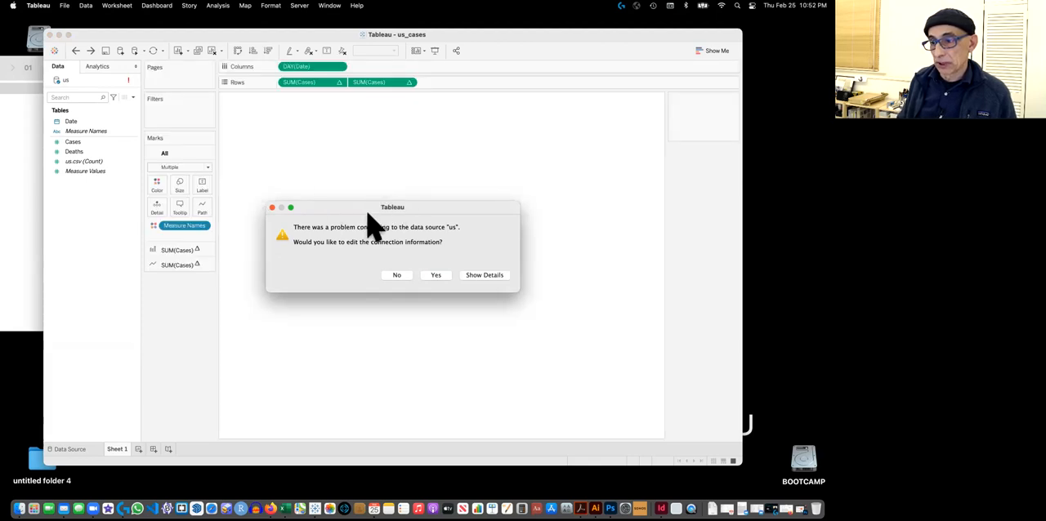
mouse_move(404, 241)
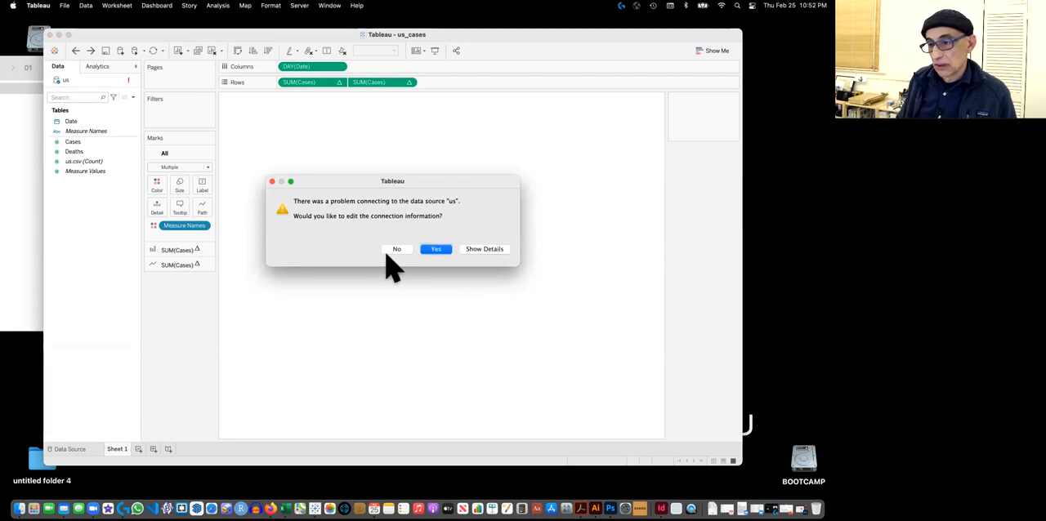
mouse_move(435, 249)
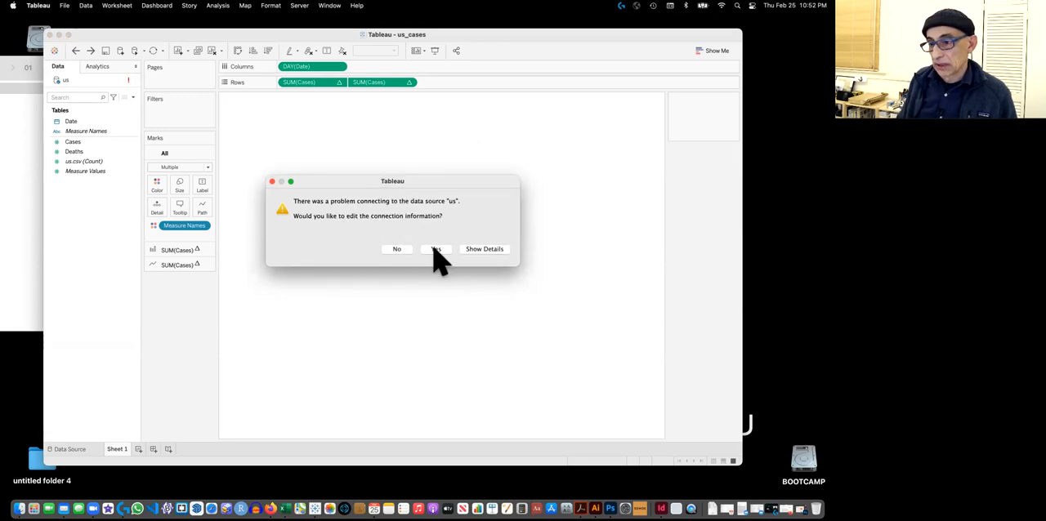
click(434, 249)
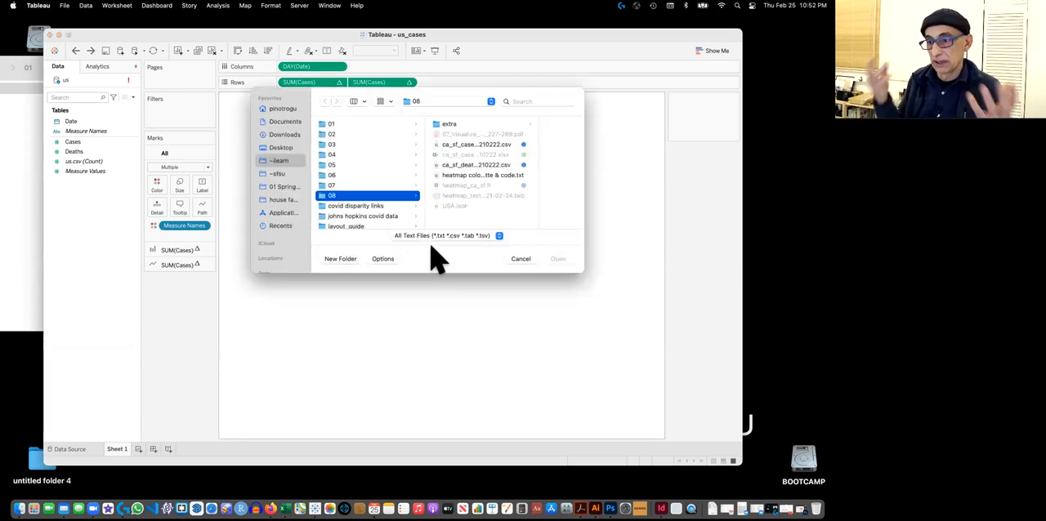
click(335, 123)
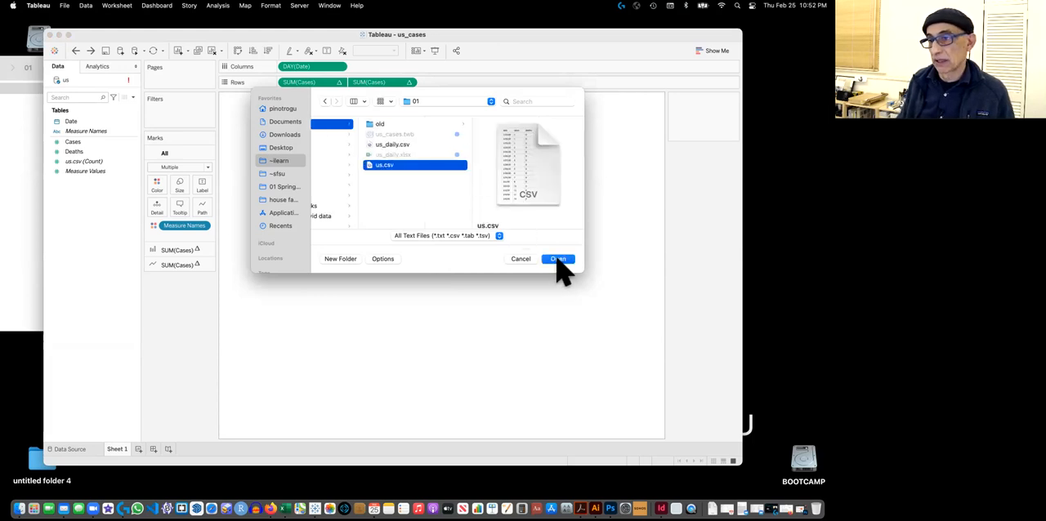
click(558, 259)
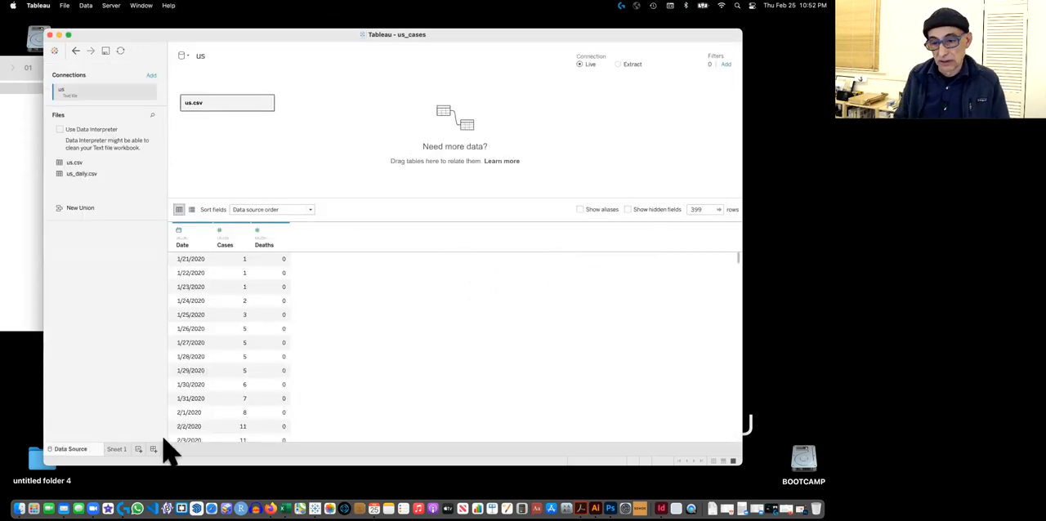
Add Sheet 2 and Sheet 3 worksheets, then return to the Sheet 1 bar-and-line chart
click(116, 450)
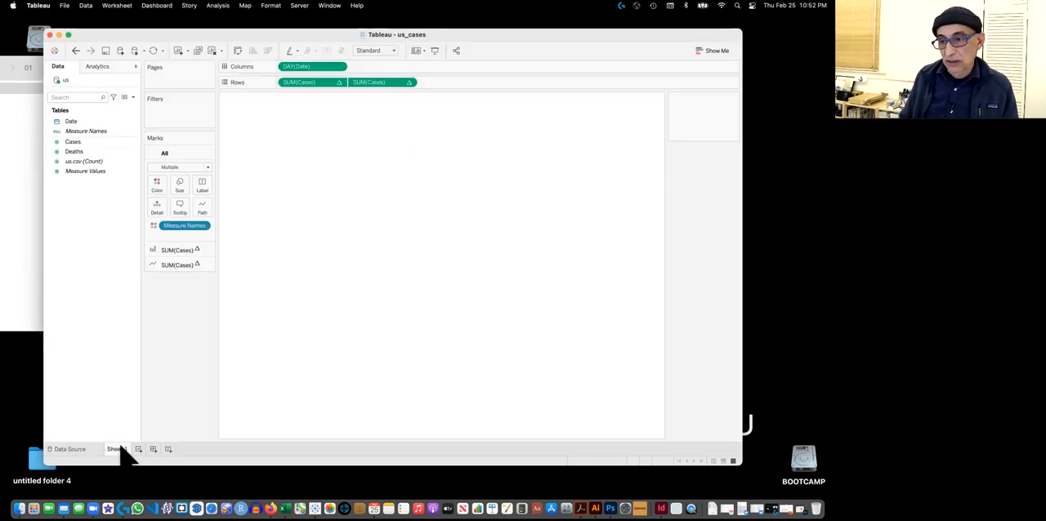
click(118, 449)
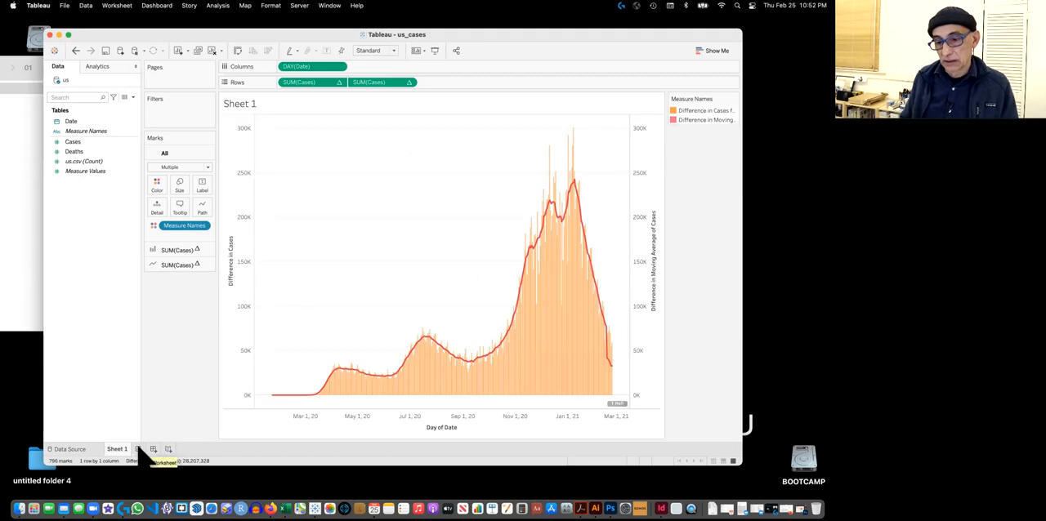
click(157, 449)
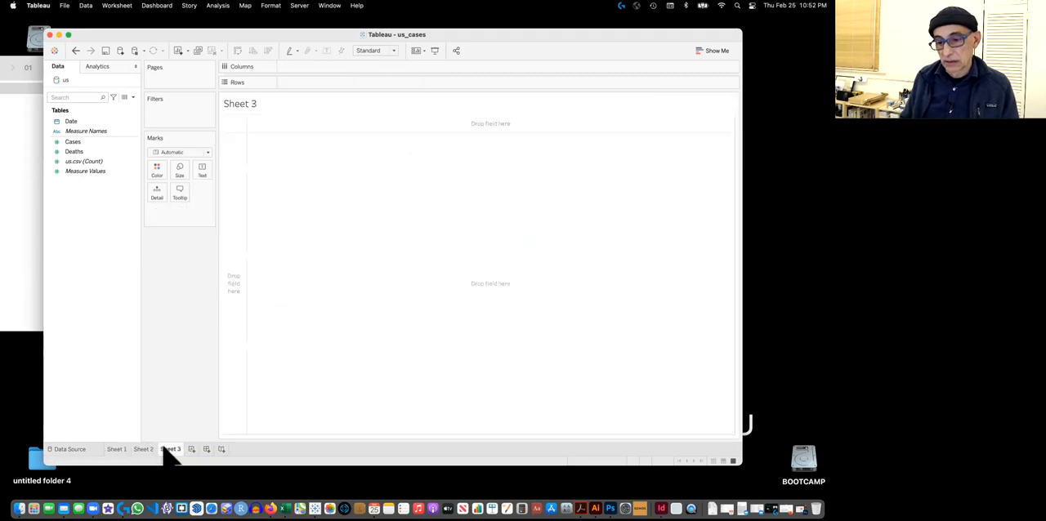
click(143, 449)
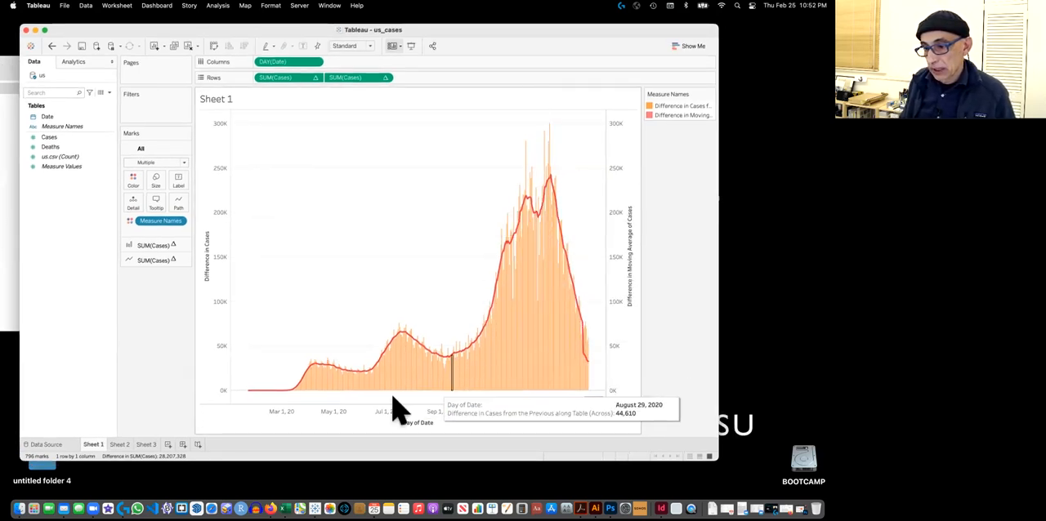
mouse_move(519, 372)
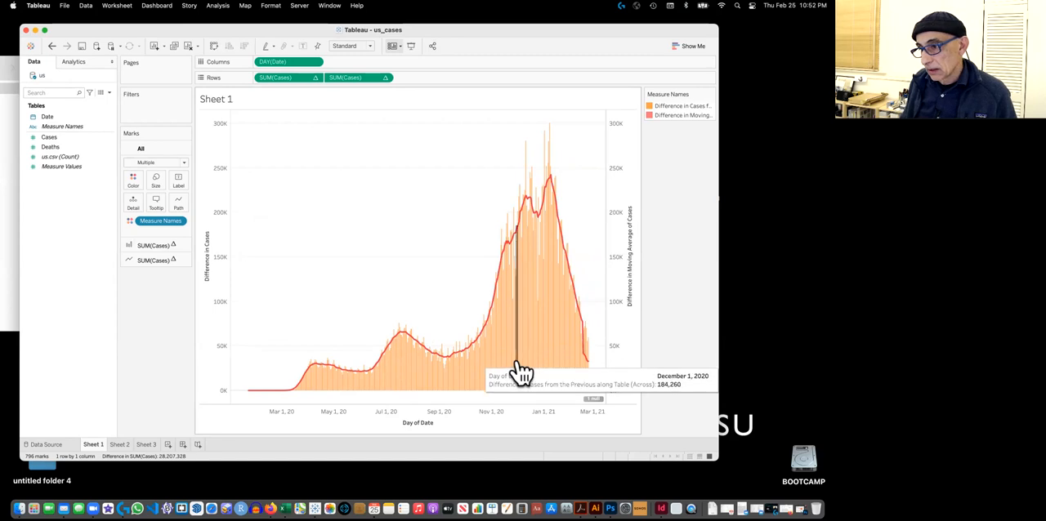
mouse_move(705, 449)
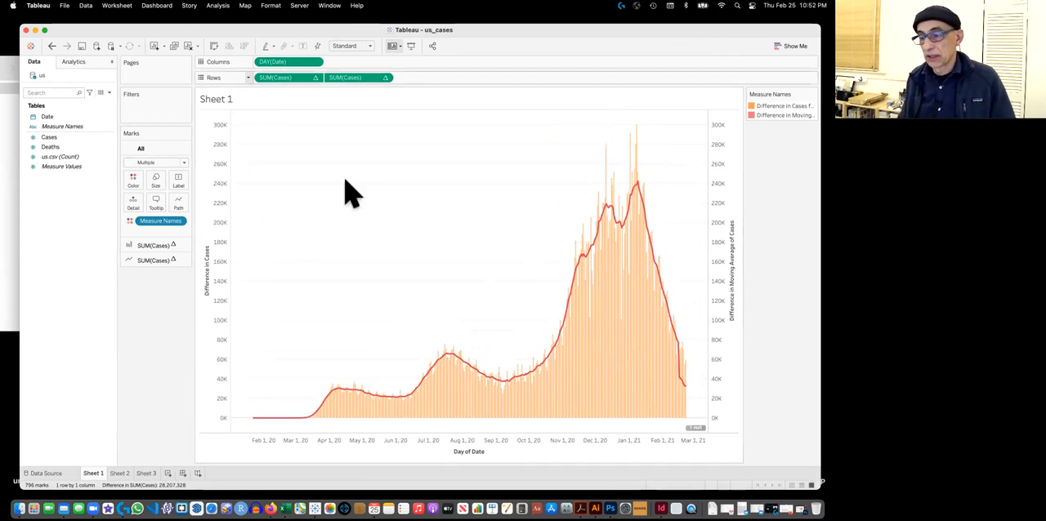
mouse_move(599, 361)
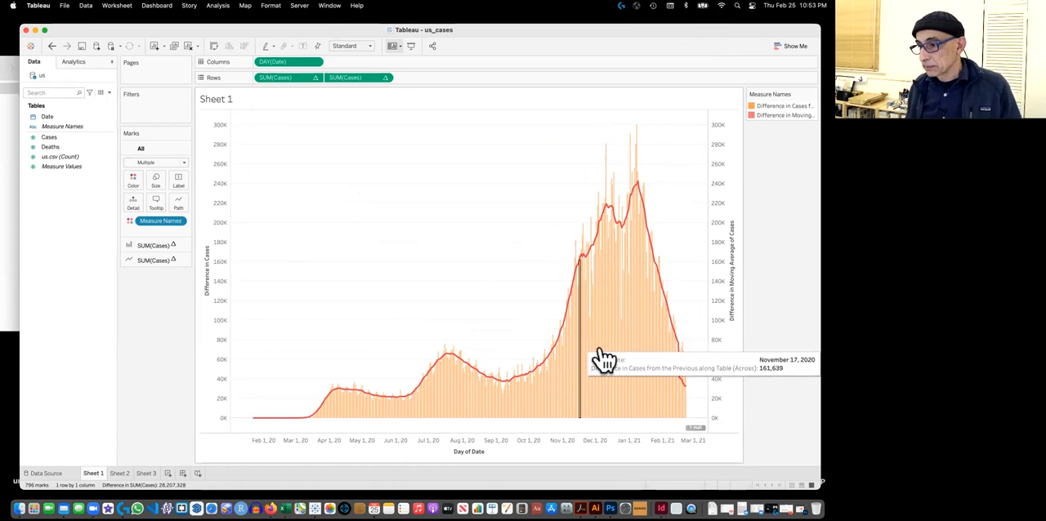
mouse_move(662, 302)
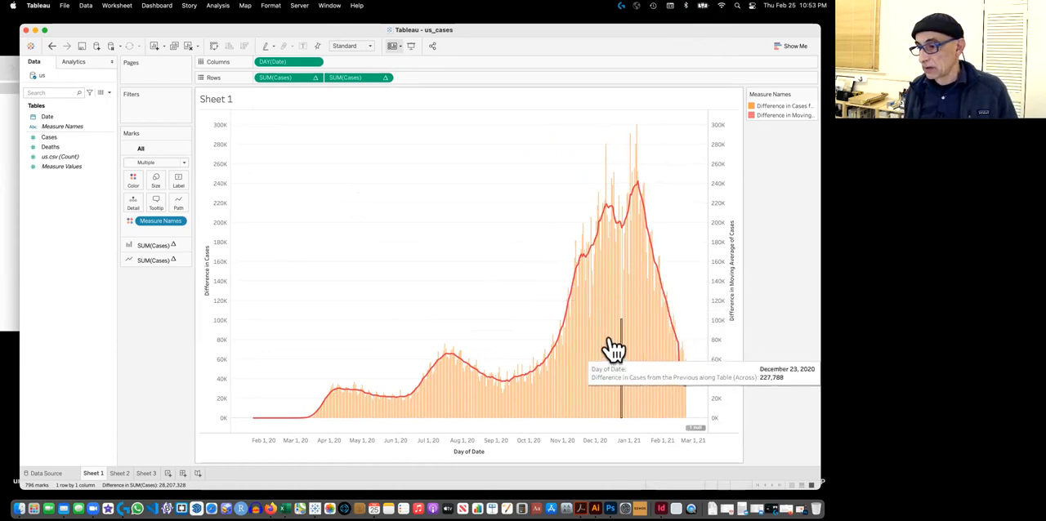
mouse_move(612, 343)
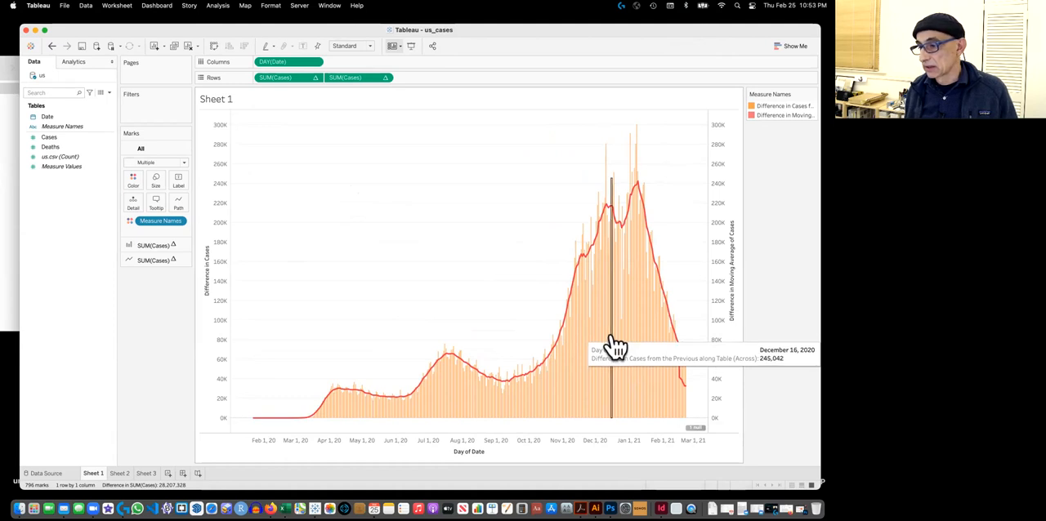
mouse_move(414, 448)
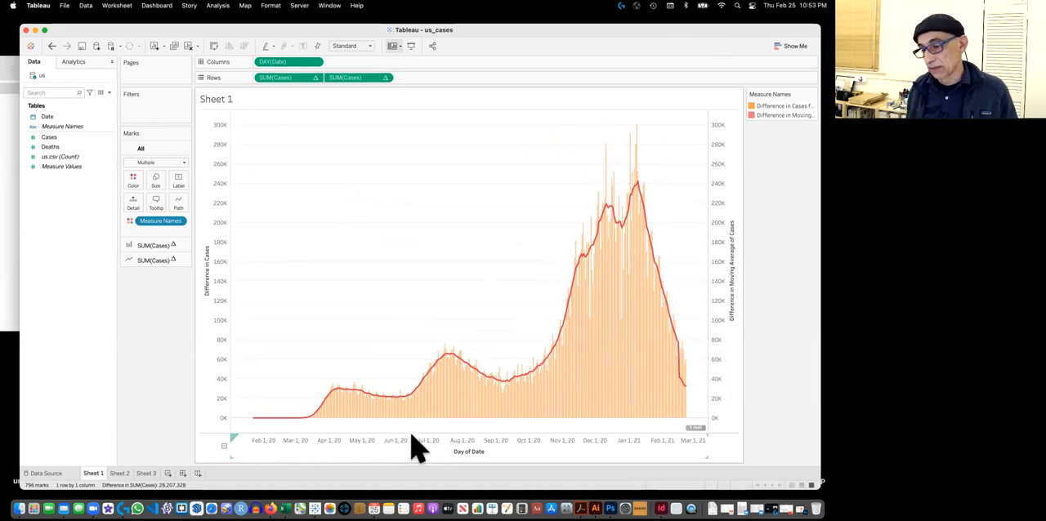
mouse_move(588, 452)
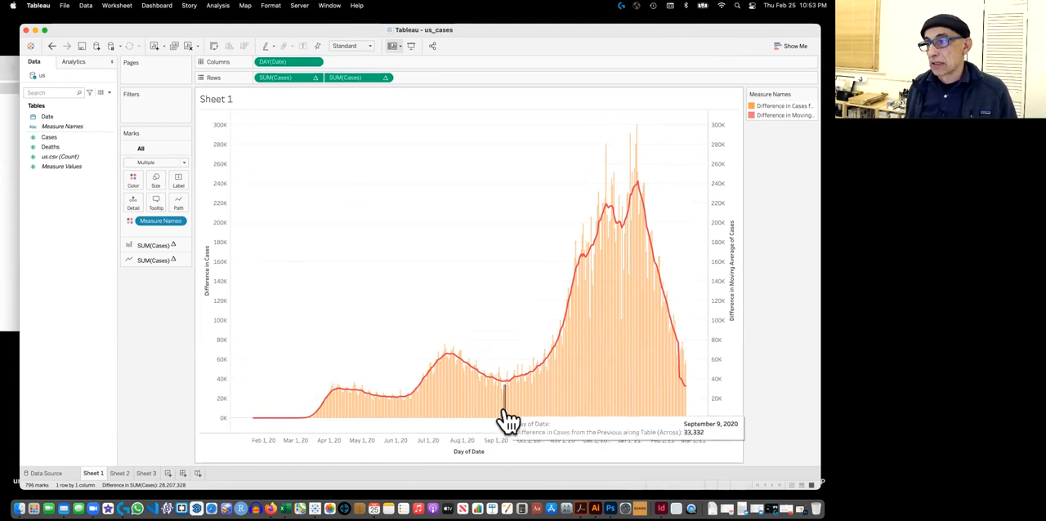
mouse_move(396, 138)
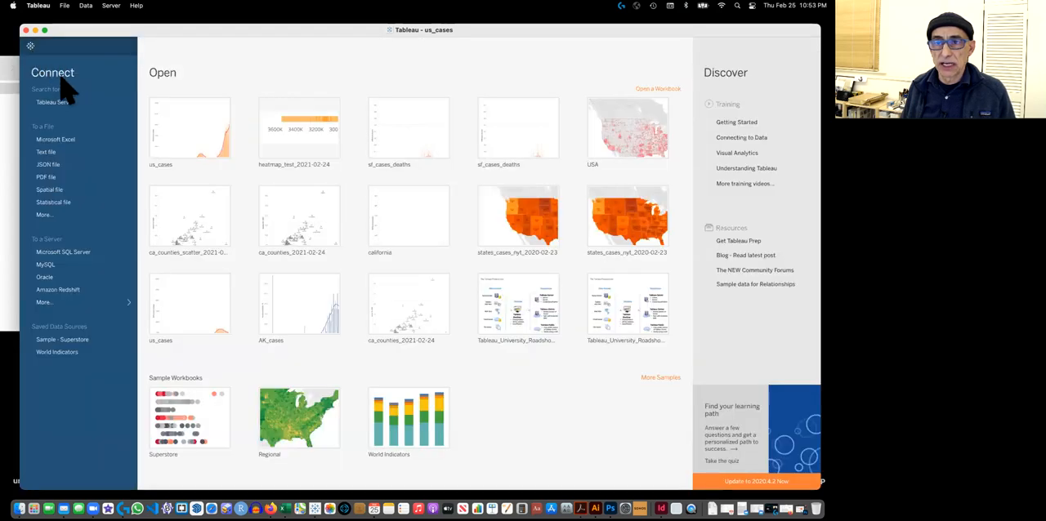
mouse_move(66, 184)
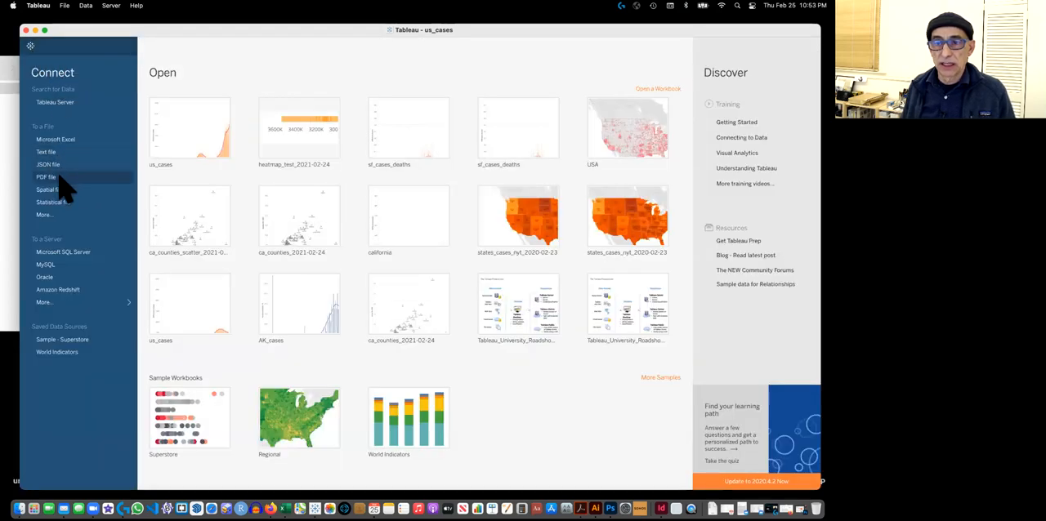
mouse_move(46, 152)
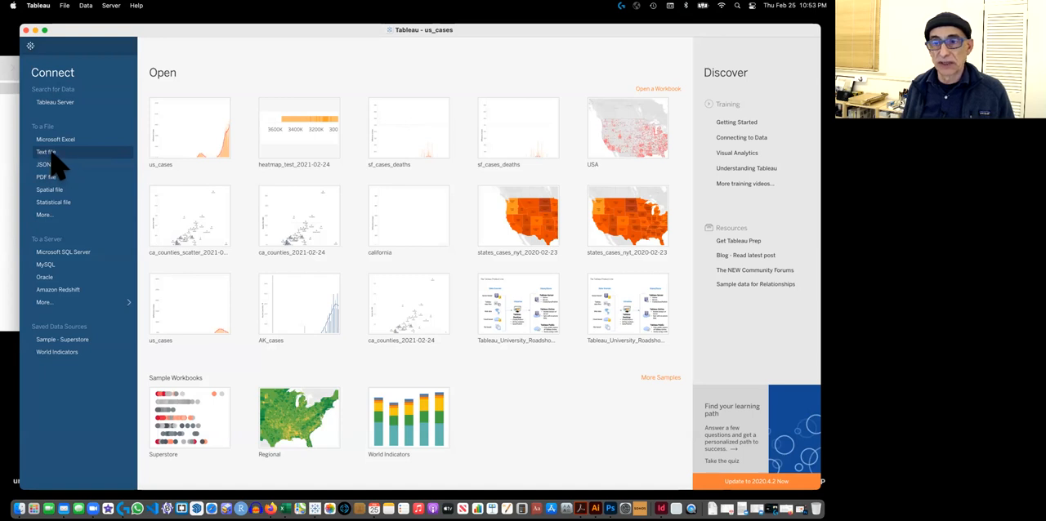
click(46, 152)
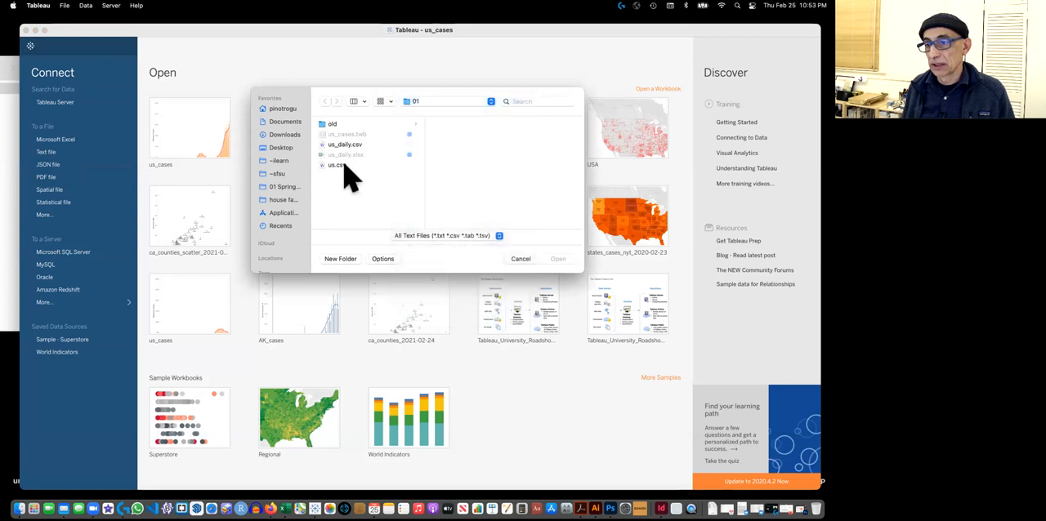
click(338, 165)
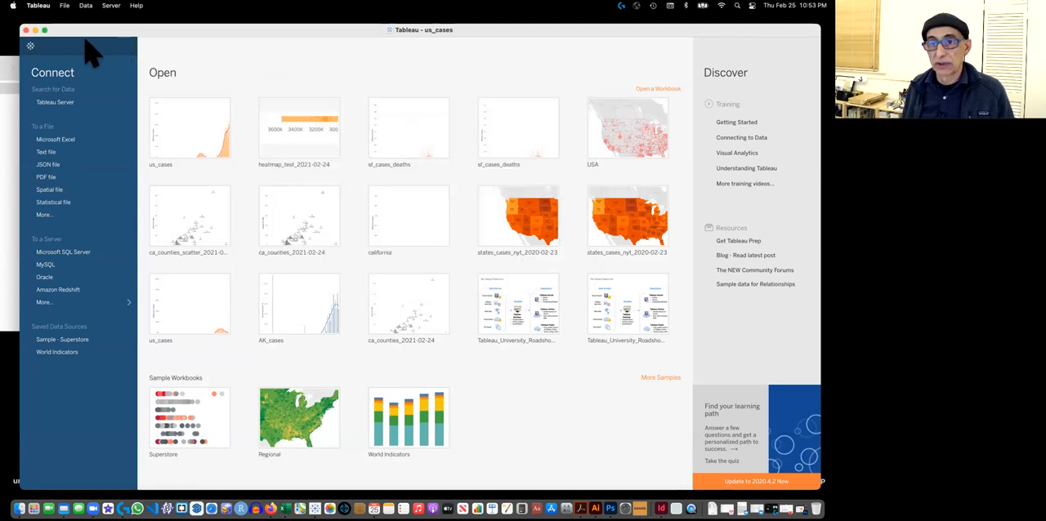
mouse_move(520, 415)
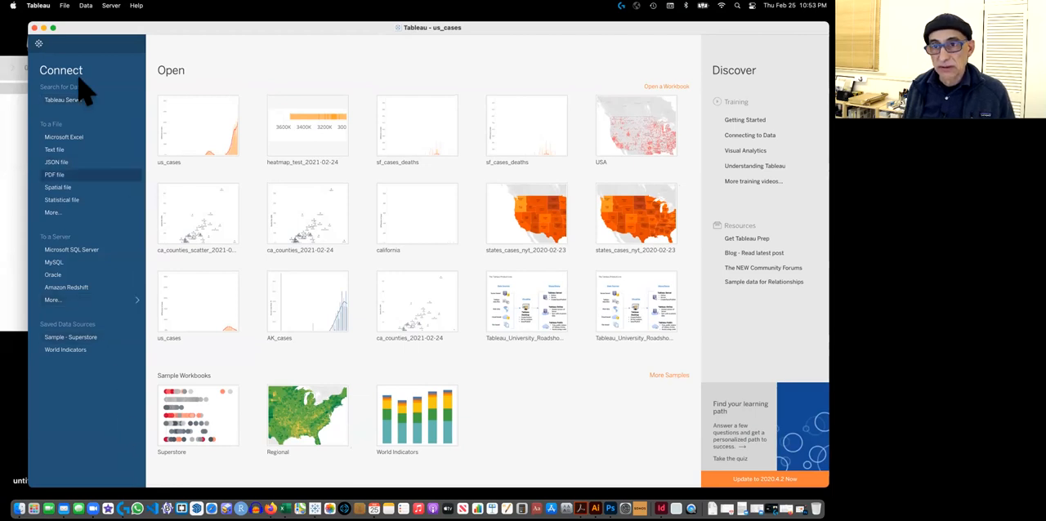
mouse_move(64, 150)
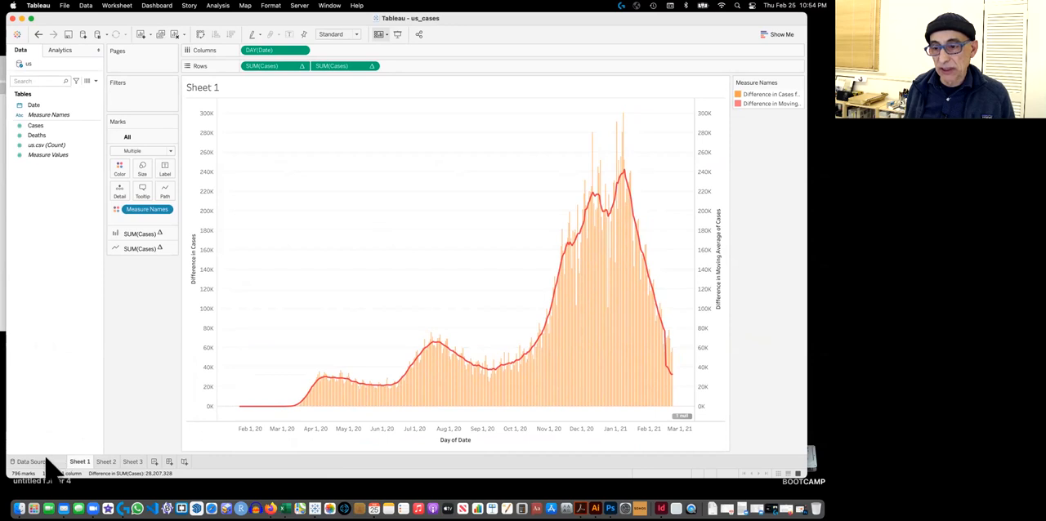
Switch to the Data Source page to preview us.csv's Date, Cases and Deaths rows
click(31, 462)
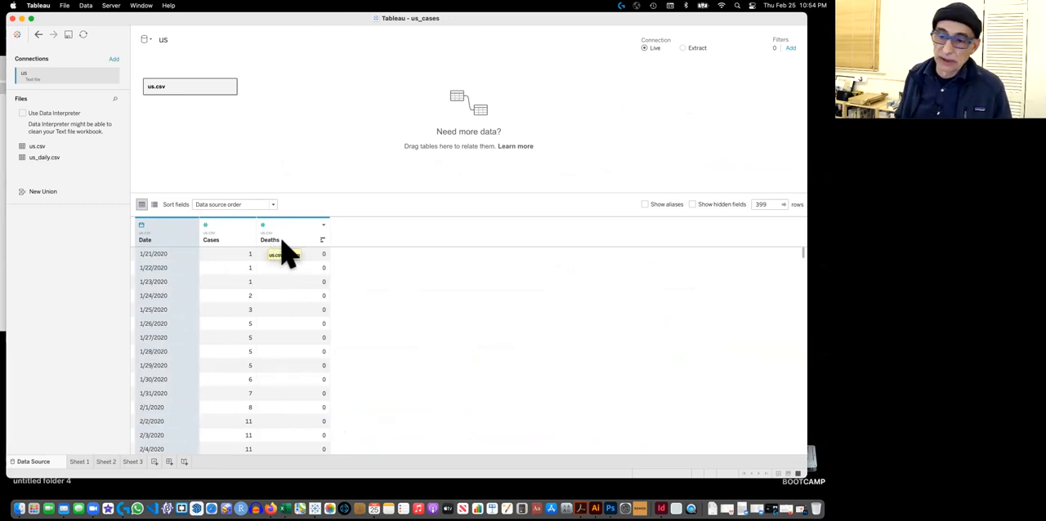
mouse_move(213, 184)
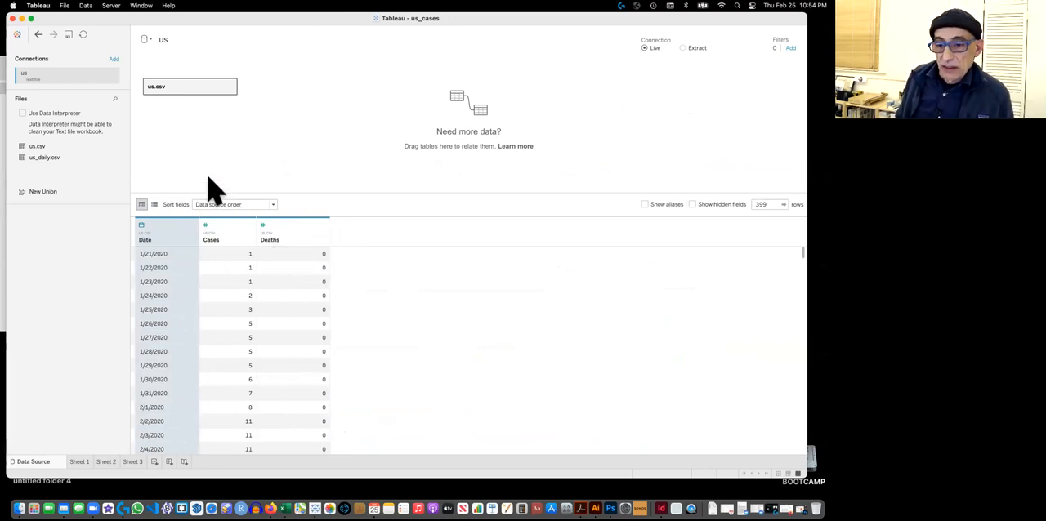
mouse_move(86, 179)
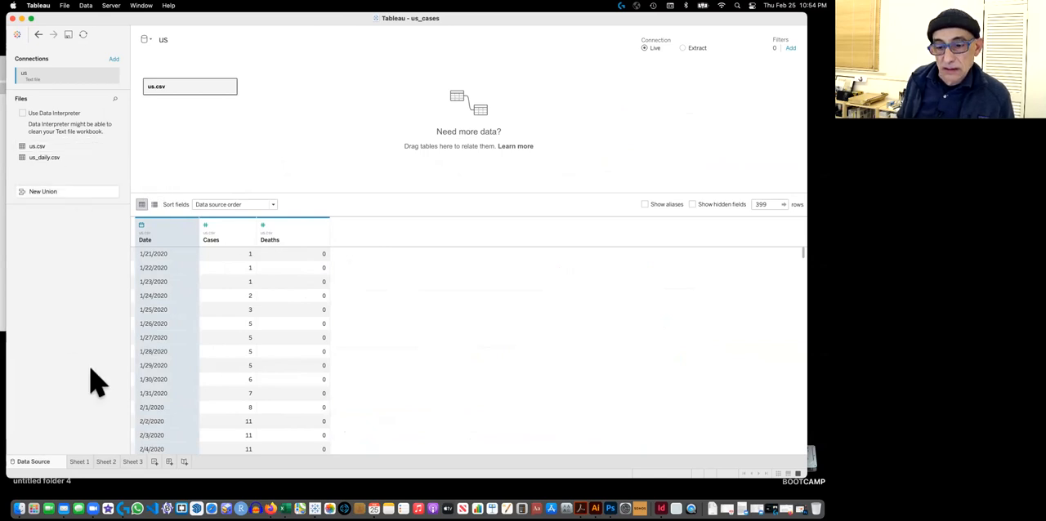
Inspect the Date field's options in the Data pane, then switch to the blank Sheet 2
click(79, 463)
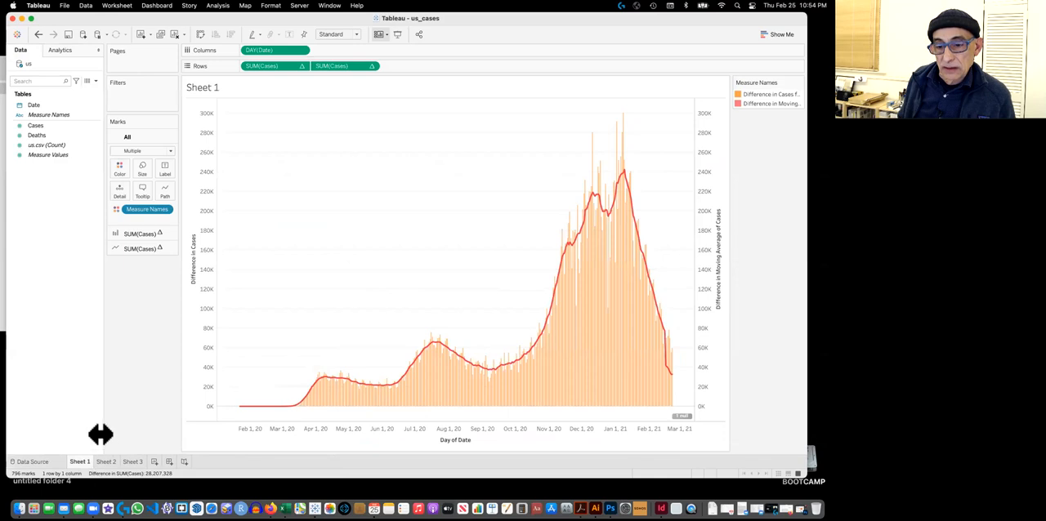
mouse_move(285, 424)
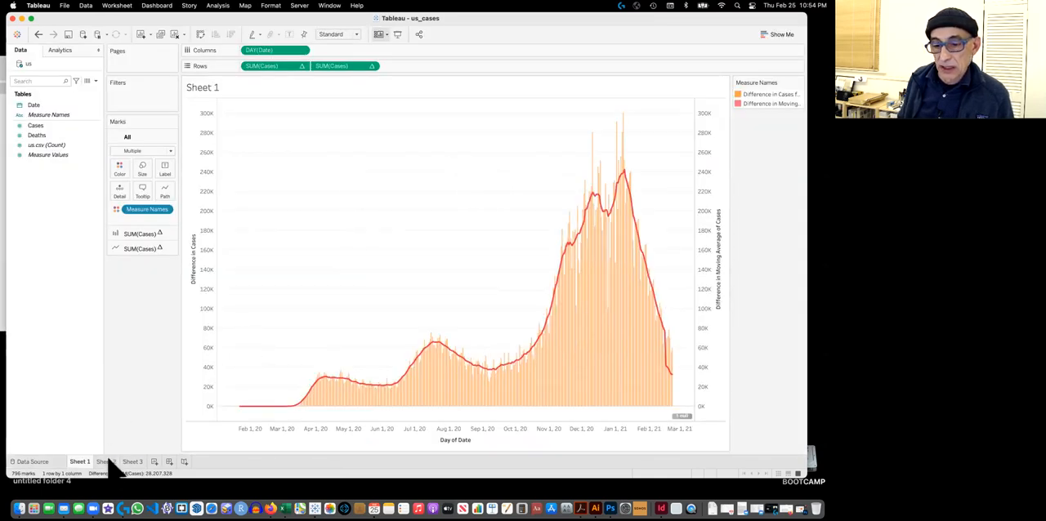
click(33, 105)
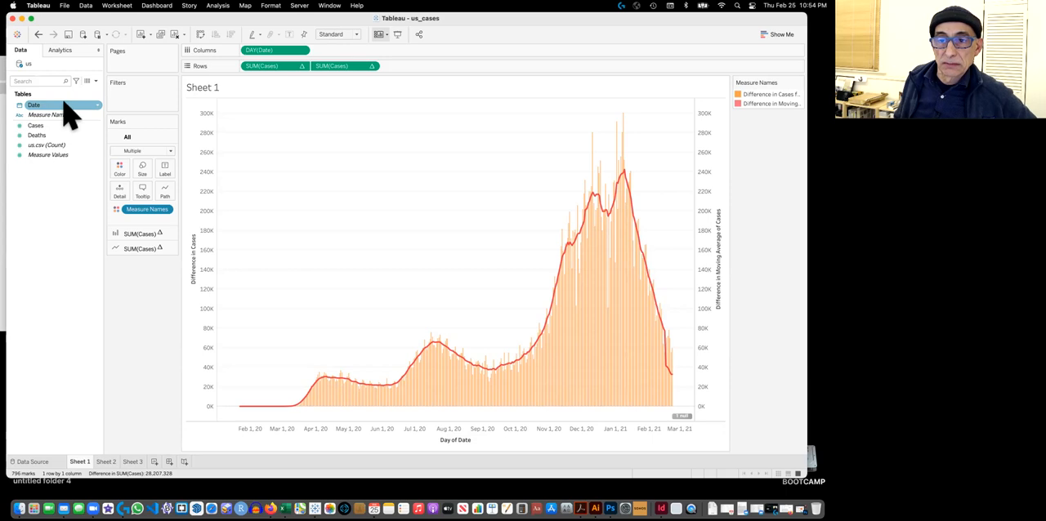
mouse_move(78, 120)
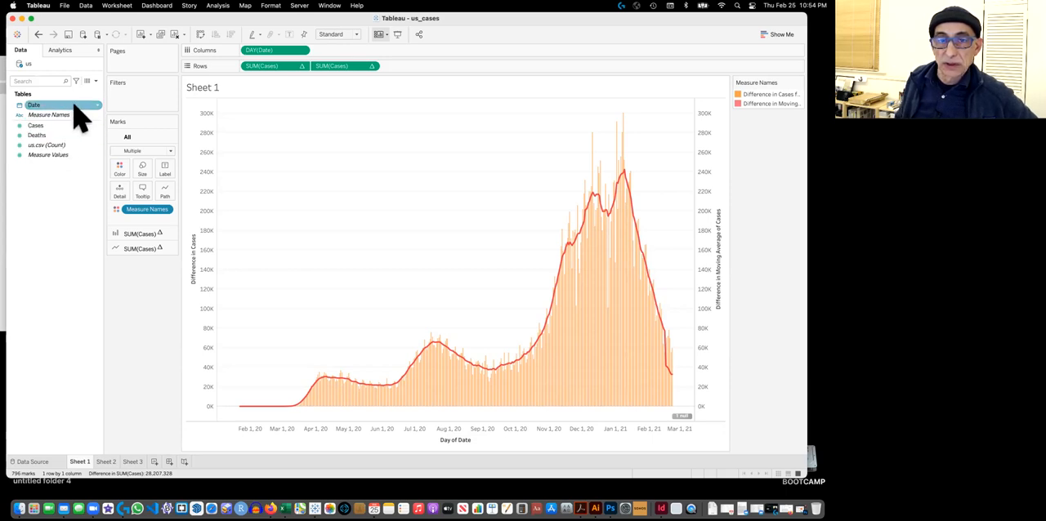
click(36, 126)
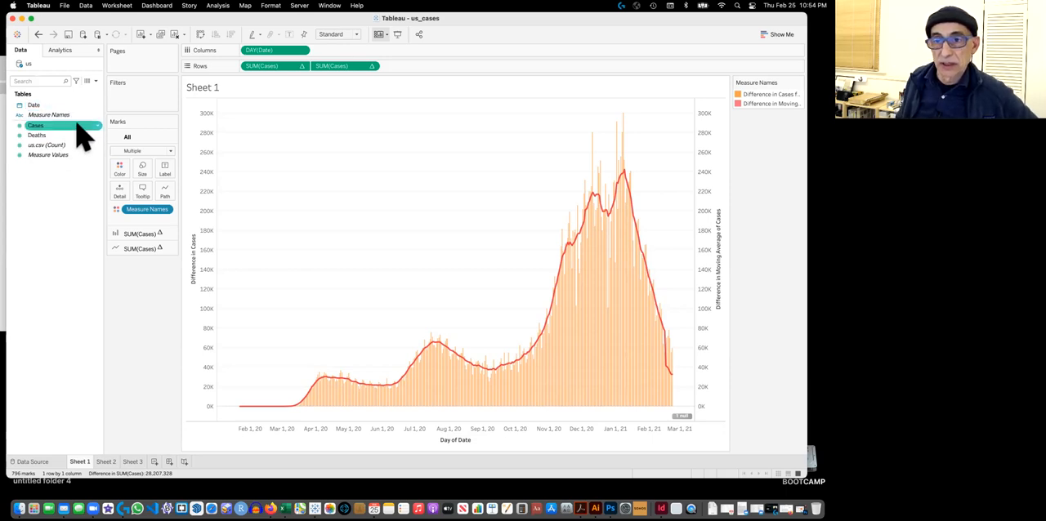
click(31, 104)
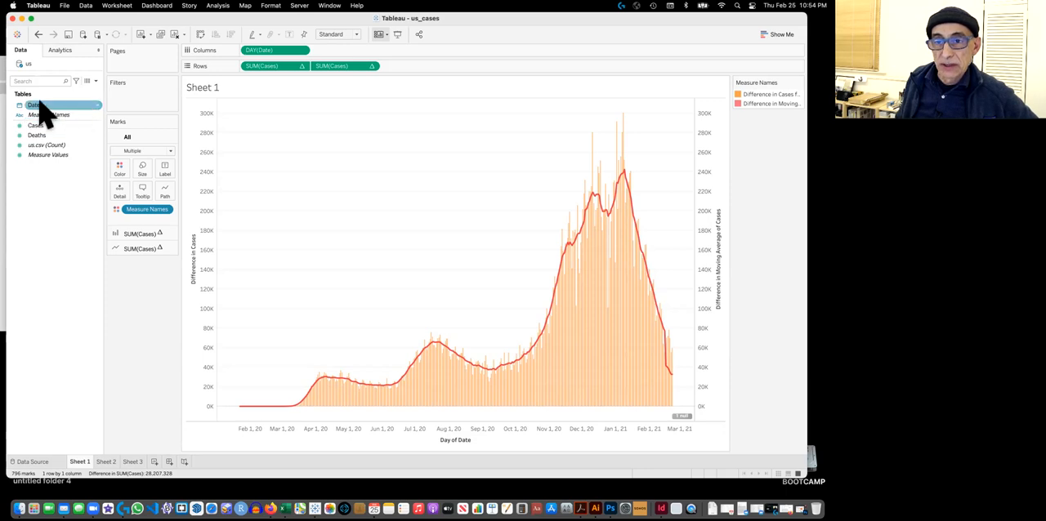
mouse_move(51, 119)
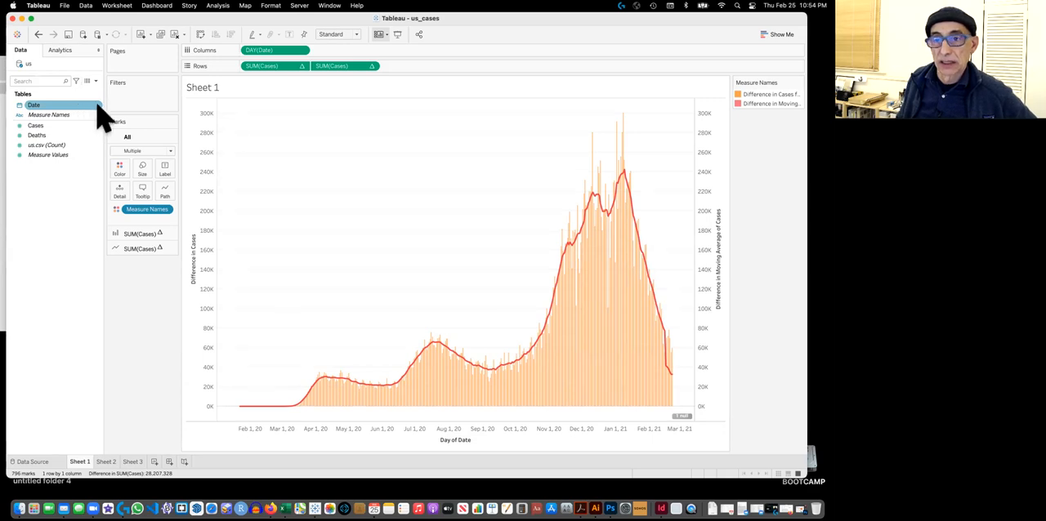
right_click(31, 104)
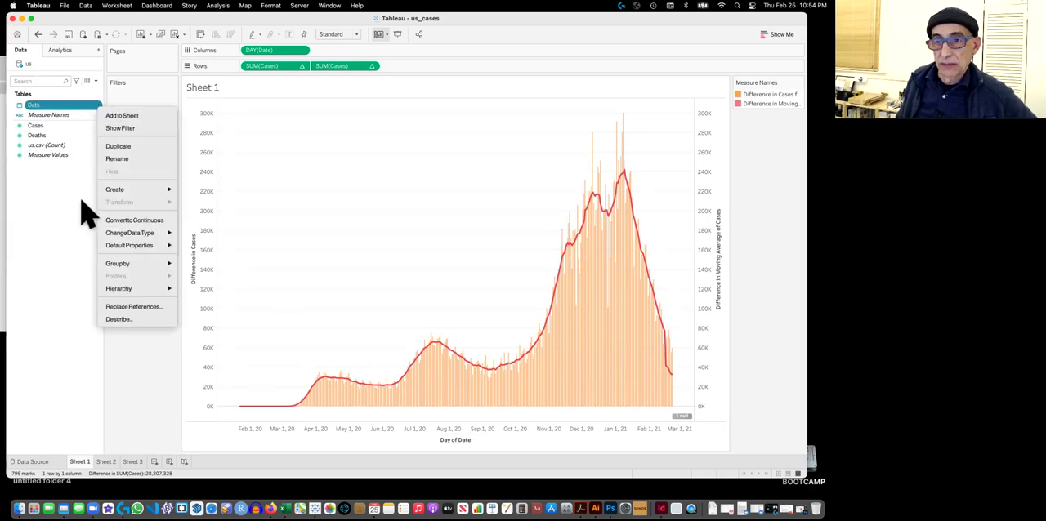
click(107, 462)
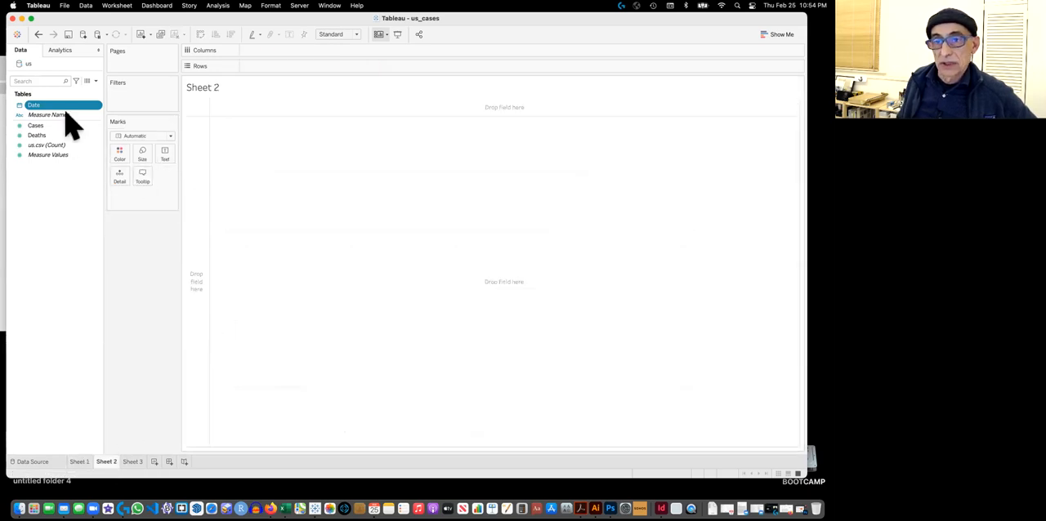
Plot total Cases by year on Sheet 2 by adding Cases and dragging Date to Columns
click(34, 126)
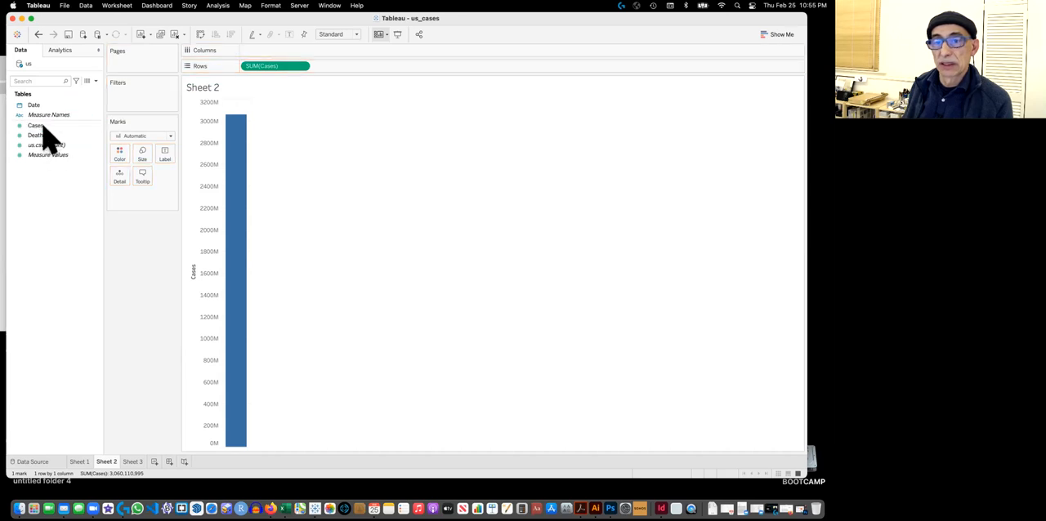
click(32, 104)
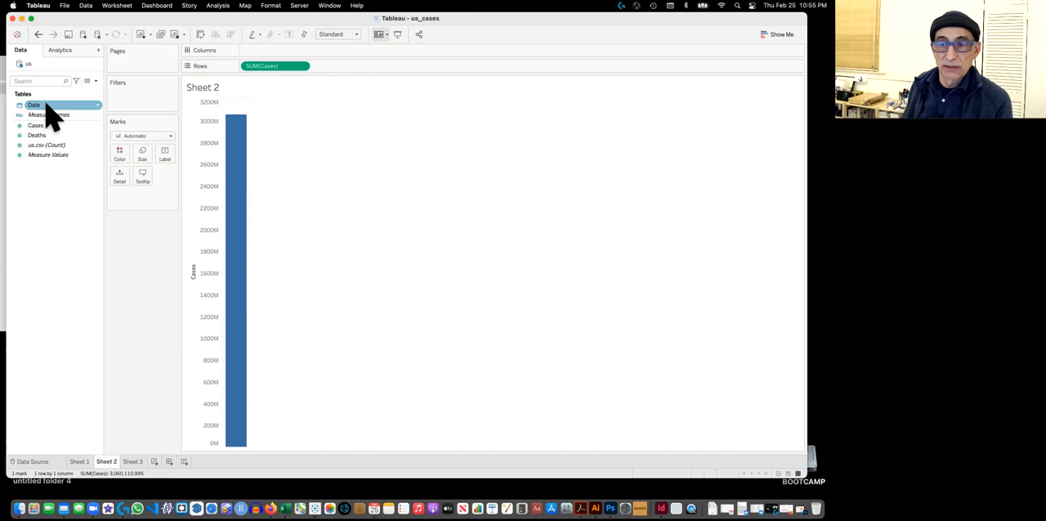
drag(34, 105, 270, 49)
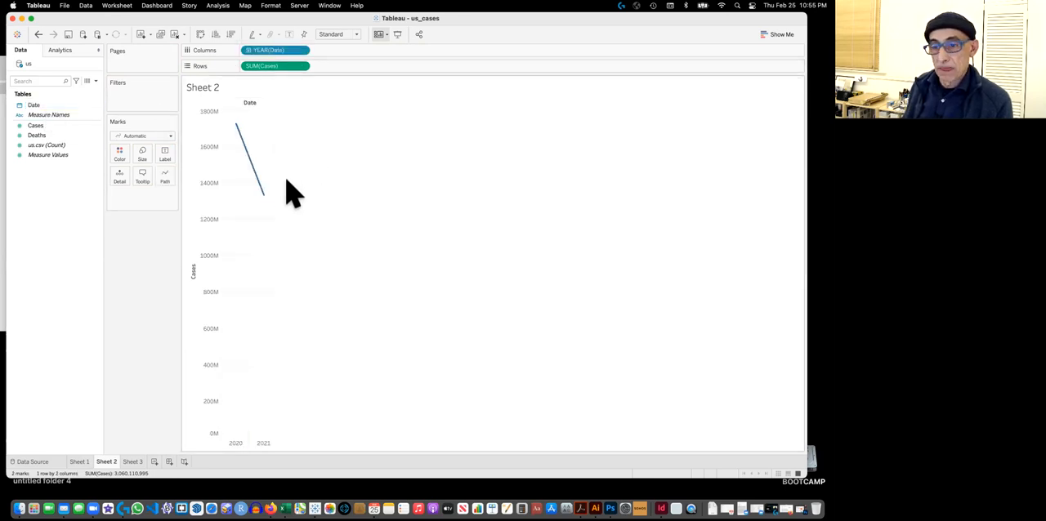
mouse_move(233, 451)
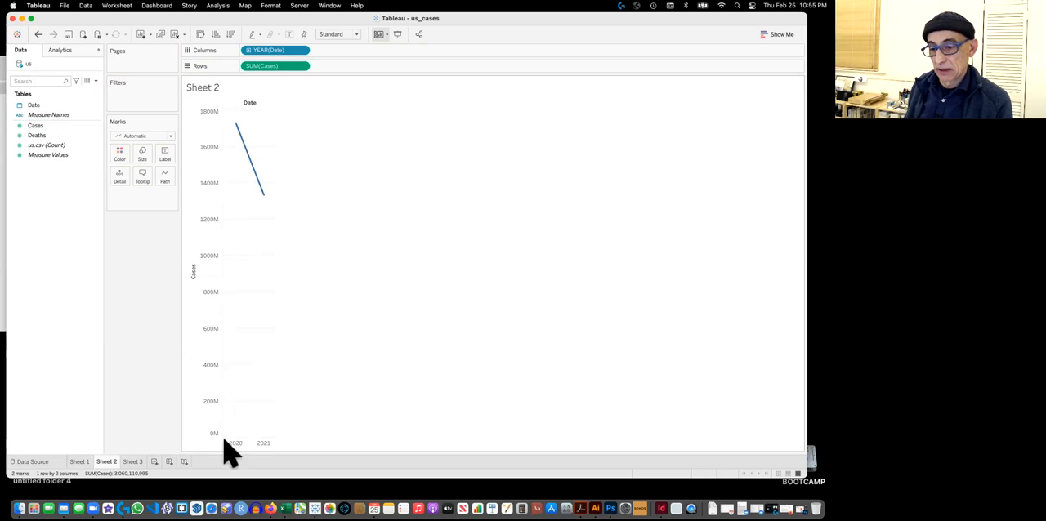
mouse_move(317, 194)
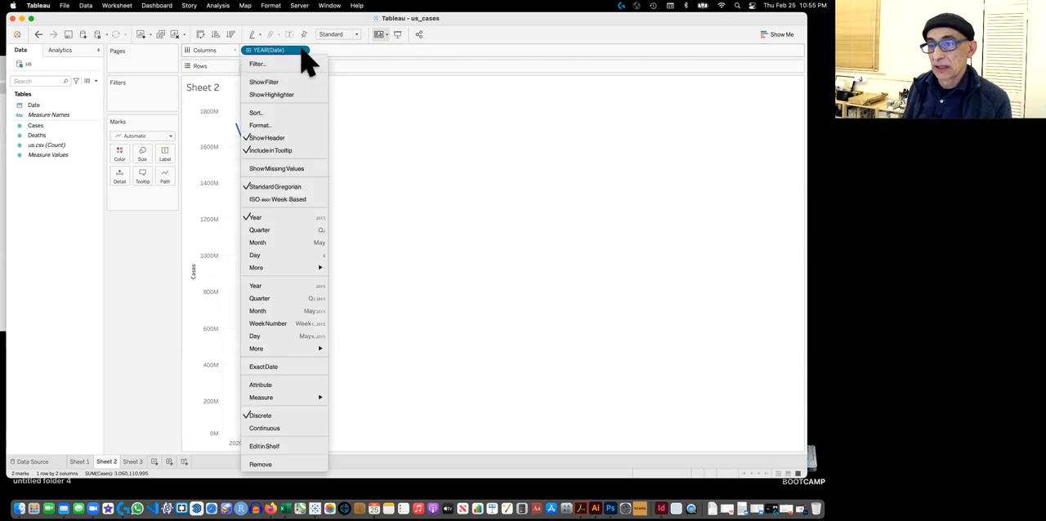
mouse_move(262, 217)
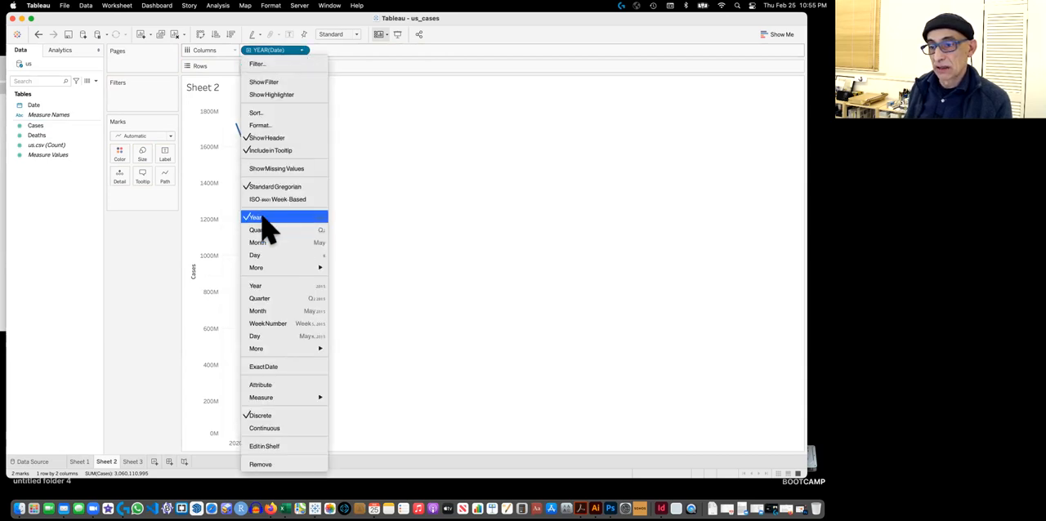
mouse_move(305, 280)
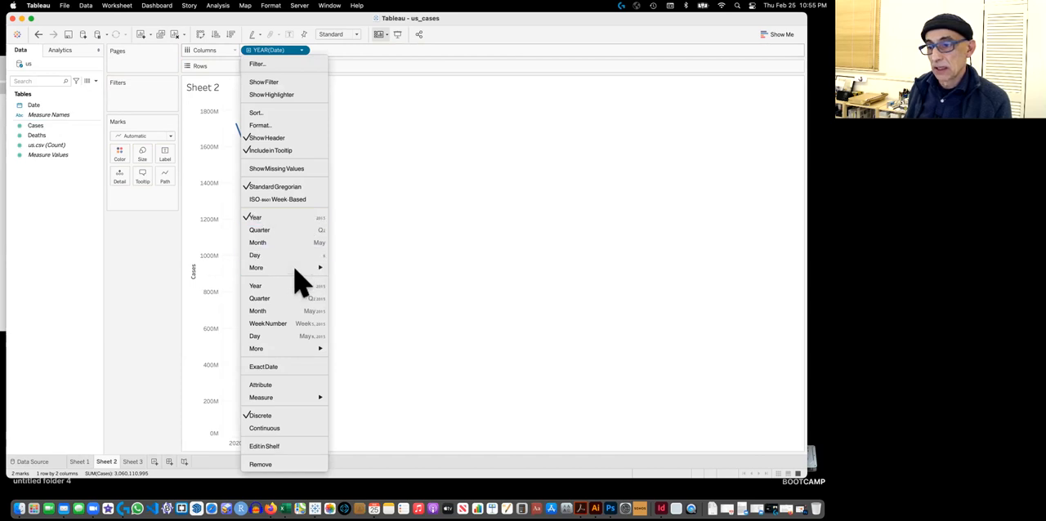
mouse_move(256, 267)
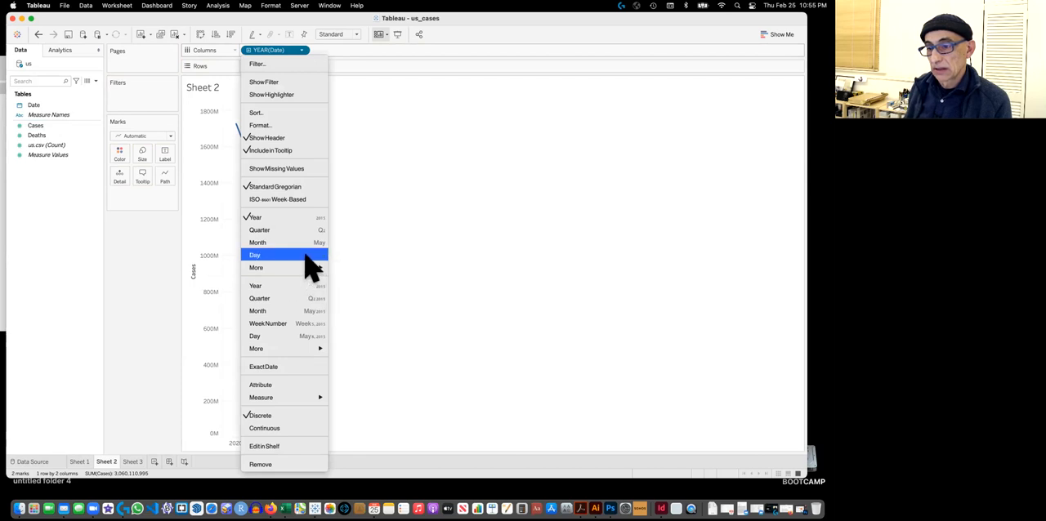
mouse_move(282, 267)
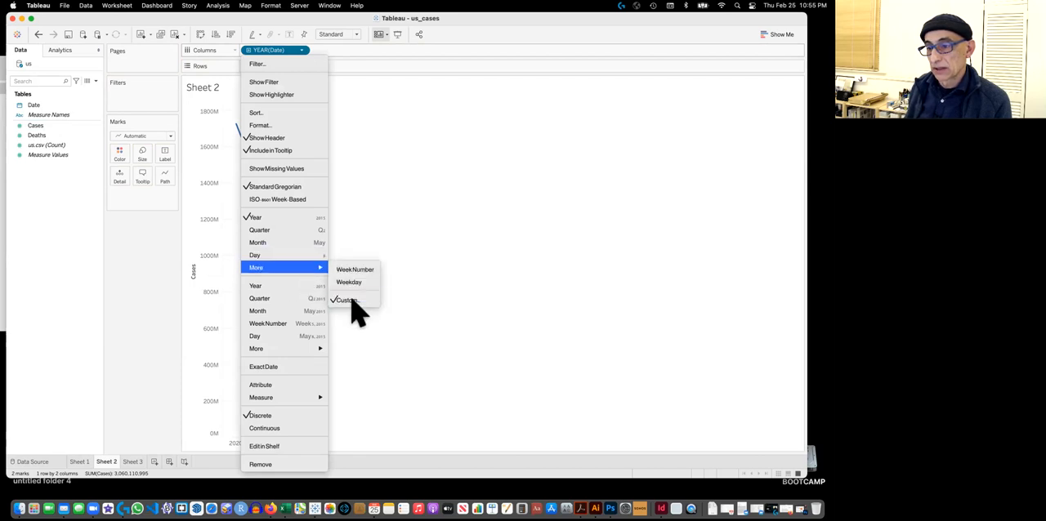
Set Date to a custom Days detail using exact date values, giving a continuous daily line
click(348, 299)
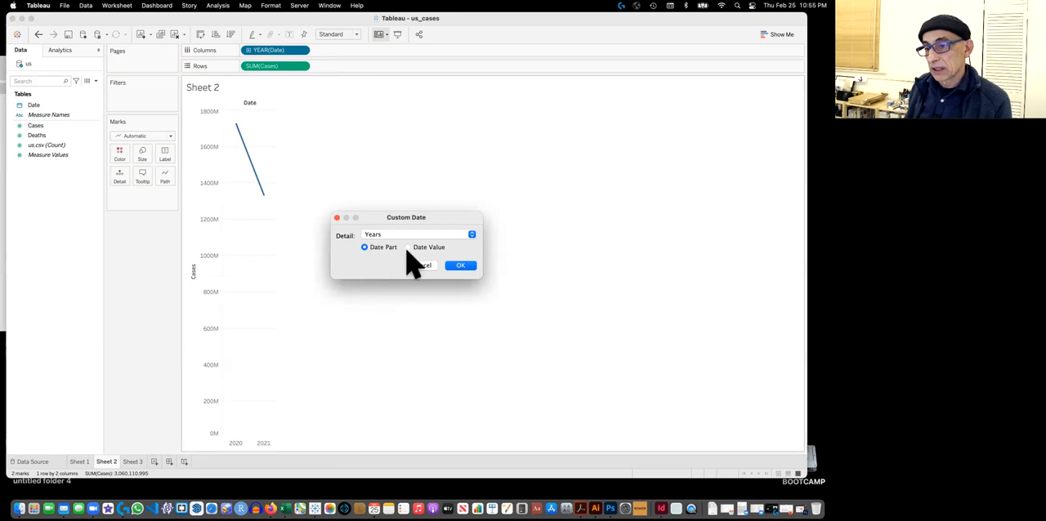
click(416, 234)
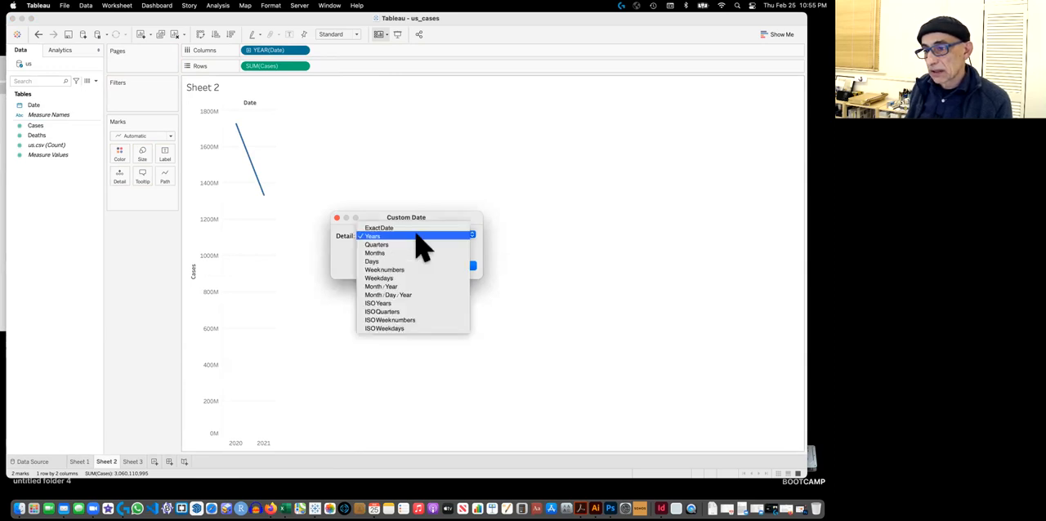
click(372, 261)
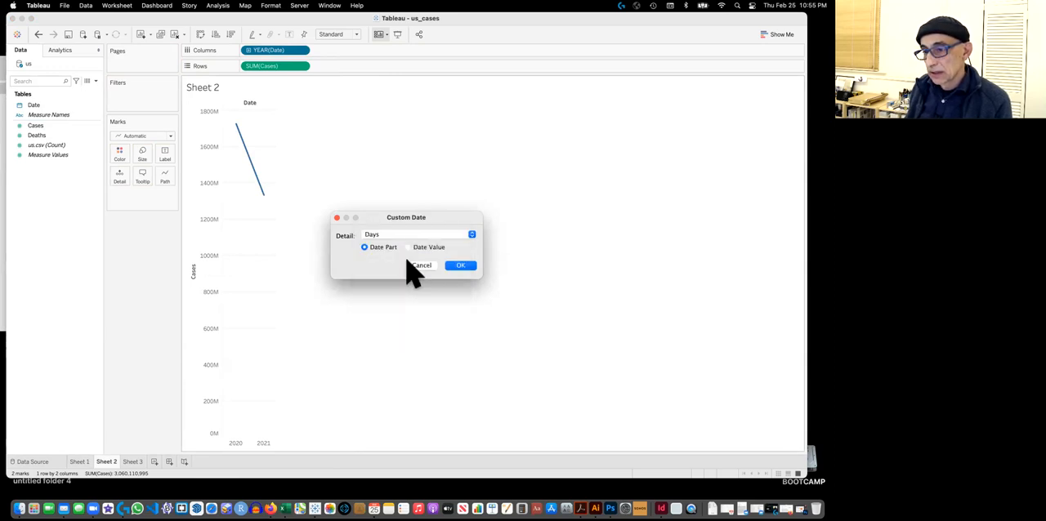
click(409, 246)
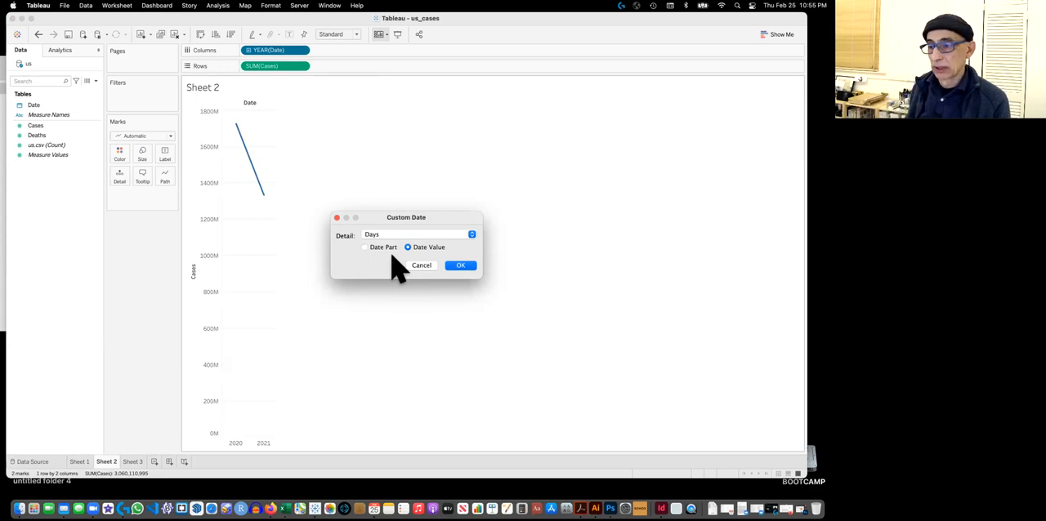
click(460, 265)
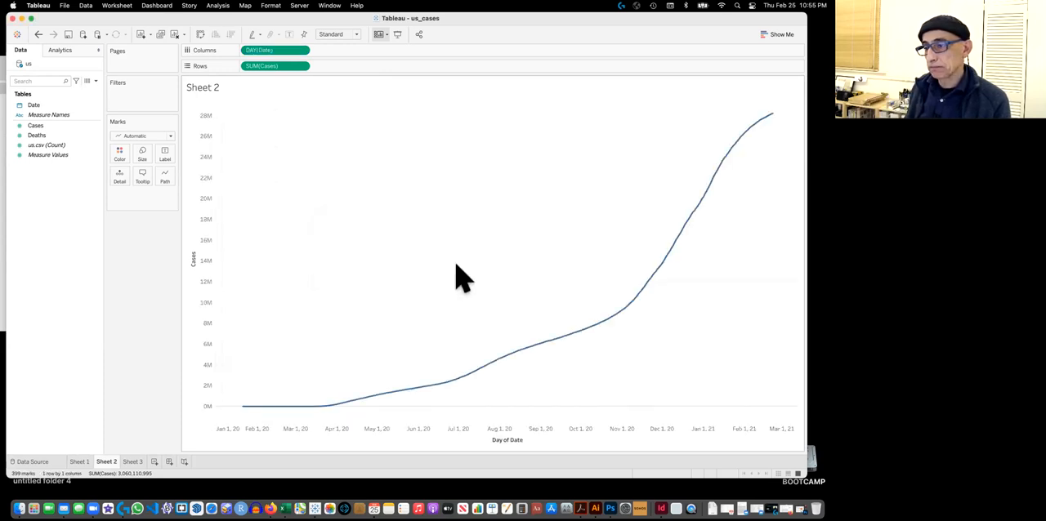
mouse_move(454, 254)
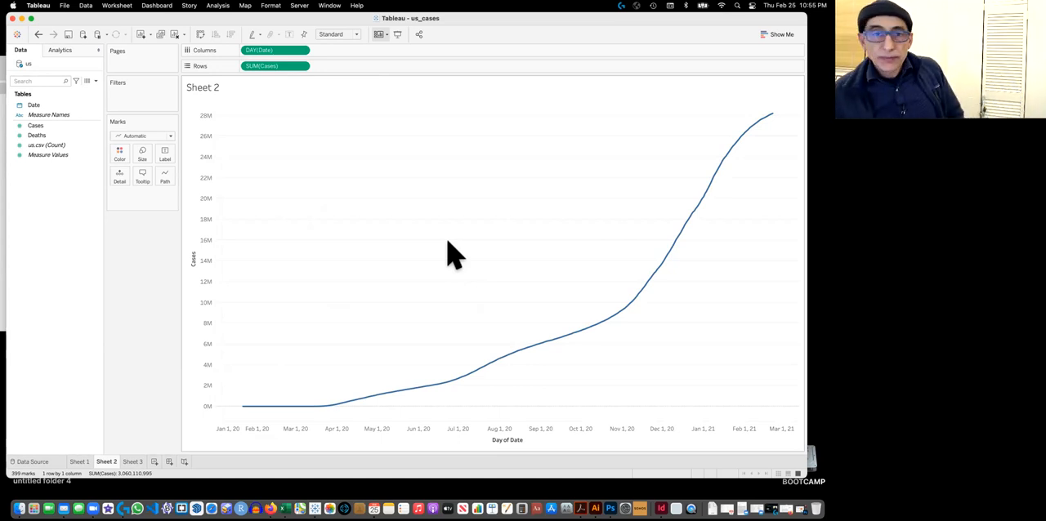
mouse_move(433, 251)
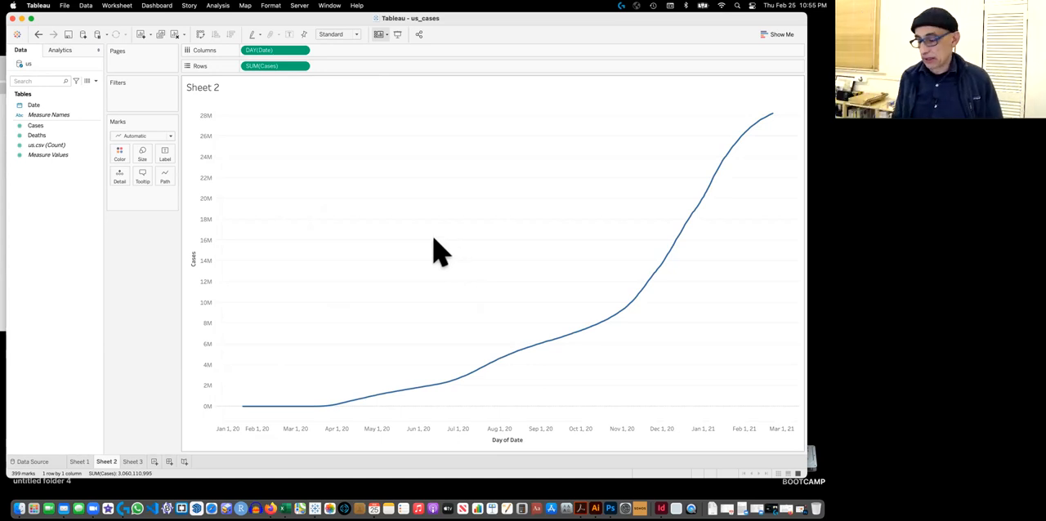
mouse_move(539, 181)
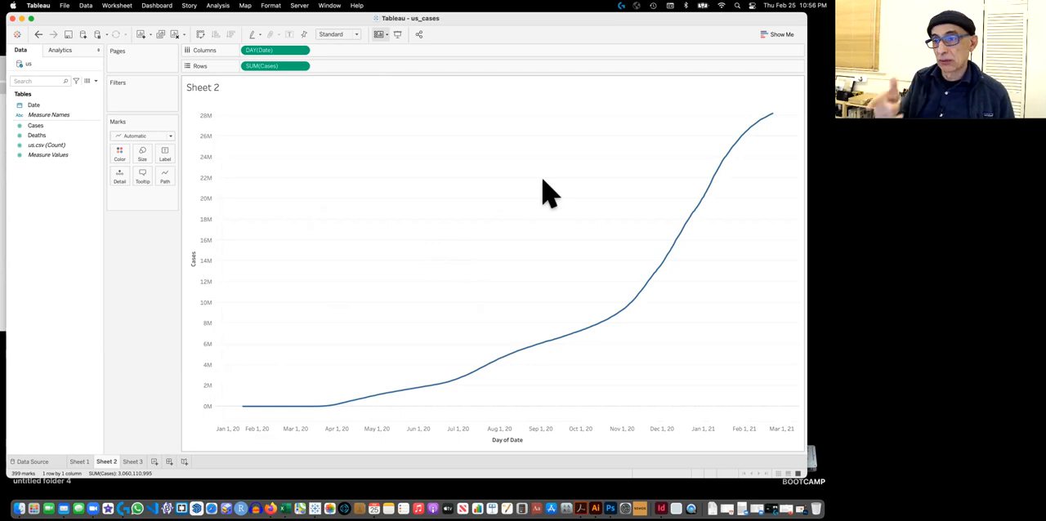
mouse_move(519, 168)
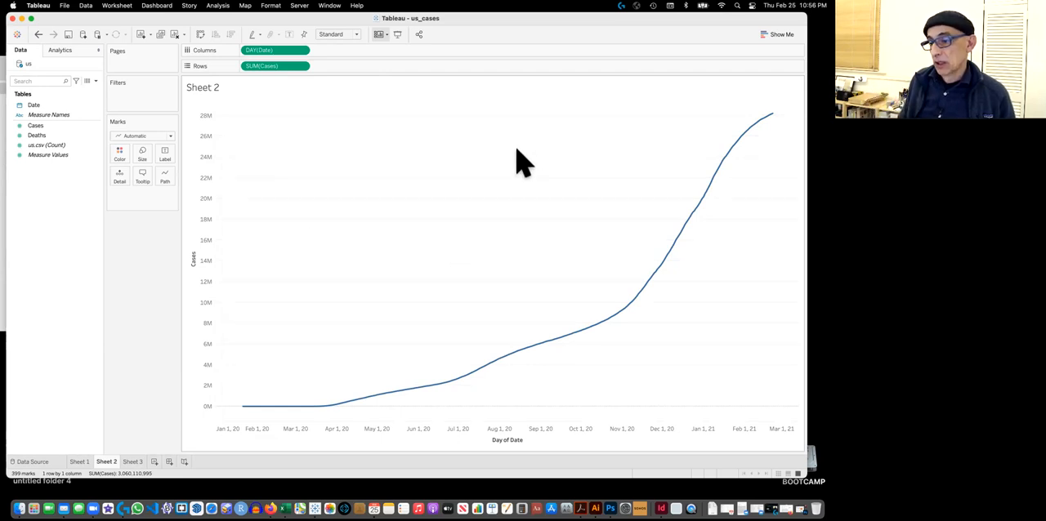
mouse_move(631, 311)
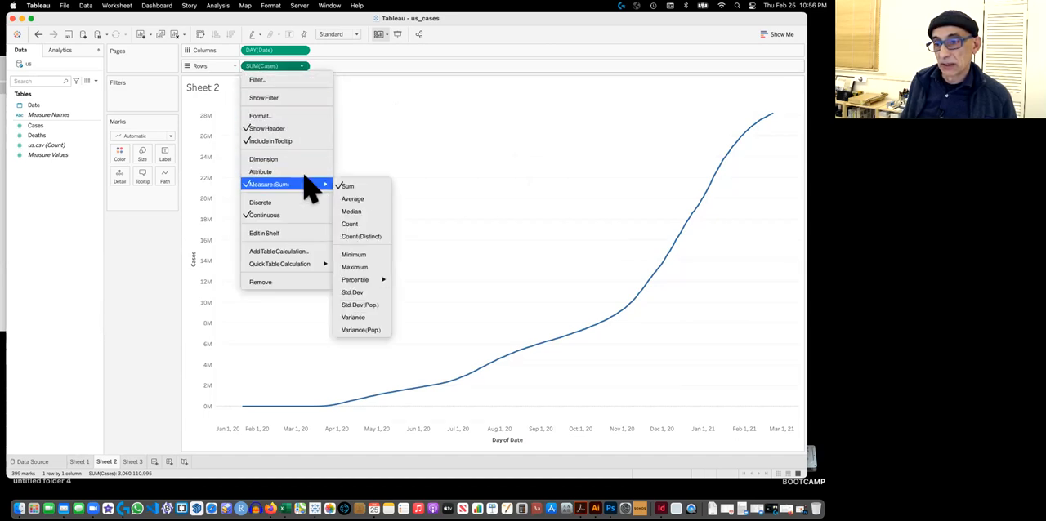
mouse_move(304, 263)
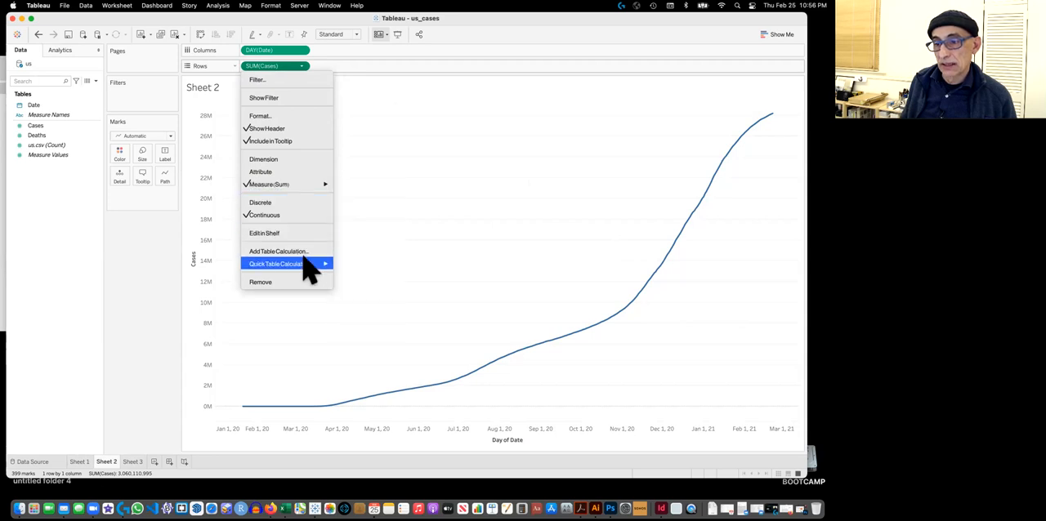
mouse_move(278, 251)
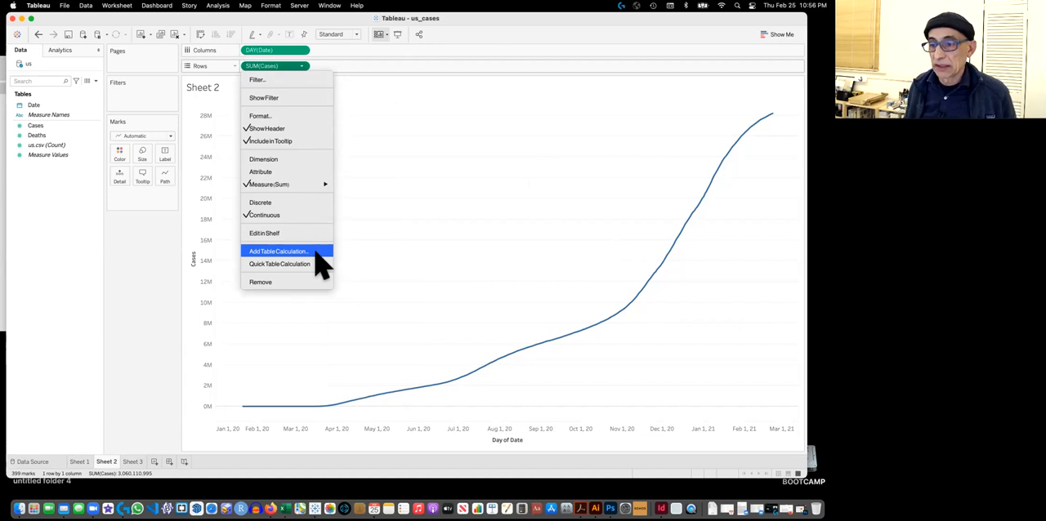
Add a Difference From table calculation on Cases, relative to Previous
click(279, 251)
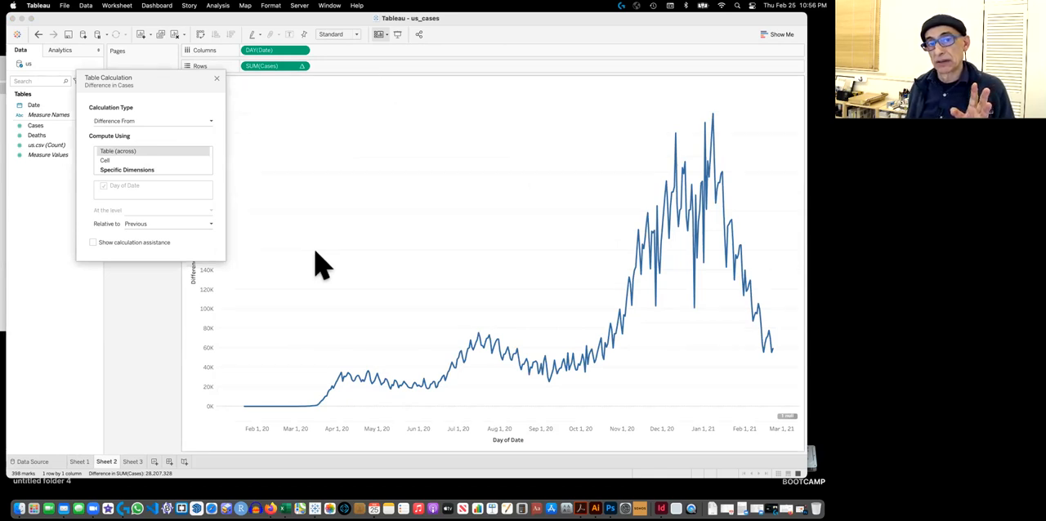
mouse_move(173, 88)
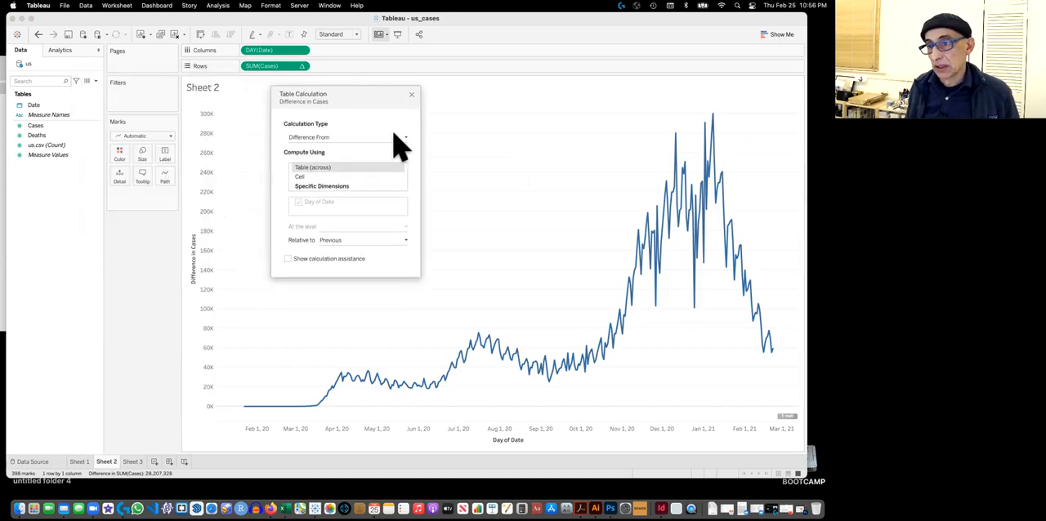
click(404, 138)
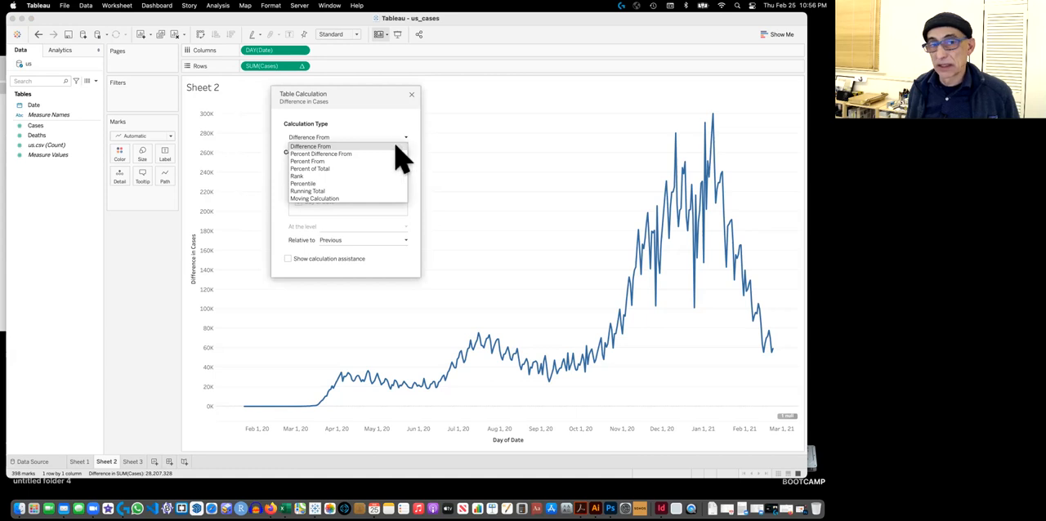
mouse_move(391, 152)
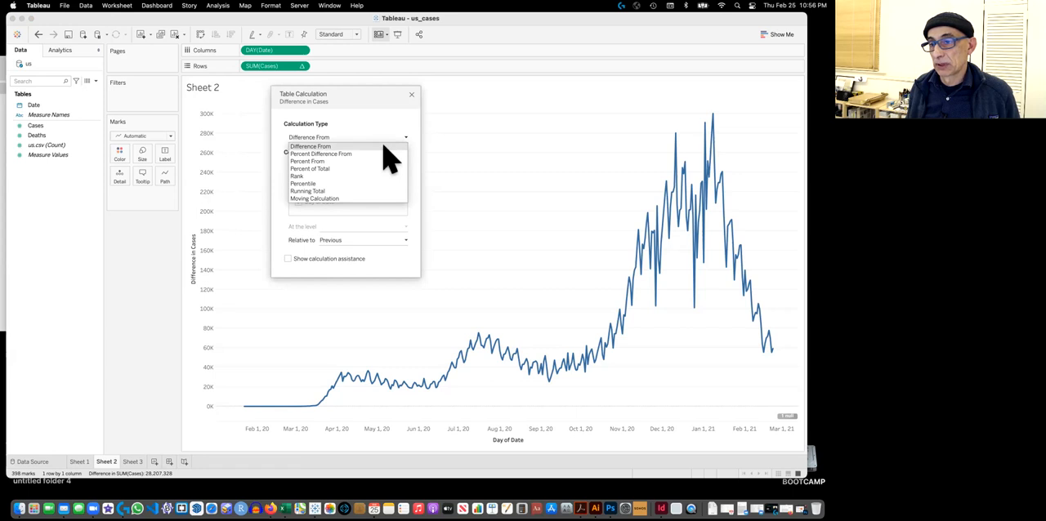
click(309, 146)
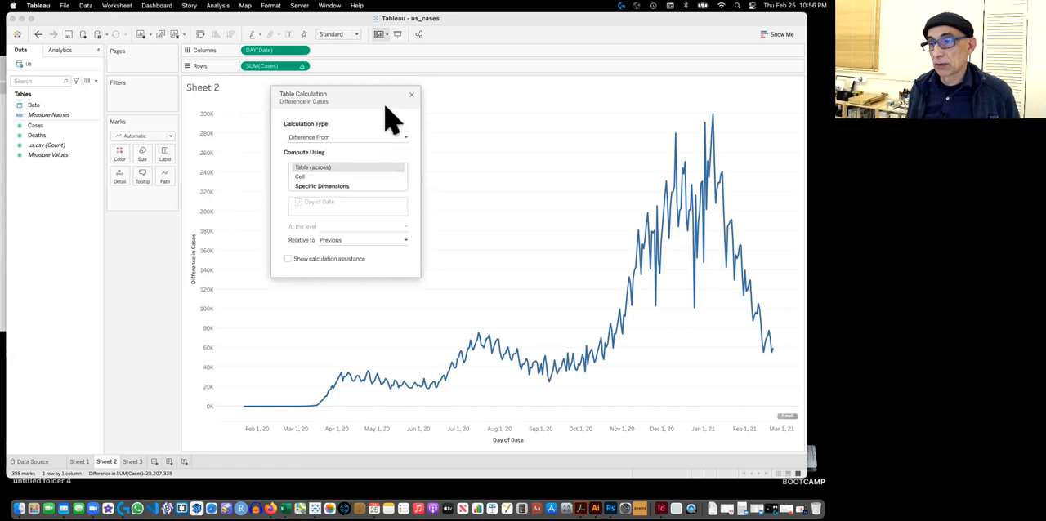
click(413, 95)
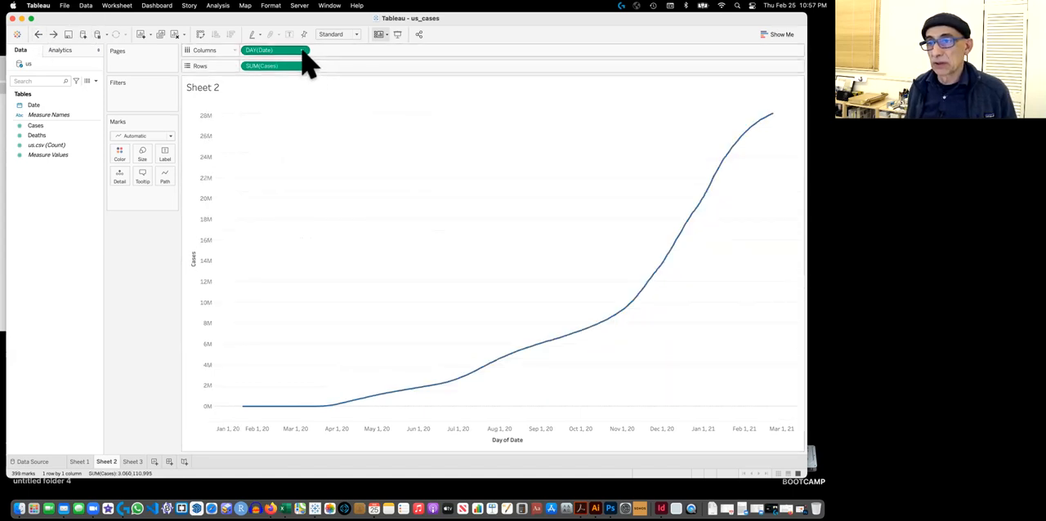
Open the Day of Date pill options, then the SUM(Cases) pill dropdown
click(304, 51)
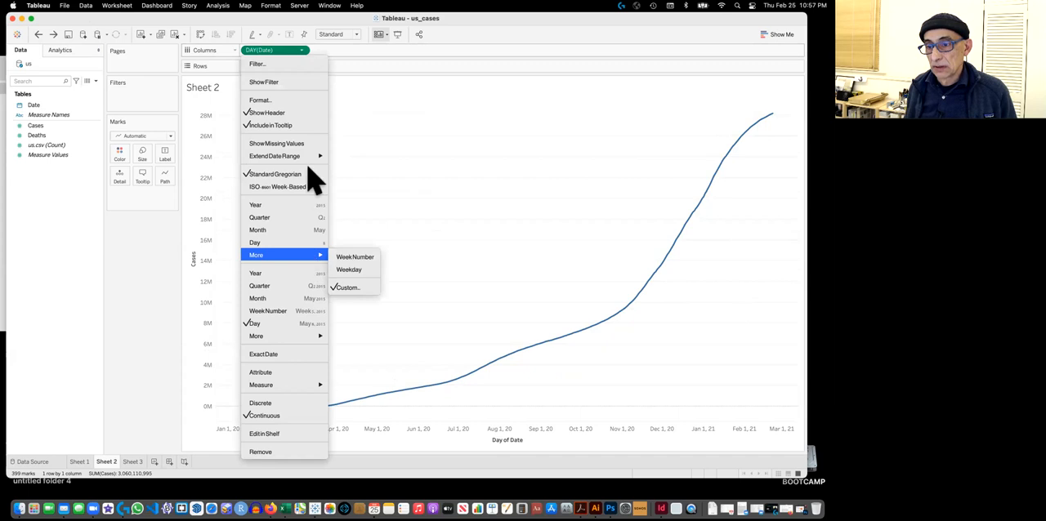
mouse_move(293, 50)
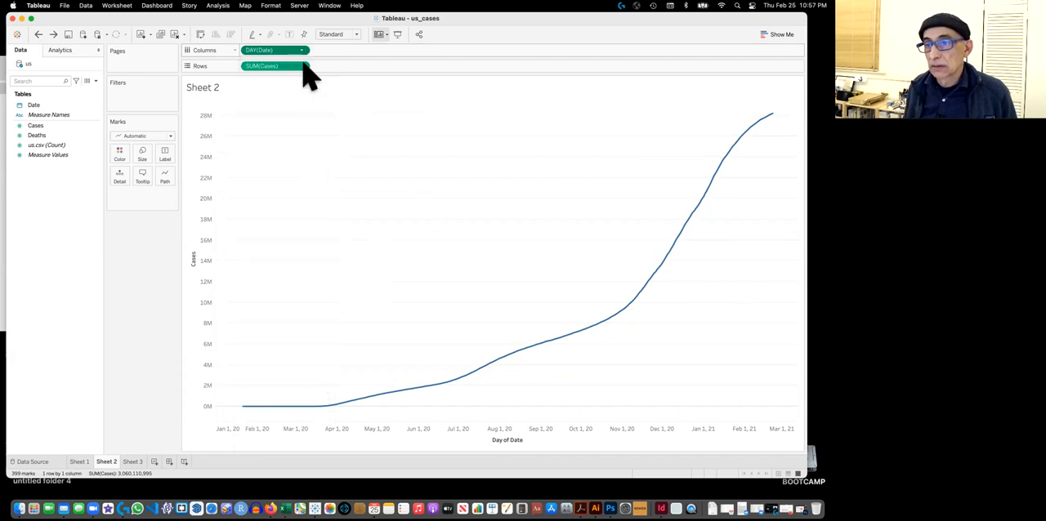
click(270, 66)
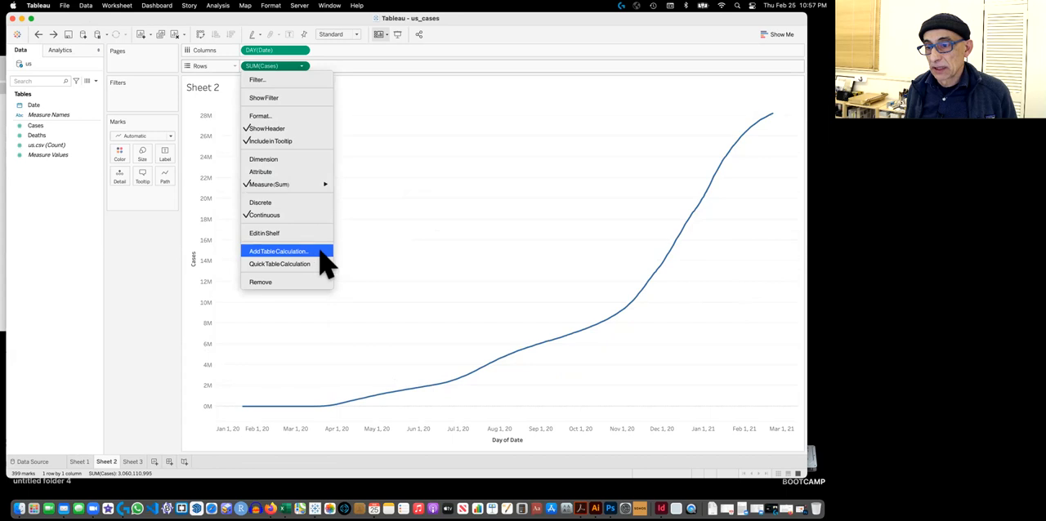
Add a Difference From table calculation on Cases, comparing each day to the previous day
click(278, 251)
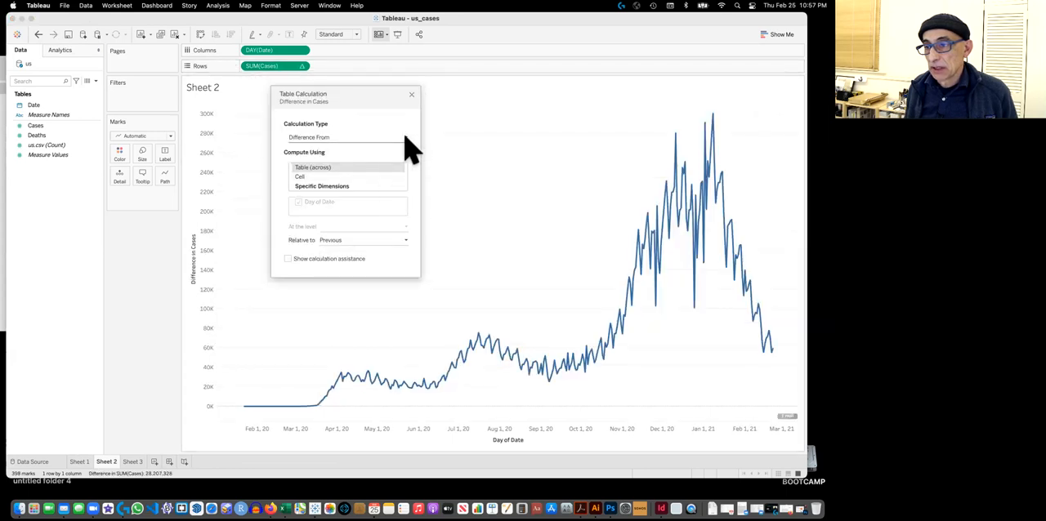
click(348, 136)
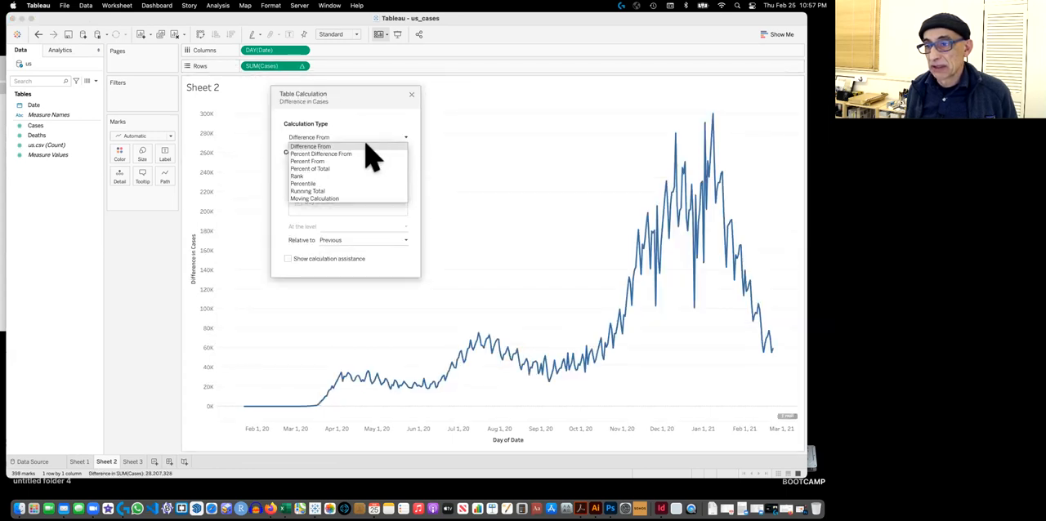
click(310, 147)
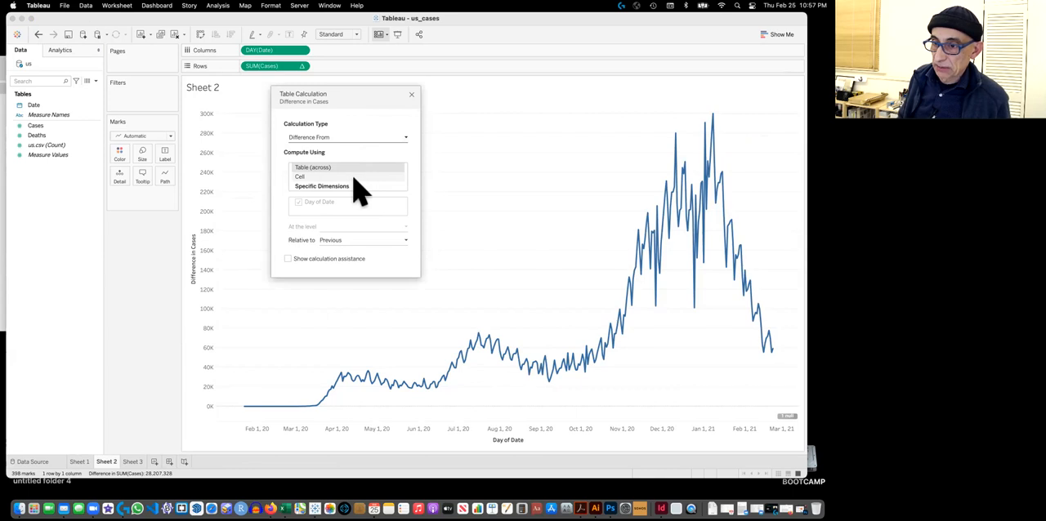
mouse_move(327, 174)
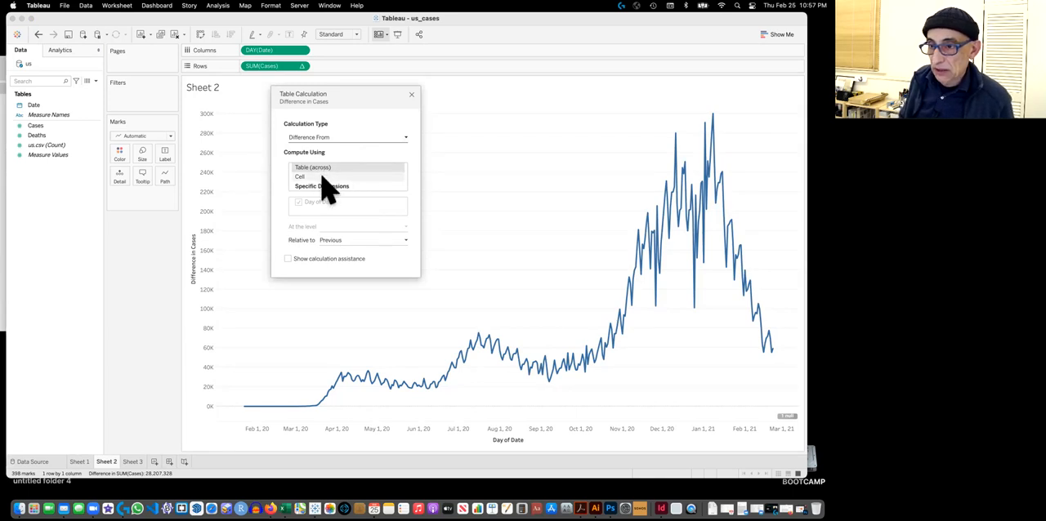
mouse_move(478, 200)
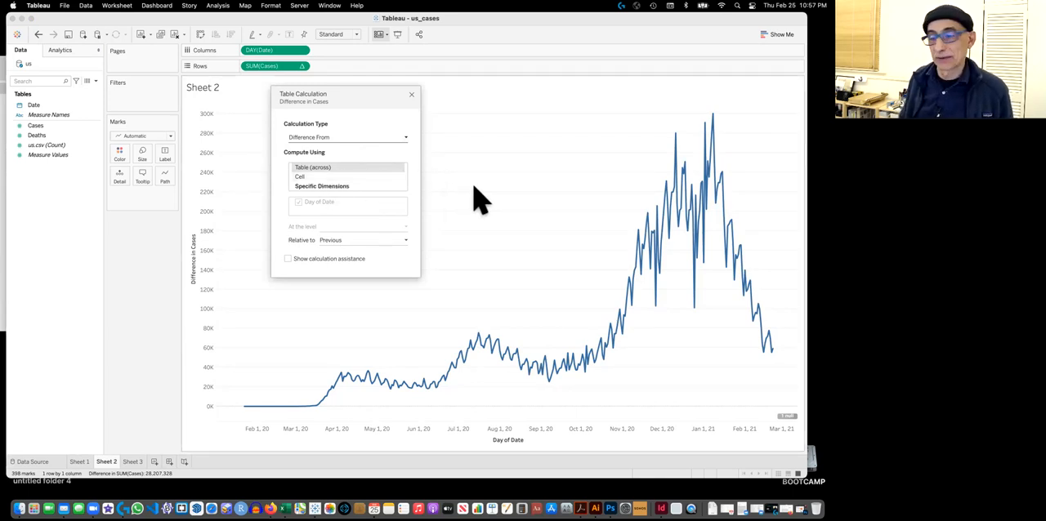
mouse_move(396, 246)
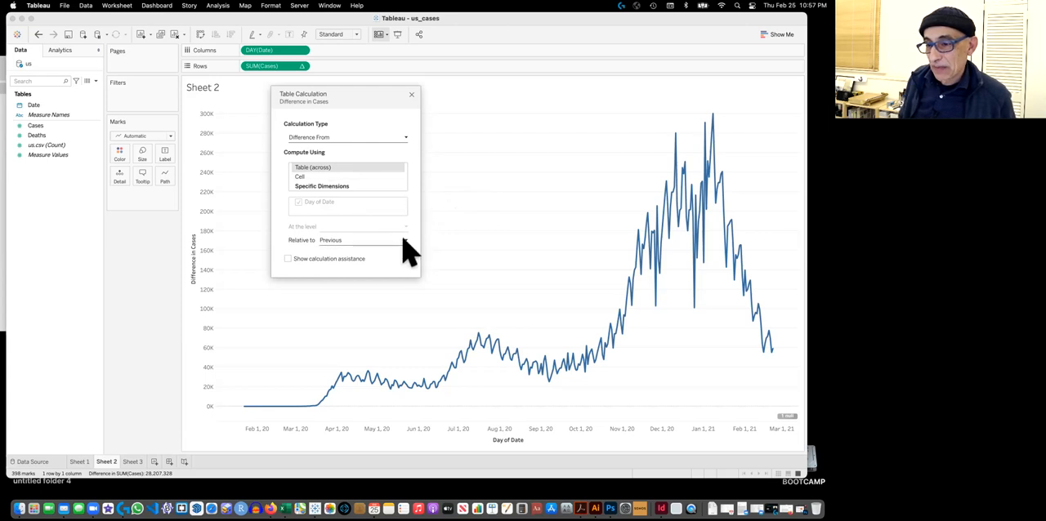
click(367, 239)
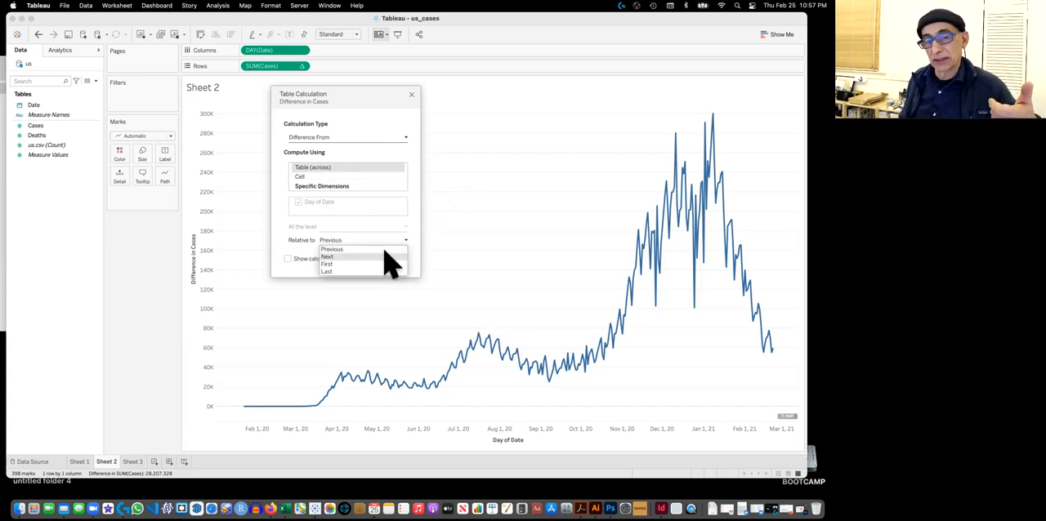
mouse_move(391, 257)
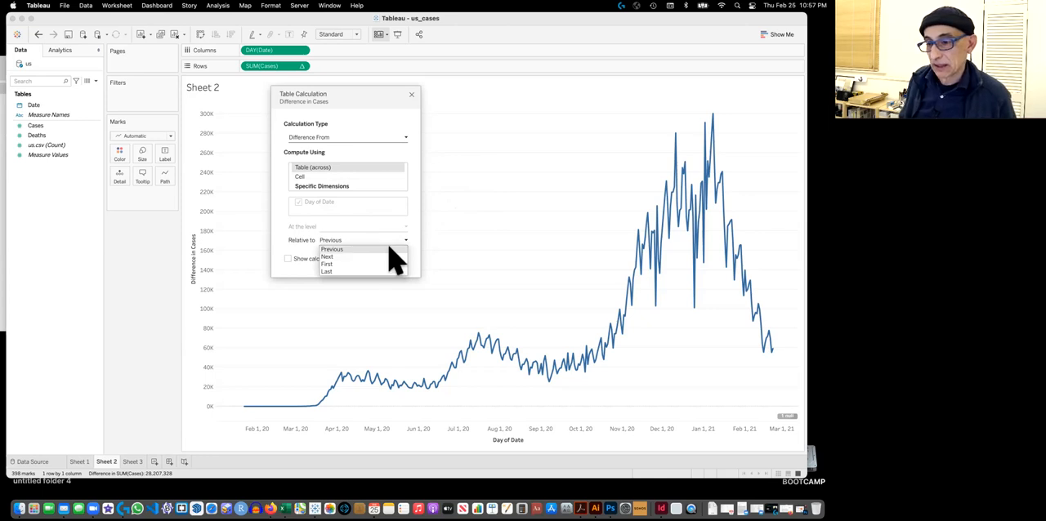
click(328, 249)
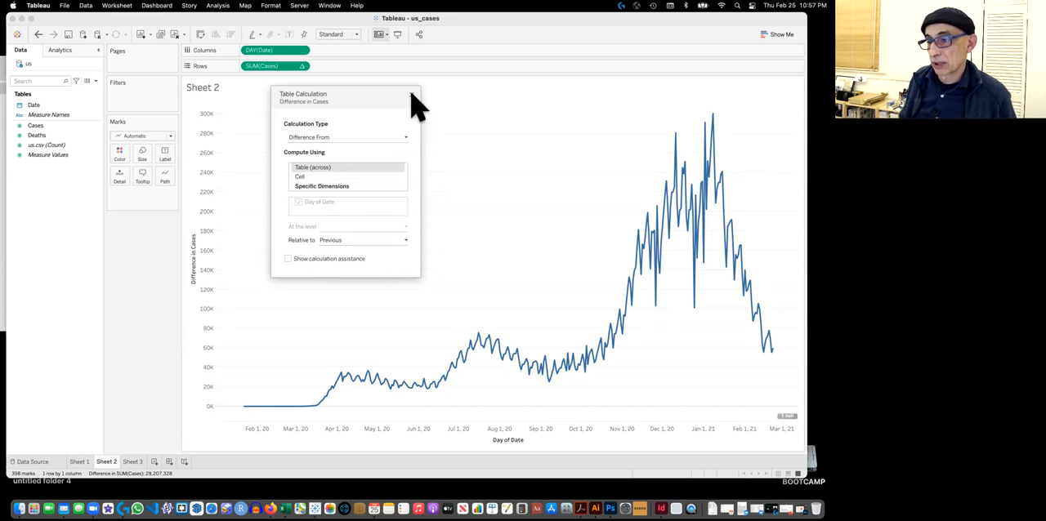
click(415, 96)
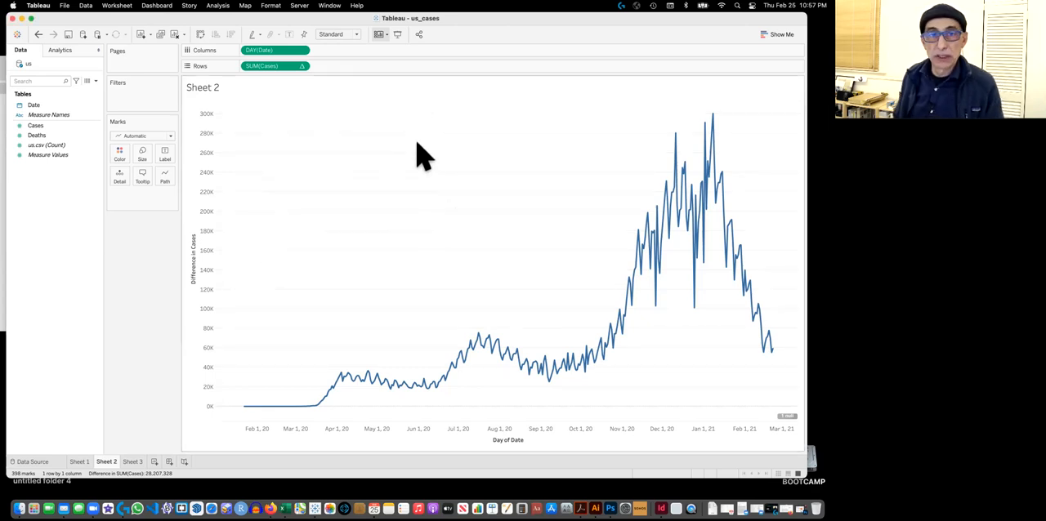
mouse_move(411, 180)
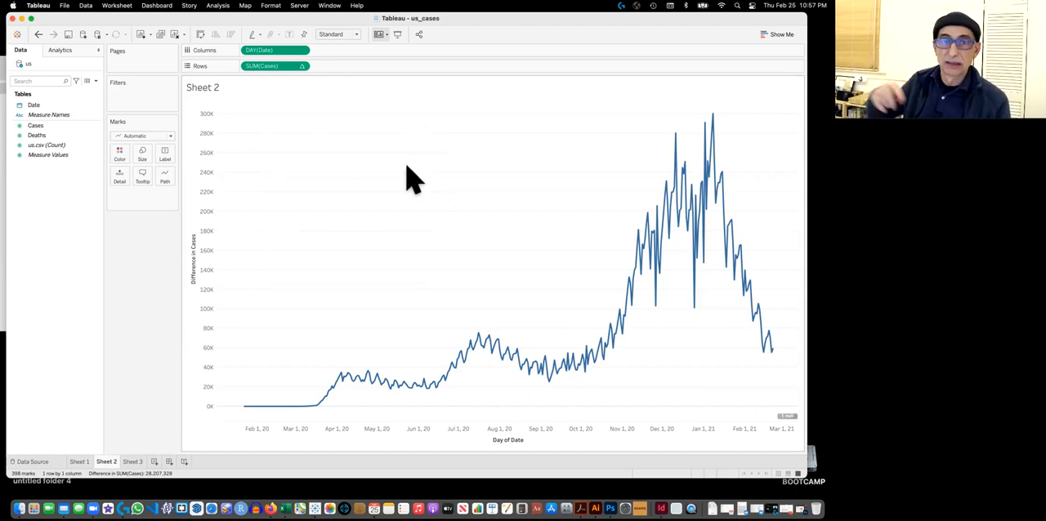
mouse_move(274, 186)
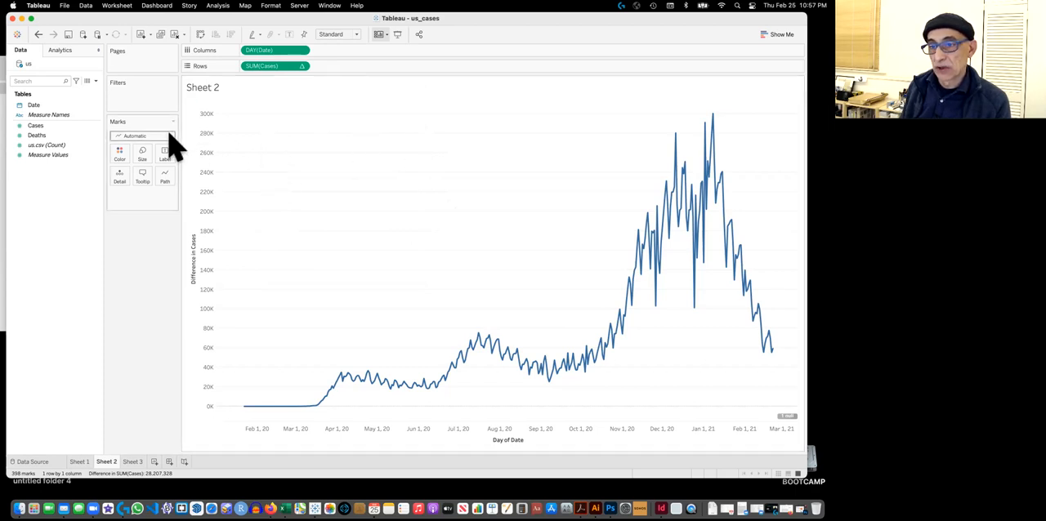
Set Sheet 2's mark type to Bar after briefly trying Automatic, drawing daily differences as bars
click(168, 134)
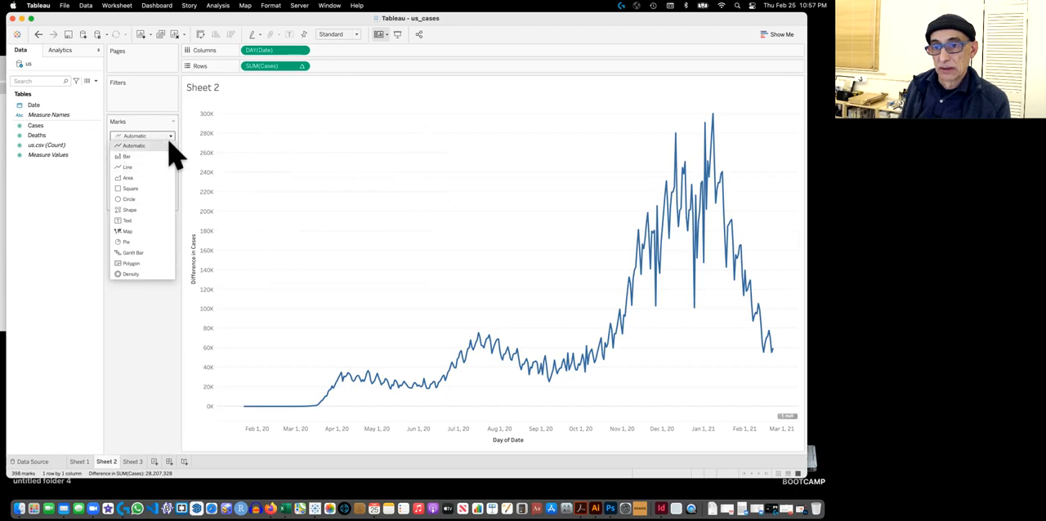
click(127, 156)
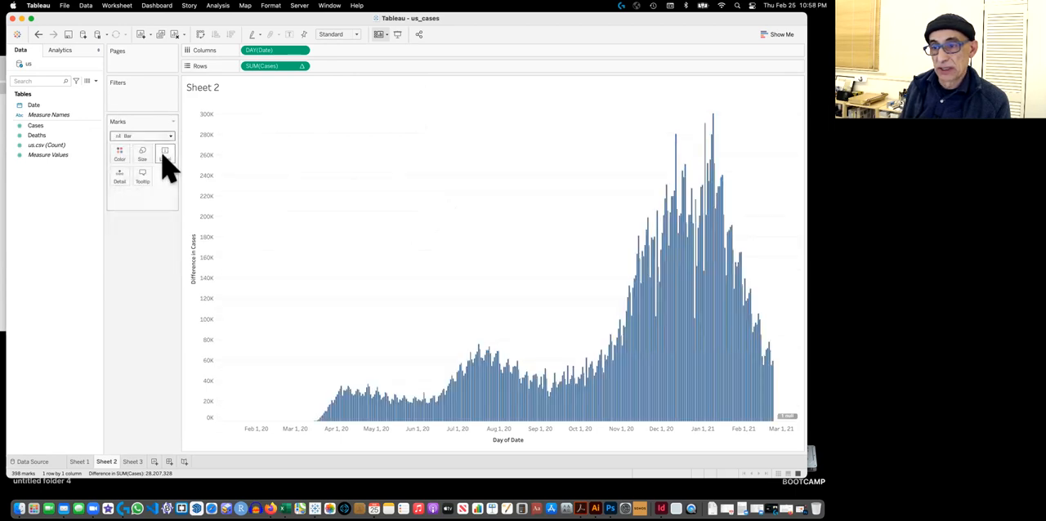
click(169, 135)
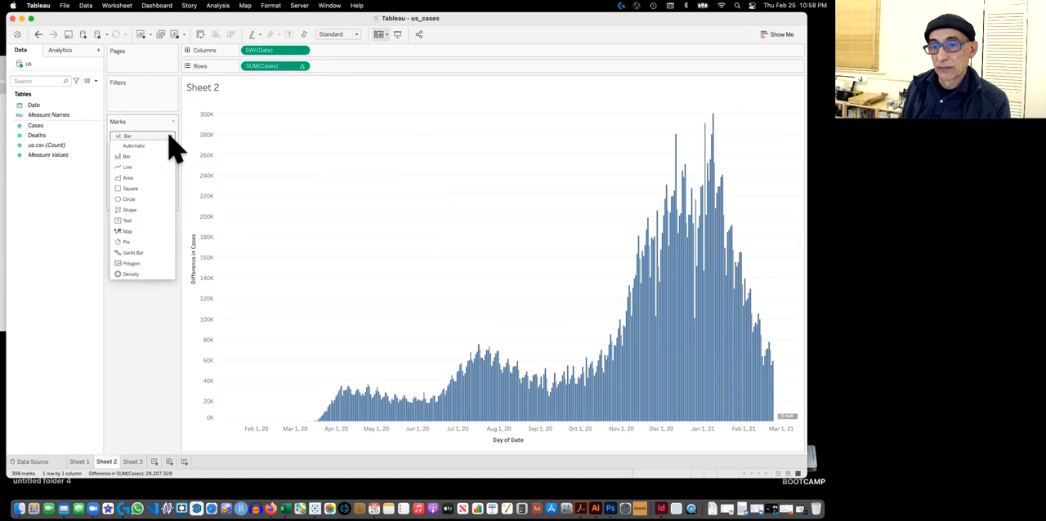
click(127, 166)
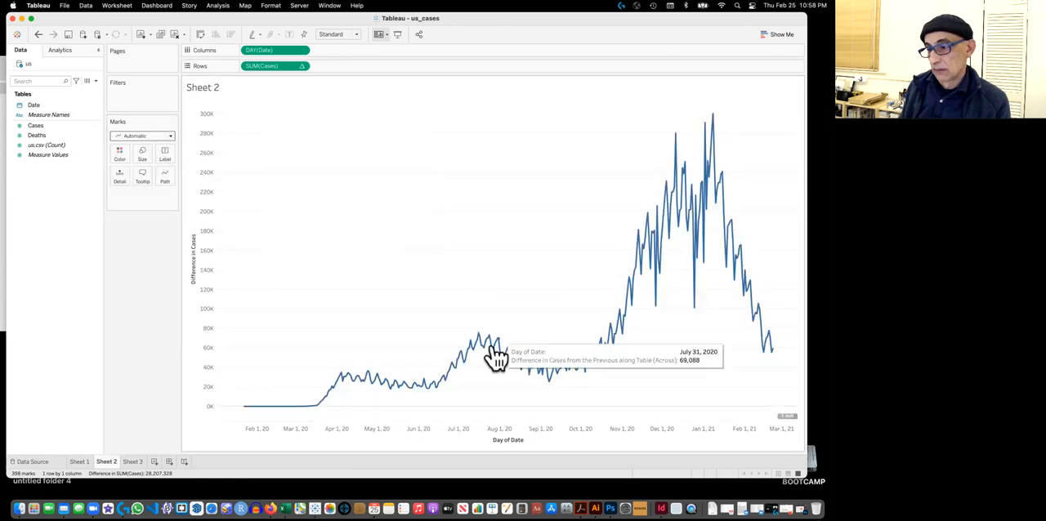
right_click(498, 358)
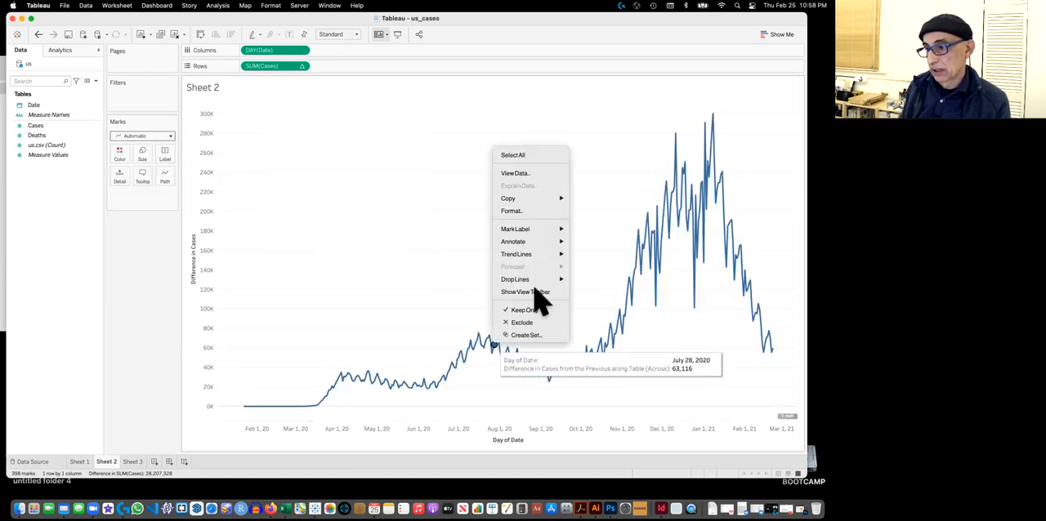
mouse_move(515, 229)
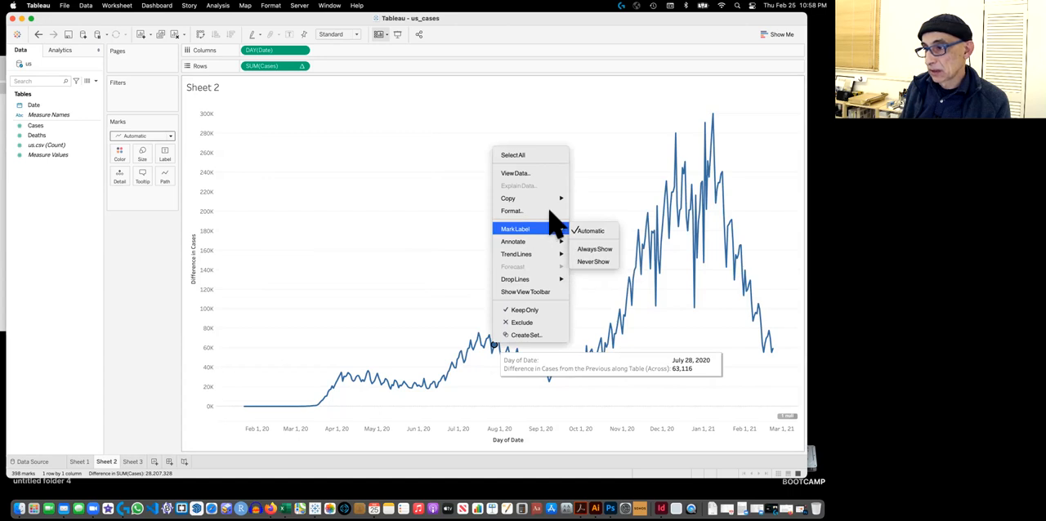
mouse_move(532, 198)
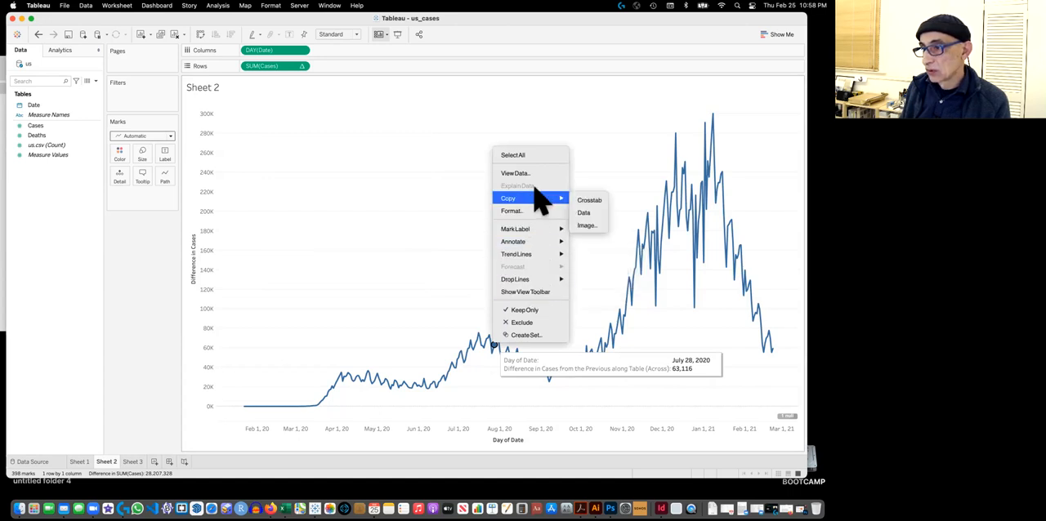
mouse_move(516, 229)
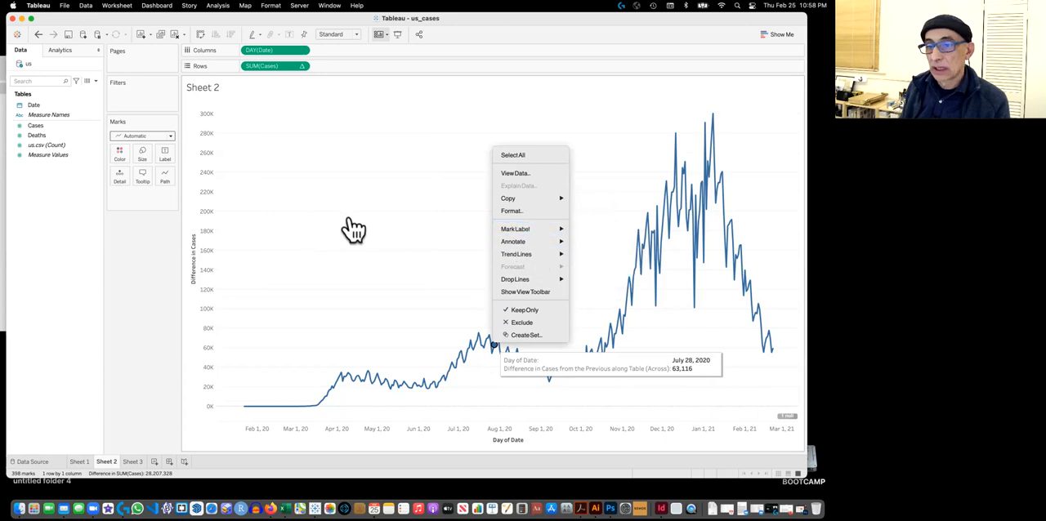
mouse_move(154, 228)
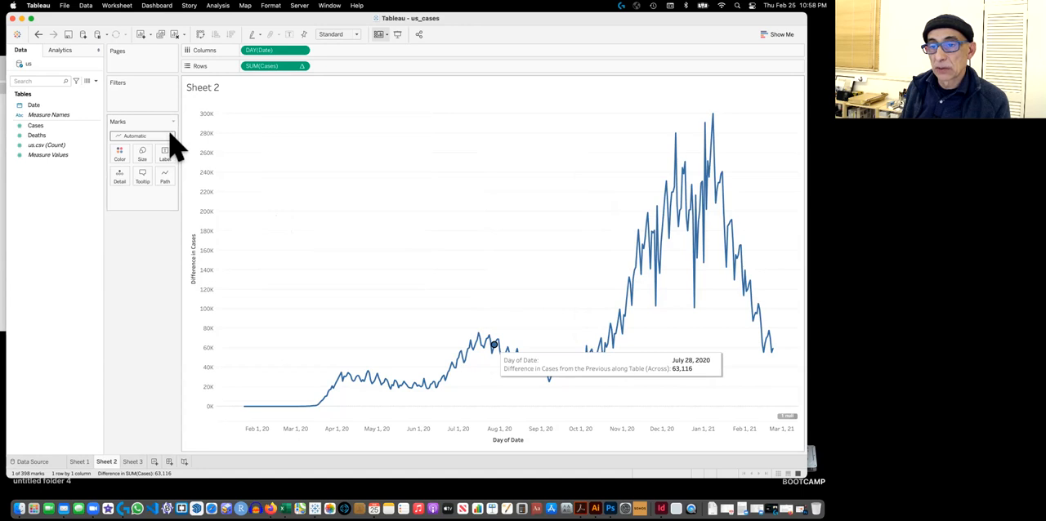
click(142, 135)
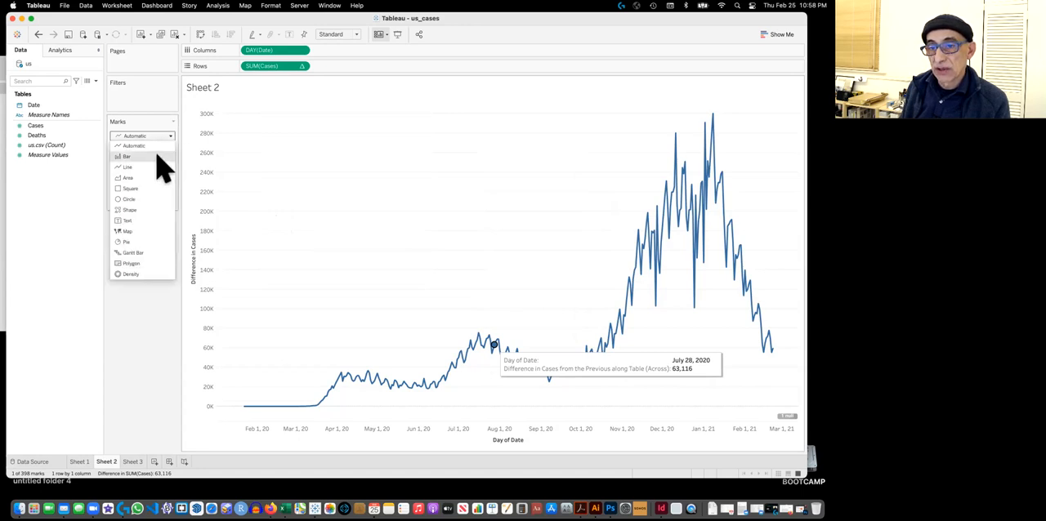
click(127, 156)
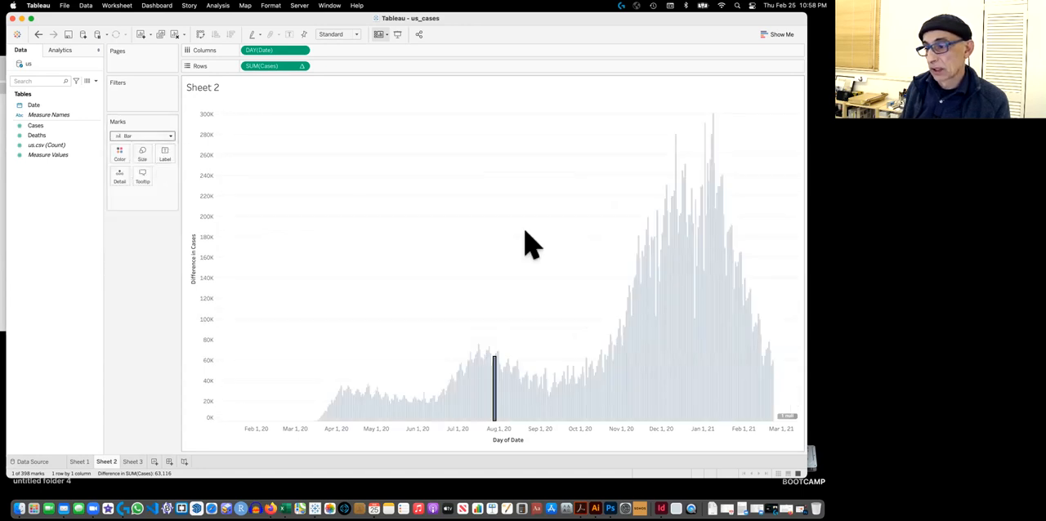
mouse_move(75, 474)
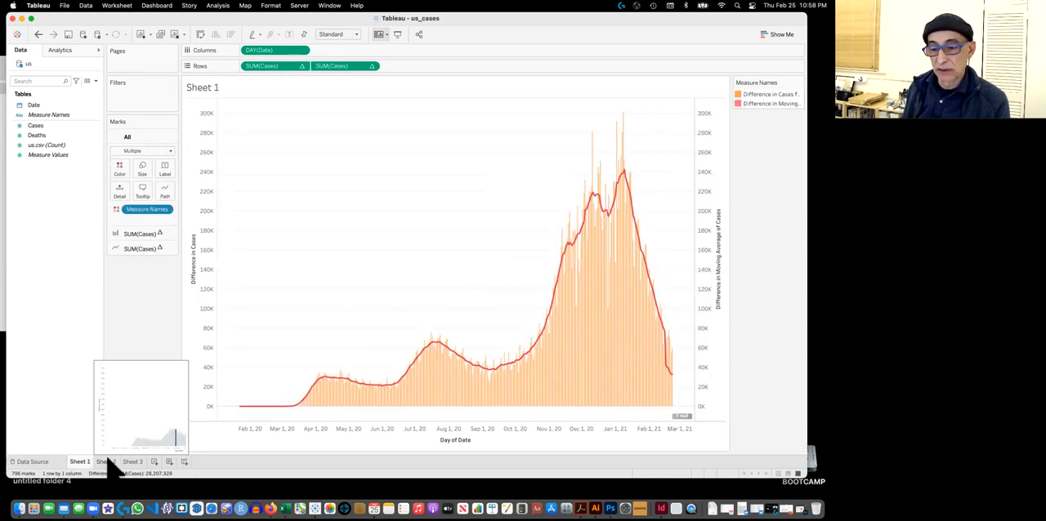
Return to Sheet 2 and set the bars' border to None in the Color settings
click(107, 461)
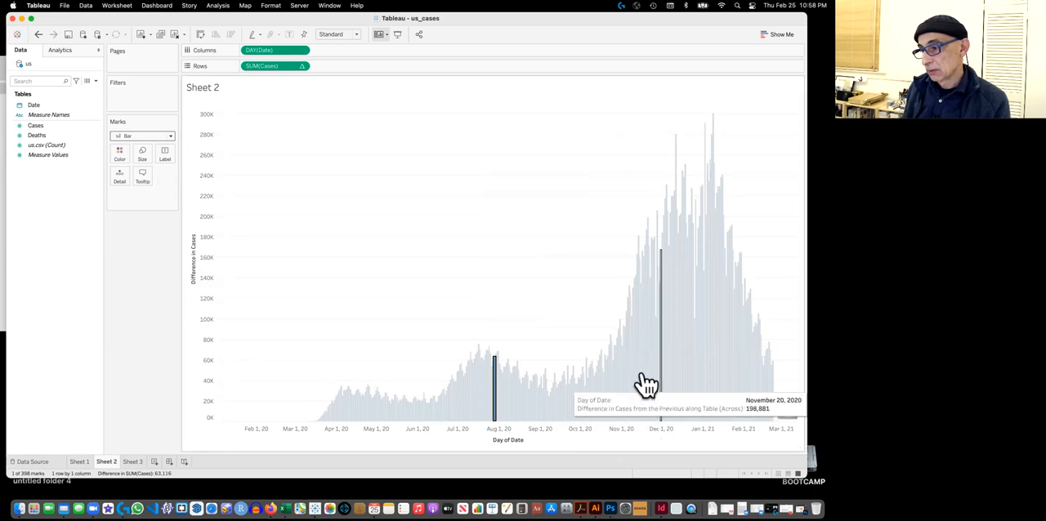
mouse_move(622, 386)
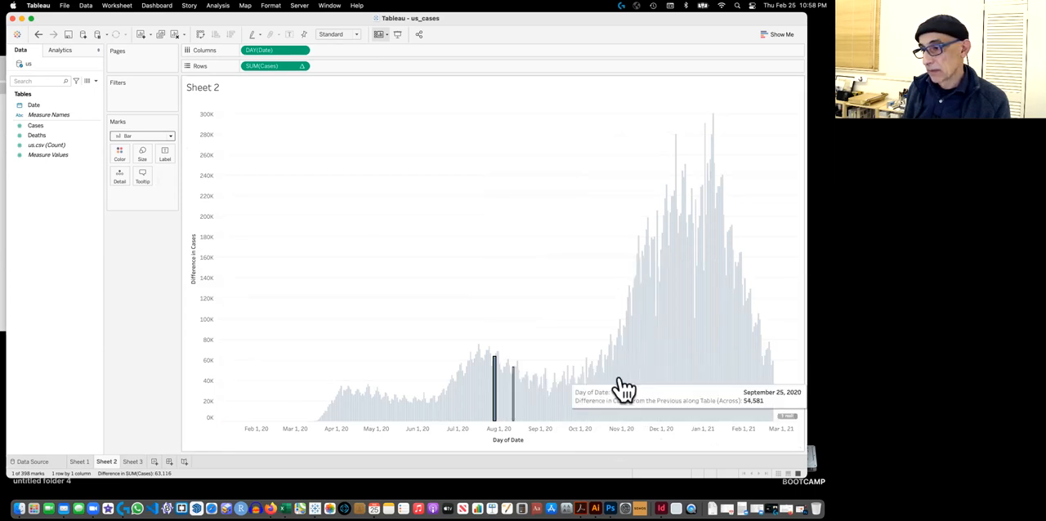
mouse_move(237, 294)
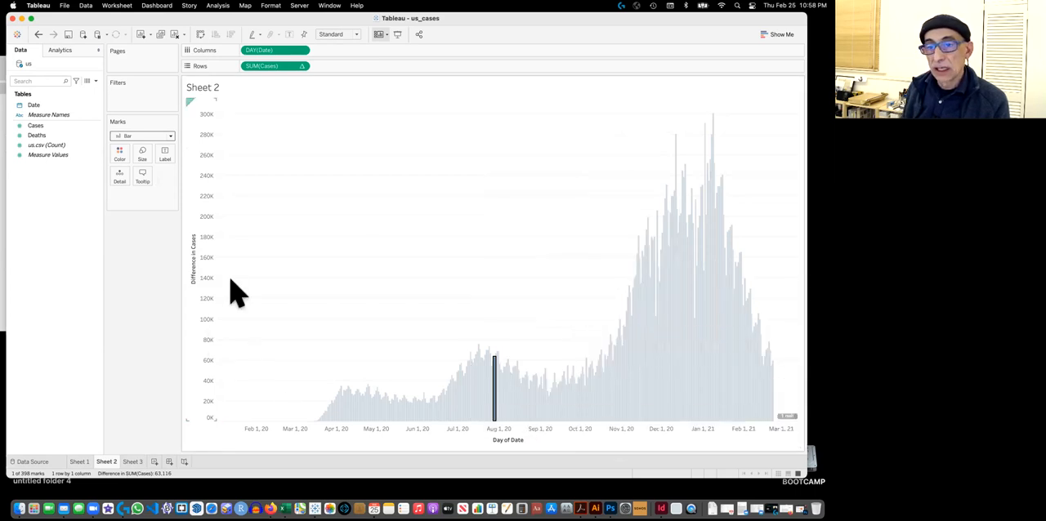
click(119, 152)
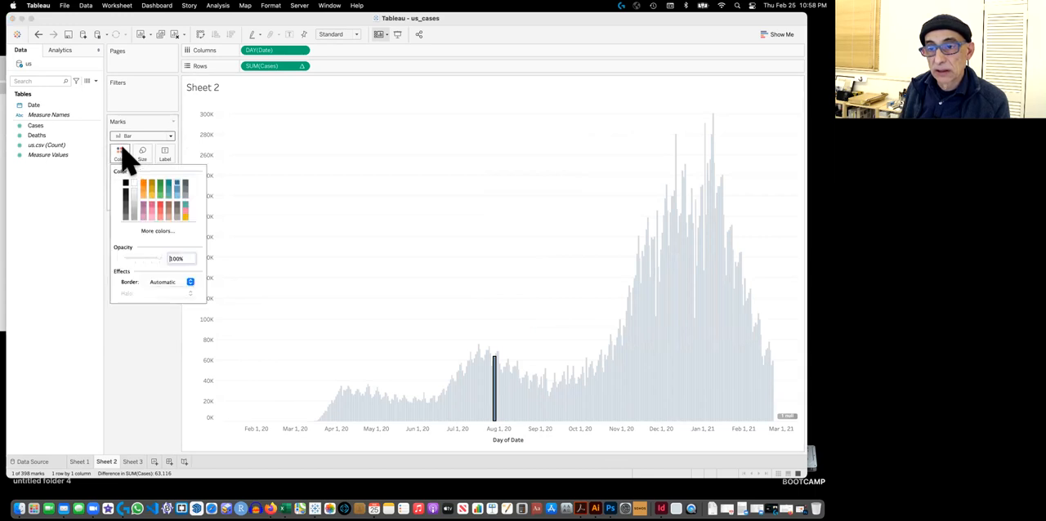
mouse_move(191, 285)
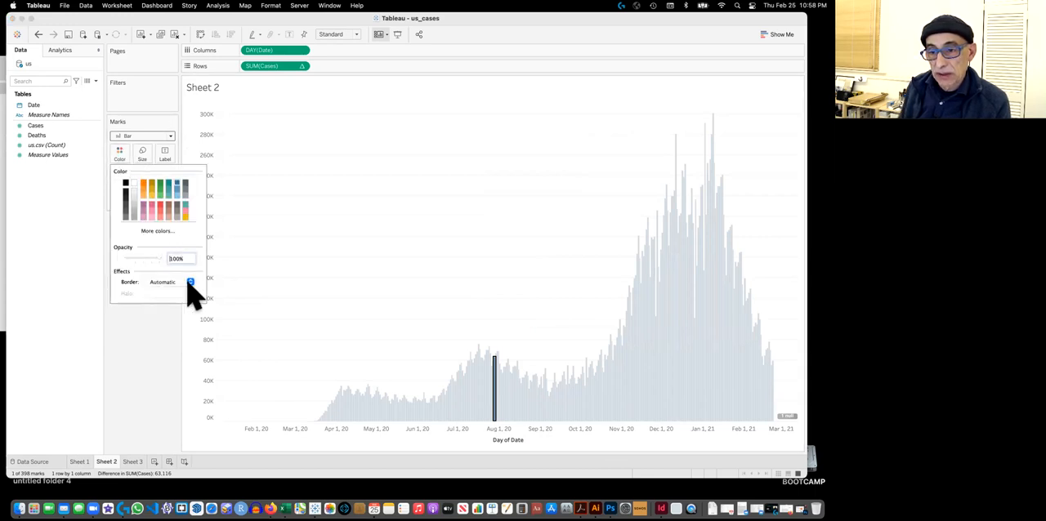
click(189, 281)
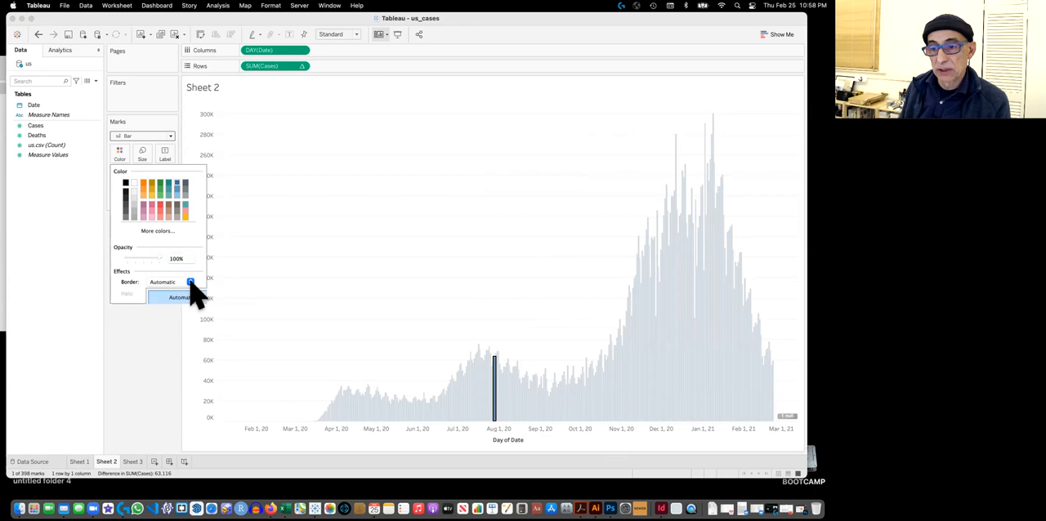
click(190, 282)
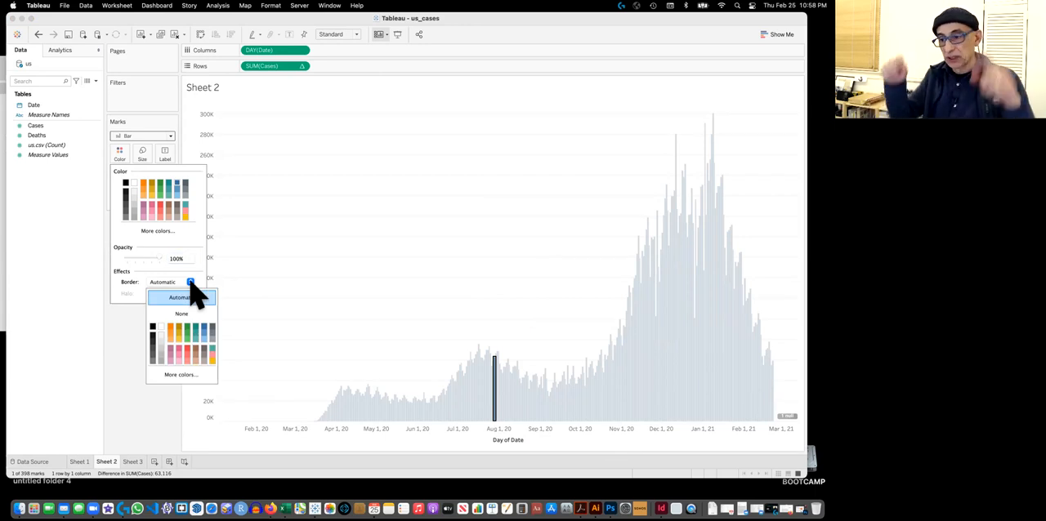
mouse_move(483, 402)
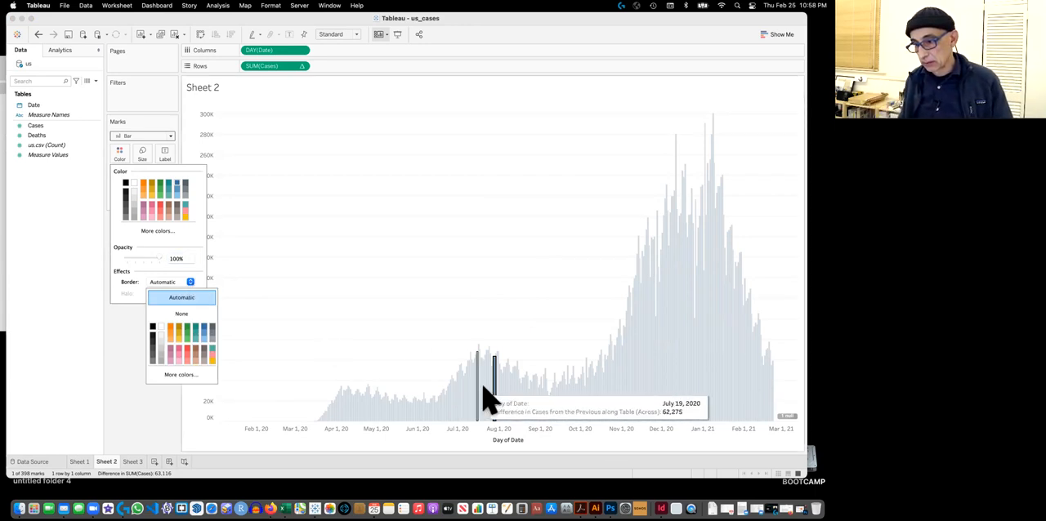
mouse_move(199, 260)
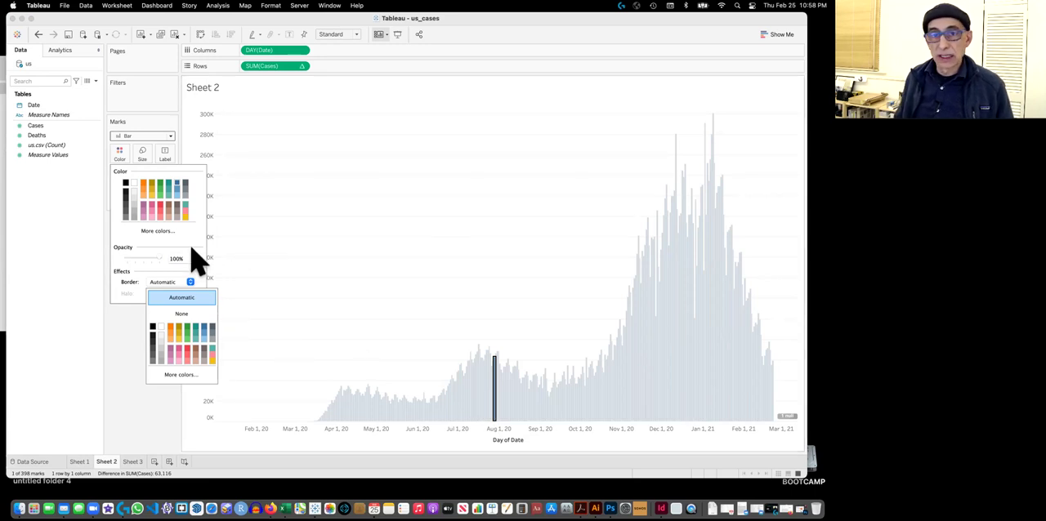
mouse_move(202, 310)
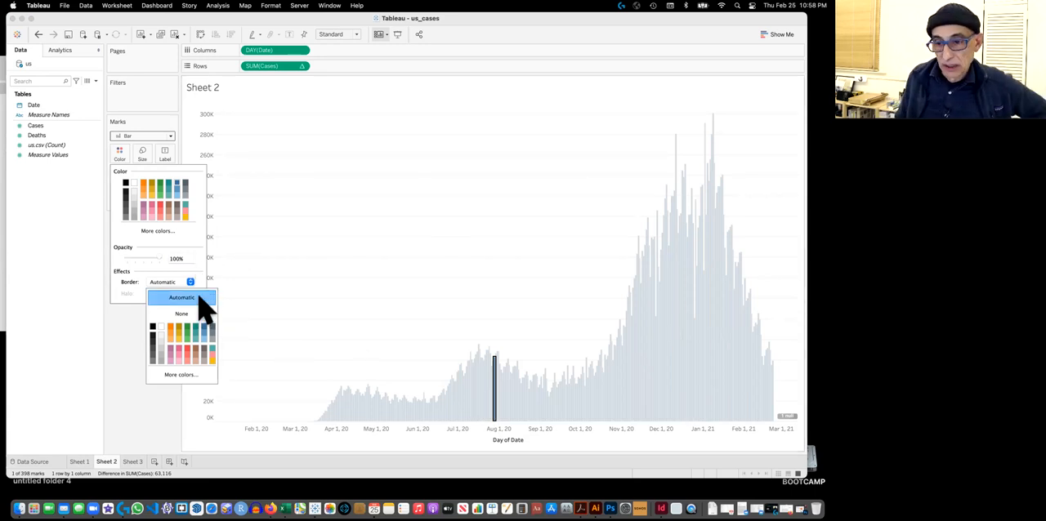
mouse_move(180, 314)
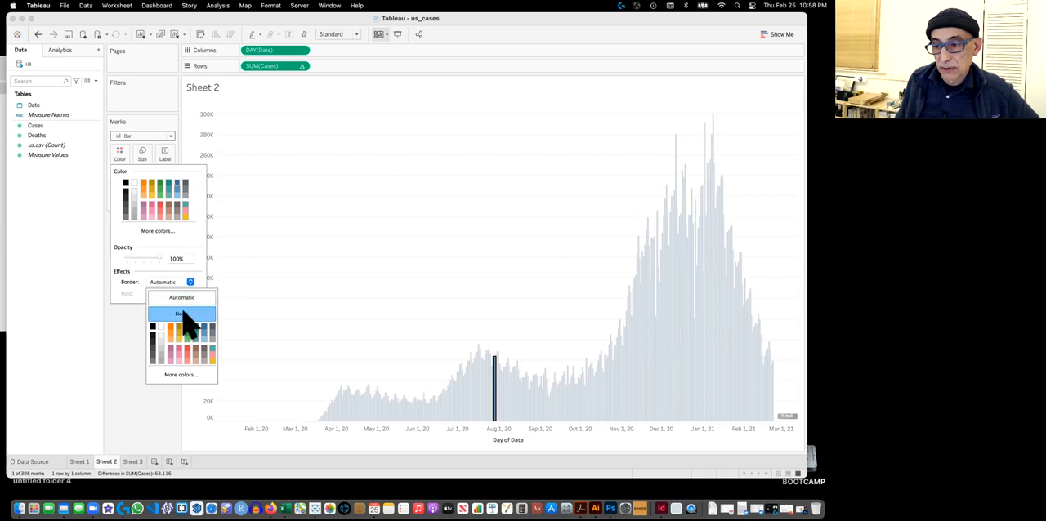
click(181, 313)
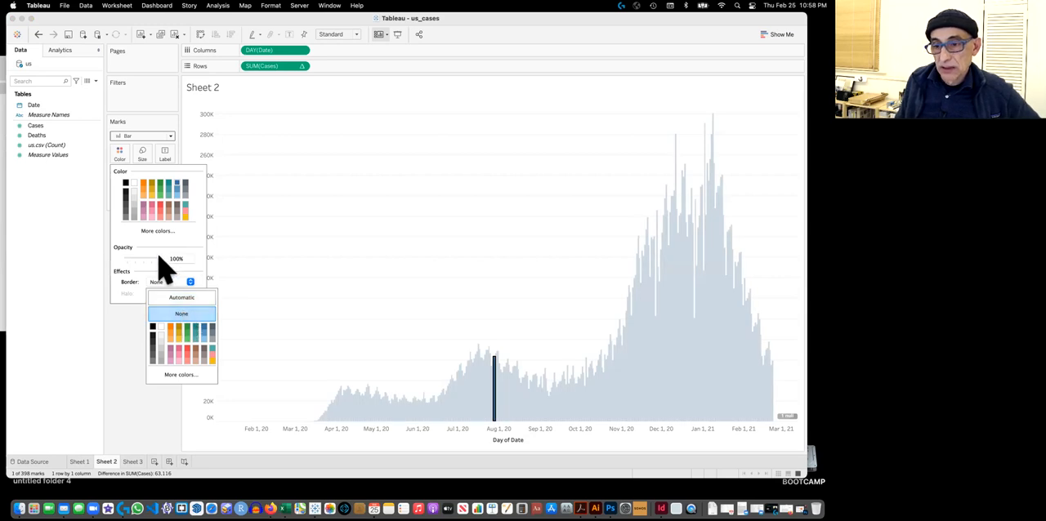
click(181, 314)
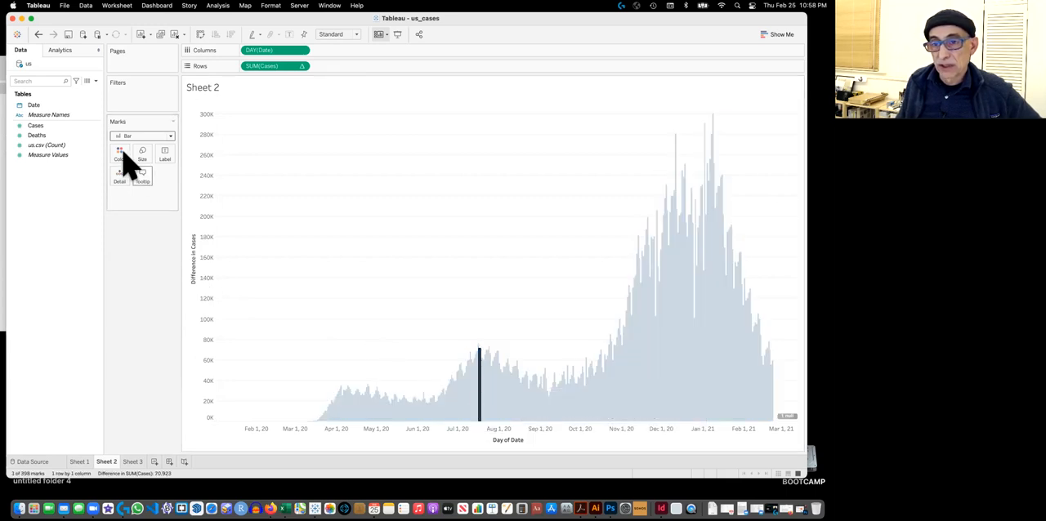
Color the bars orange and reopen the Color settings to reach opacity
click(119, 151)
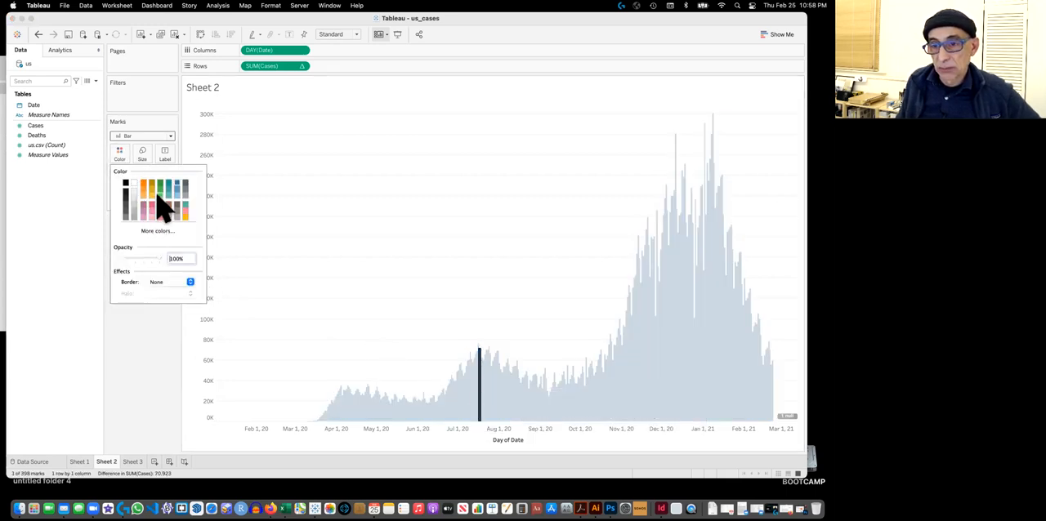
click(147, 192)
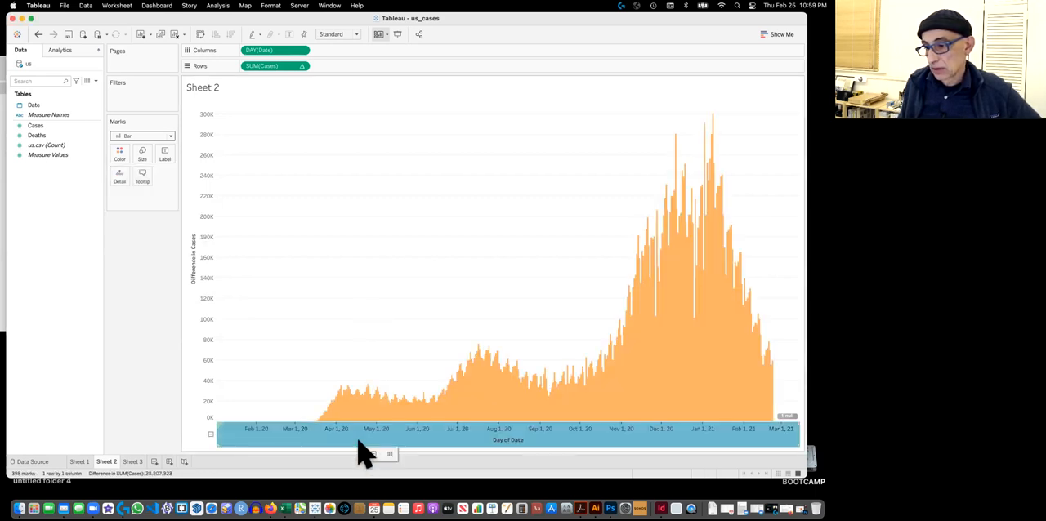
mouse_move(259, 240)
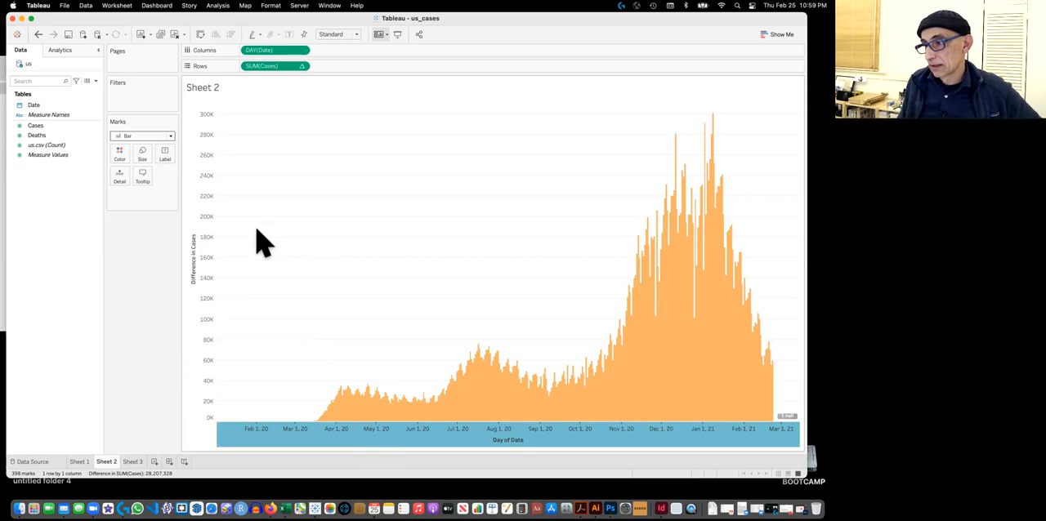
click(119, 154)
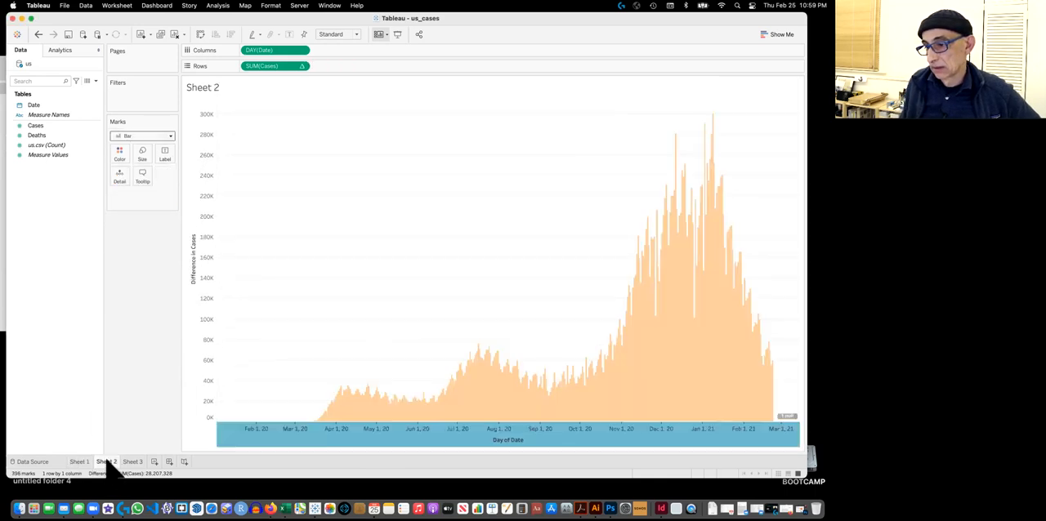
mouse_move(437, 408)
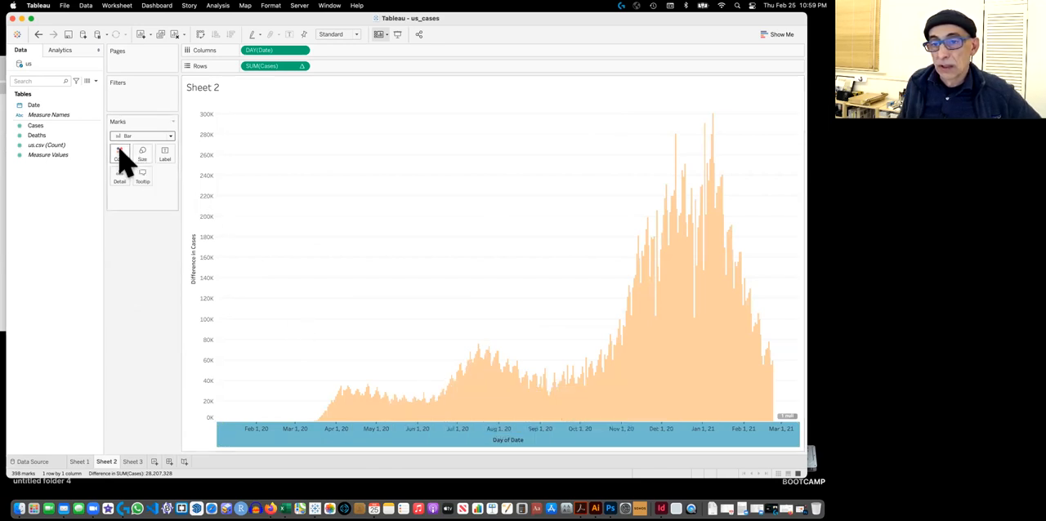
click(119, 152)
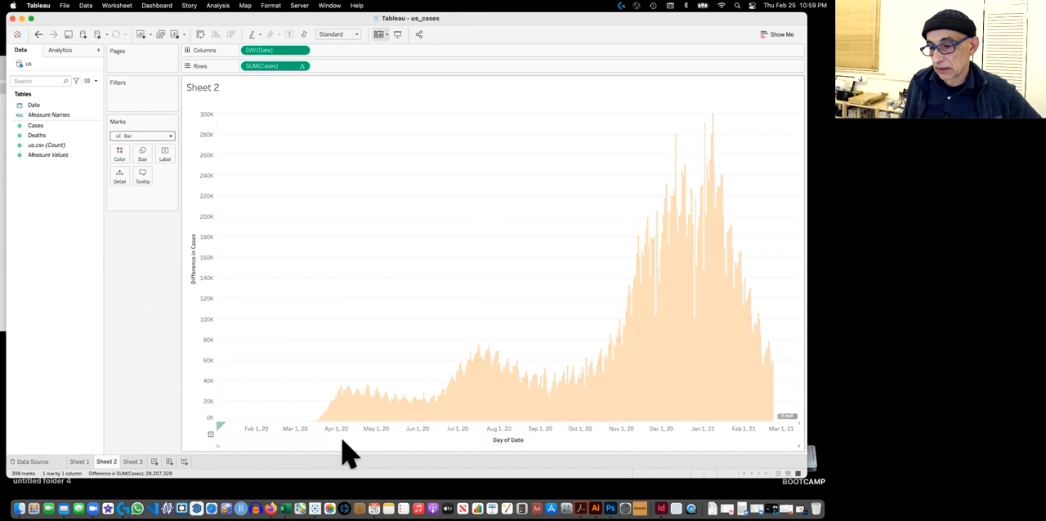
mouse_move(378, 380)
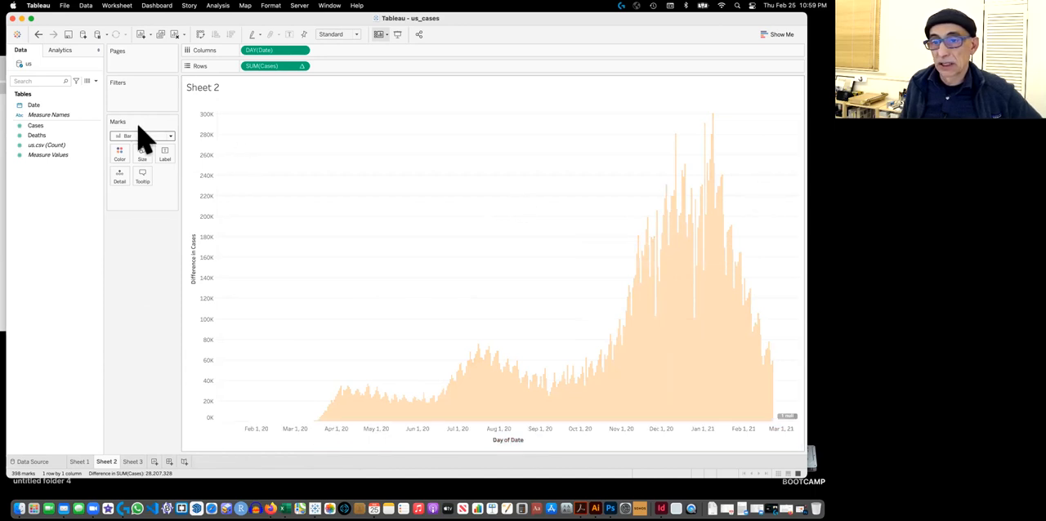
click(120, 152)
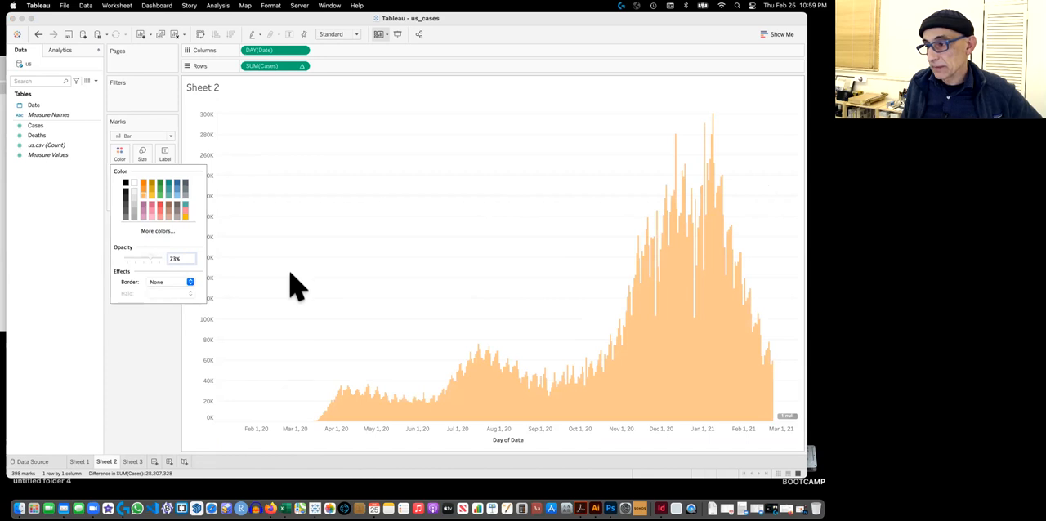
mouse_move(290, 280)
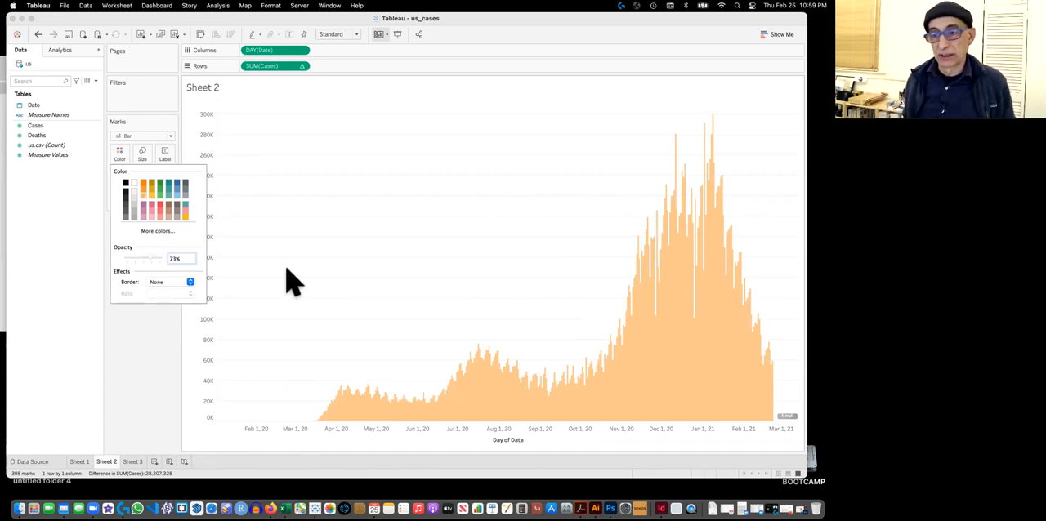
mouse_move(236, 266)
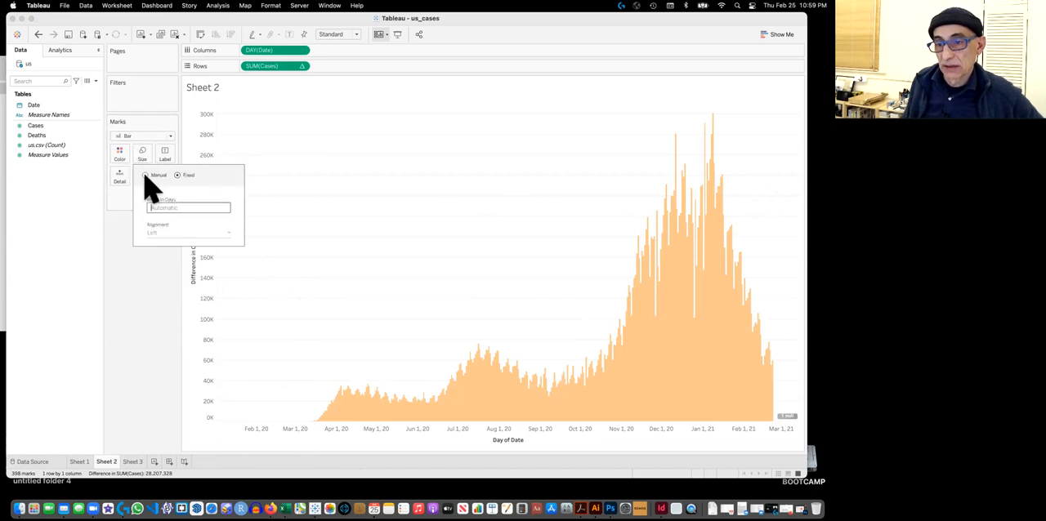
Switch the bar size to Manual for narrower bars with gaps between days
click(145, 175)
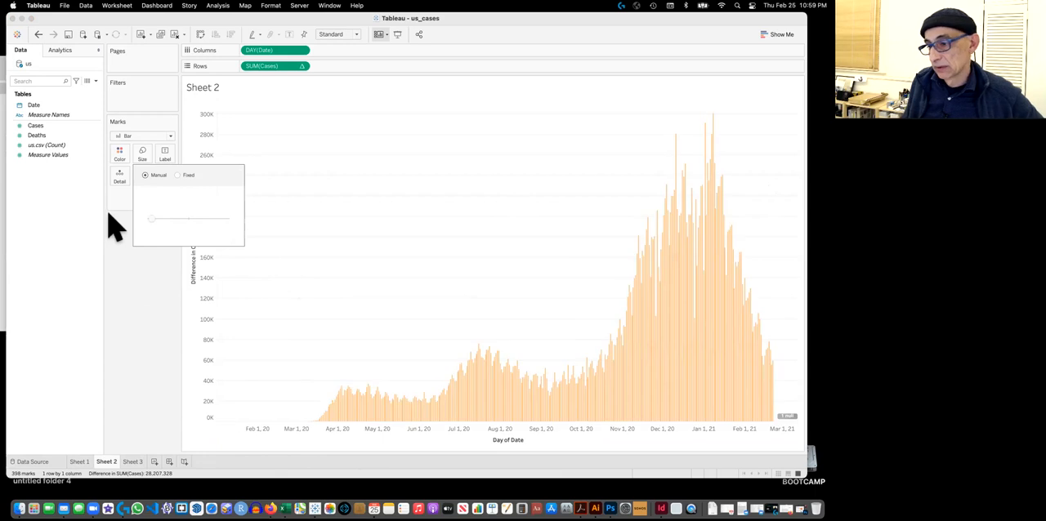
mouse_move(200, 461)
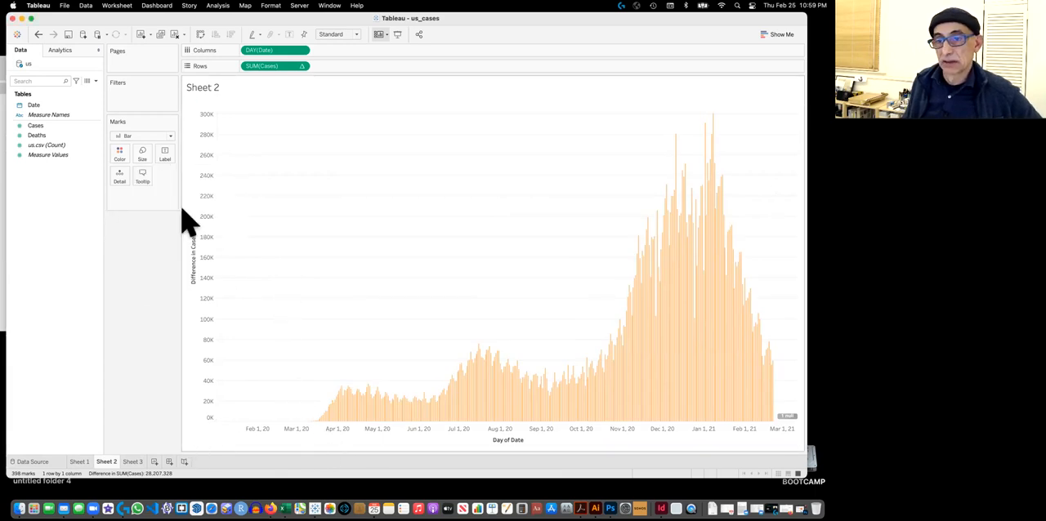
mouse_move(666, 368)
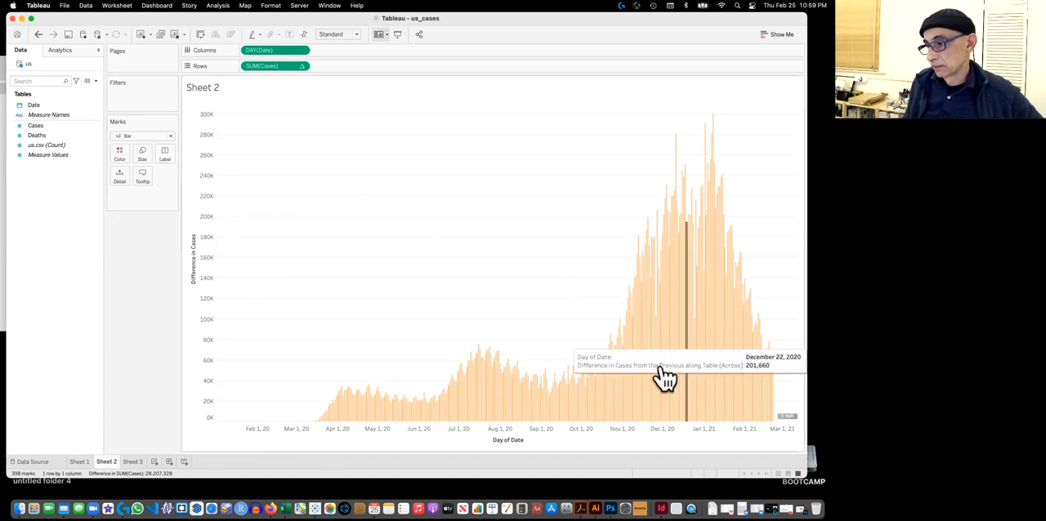
mouse_move(299, 272)
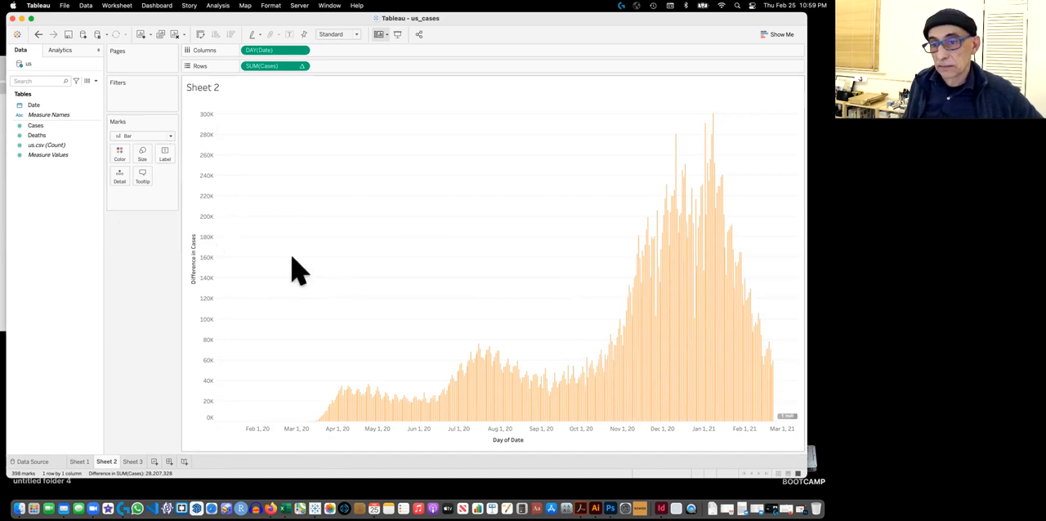
click(120, 152)
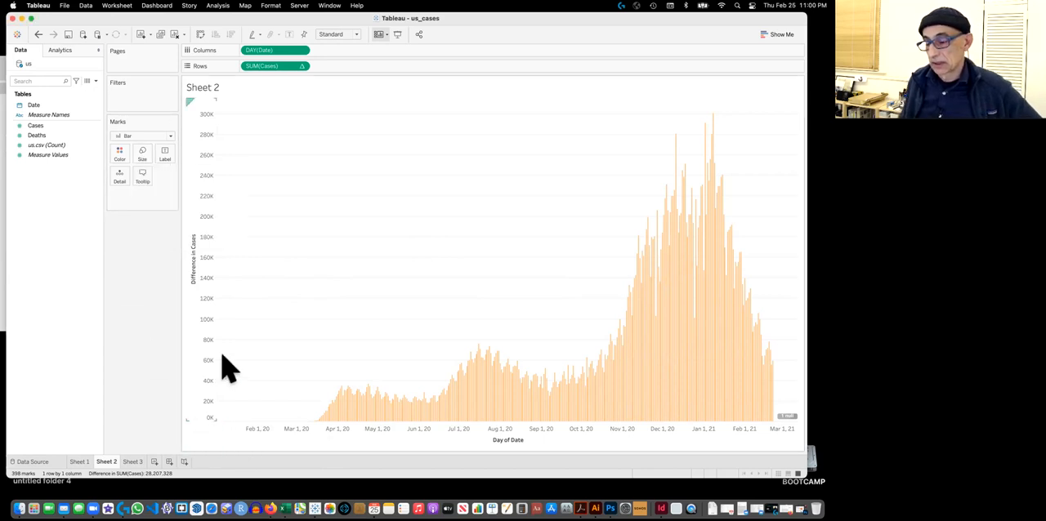
mouse_move(669, 323)
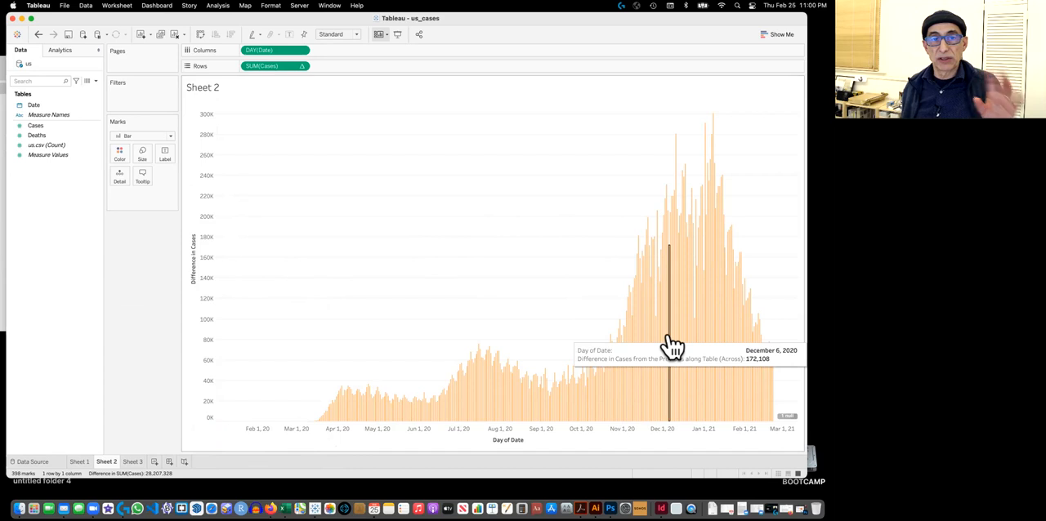
mouse_move(670, 349)
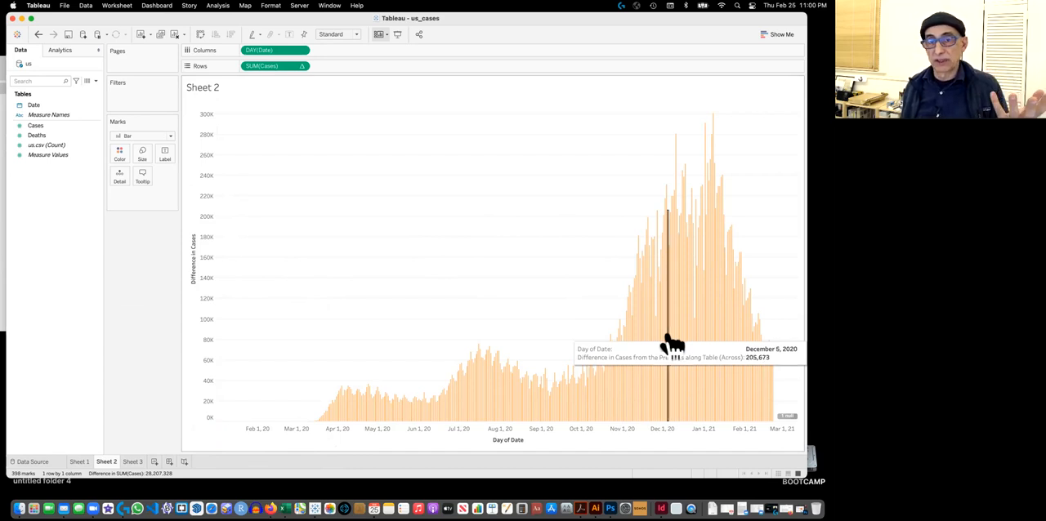
mouse_move(662, 335)
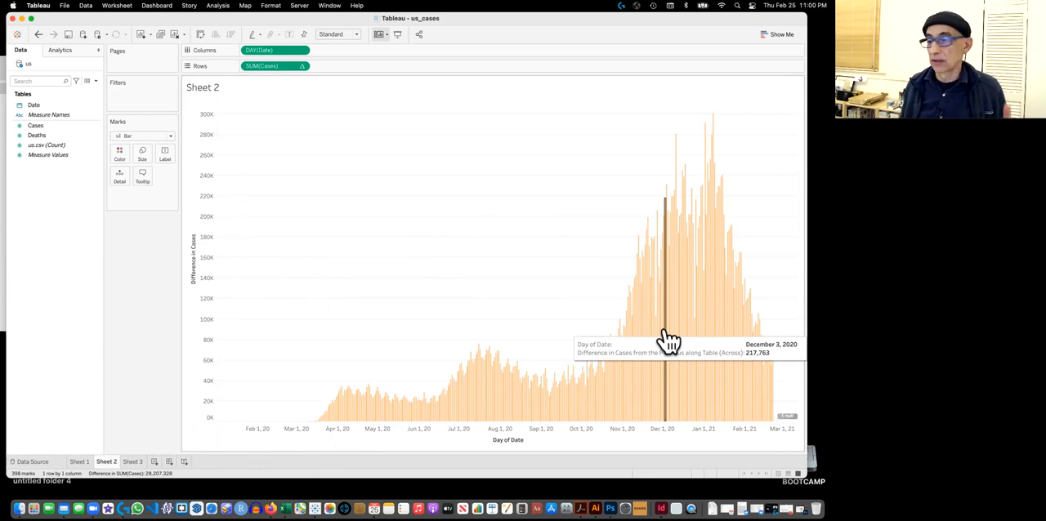
mouse_move(509, 100)
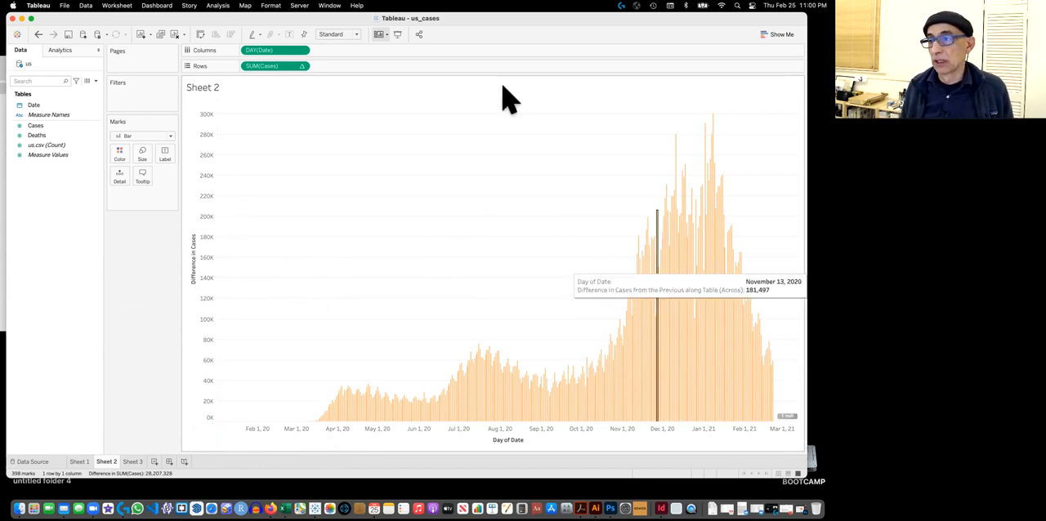
mouse_move(420, 38)
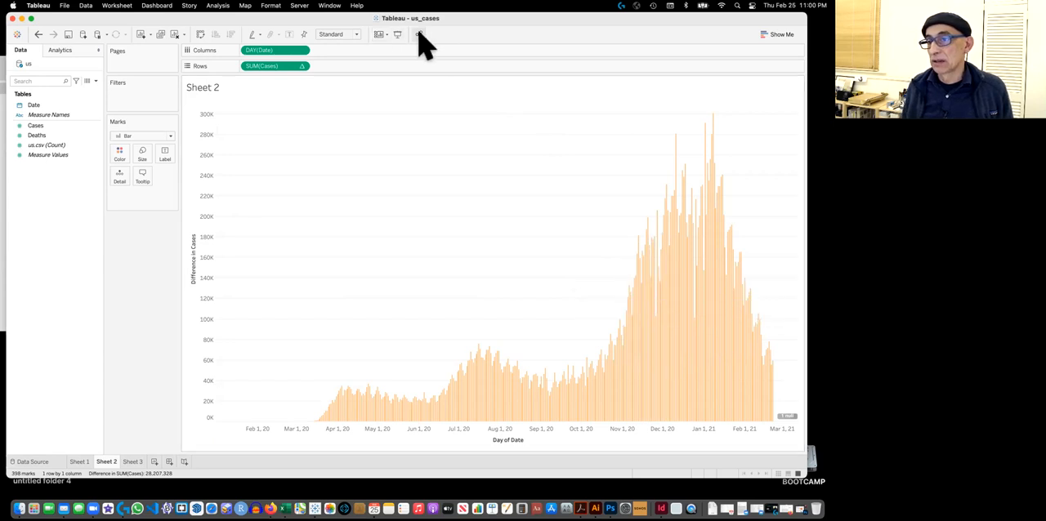
click(416, 35)
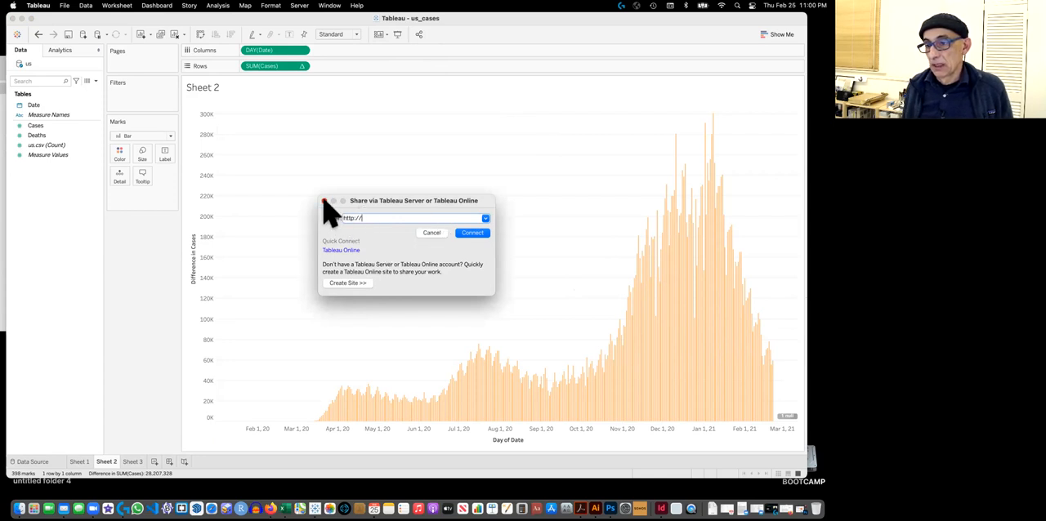
click(431, 233)
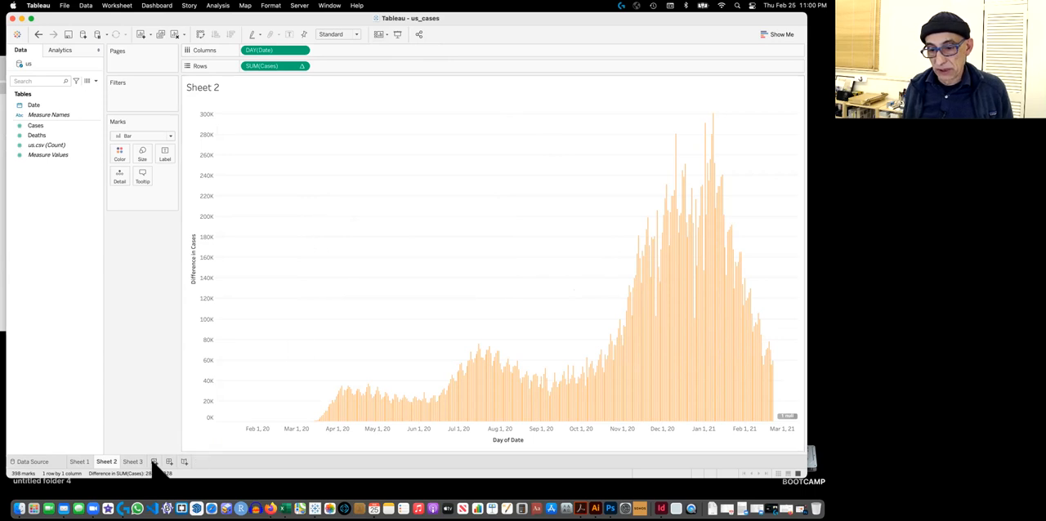
Create a new dashboard and place Sheet 1 on it
click(160, 461)
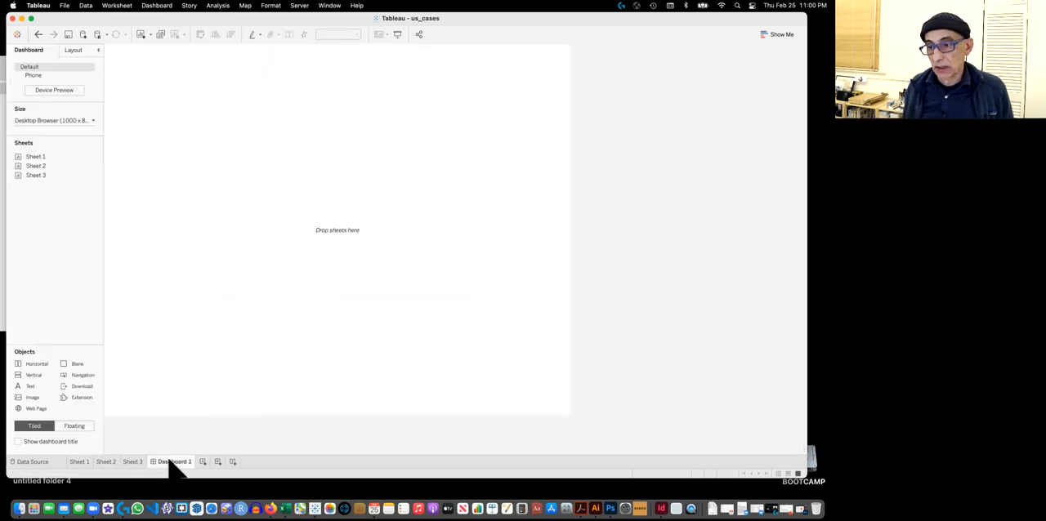
mouse_move(137, 180)
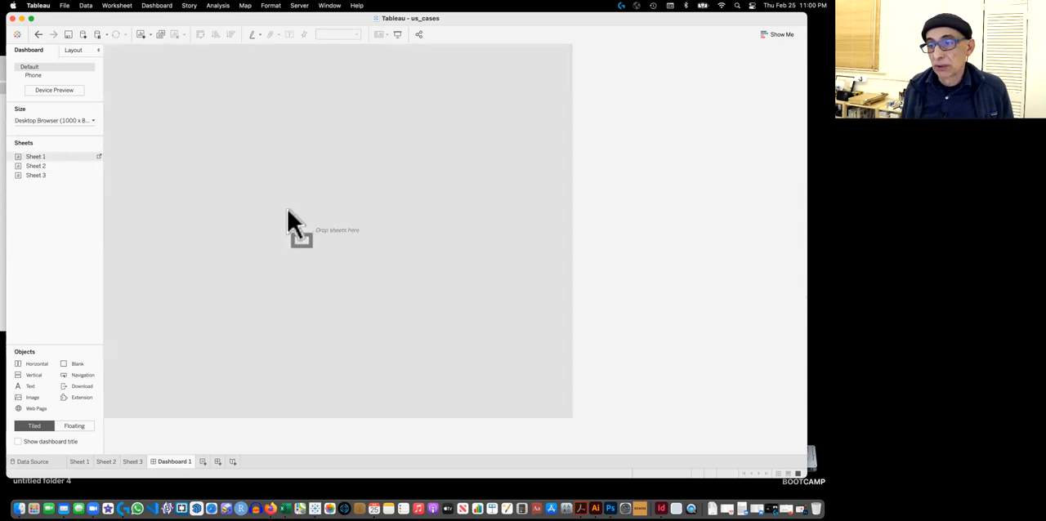
drag(35, 156, 327, 229)
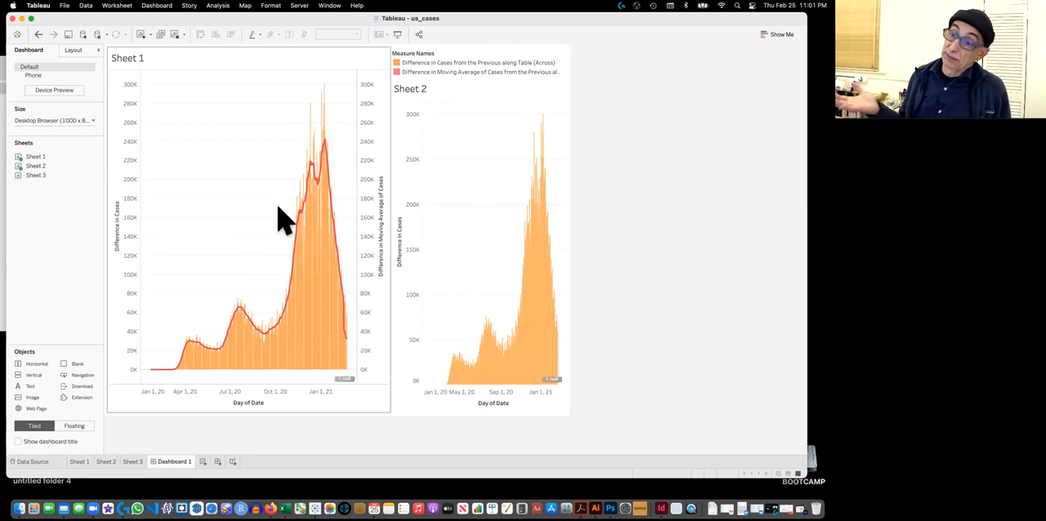
mouse_move(145, 65)
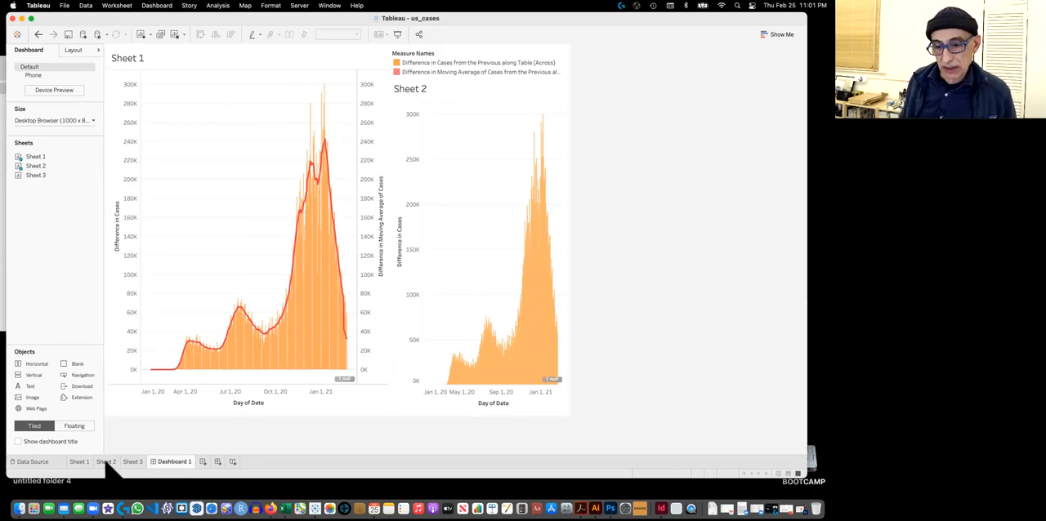
Switch to the Sheet 2 worksheet with its orange daily-difference bars
click(106, 462)
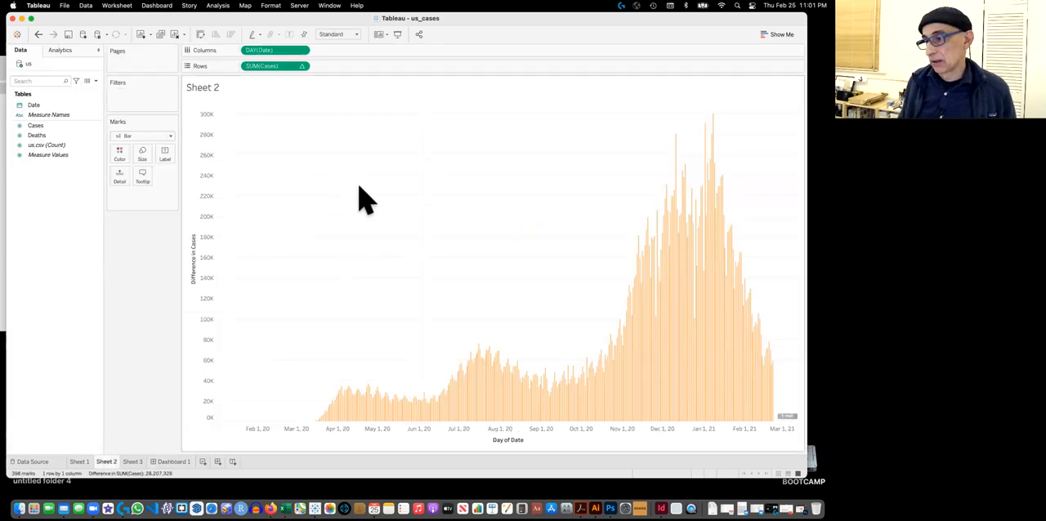
mouse_move(721, 380)
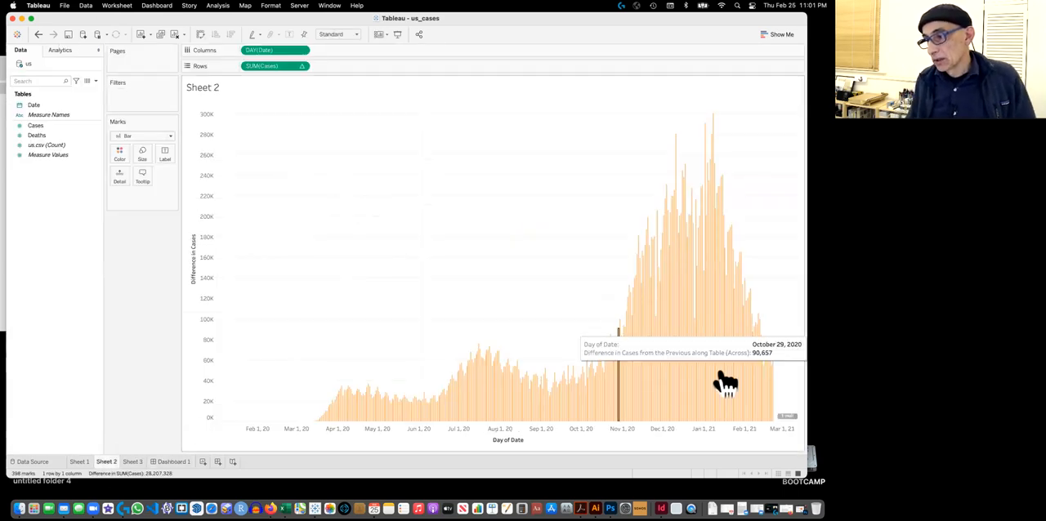
mouse_move(607, 396)
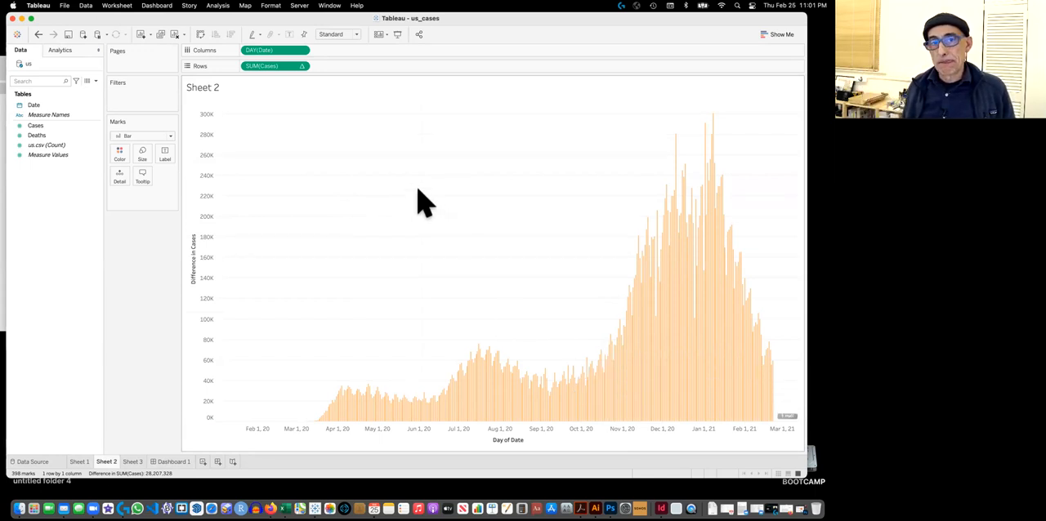
mouse_move(364, 184)
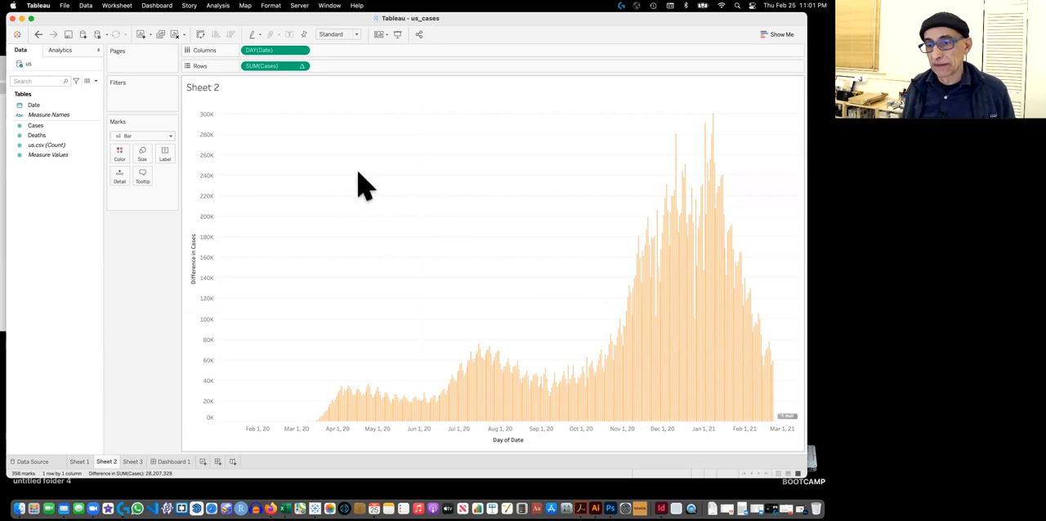
mouse_move(347, 188)
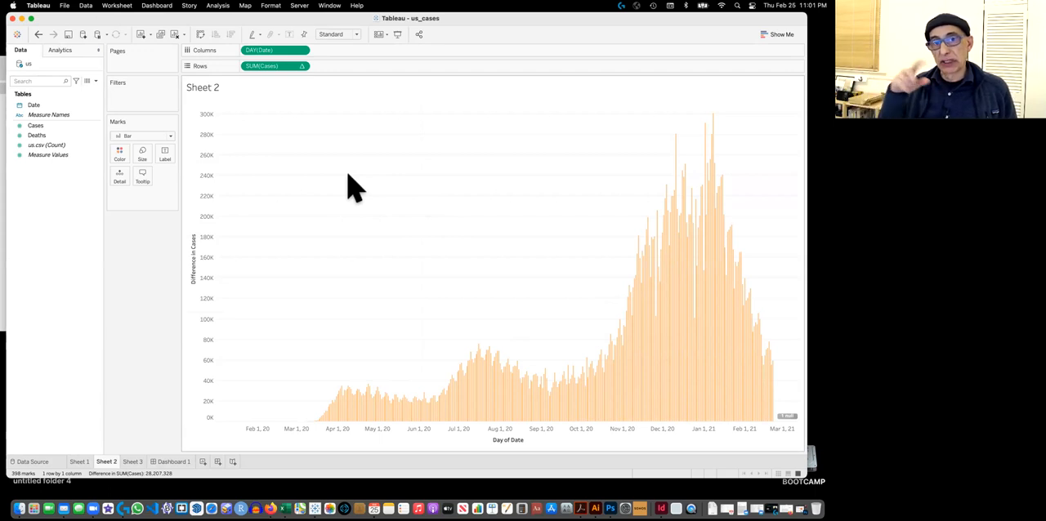
mouse_move(209, 134)
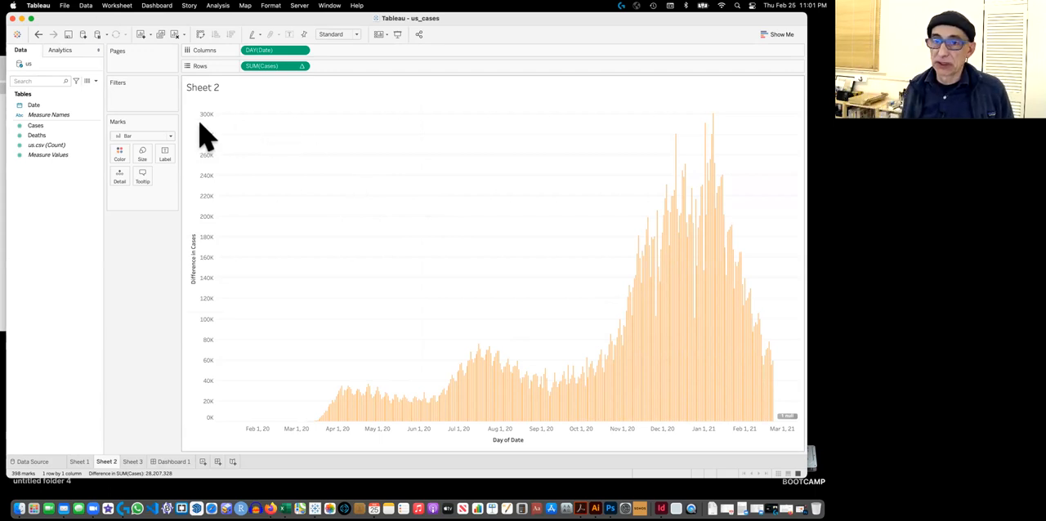
Pick up the Cases measure from the Data pane to add a dual axis
click(36, 125)
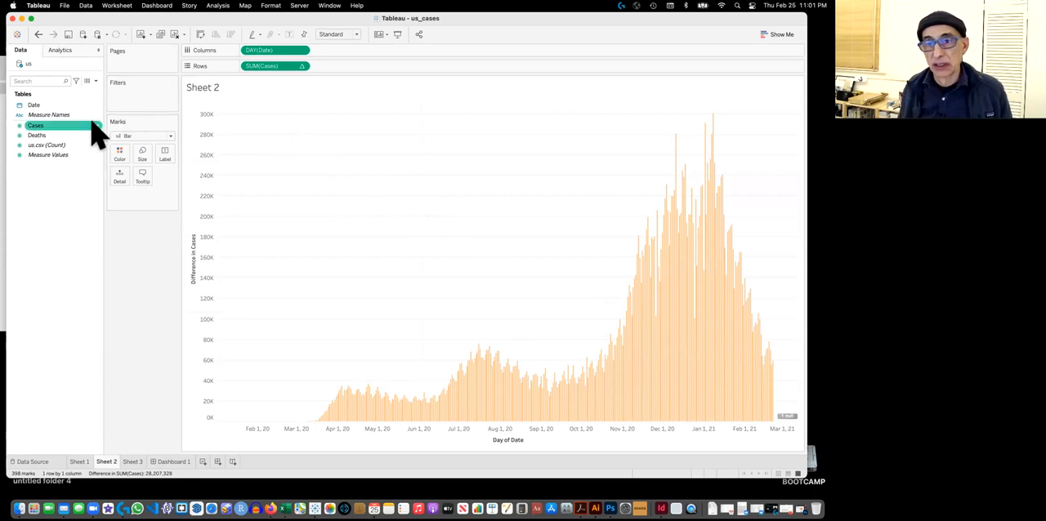
mouse_move(41, 135)
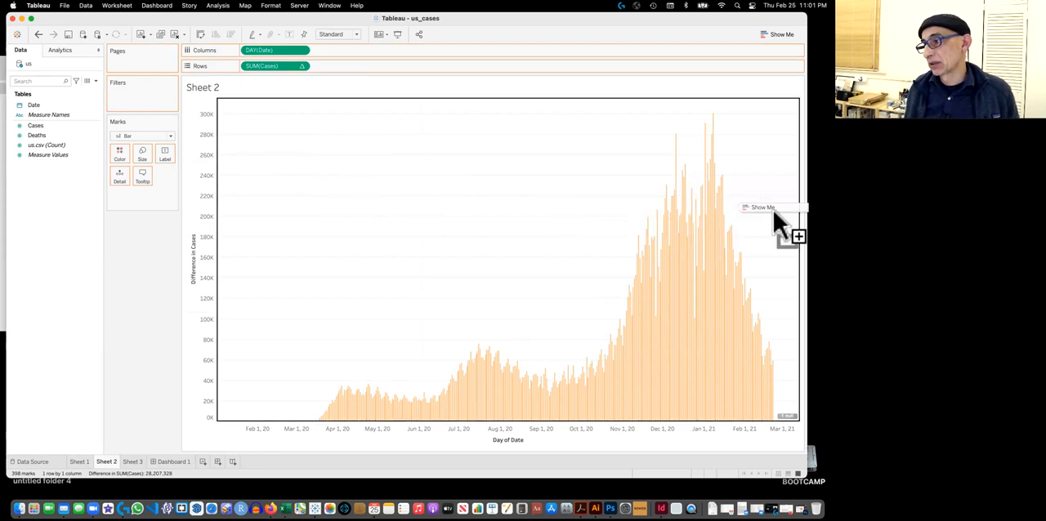
mouse_move(613, 215)
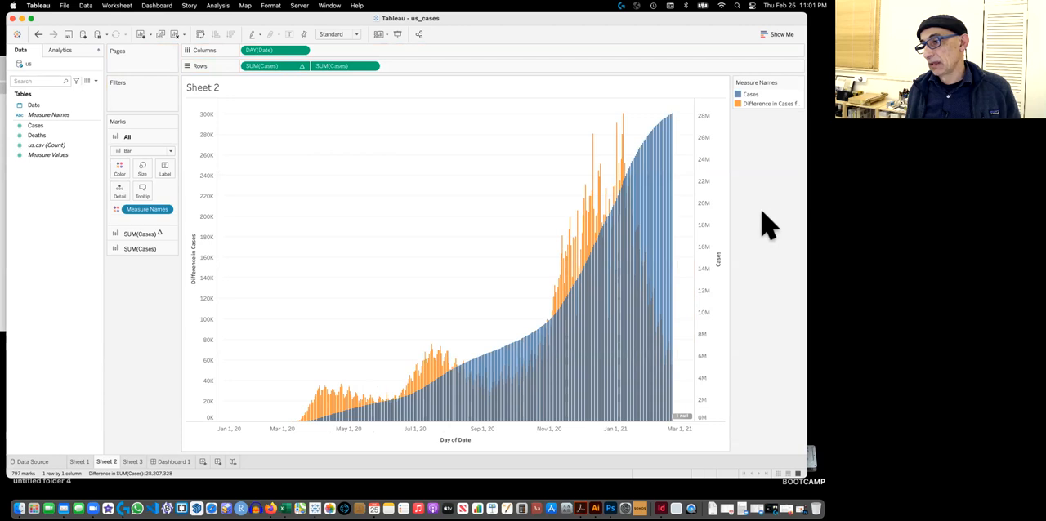
mouse_move(695, 221)
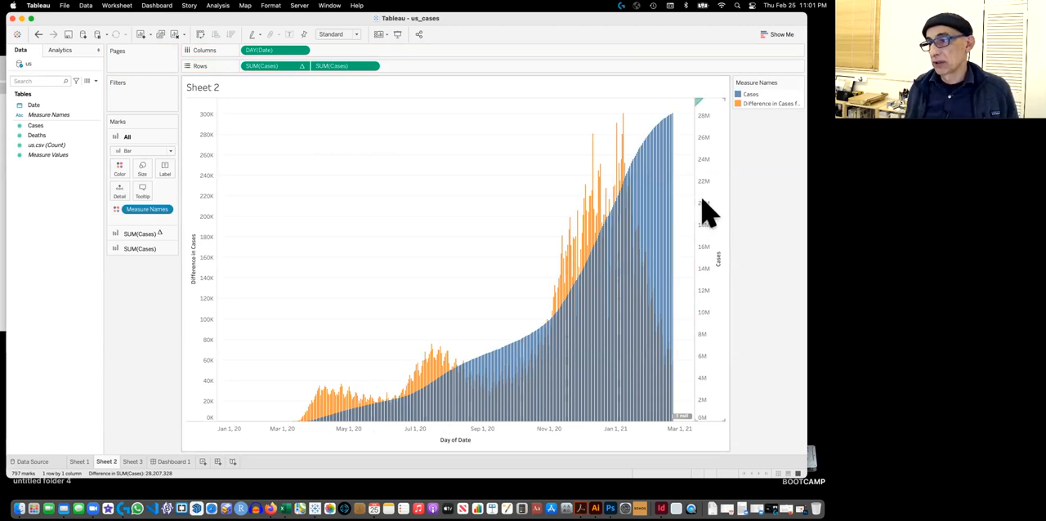
mouse_move(647, 165)
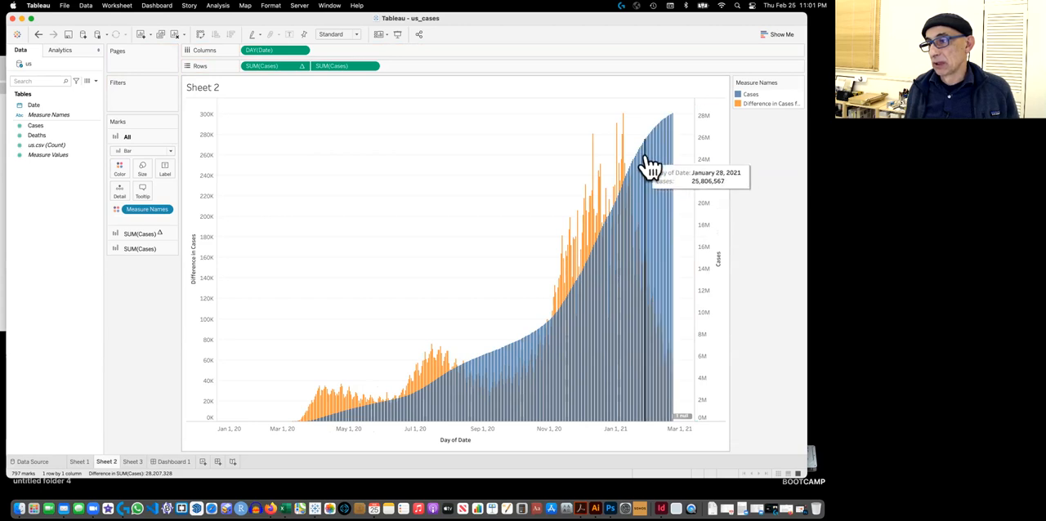
mouse_move(648, 163)
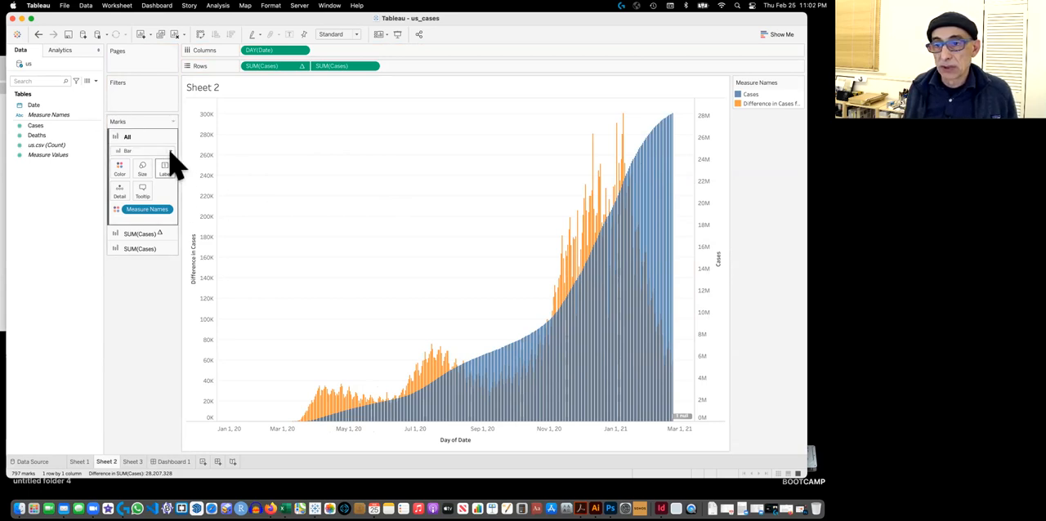
Set all marks to Line, then switch the difference measure's marks back to Bar
click(142, 150)
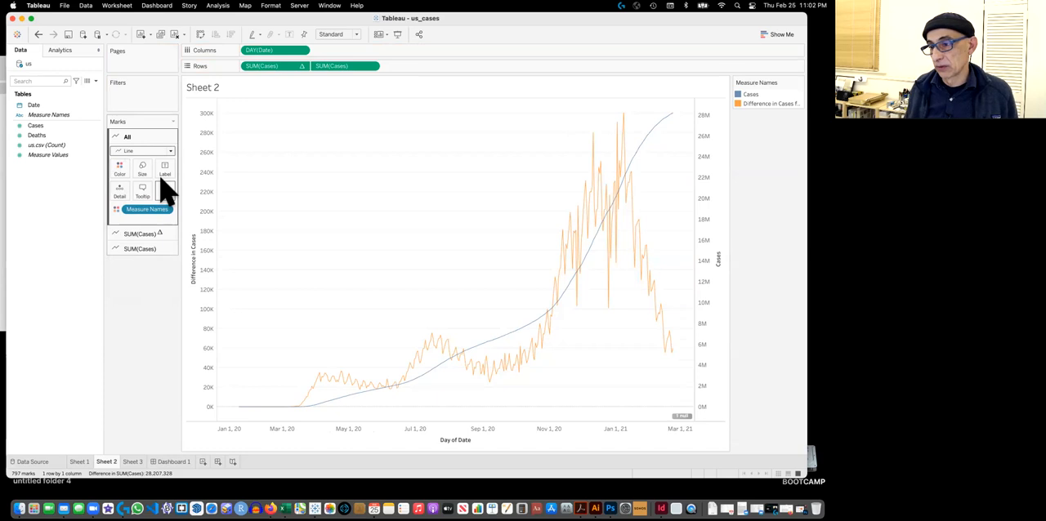
mouse_move(431, 352)
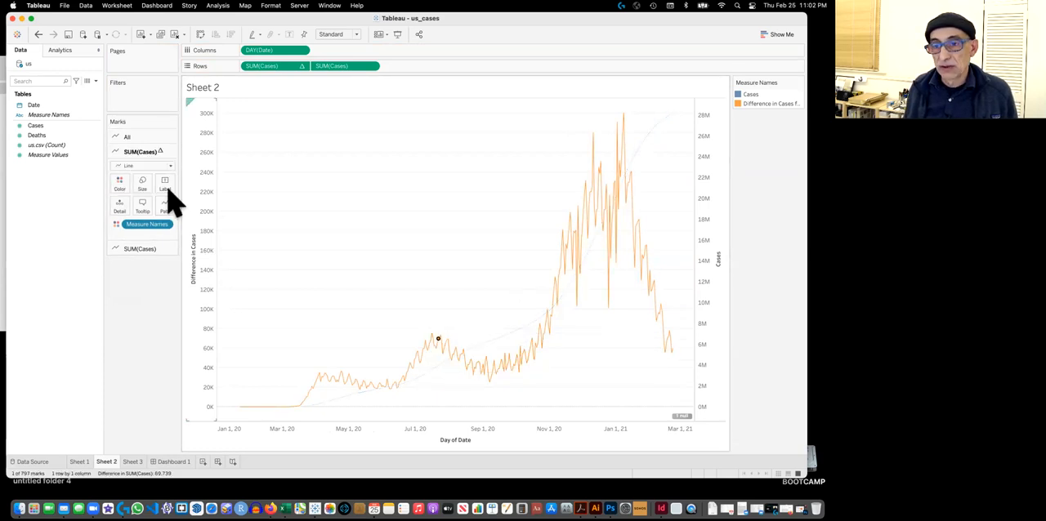
click(143, 166)
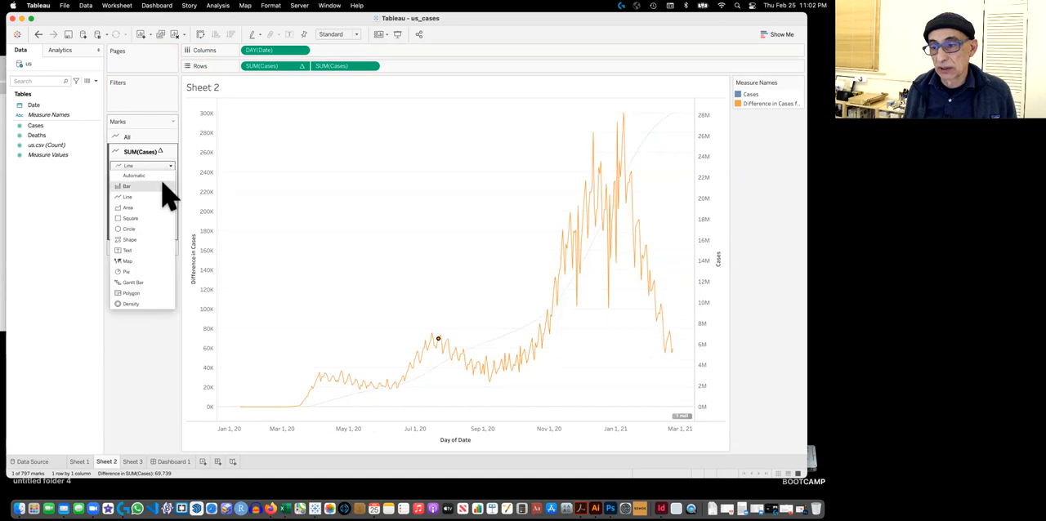
click(127, 186)
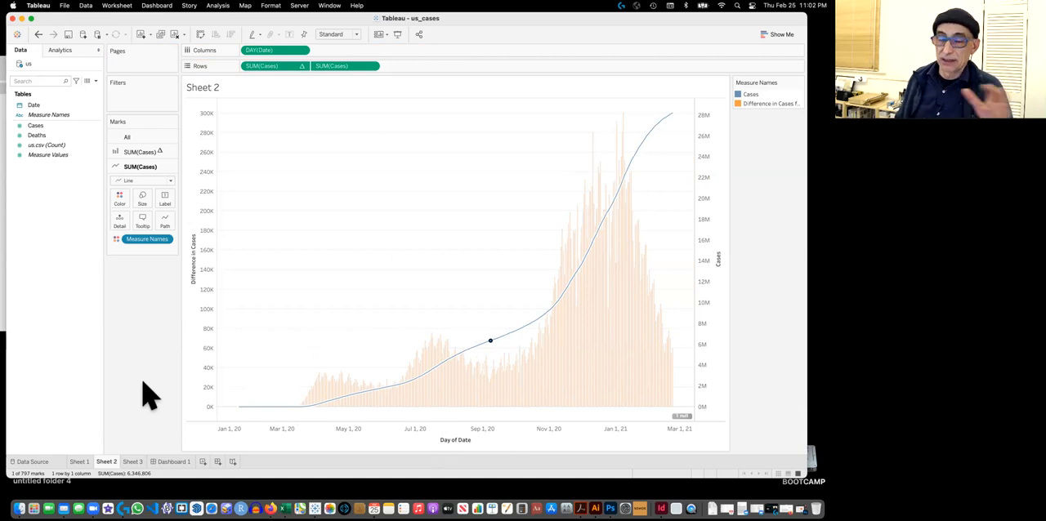
mouse_move(253, 322)
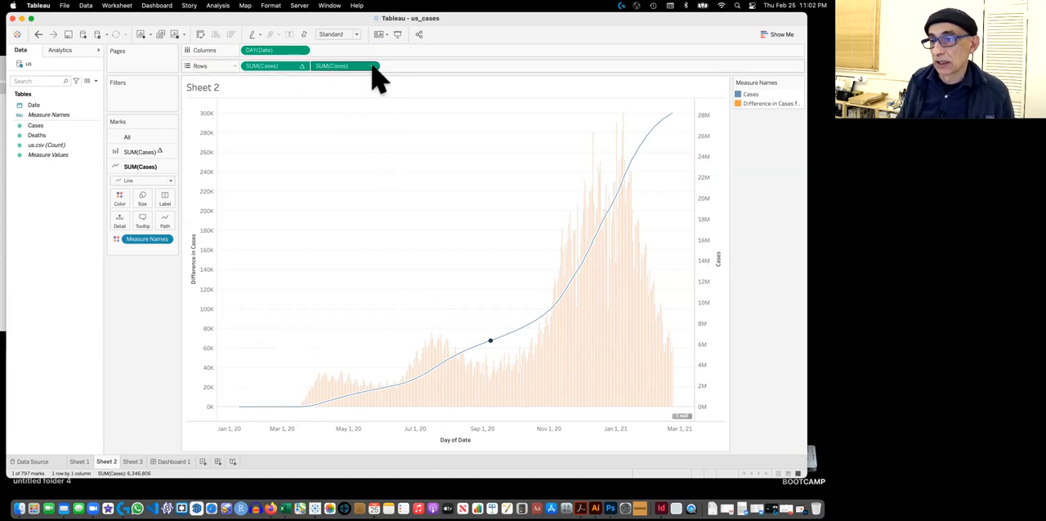
Add a table calculation to the second SUM(Cases) pill in Rows
click(375, 66)
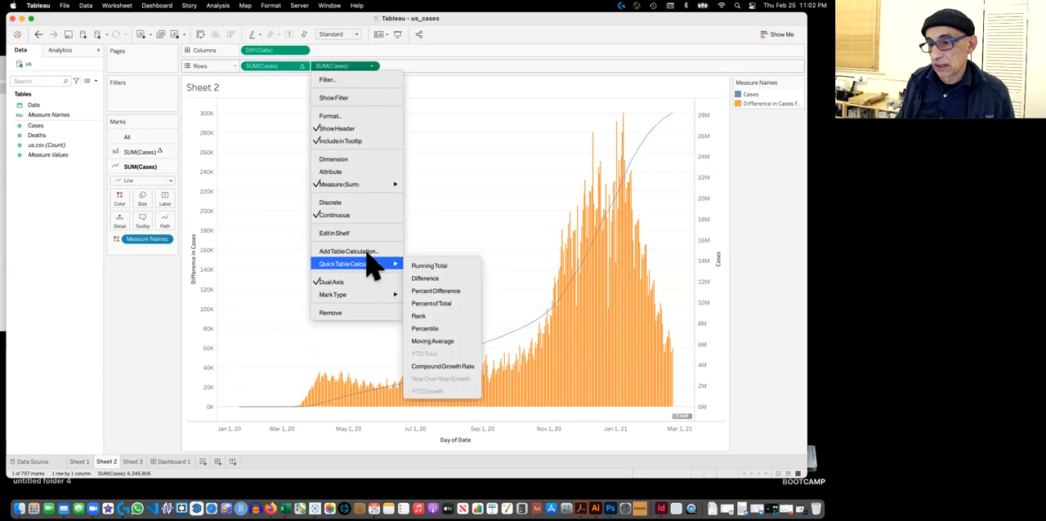
mouse_move(347, 251)
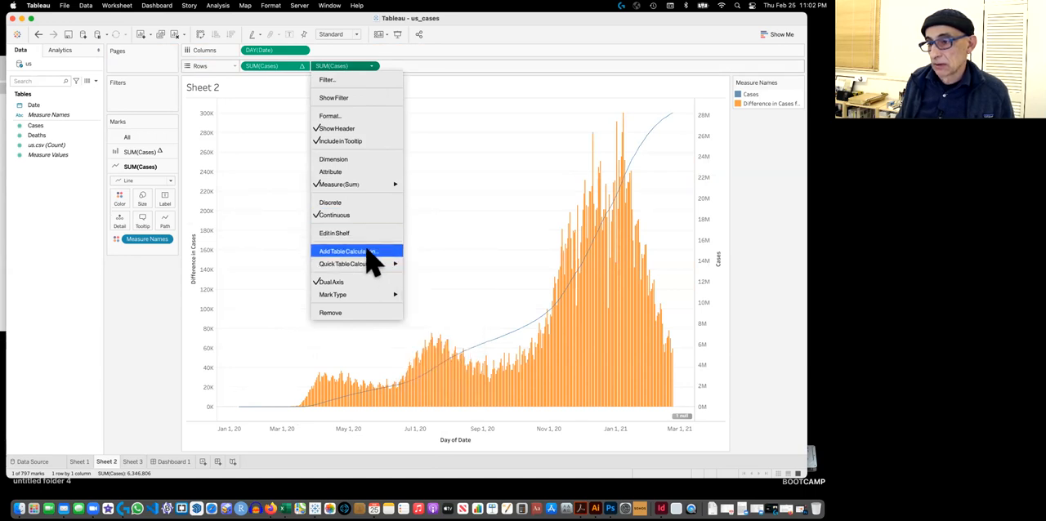
click(345, 250)
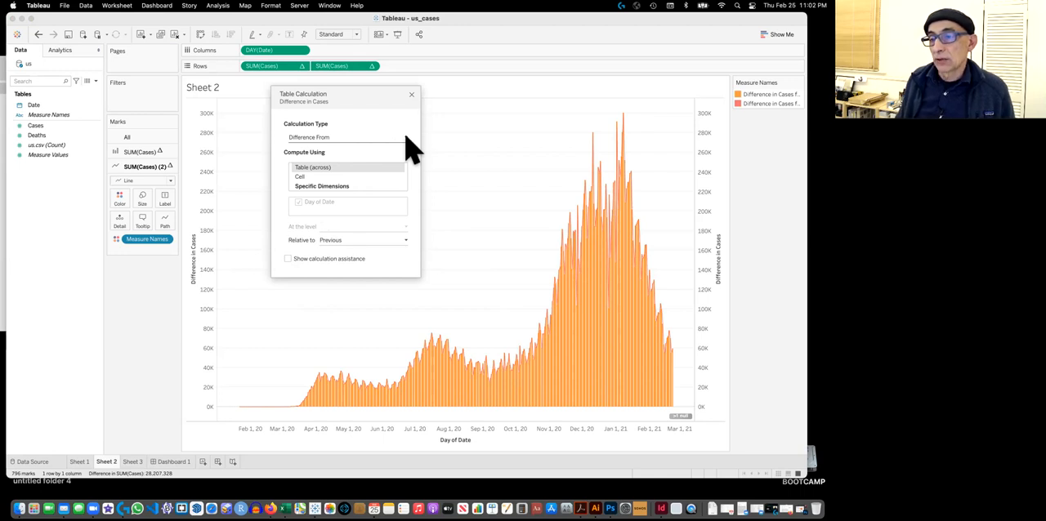
mouse_move(355, 164)
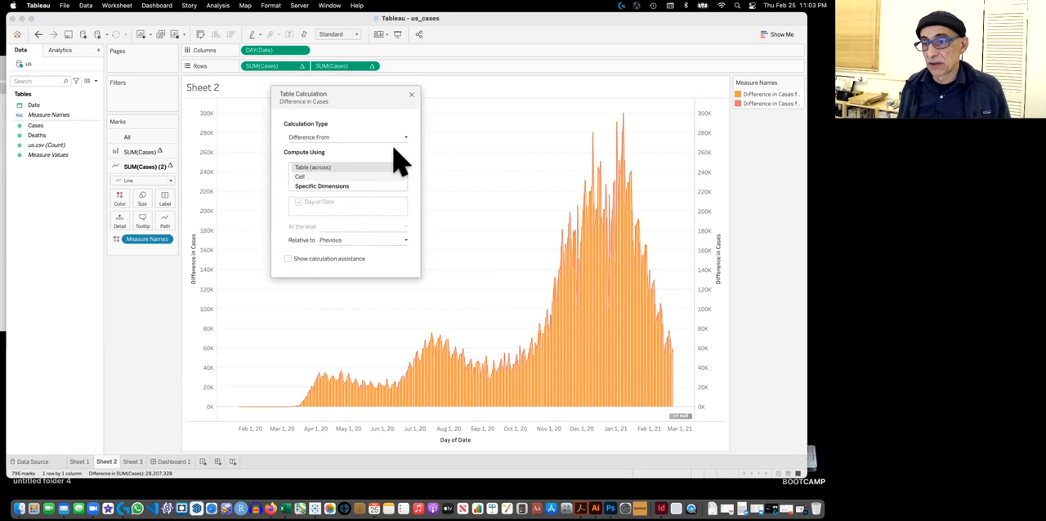
Make it a moving Average calculation over 7 previous and 7 next values
click(346, 136)
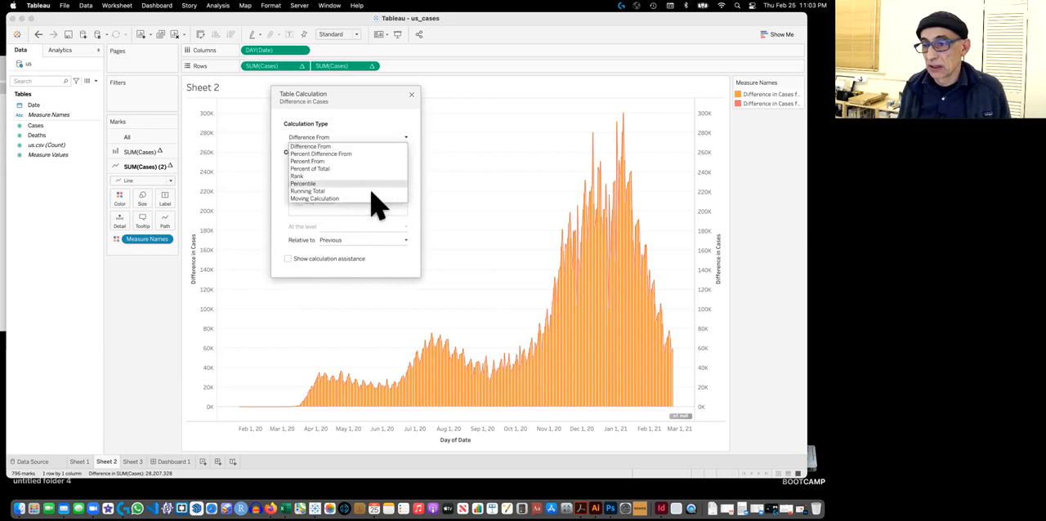
click(312, 199)
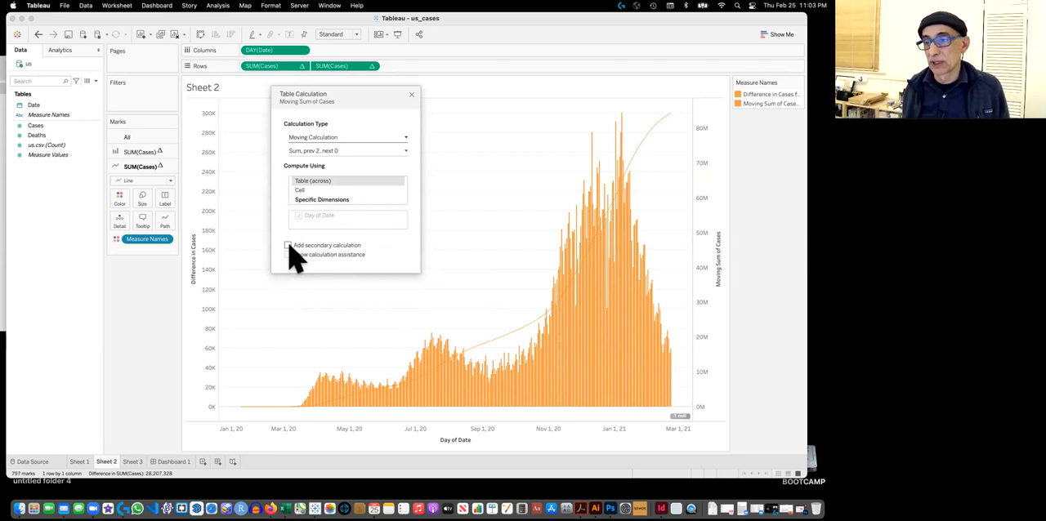
mouse_move(349, 192)
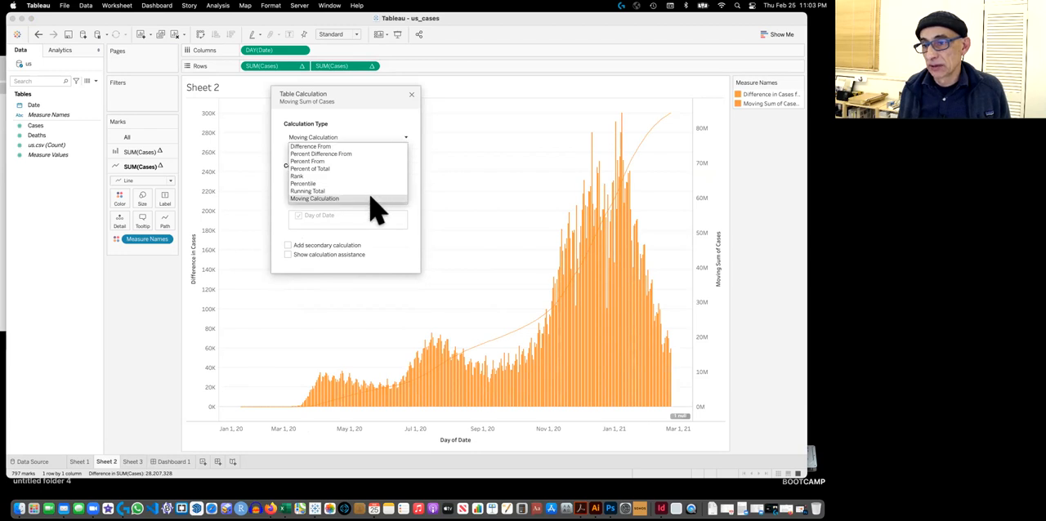
click(326, 198)
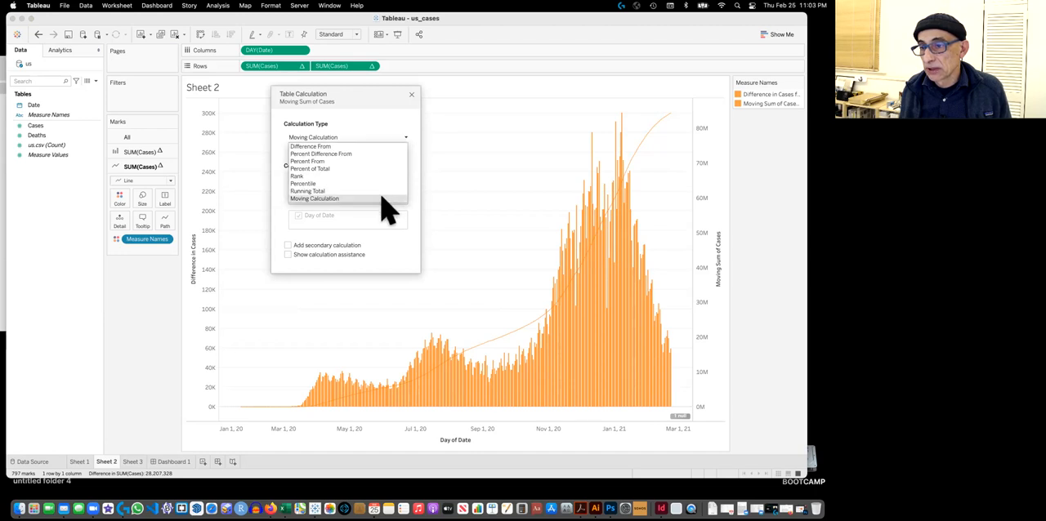
click(326, 198)
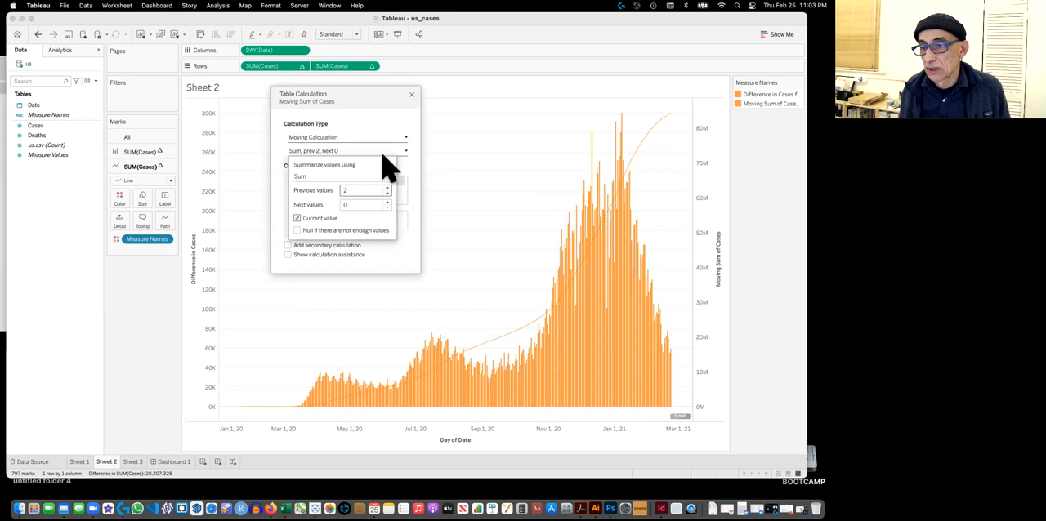
mouse_move(388, 192)
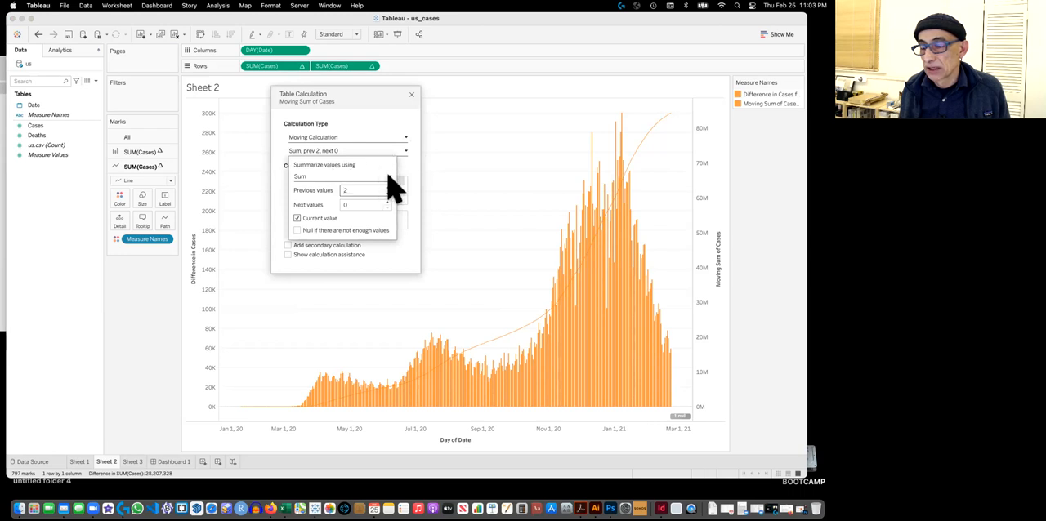
click(341, 176)
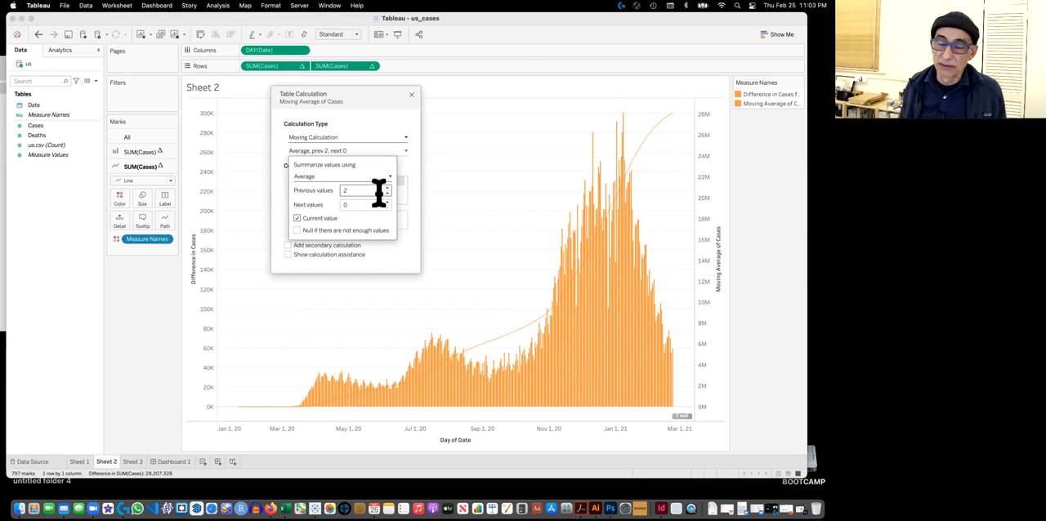
mouse_move(413, 194)
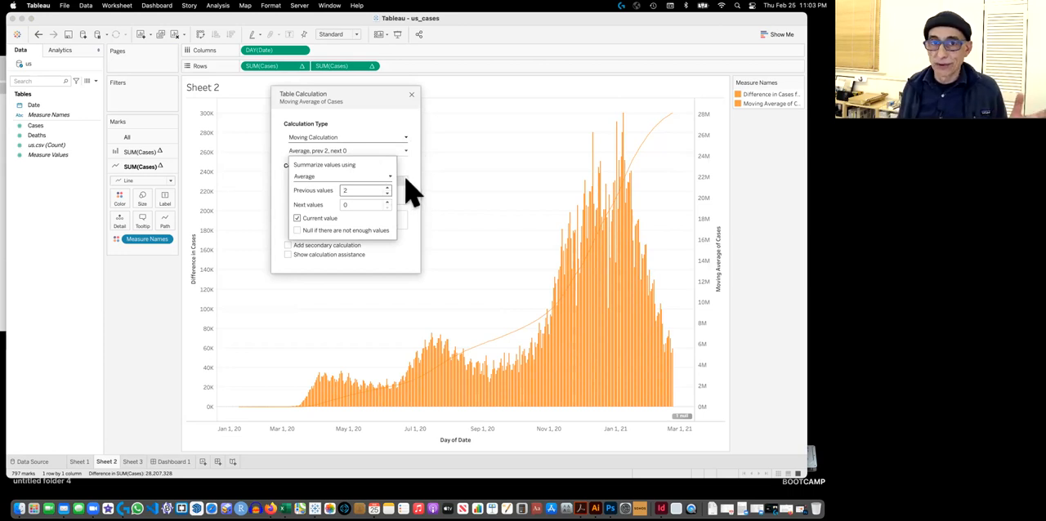
mouse_move(433, 190)
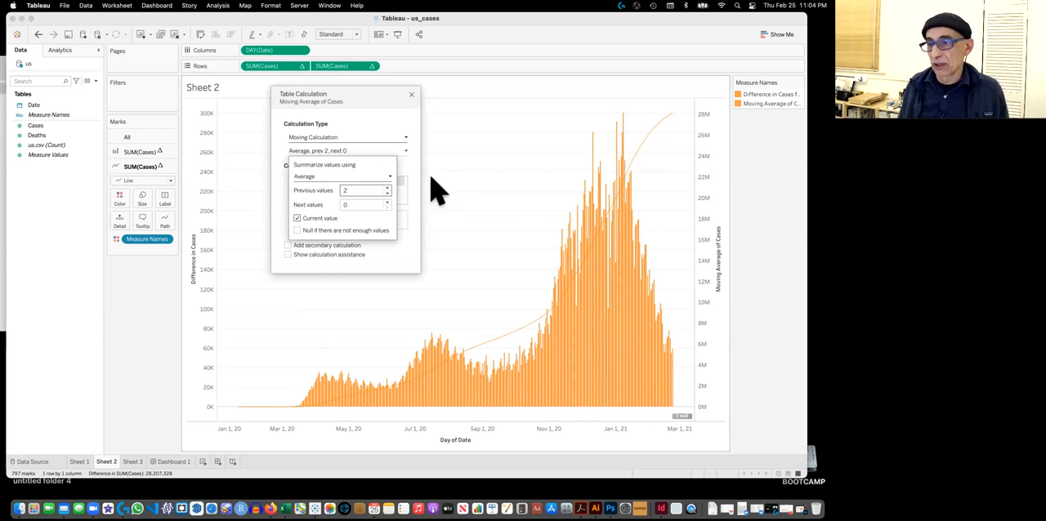
mouse_move(439, 198)
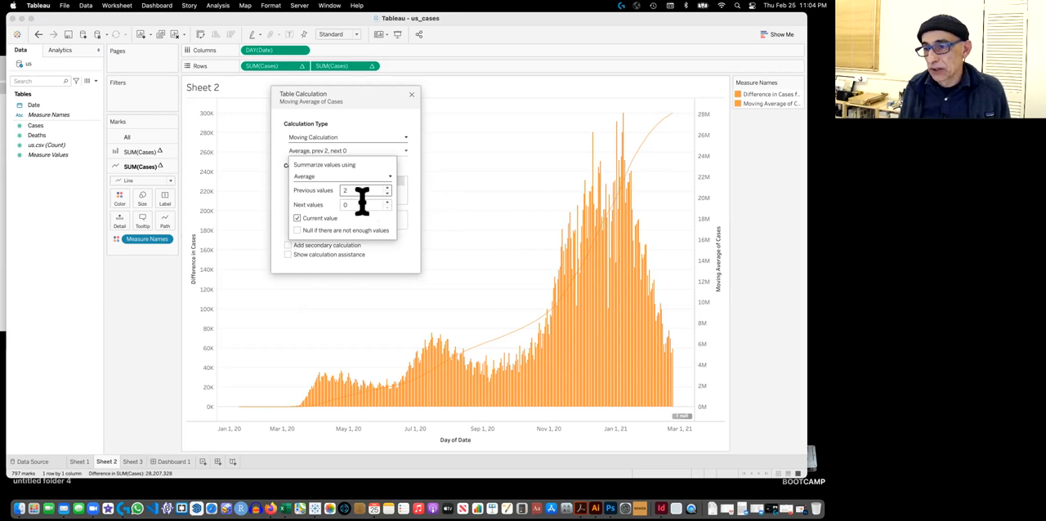
click(387, 187)
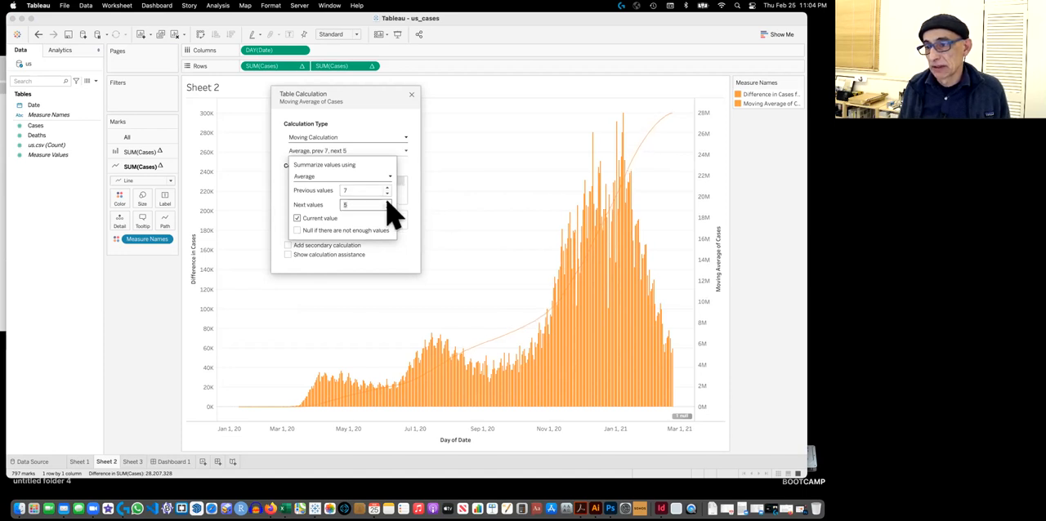
click(387, 203)
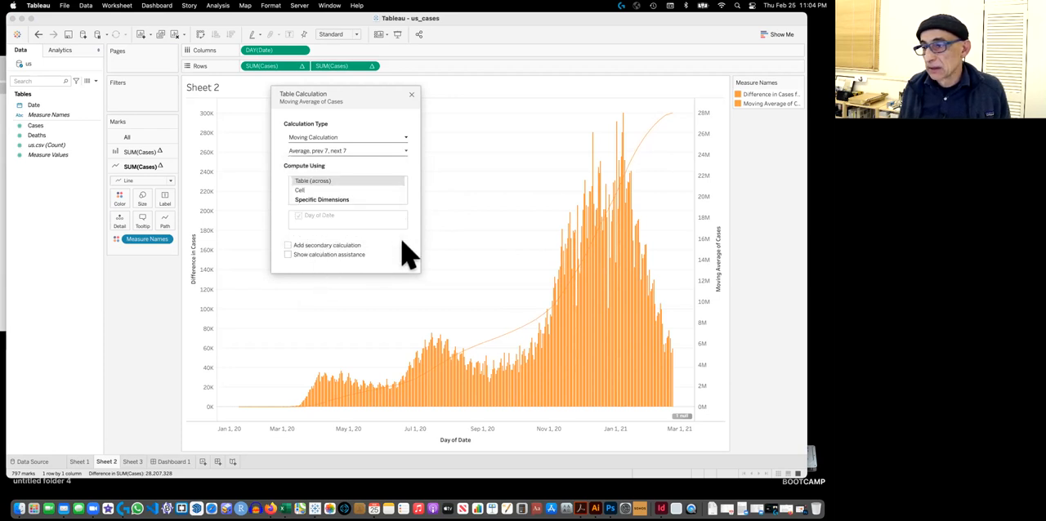
mouse_move(376, 192)
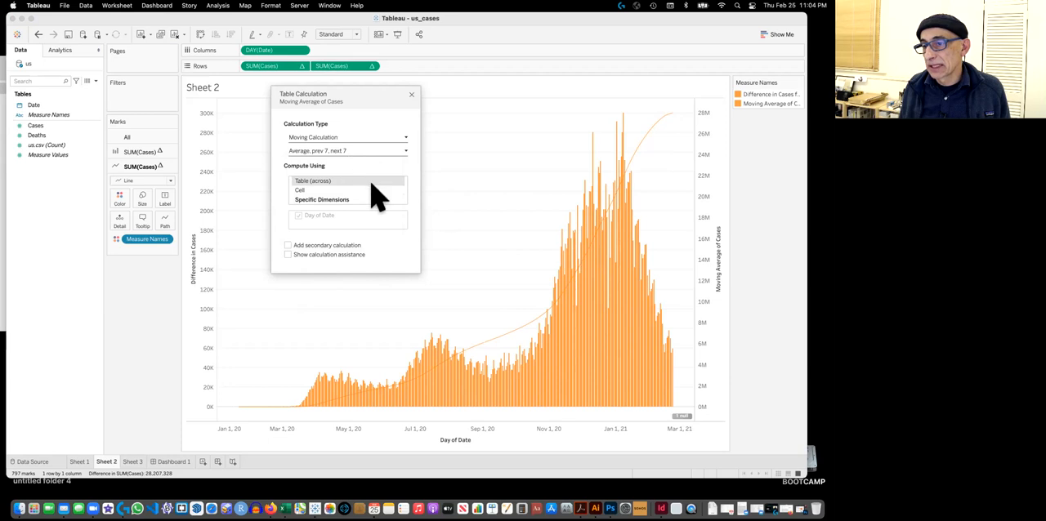
Add a secondary Difference From Previous calculation and close the dialog
click(287, 245)
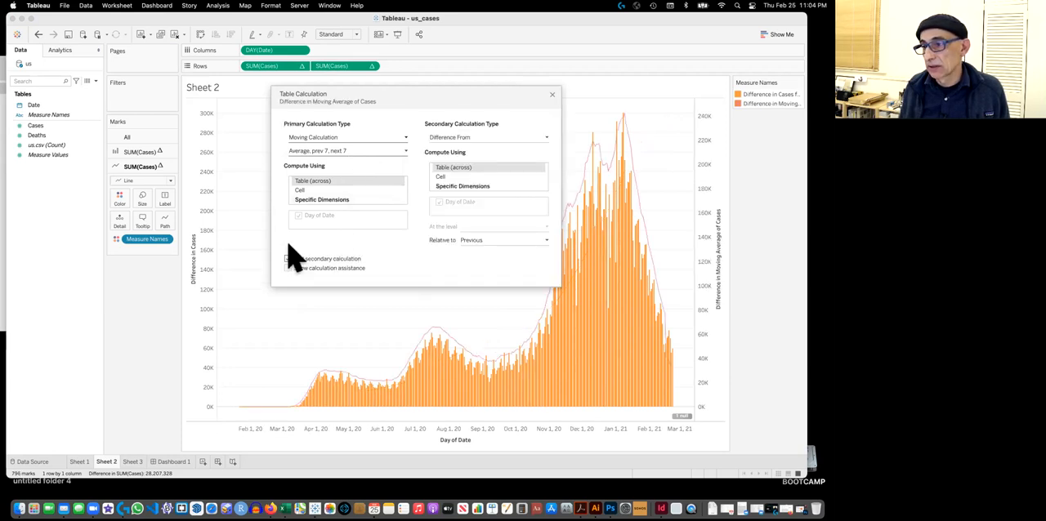
click(287, 258)
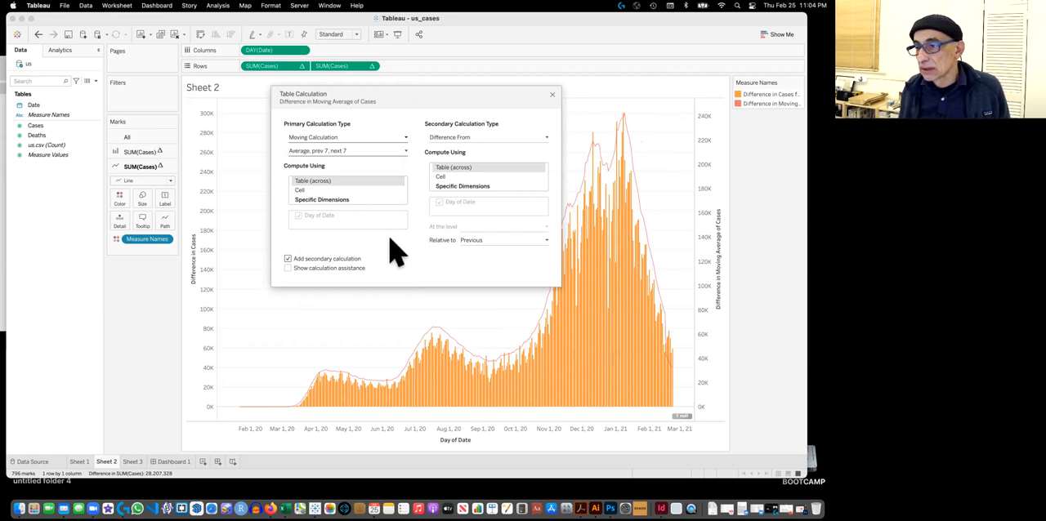
mouse_move(457, 351)
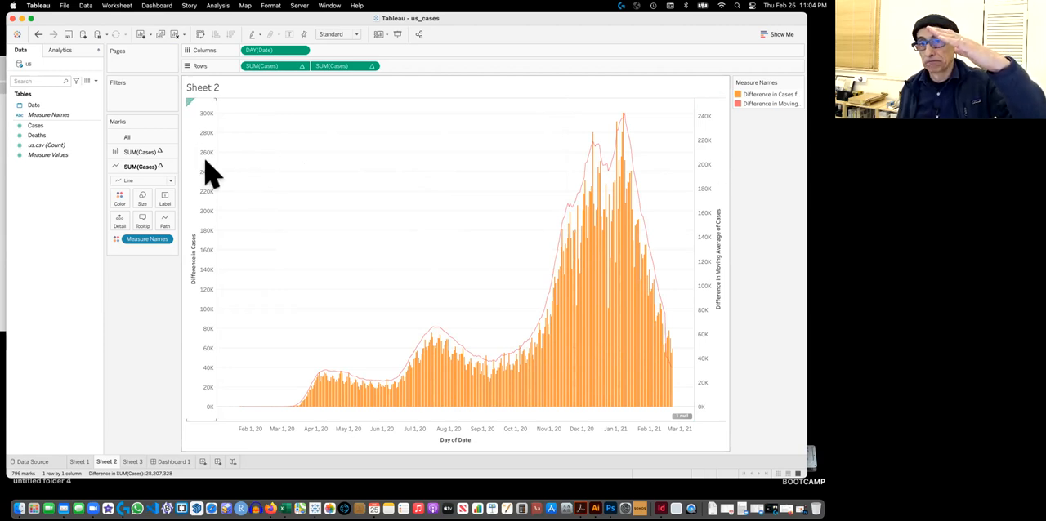
mouse_move(260, 171)
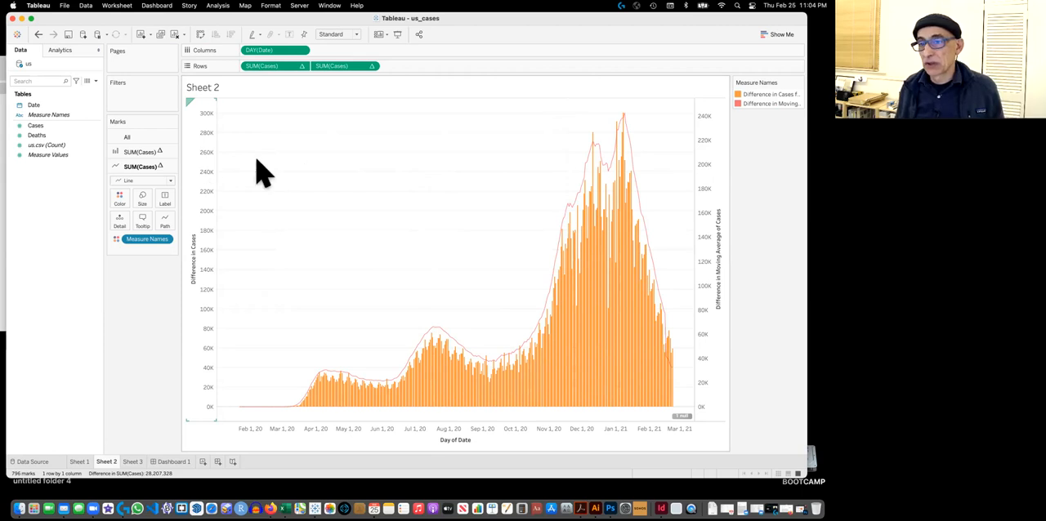
mouse_move(709, 161)
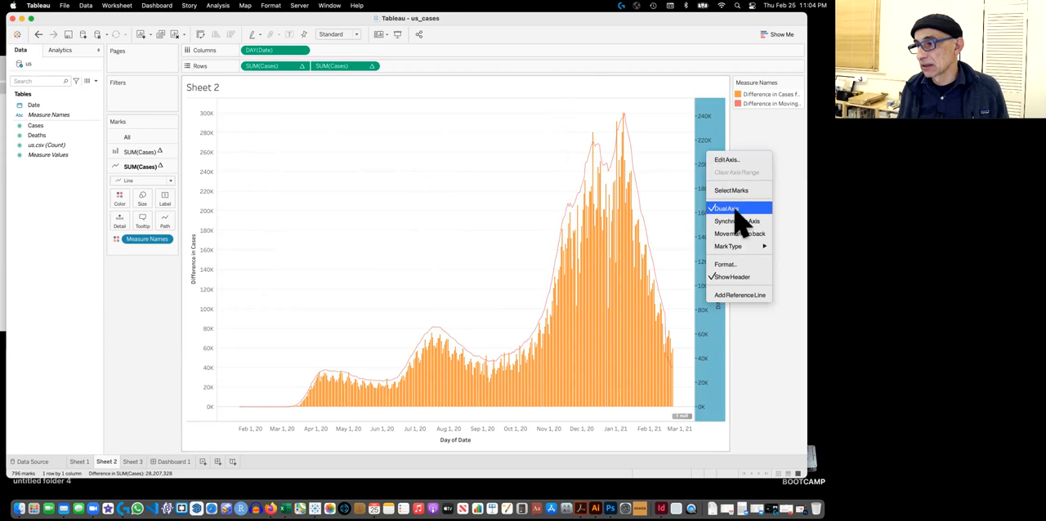
mouse_move(736, 221)
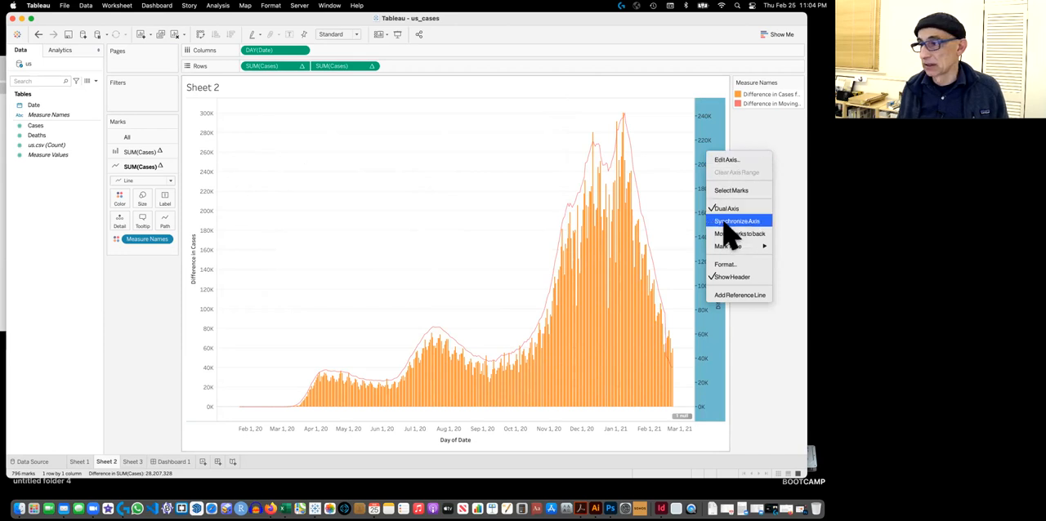
Synchronize the right axis to 0–300K, glance at Sheet 1, return to Sheet 2
click(731, 221)
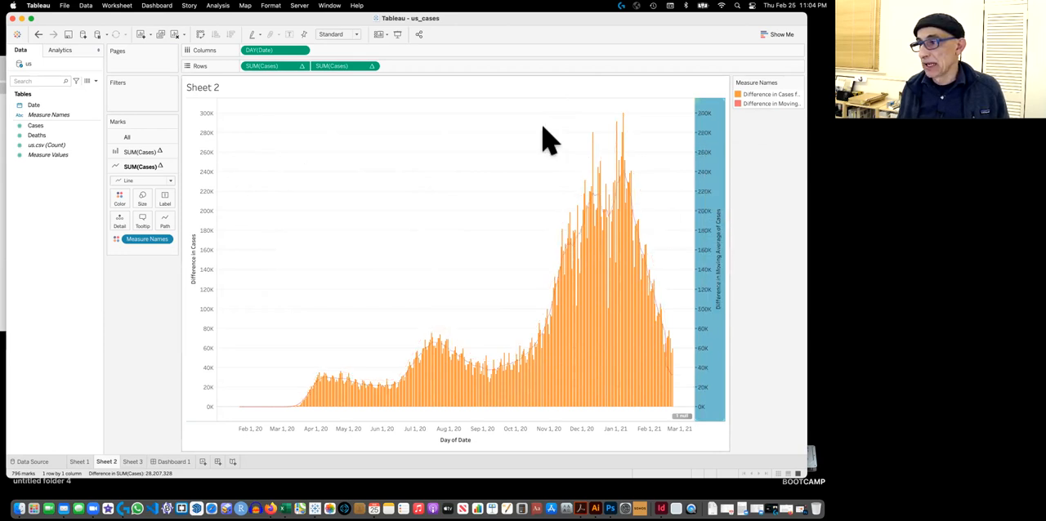
mouse_move(201, 155)
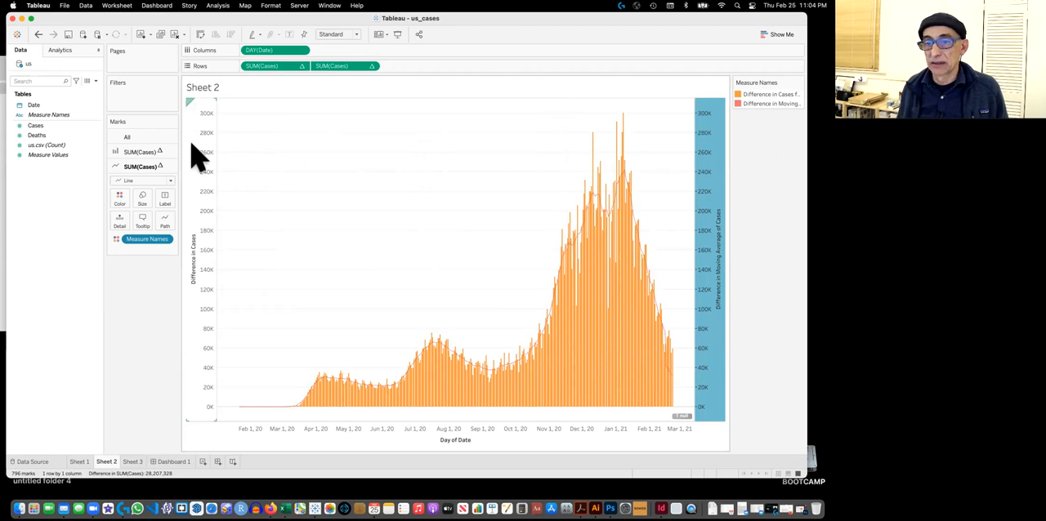
mouse_move(315, 344)
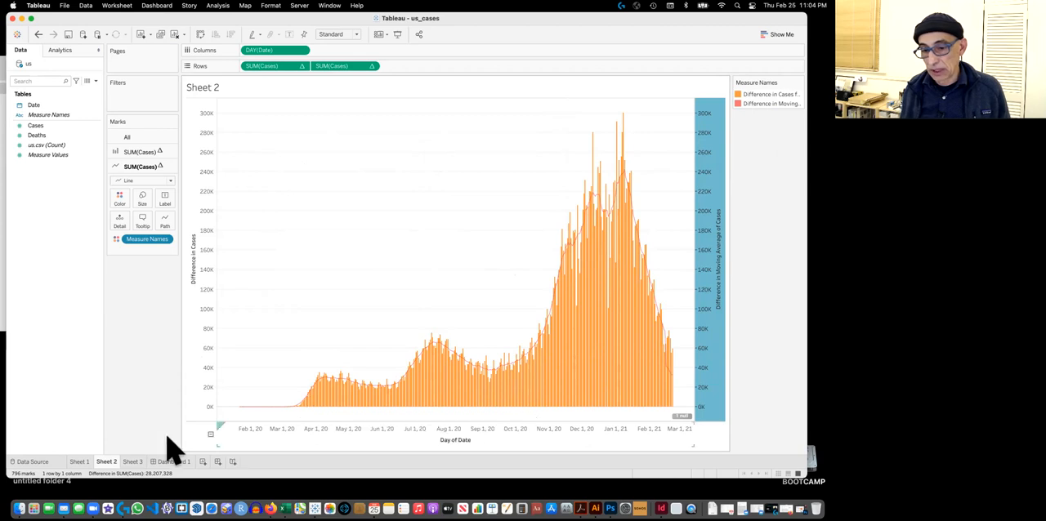
click(79, 461)
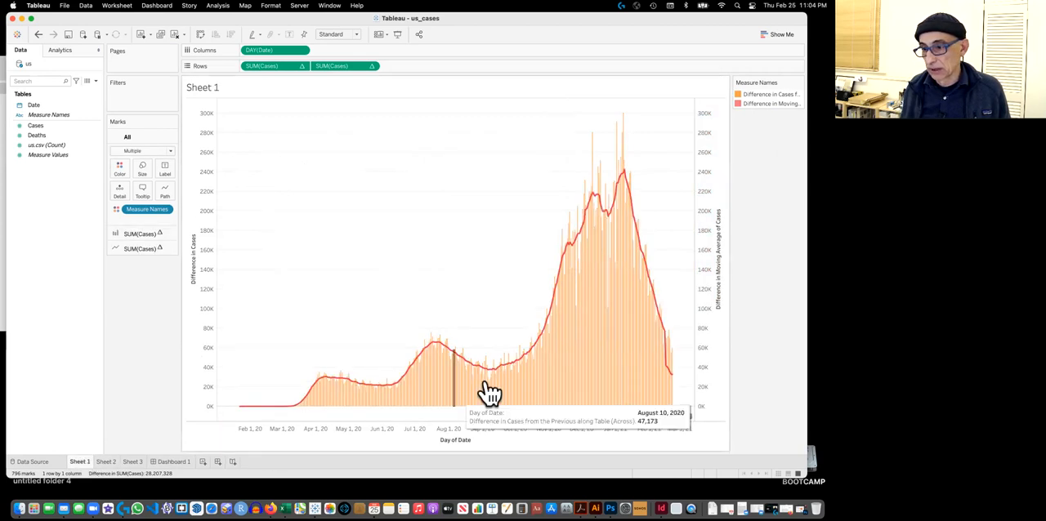
click(107, 462)
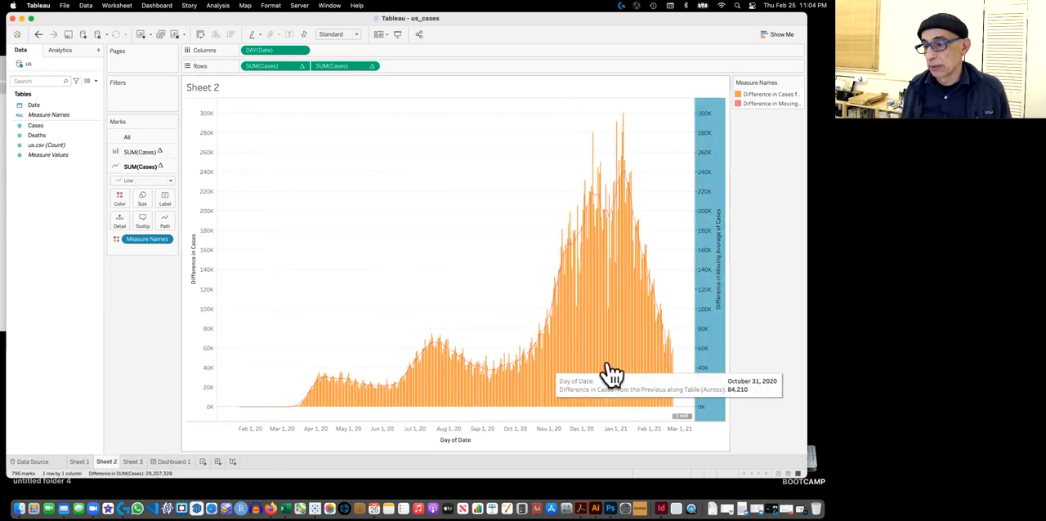
mouse_move(558, 369)
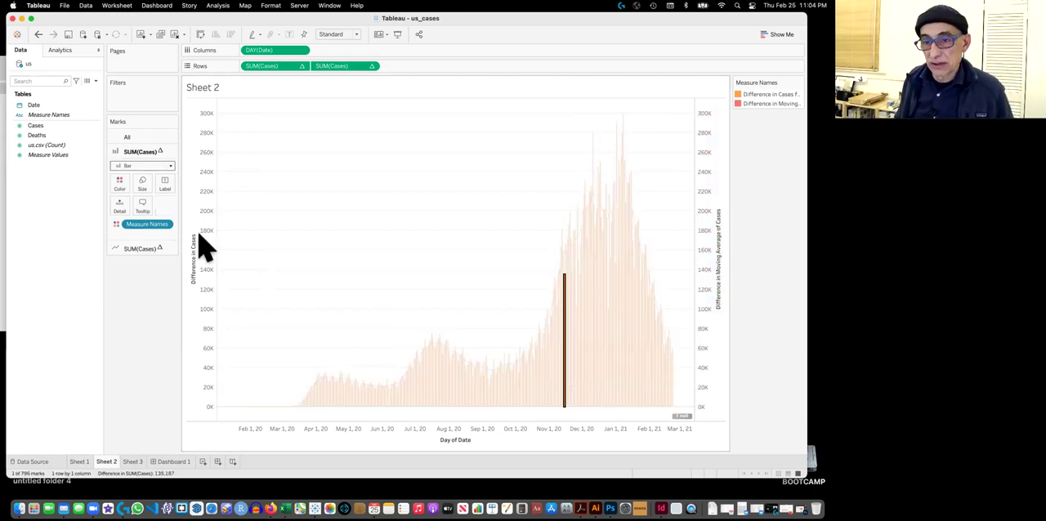
Review the bar colour assignments, then drag the bars' Opacity slider higher
click(119, 182)
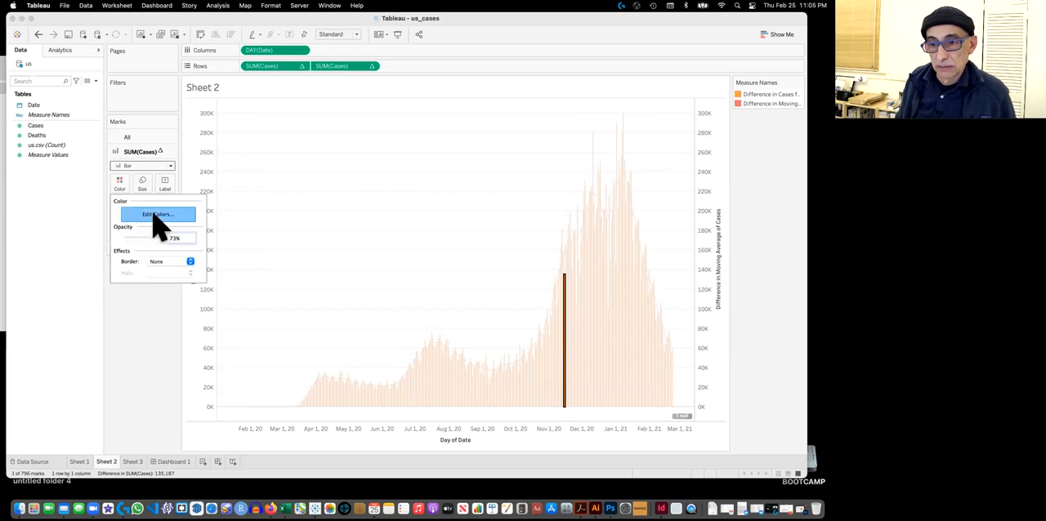
click(156, 214)
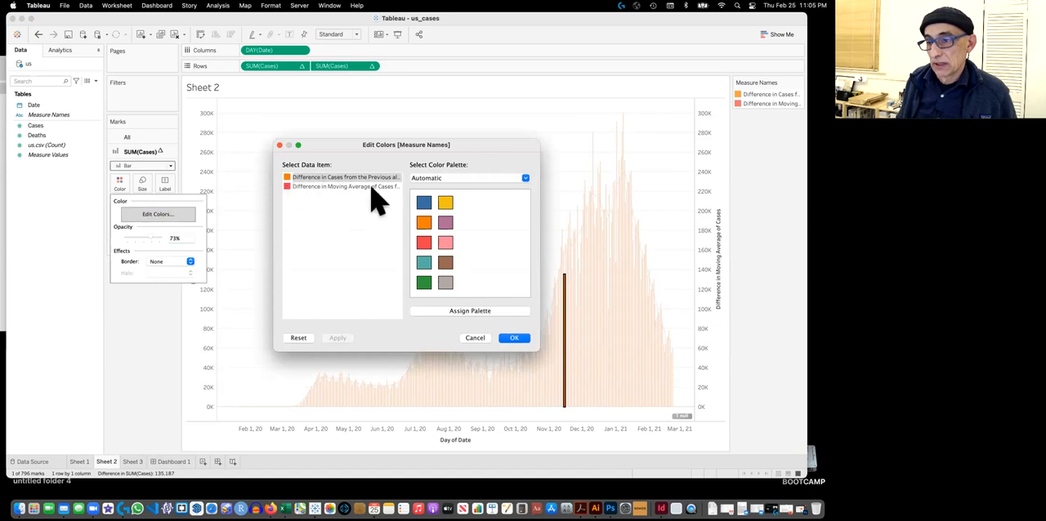
click(445, 242)
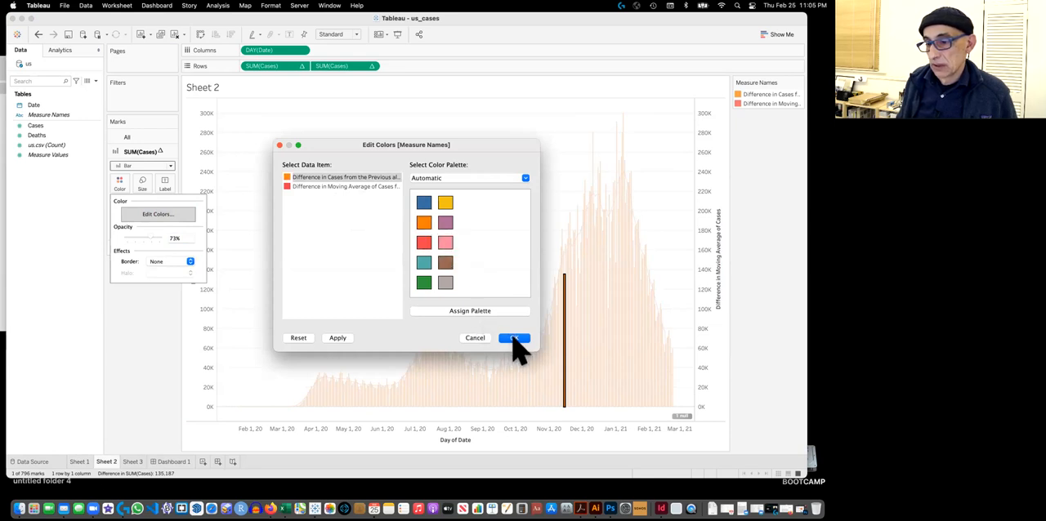
click(513, 338)
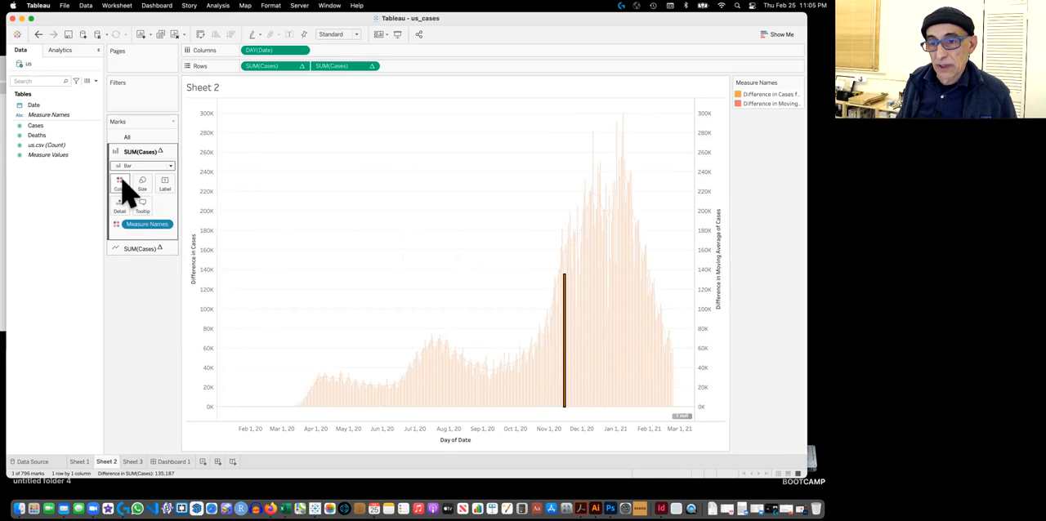
click(119, 183)
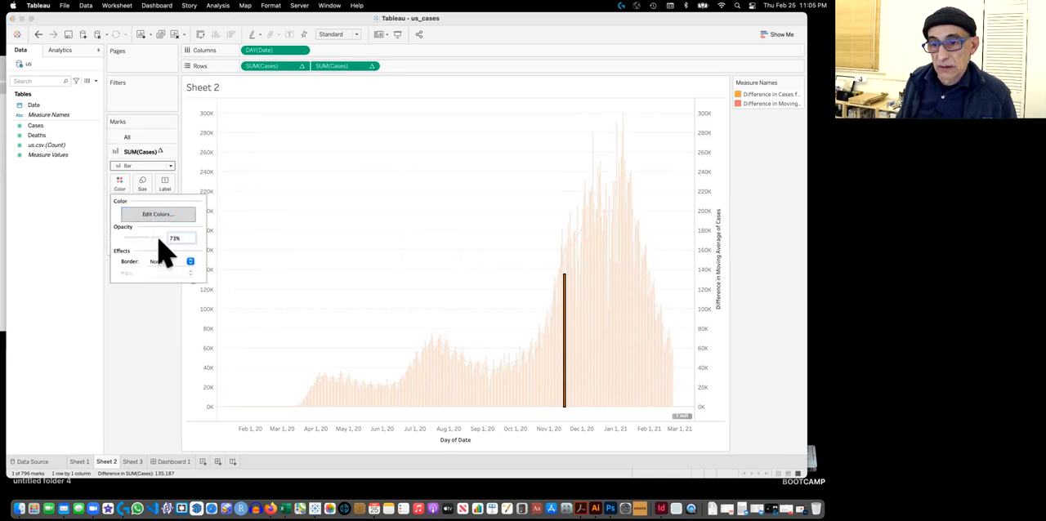
drag(160, 238, 139, 237)
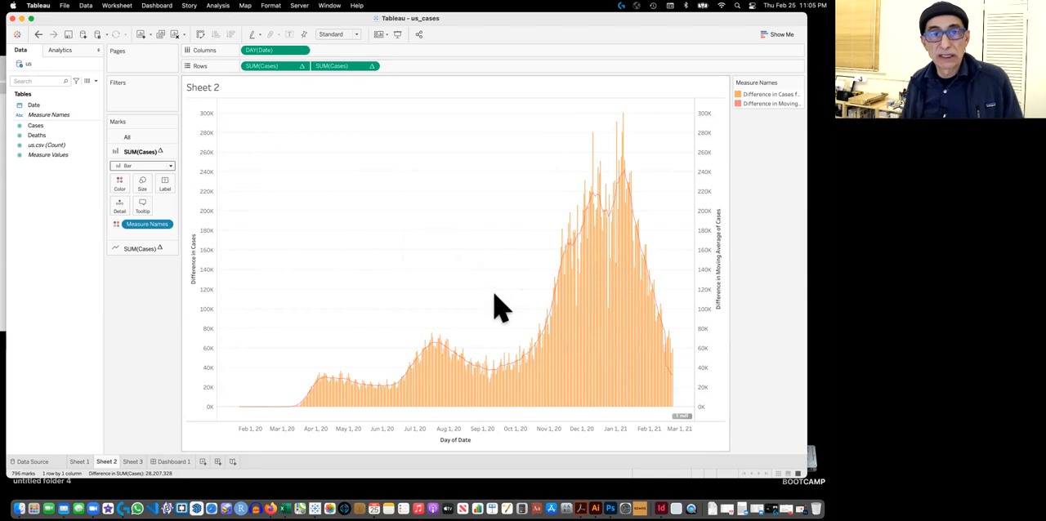
mouse_move(470, 370)
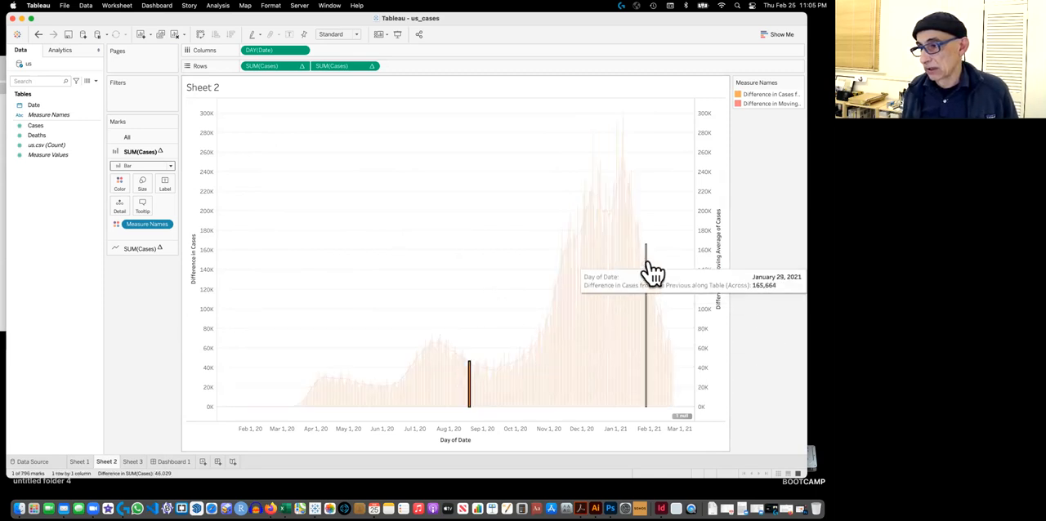
mouse_move(456, 365)
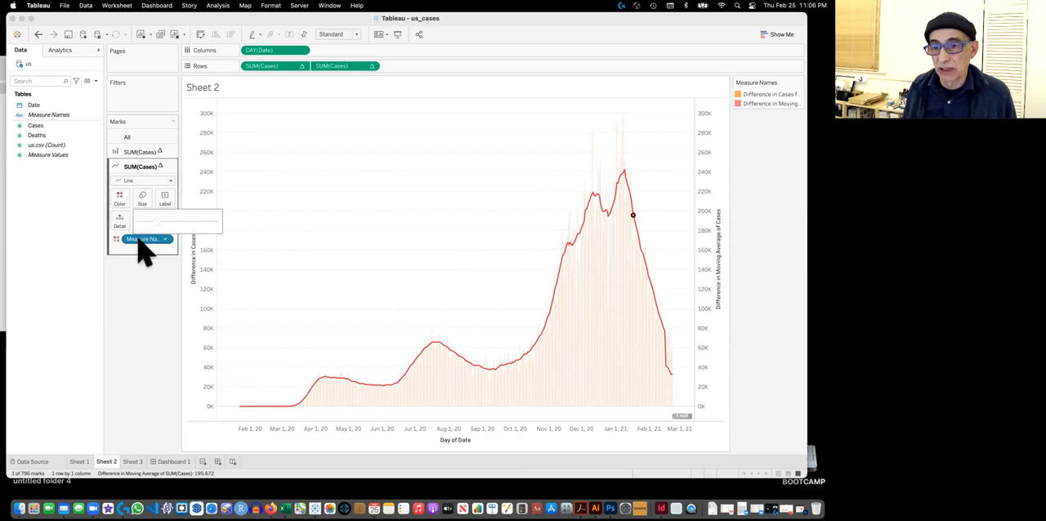
Set the moving-average line's colour opacity to 100%
click(119, 197)
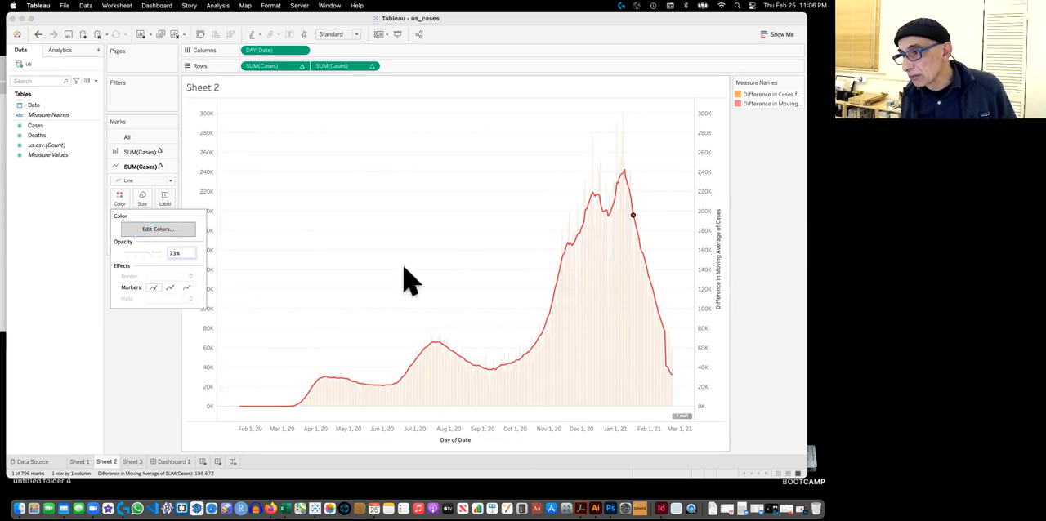
mouse_move(155, 335)
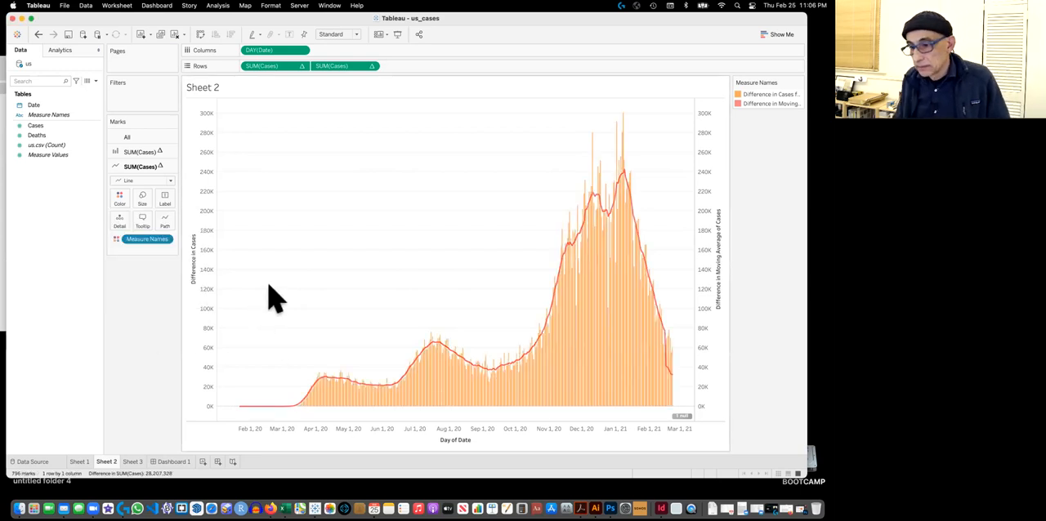
mouse_move(303, 269)
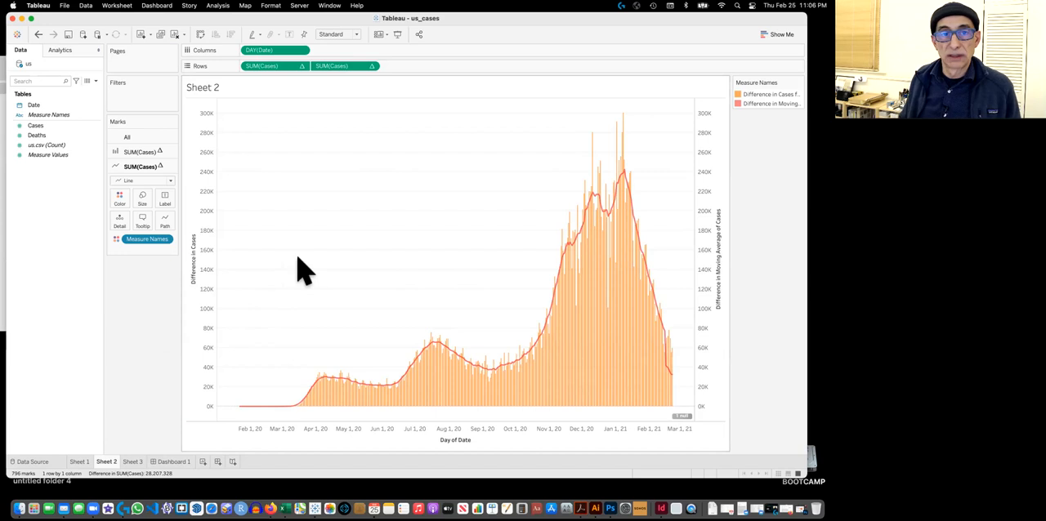
mouse_move(551, 396)
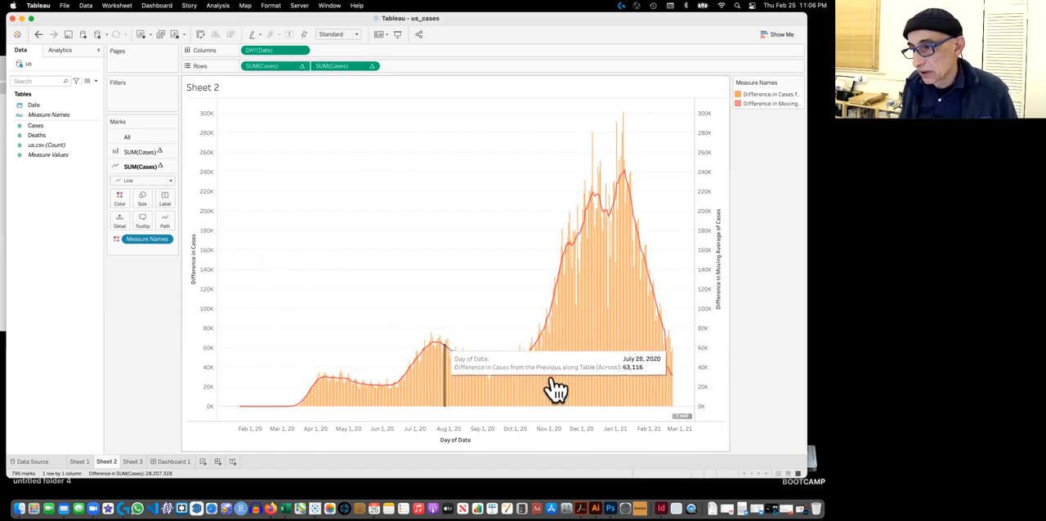
mouse_move(525, 368)
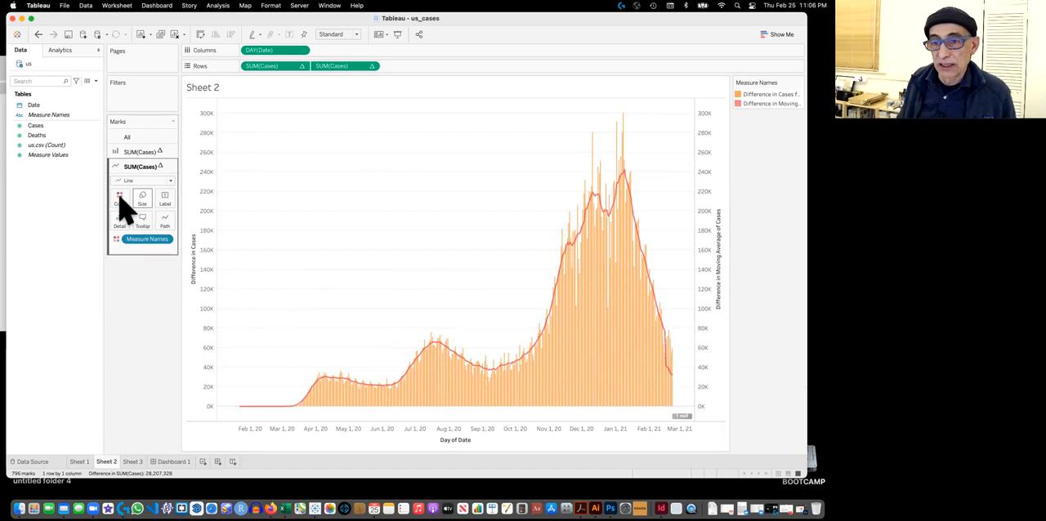
click(119, 197)
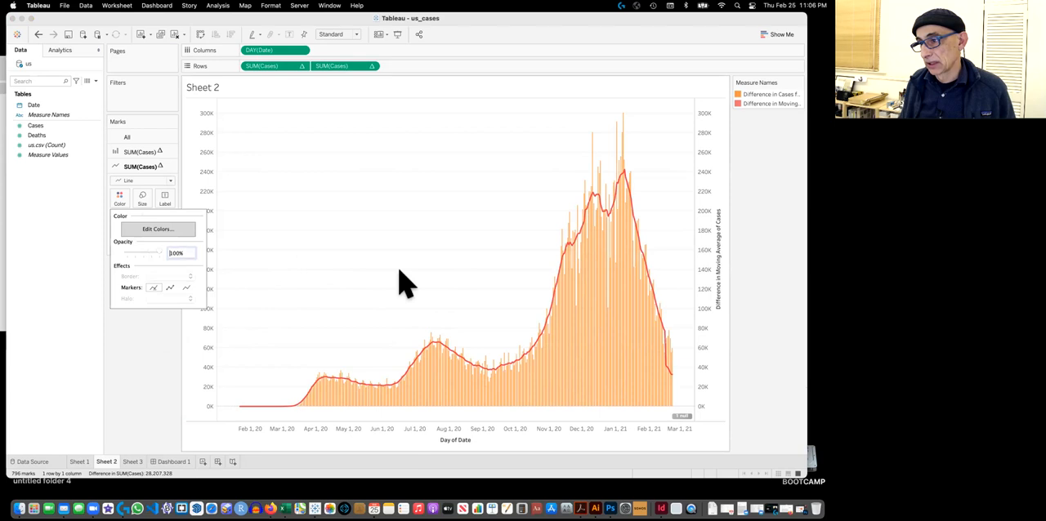
mouse_move(157, 229)
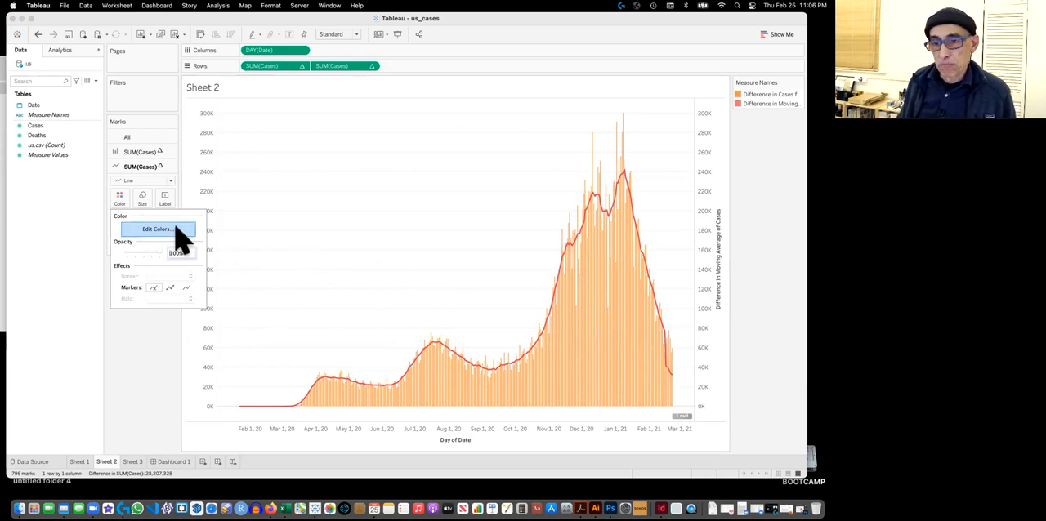
mouse_move(172, 303)
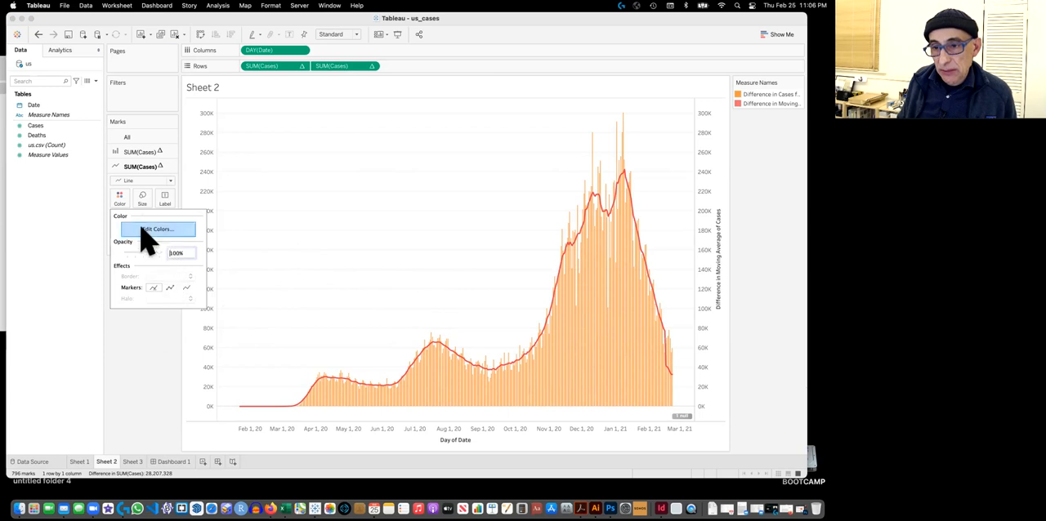
mouse_move(145, 282)
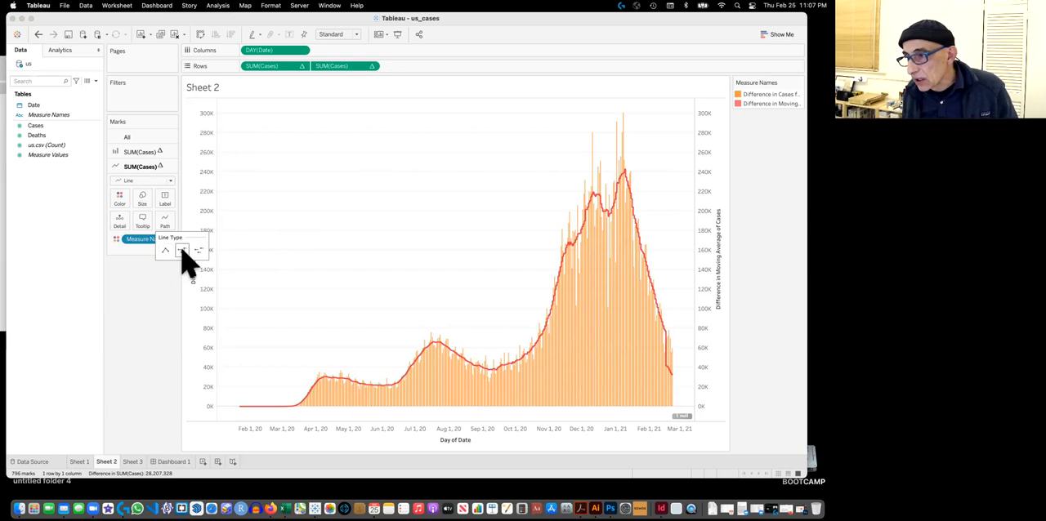
mouse_move(198, 251)
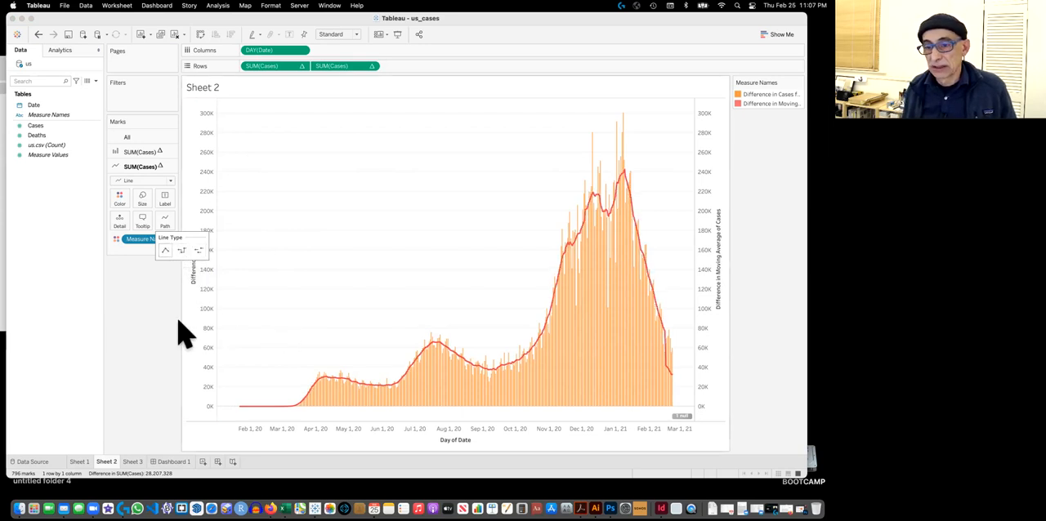
mouse_move(174, 341)
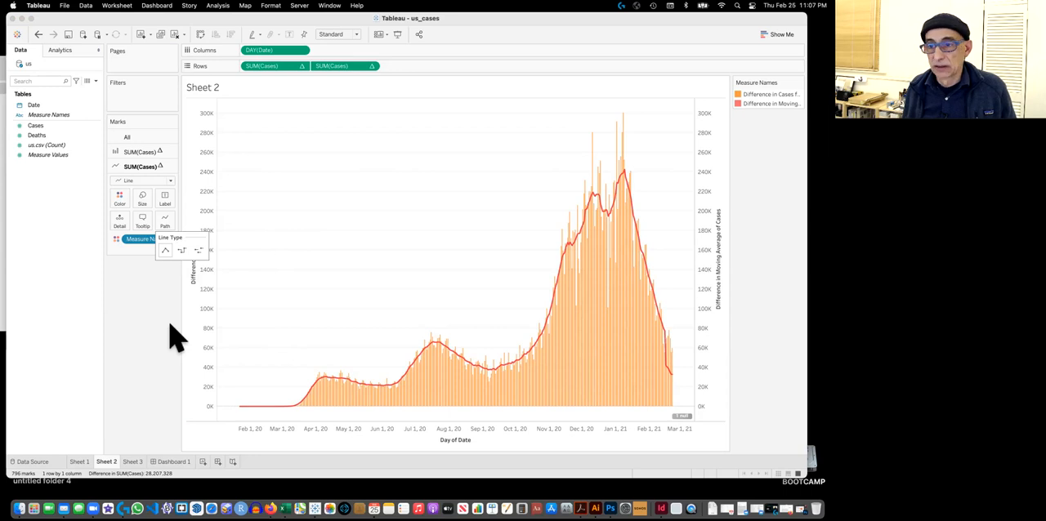
mouse_move(633, 356)
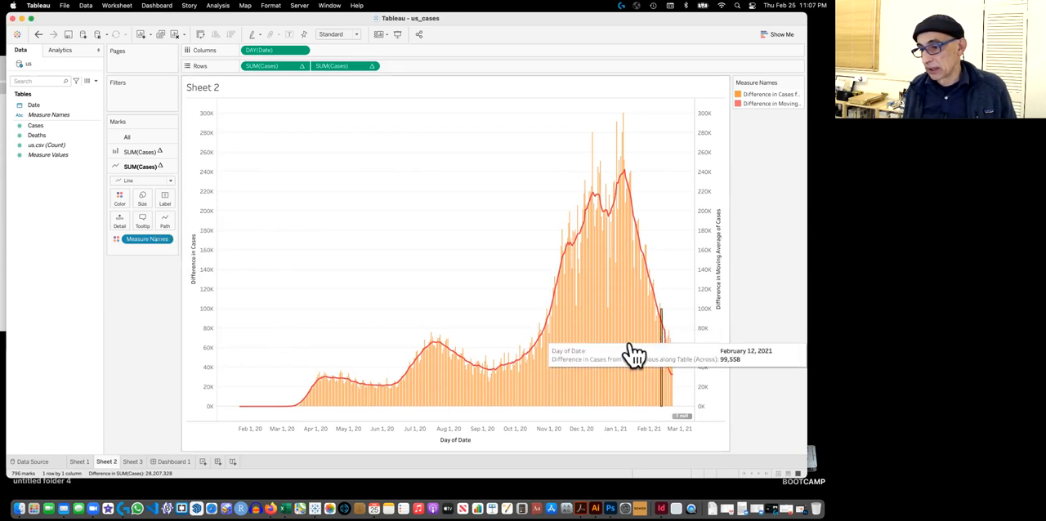
mouse_move(208, 290)
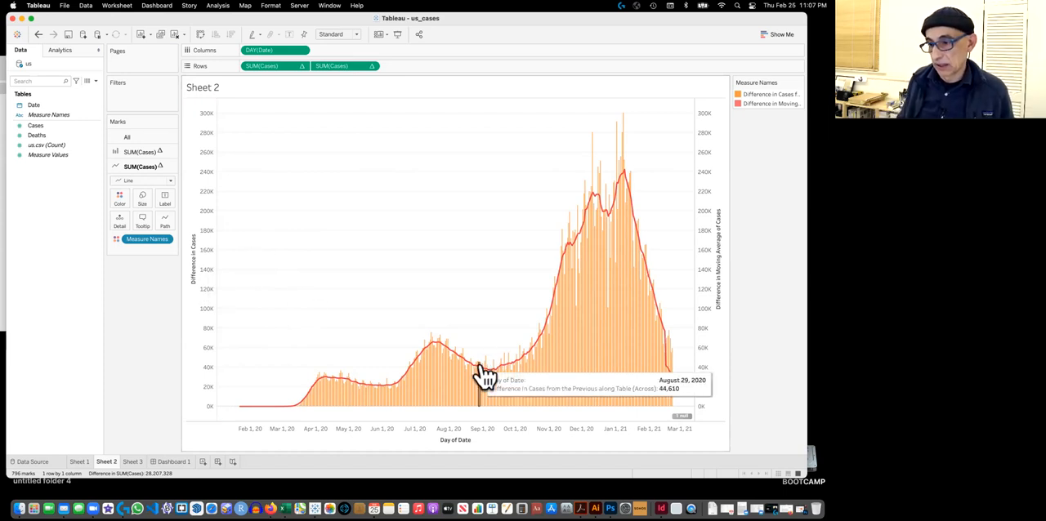
mouse_move(498, 390)
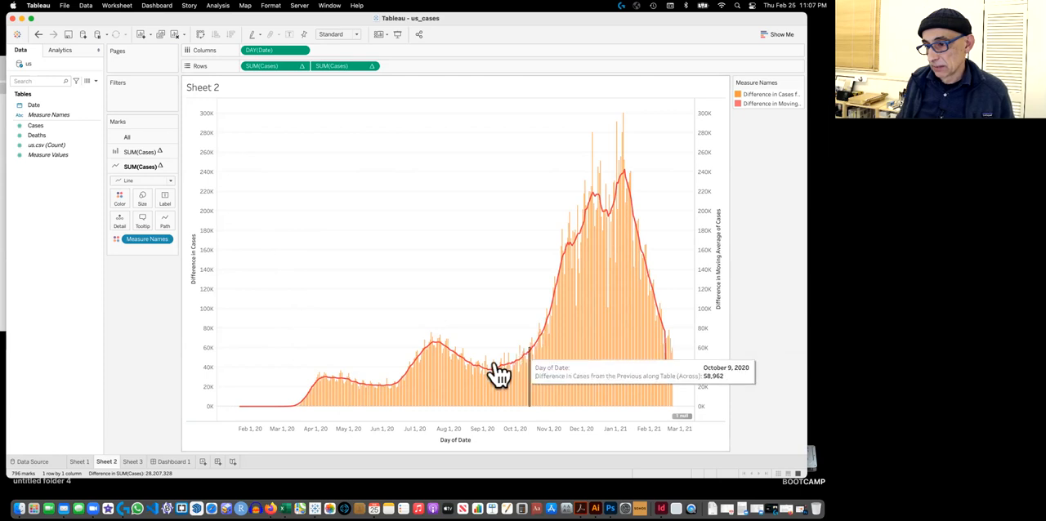
mouse_move(443, 317)
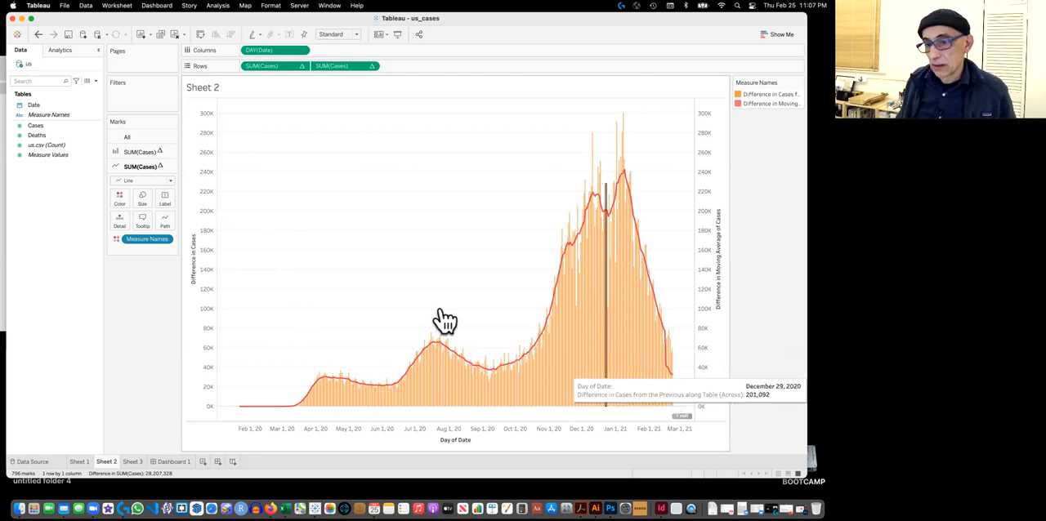
mouse_move(662, 349)
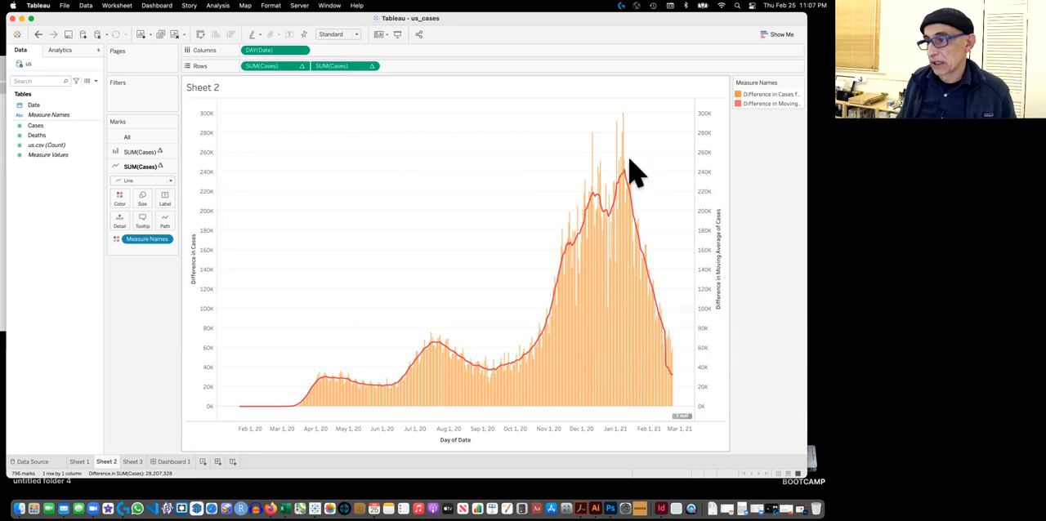
mouse_move(619, 164)
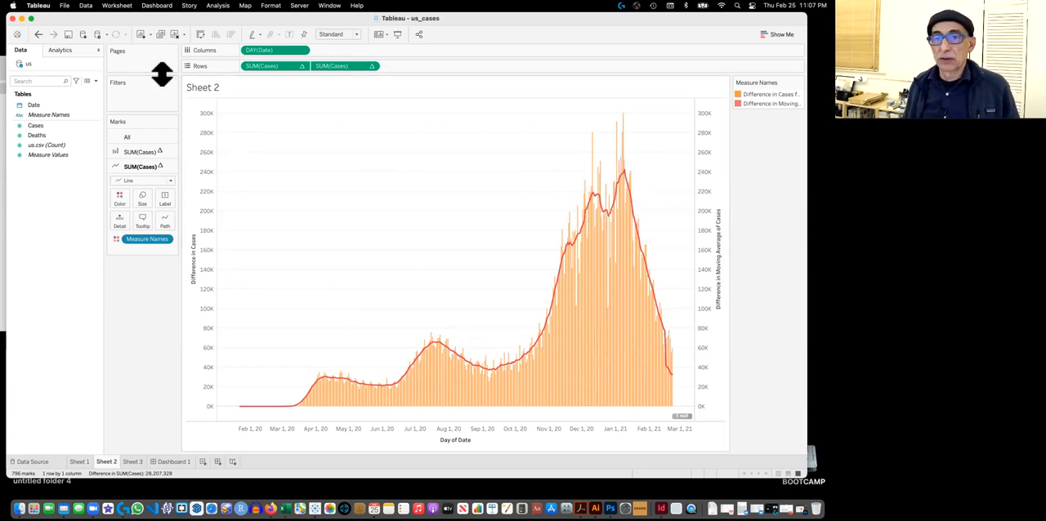
Open Tableau's File menu over the finished chart
click(57, 8)
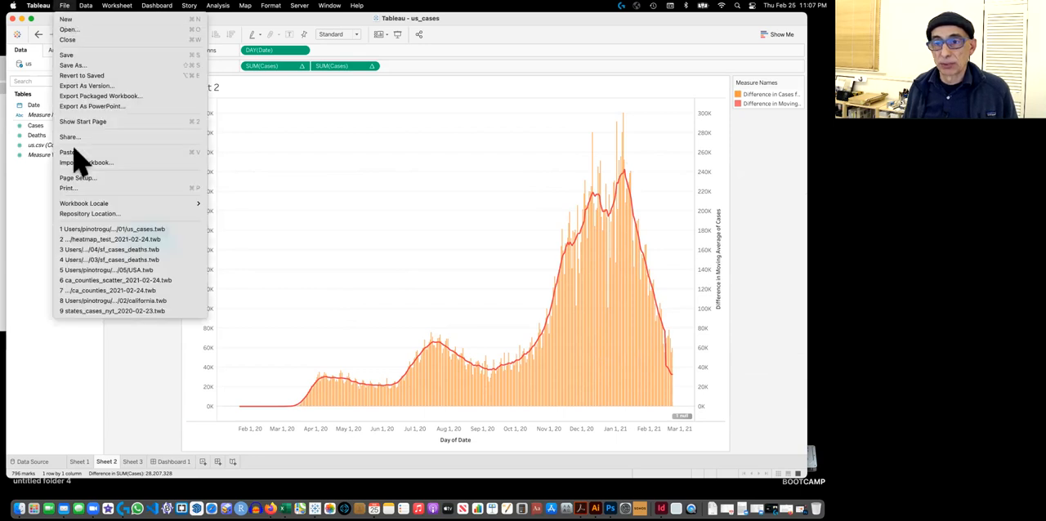
Print the chart with two-sided printing kept on, choosing Save as Adobe PDF
click(269, 204)
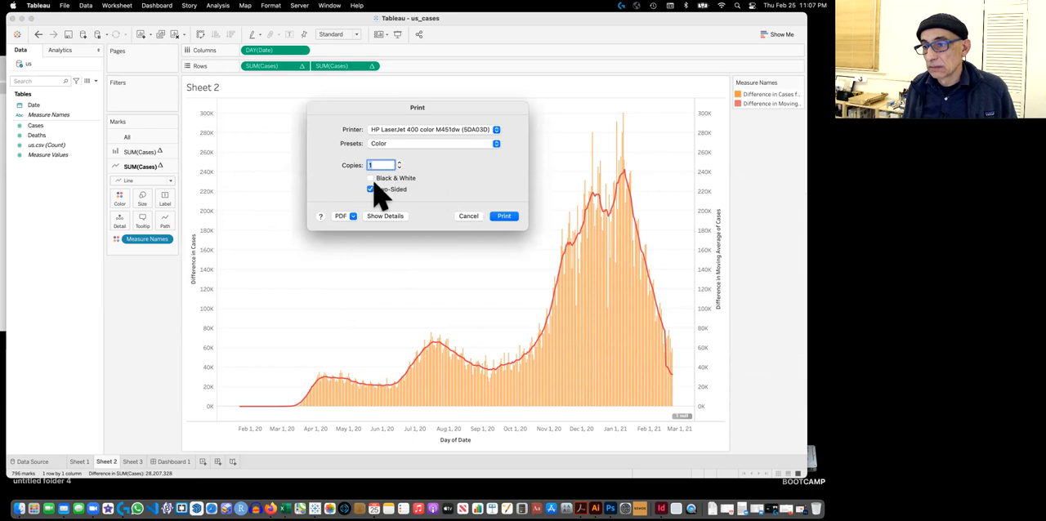
click(371, 189)
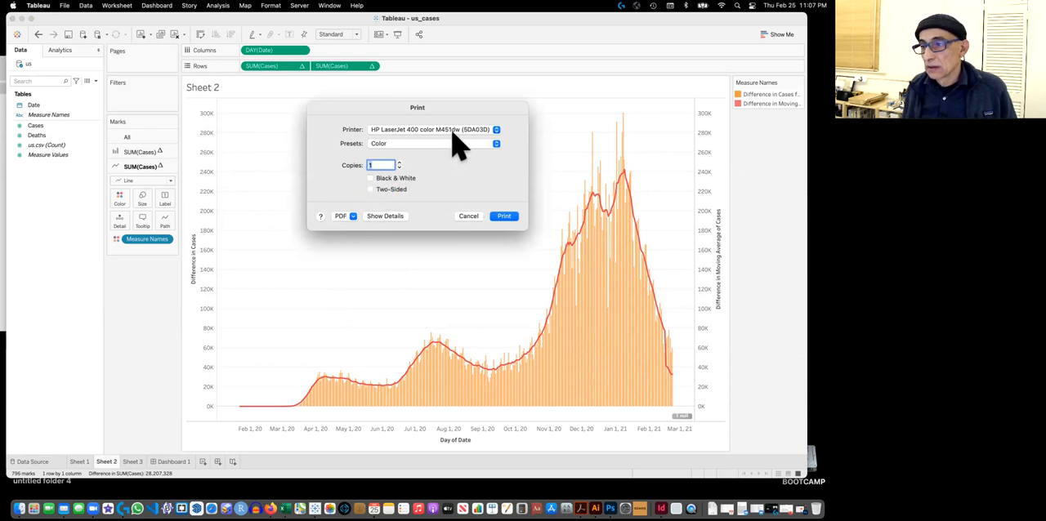
click(433, 129)
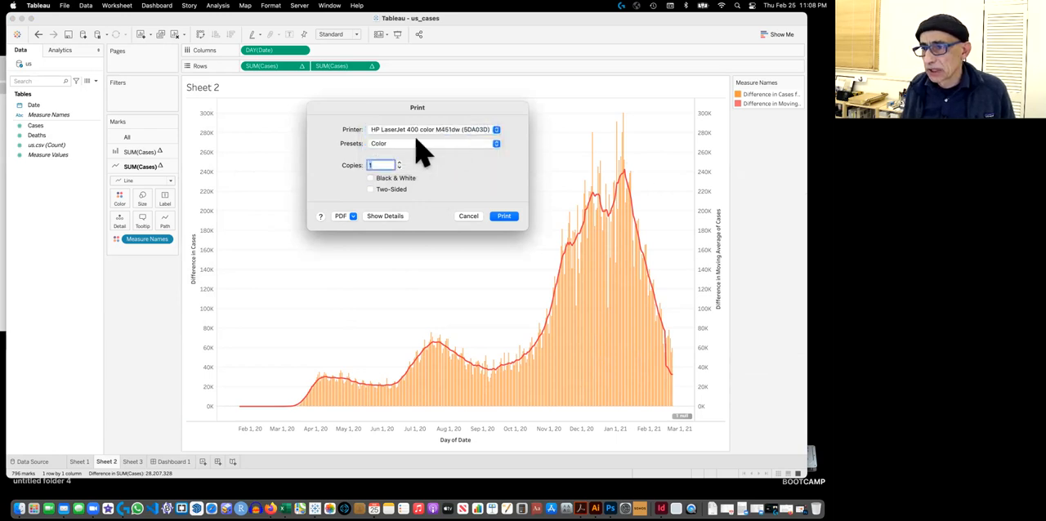
click(429, 144)
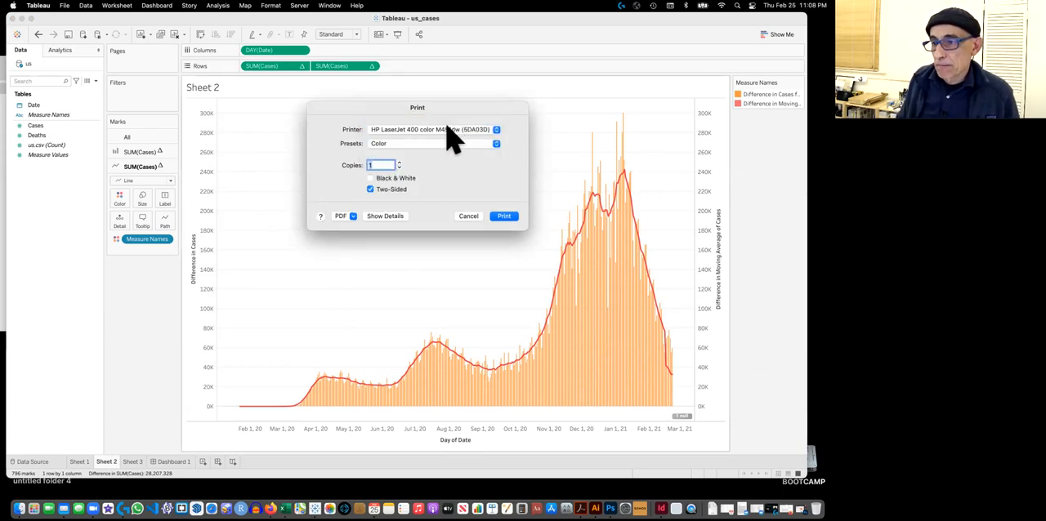
click(344, 216)
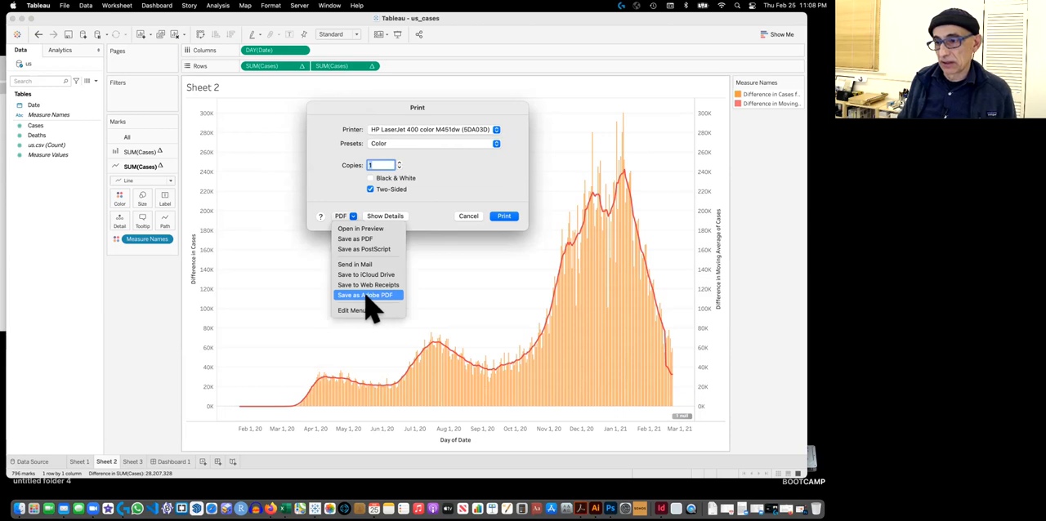
click(367, 295)
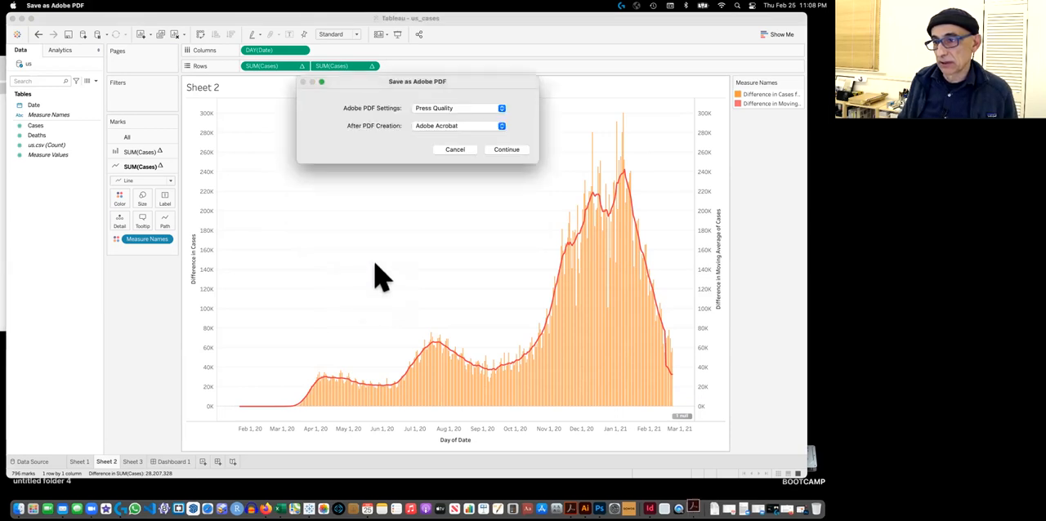
mouse_move(457, 123)
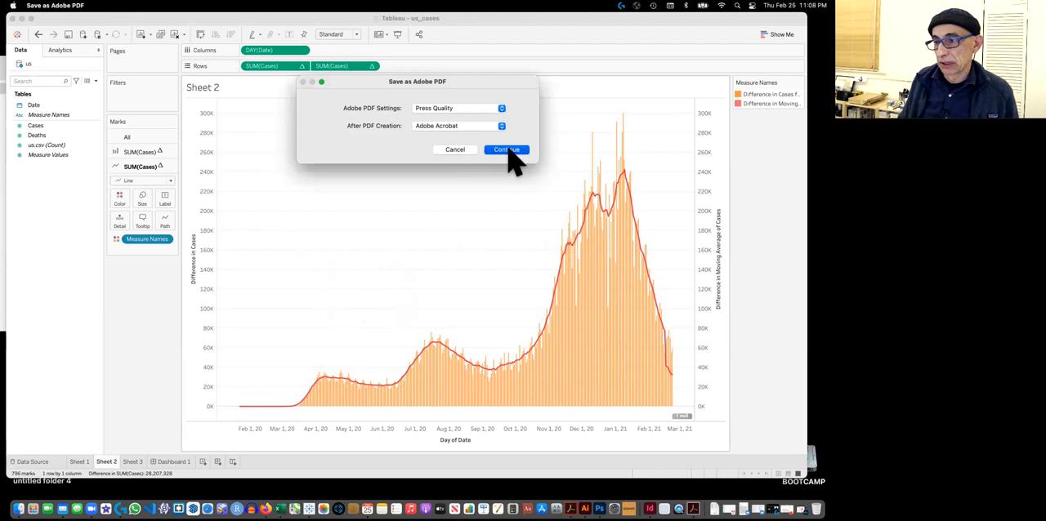
click(506, 150)
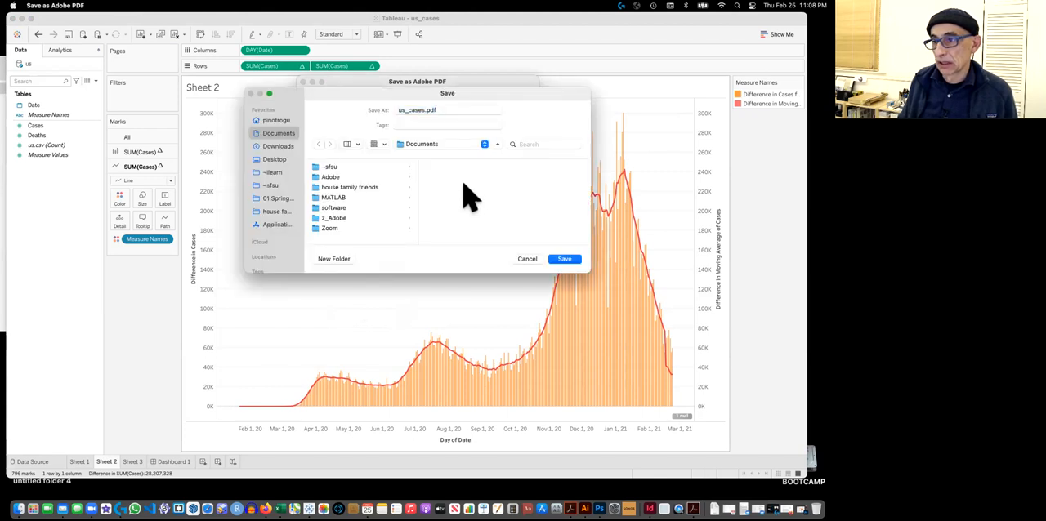
mouse_move(300, 170)
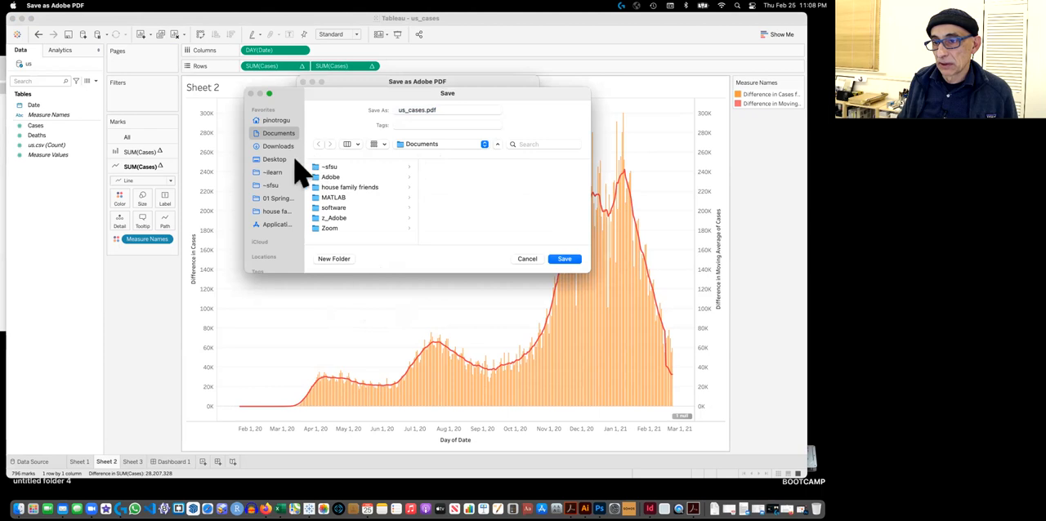
Save us_cases.pdf into the ~ilearn > 01 > old folder
click(328, 167)
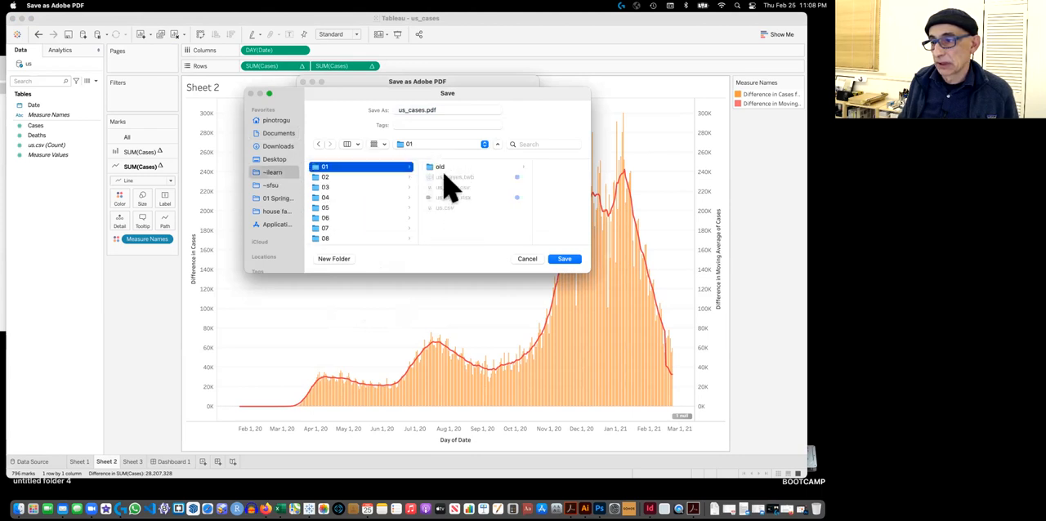
click(439, 166)
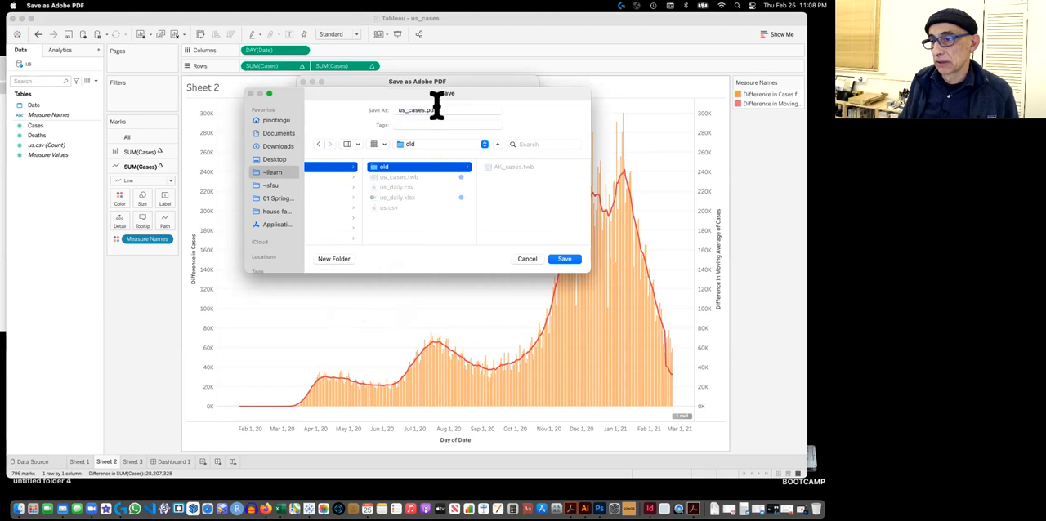
mouse_move(564, 259)
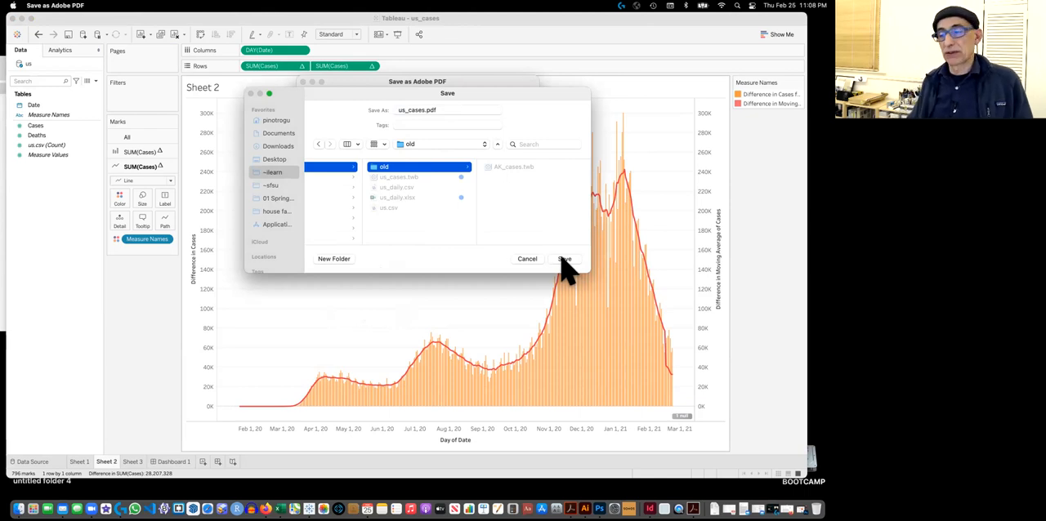
click(565, 259)
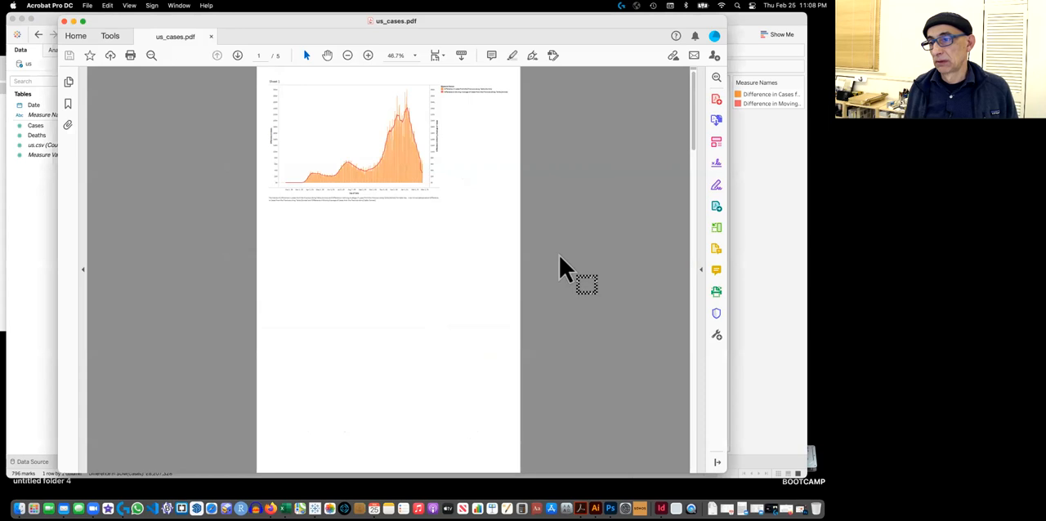
mouse_move(429, 250)
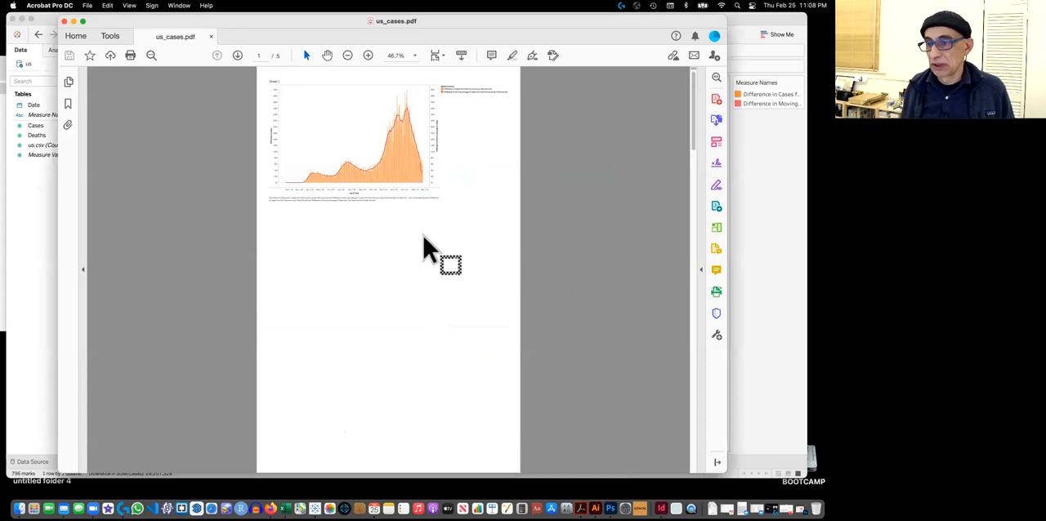
mouse_move(463, 188)
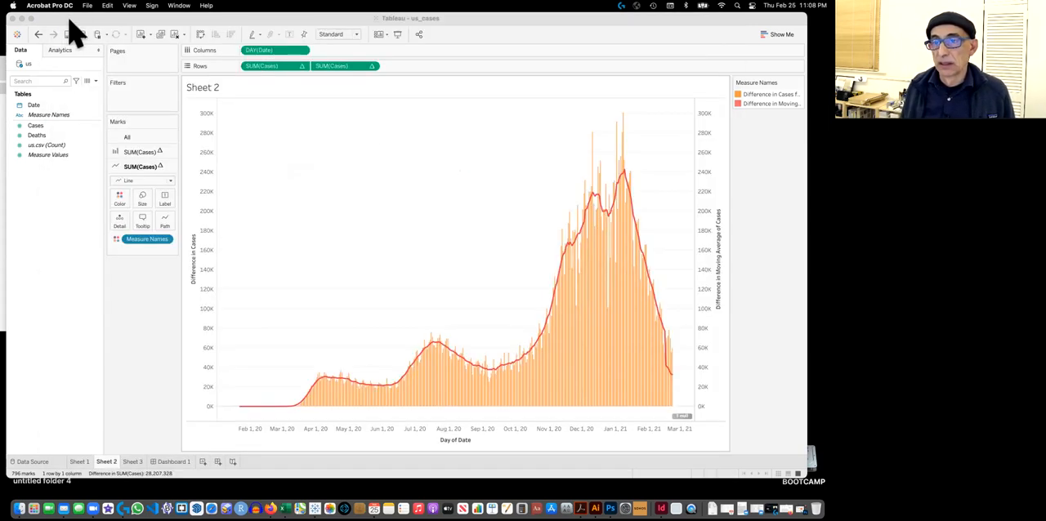
Back in Tableau, review Sheet 2's Page Setup print scaling settings and close them
click(83, 8)
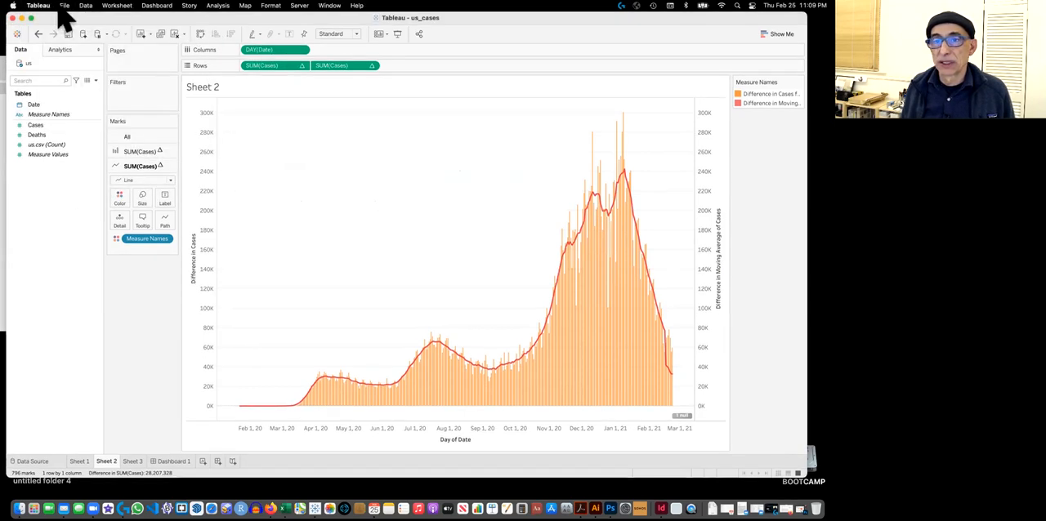
click(66, 8)
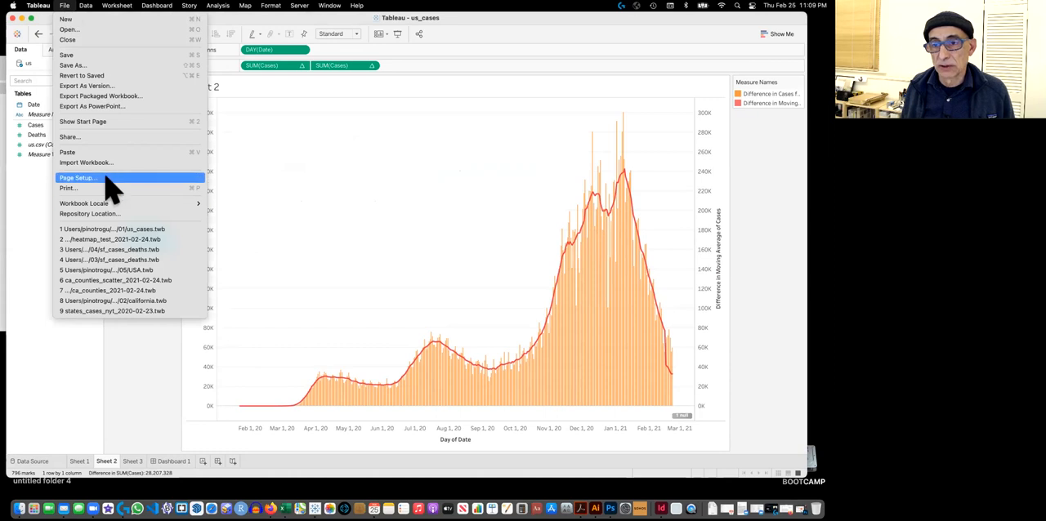
click(76, 178)
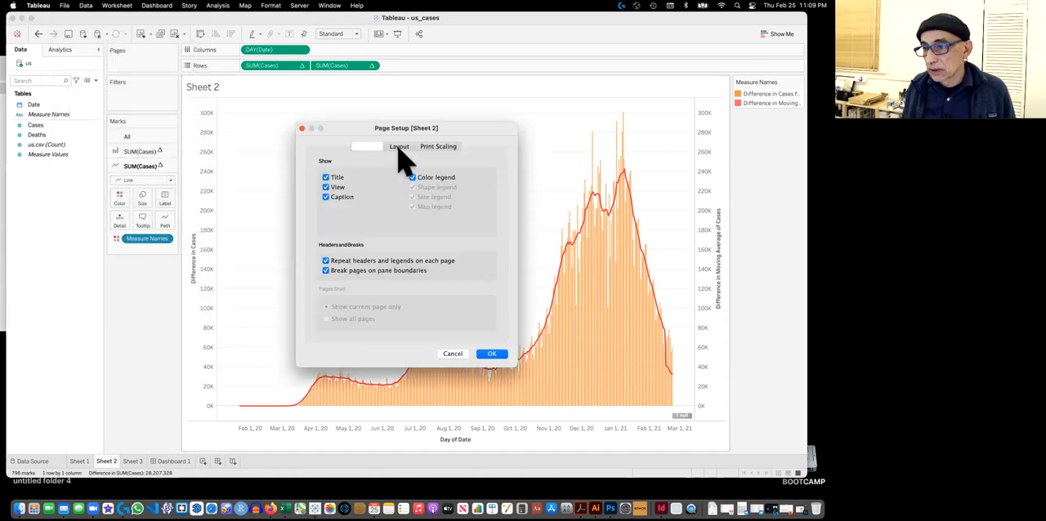
click(398, 146)
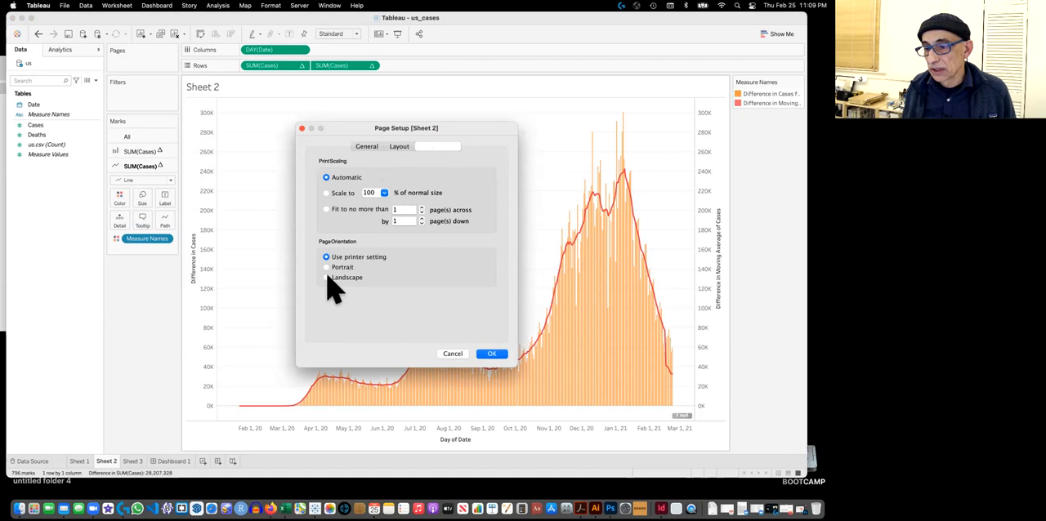
click(399, 146)
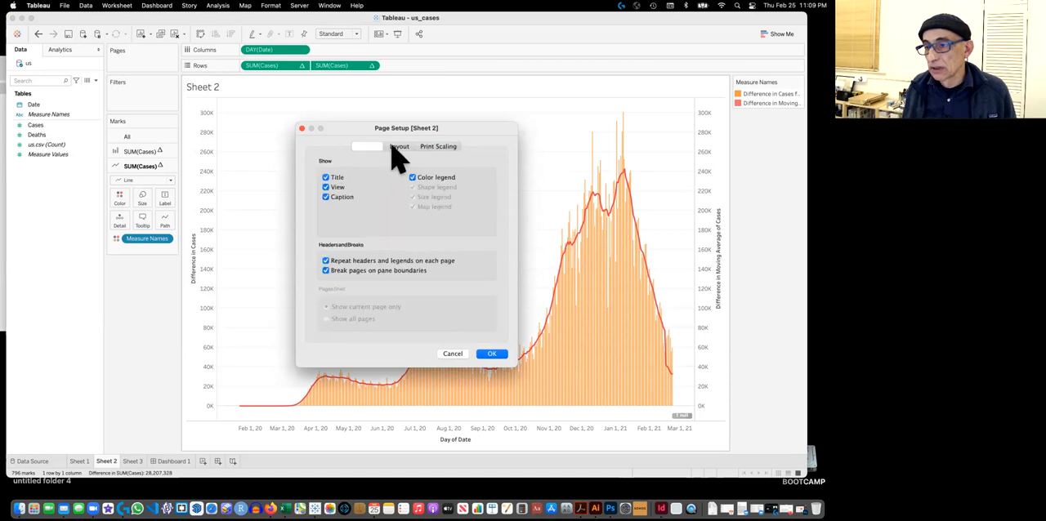
click(491, 354)
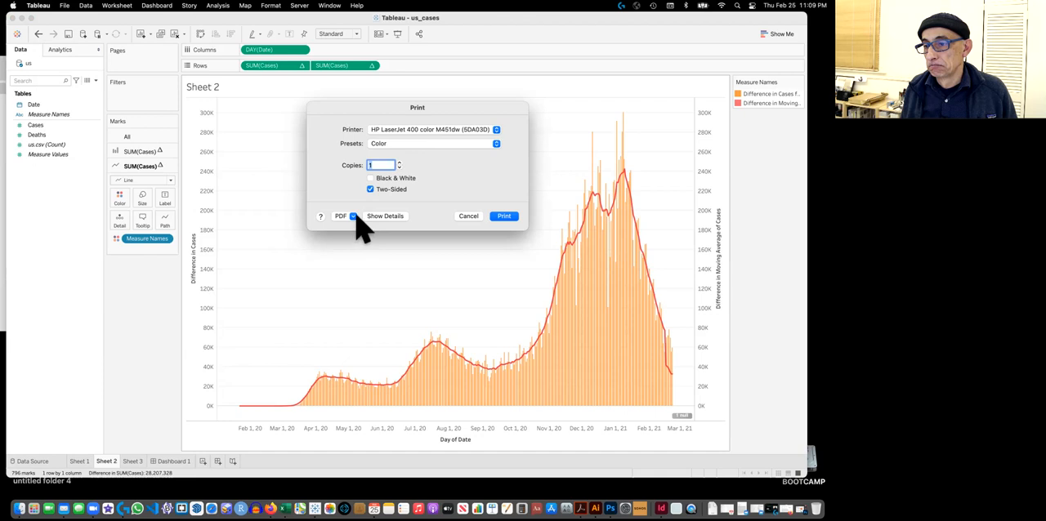
mouse_move(503, 216)
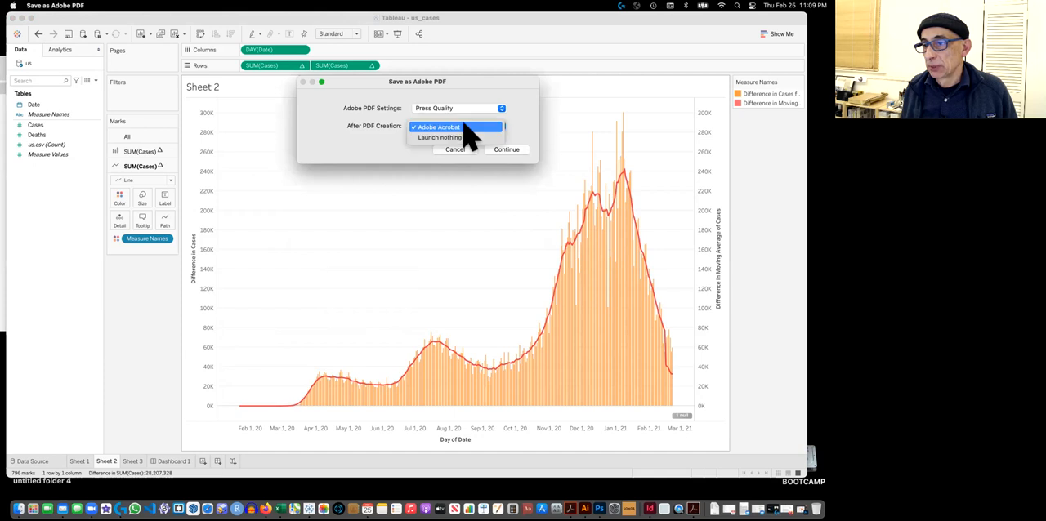
Stop Acrobat opening after export and re-save us_cases.pdf over the earlier file
click(439, 137)
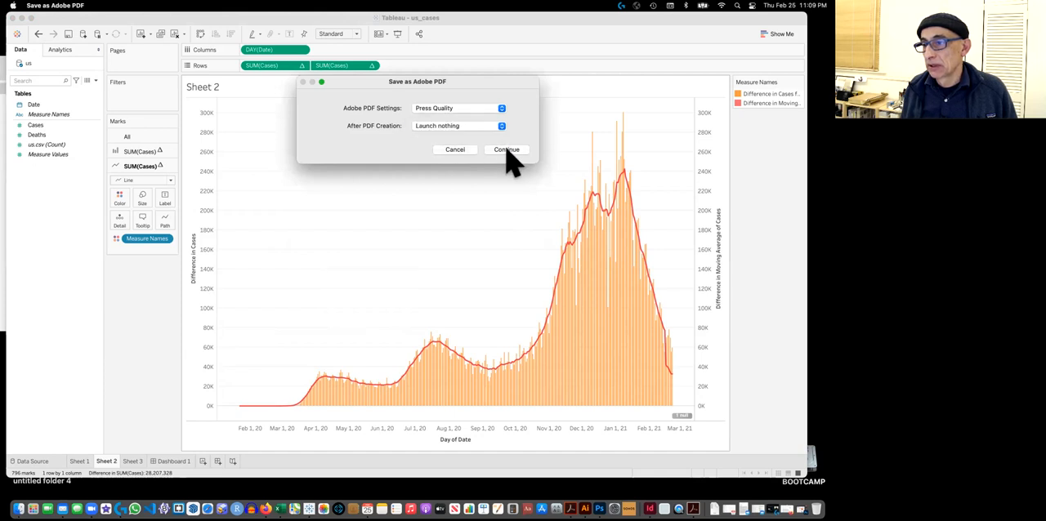
mouse_move(465, 123)
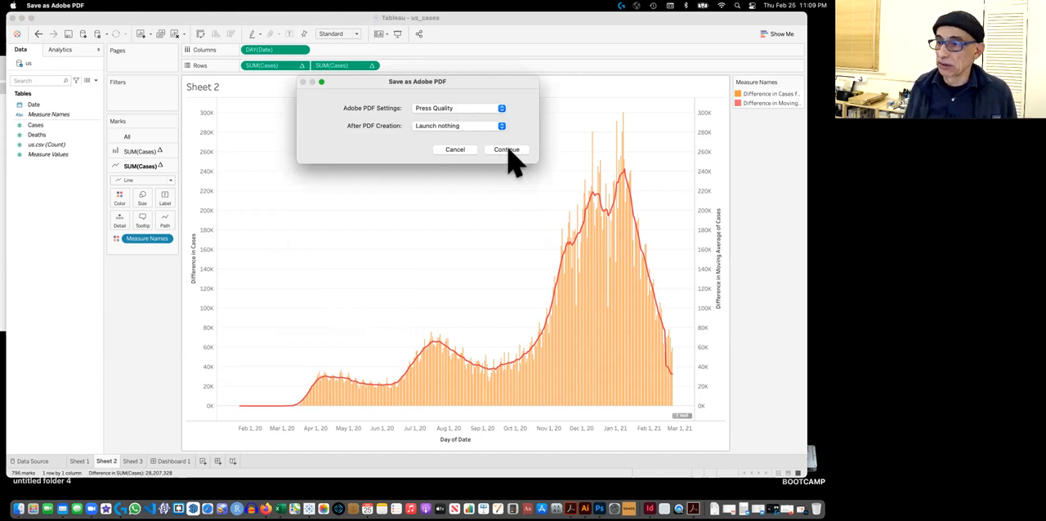
click(506, 149)
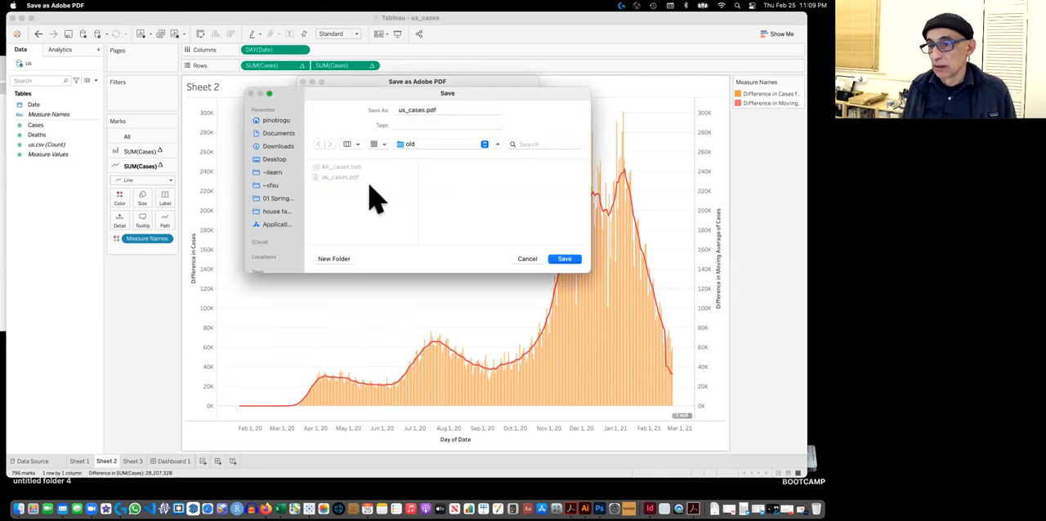
mouse_move(541, 249)
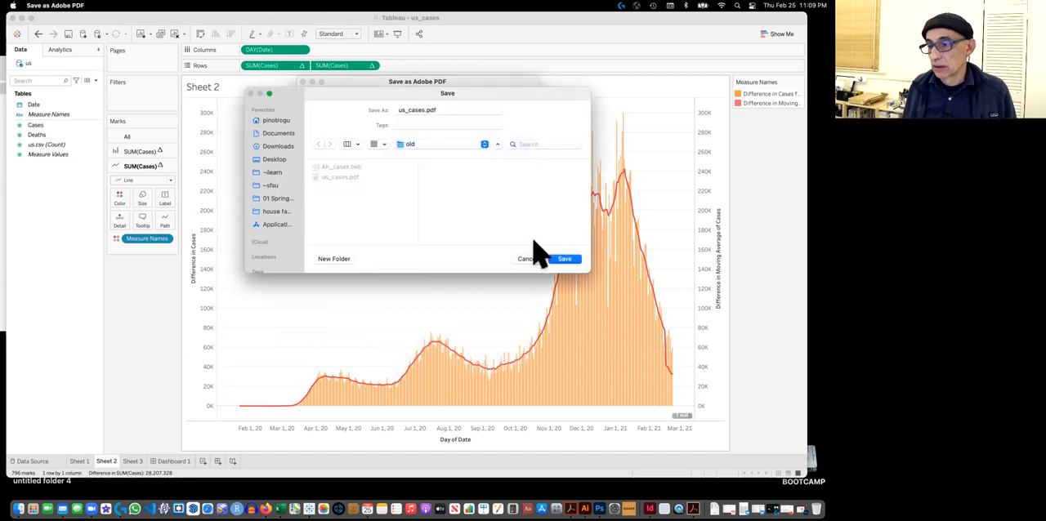
click(564, 259)
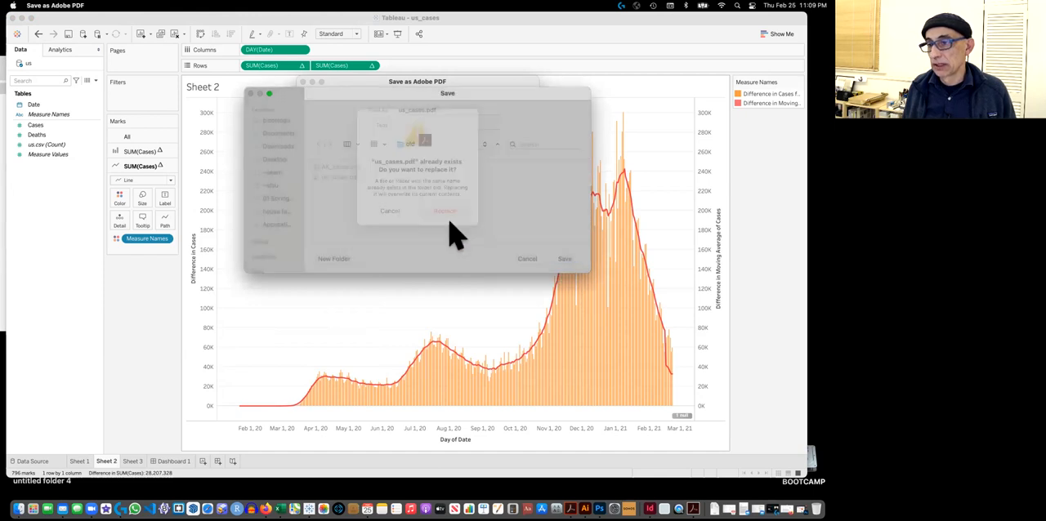
click(445, 212)
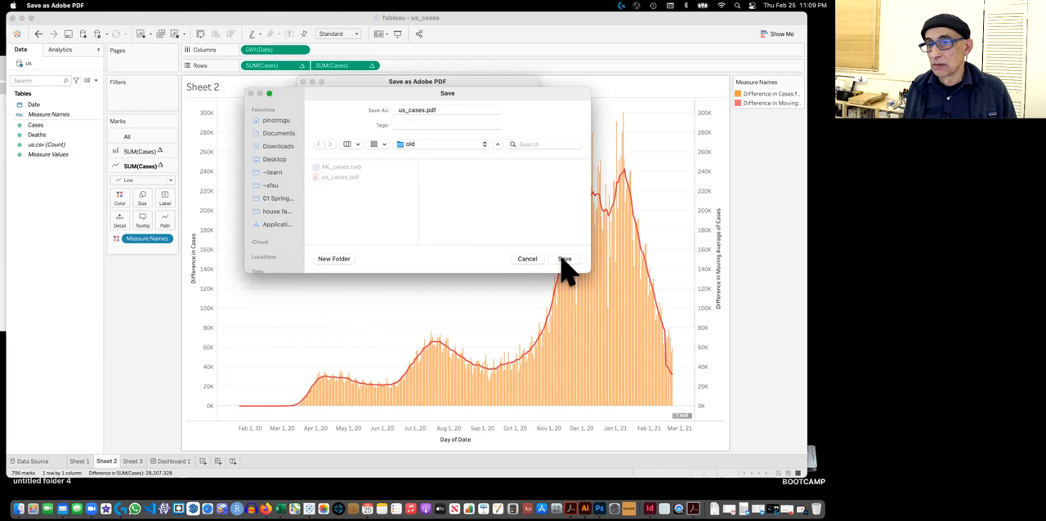
click(563, 259)
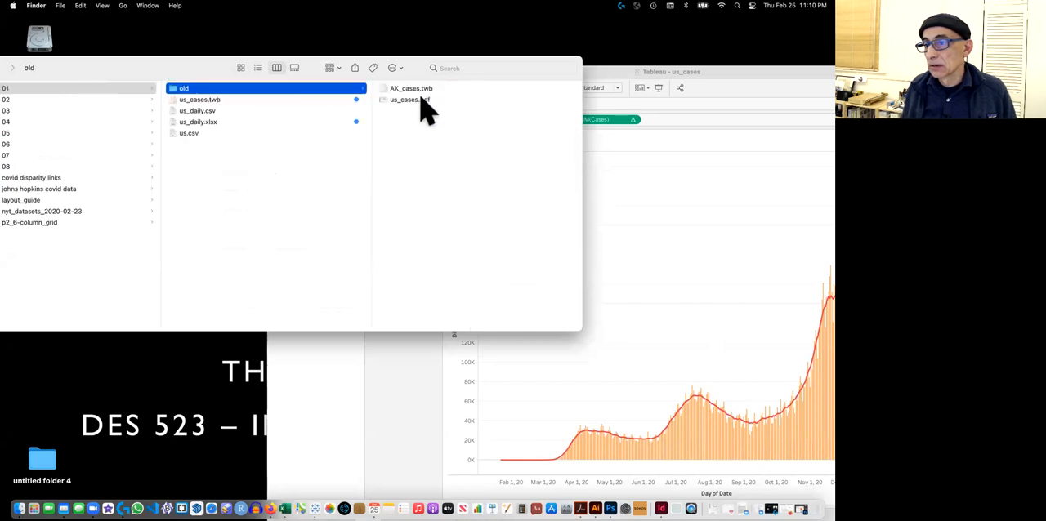
Open us_cases.pdf in Illustrator, preview the next page, and import page 1
click(408, 100)
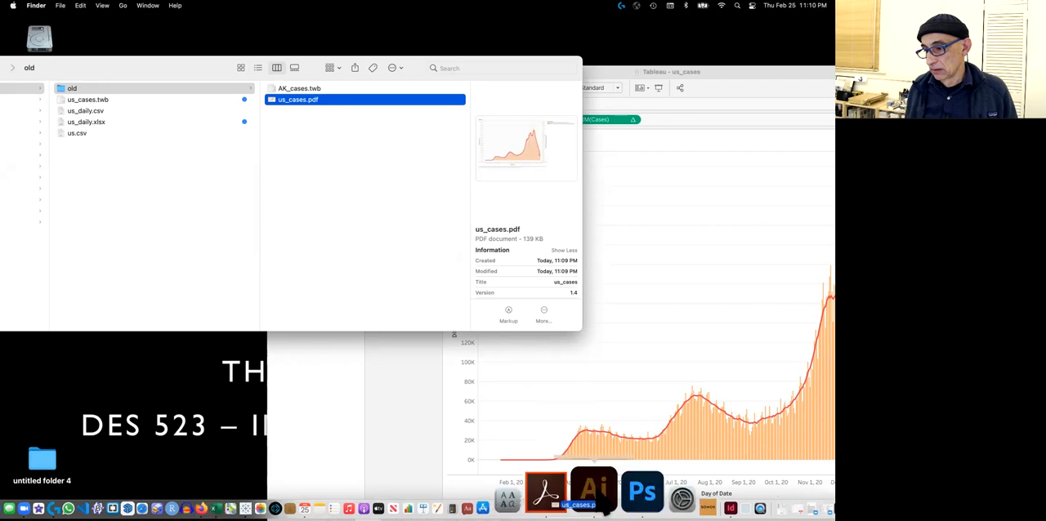
double_click(301, 98)
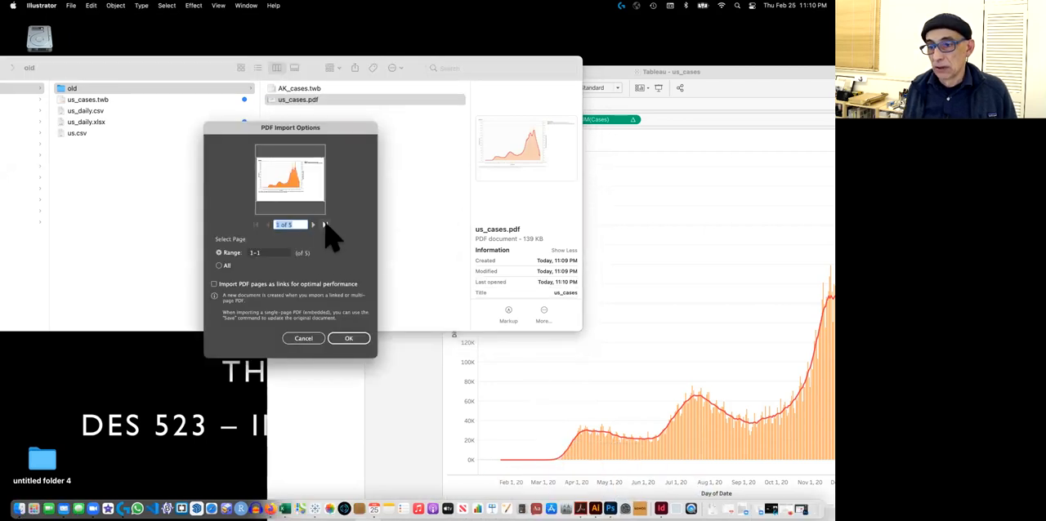
click(313, 225)
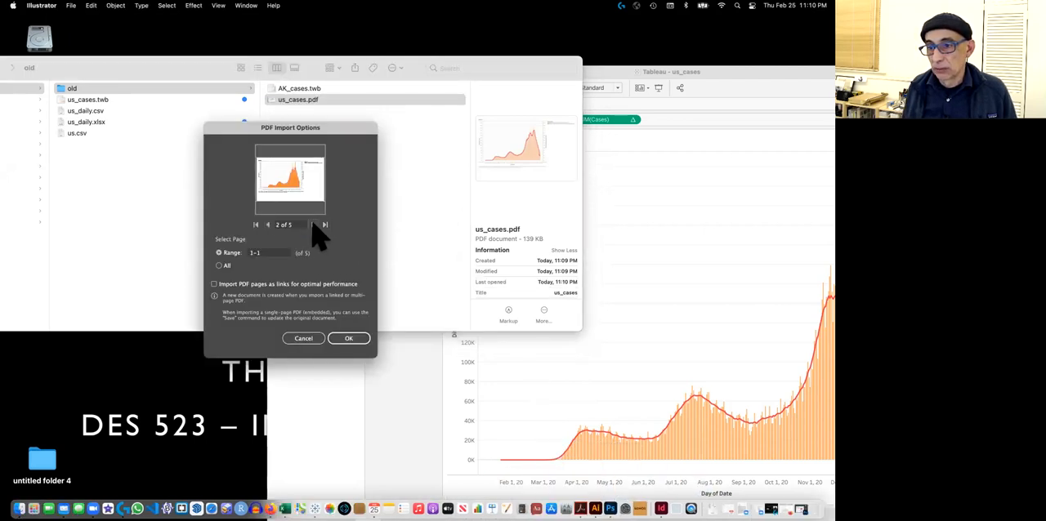
click(267, 224)
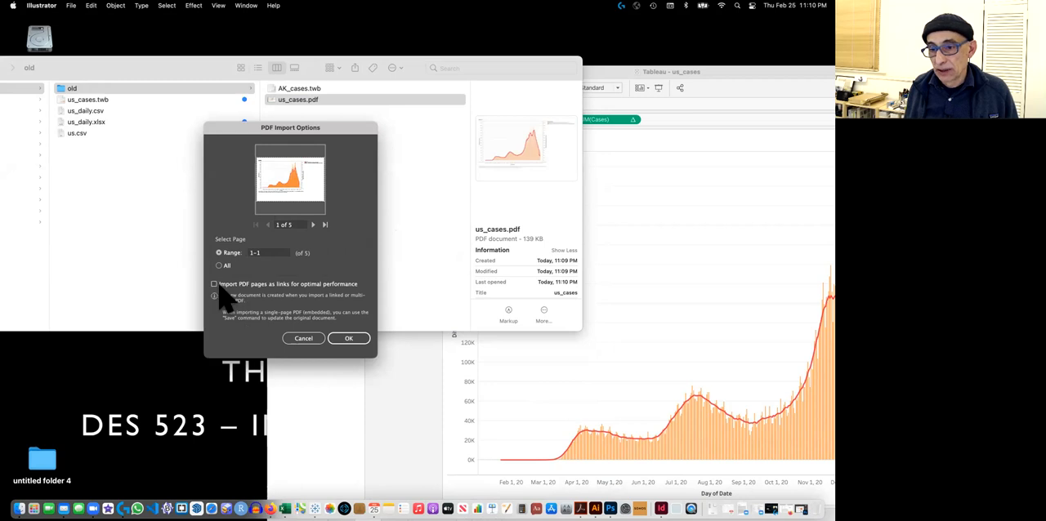
mouse_move(257, 306)
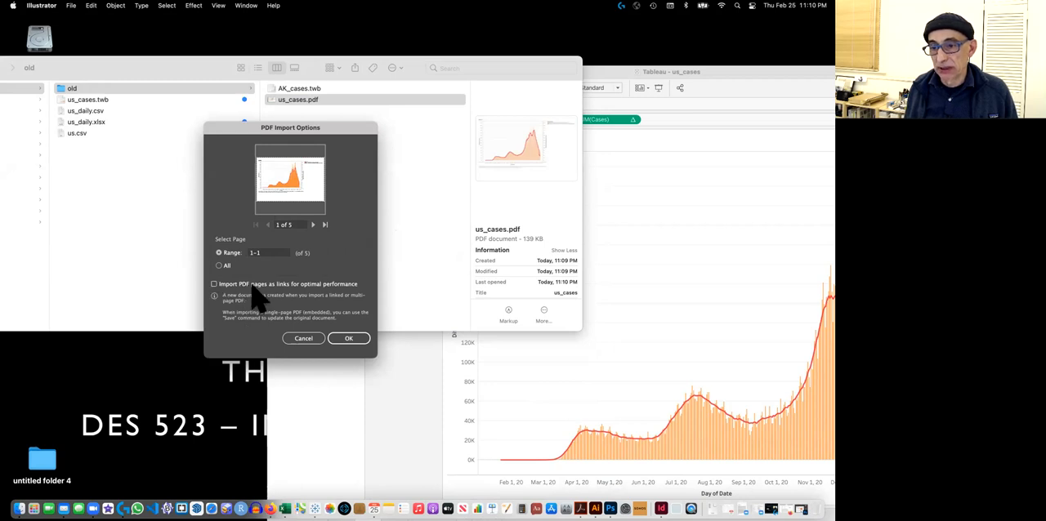
mouse_move(315, 304)
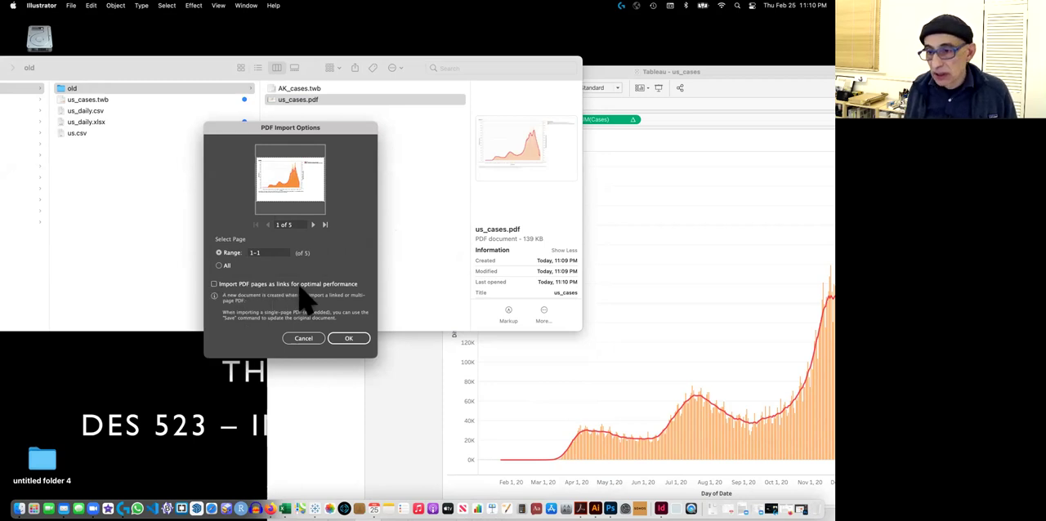
mouse_move(355, 302)
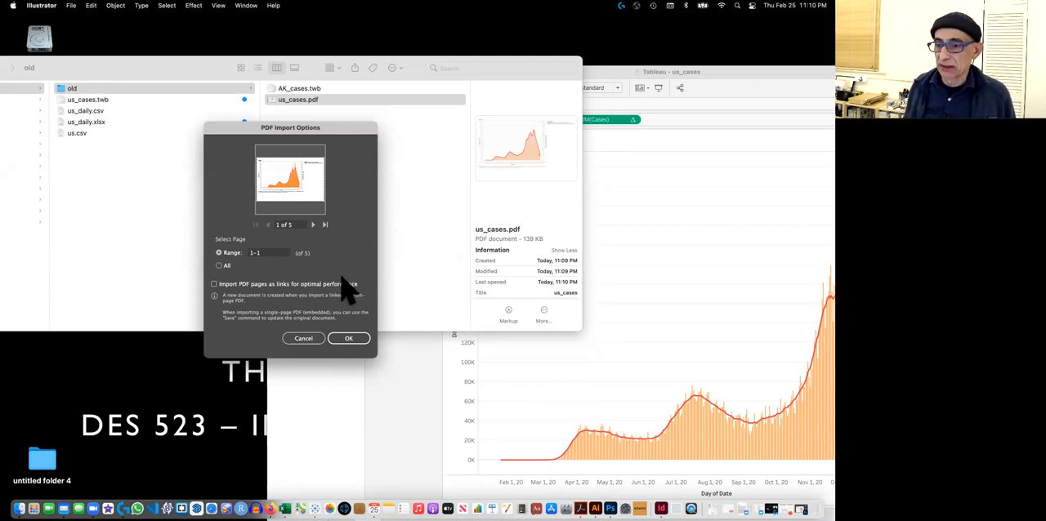
mouse_move(297, 299)
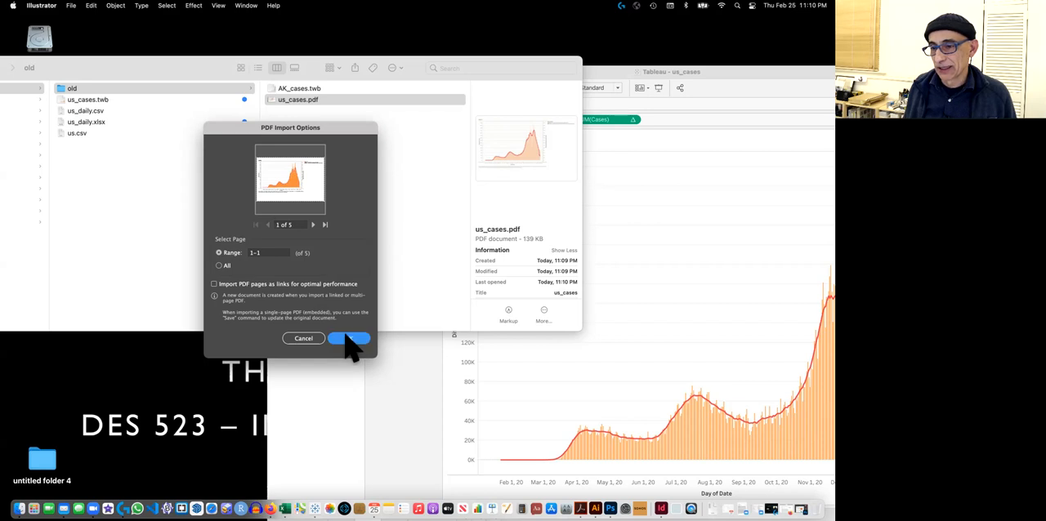
click(348, 338)
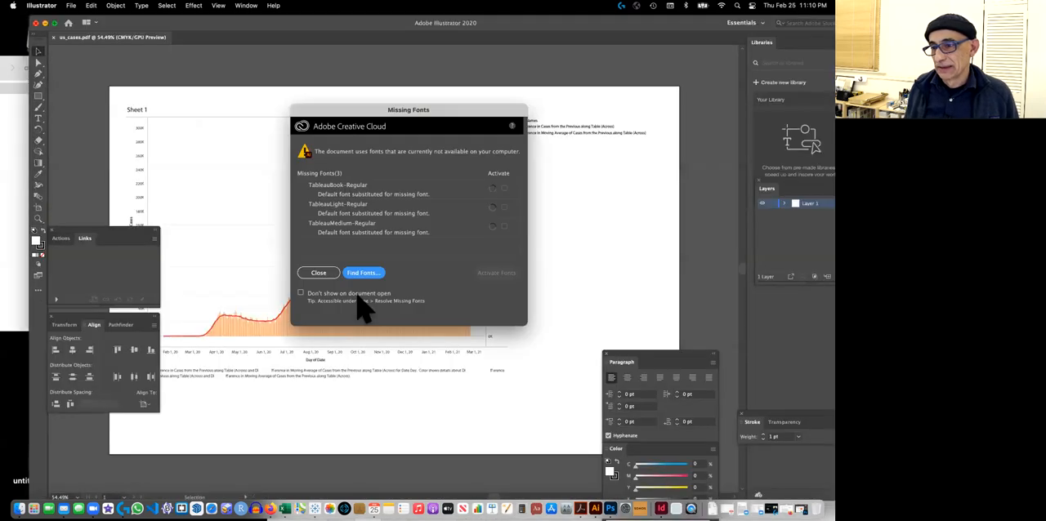
mouse_move(364, 273)
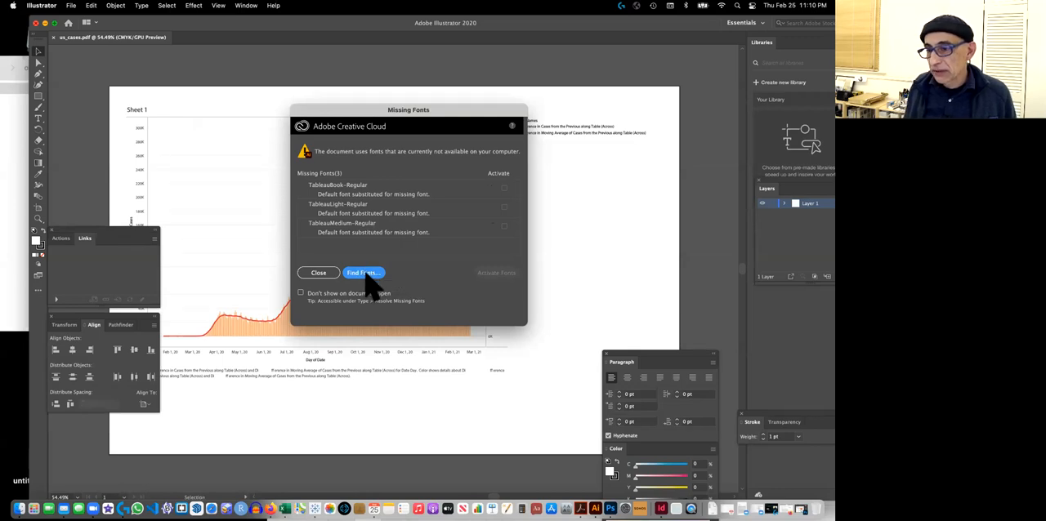
Swap all three missing Tableau fonts for Myriad Pro with Change All
click(363, 272)
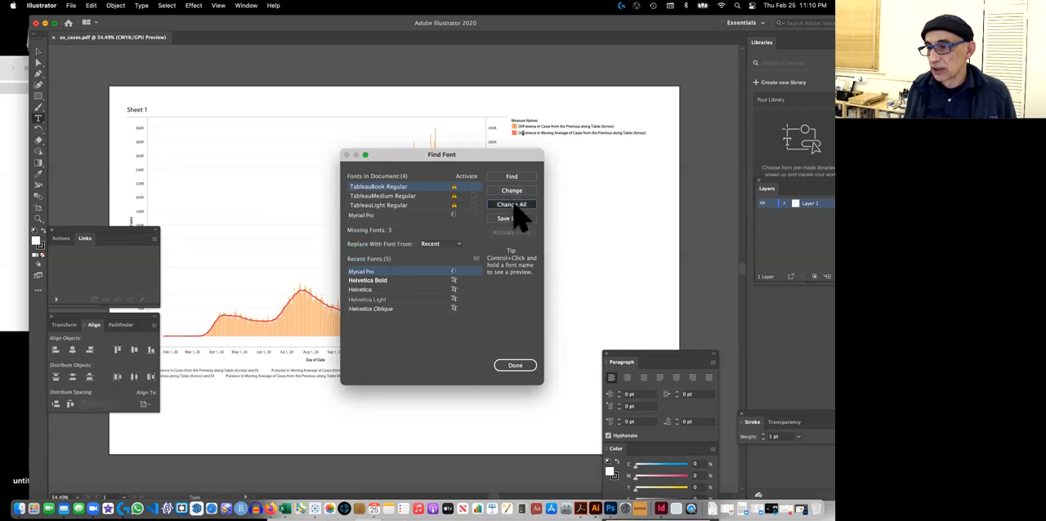
click(512, 204)
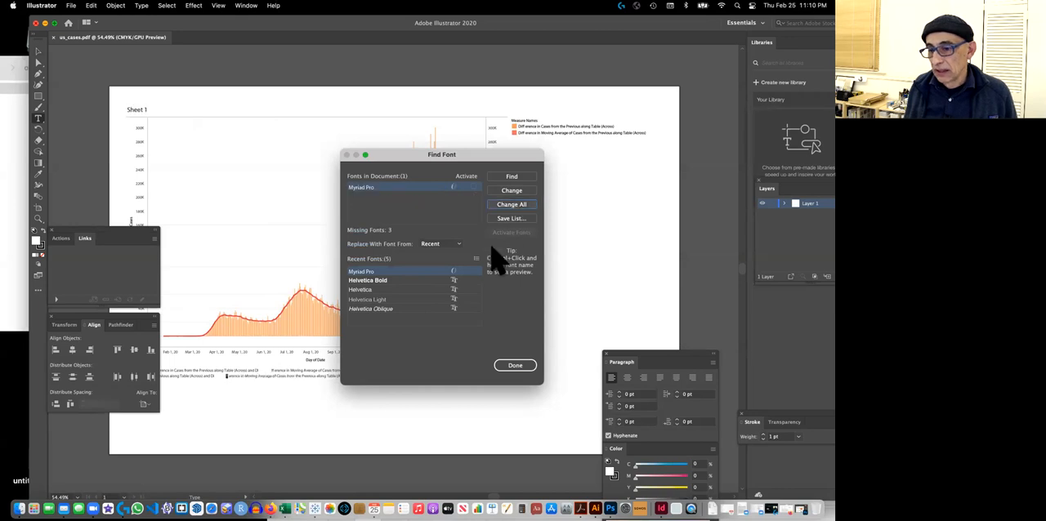
mouse_move(507, 335)
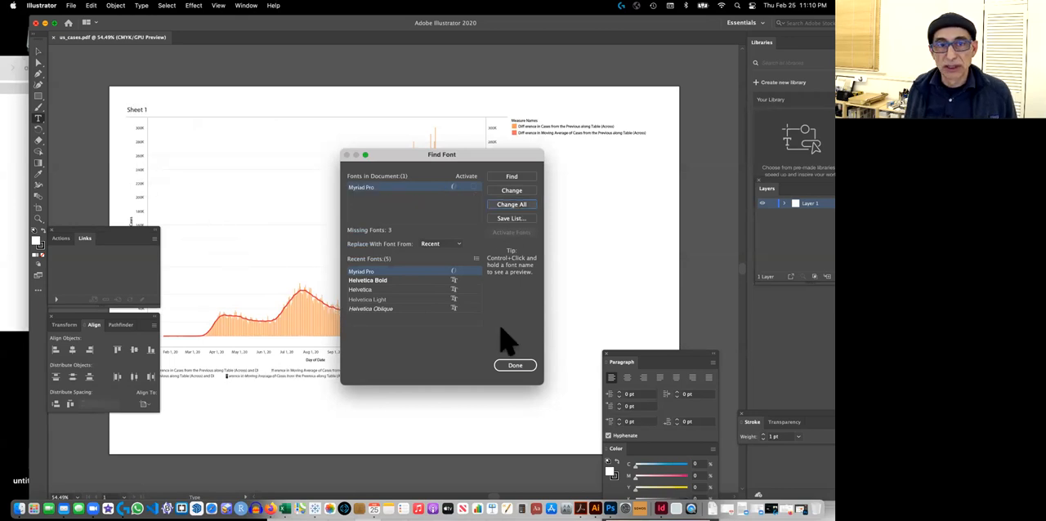
click(515, 365)
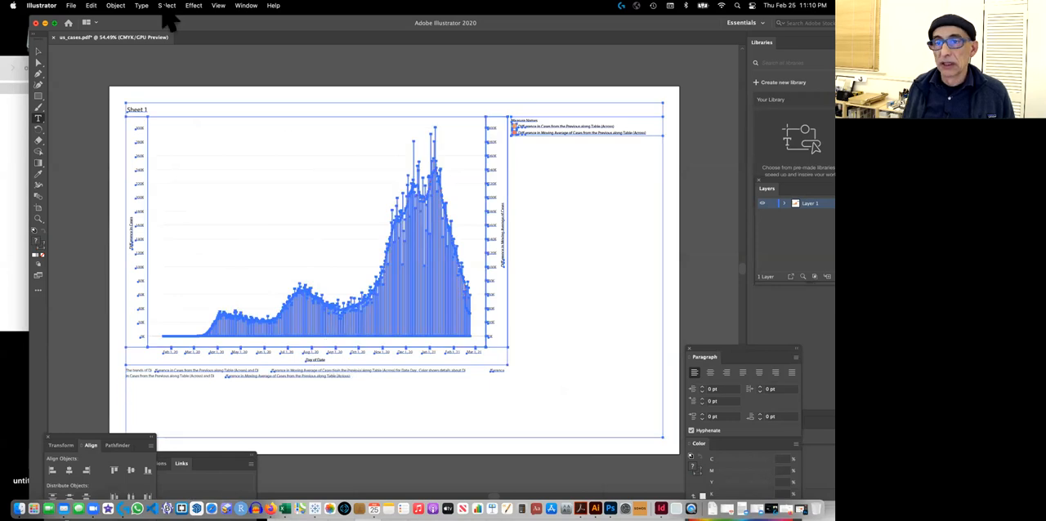
Release the imported chart's clipping mask from the Object menu
click(116, 6)
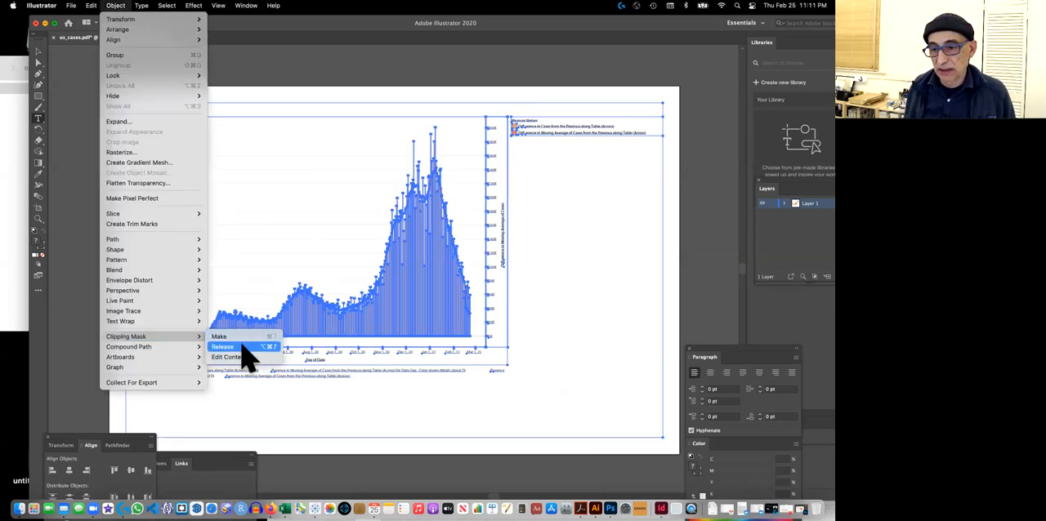
click(222, 347)
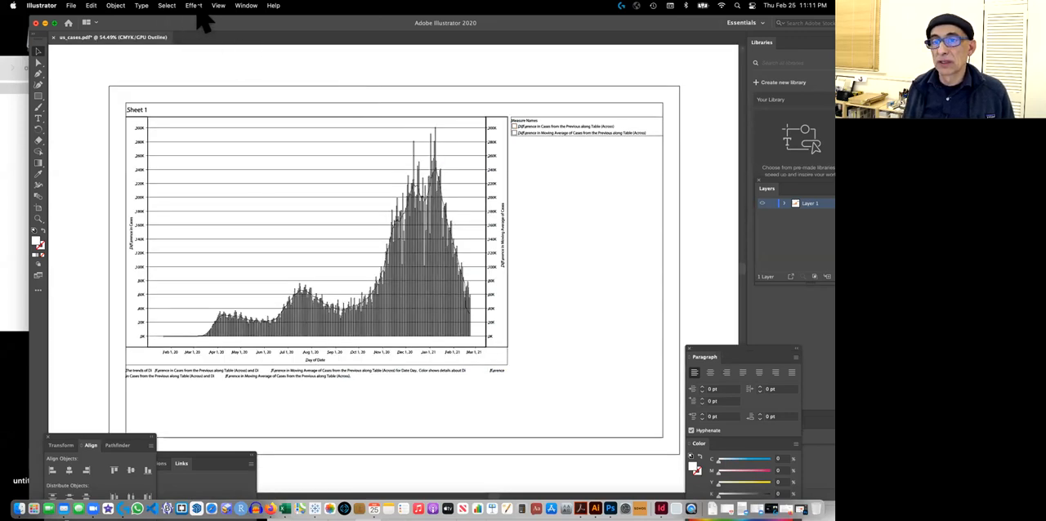
Toggle between Preview and Outline views and zoom in on the bar shapes
click(218, 6)
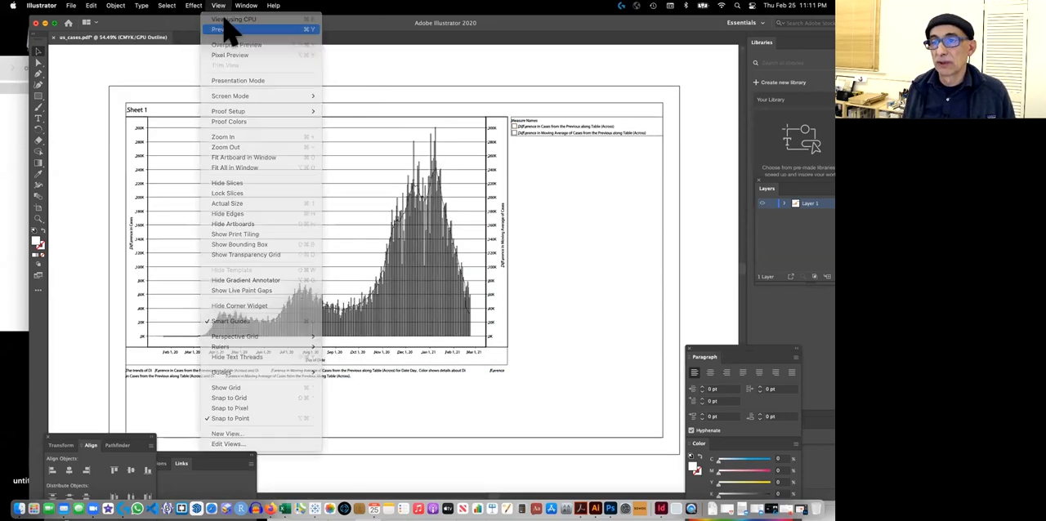
click(221, 30)
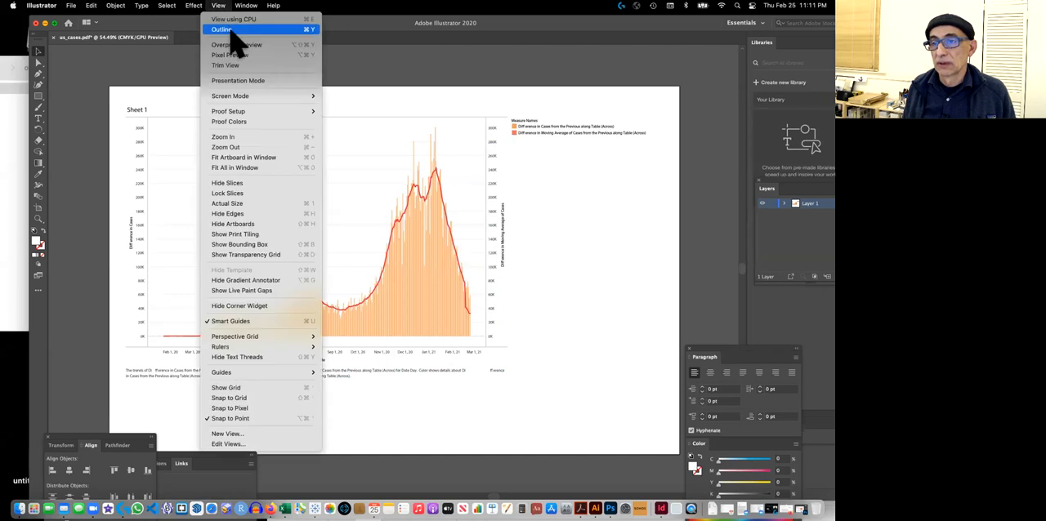
click(218, 30)
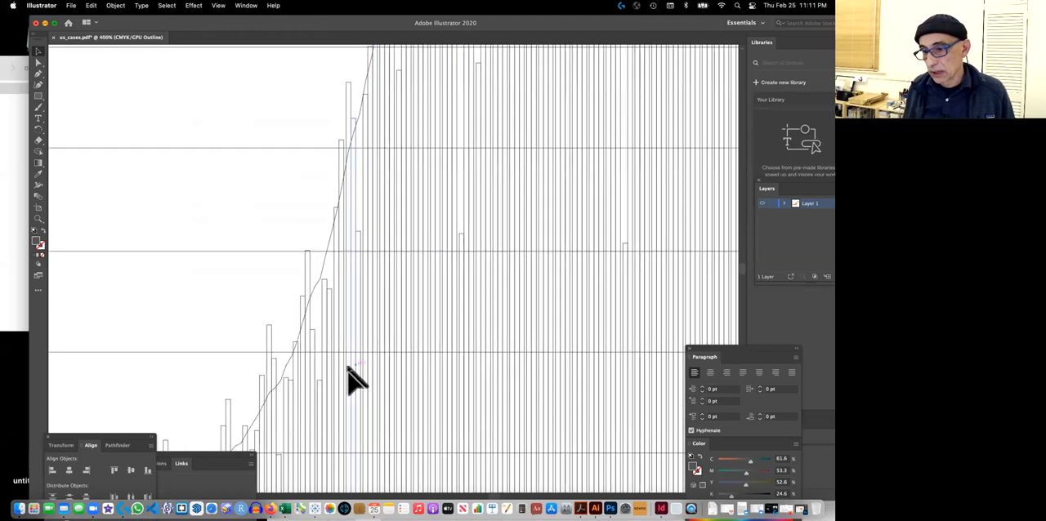
mouse_move(474, 380)
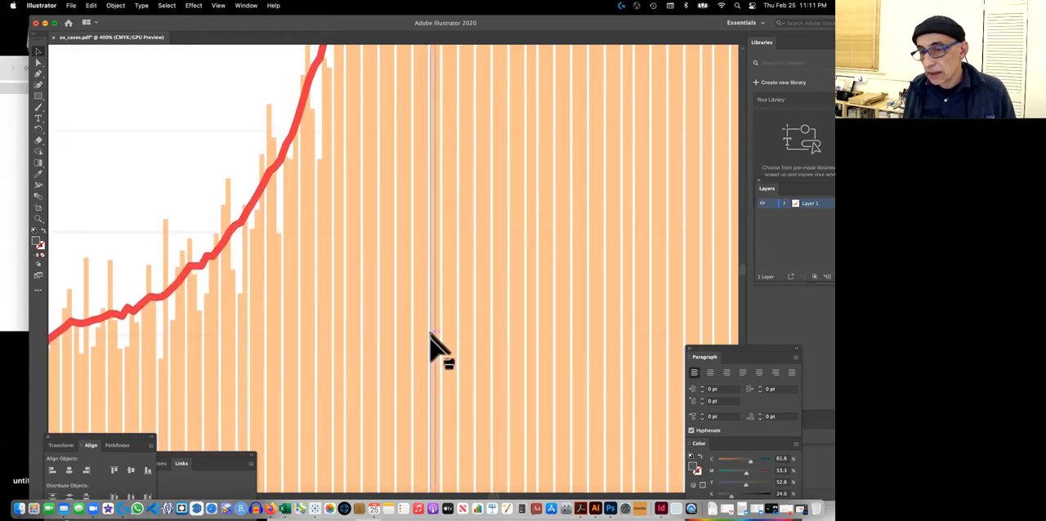
scroll(down, 3)
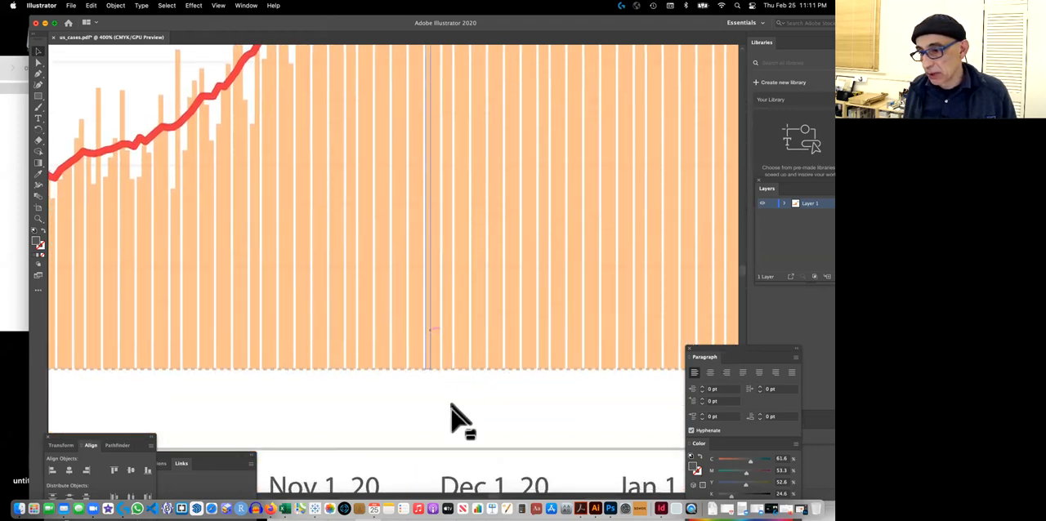
scroll(down, 3)
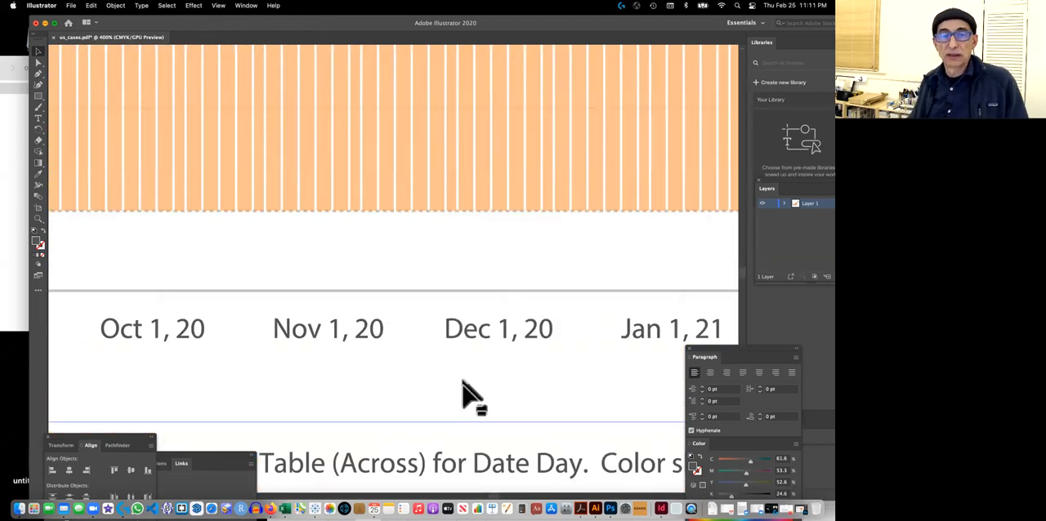
mouse_move(433, 251)
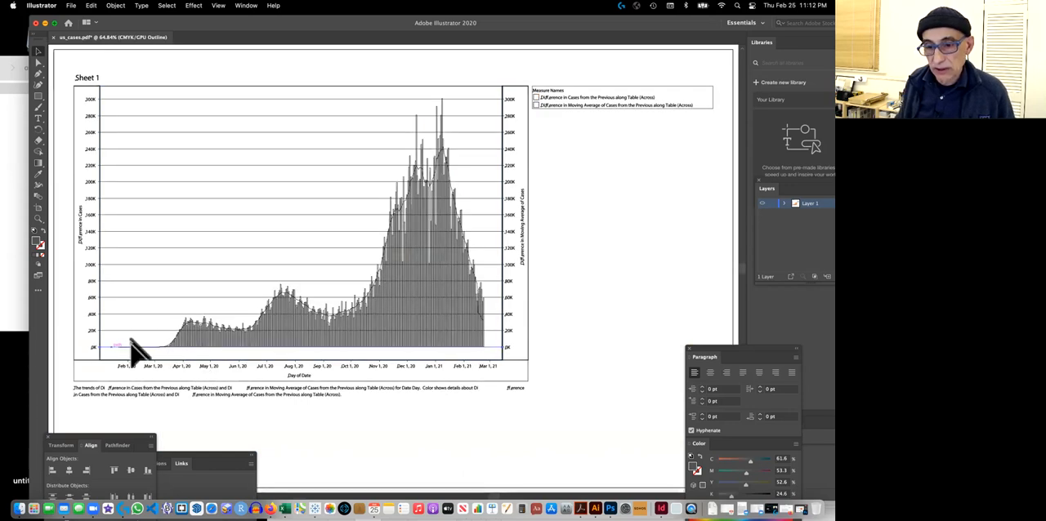
Open the Align panel from the Window menu and return to full-colour preview
click(115, 6)
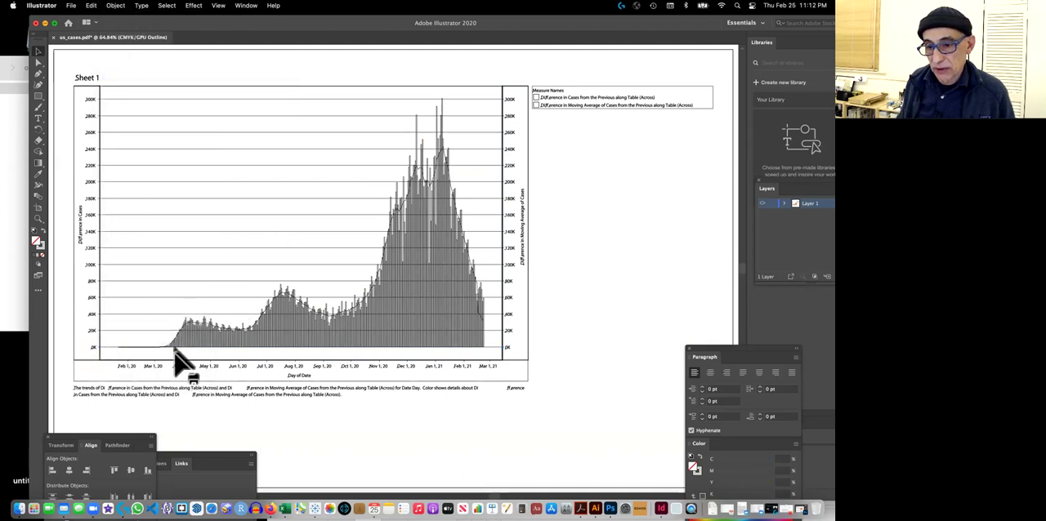
mouse_move(478, 360)
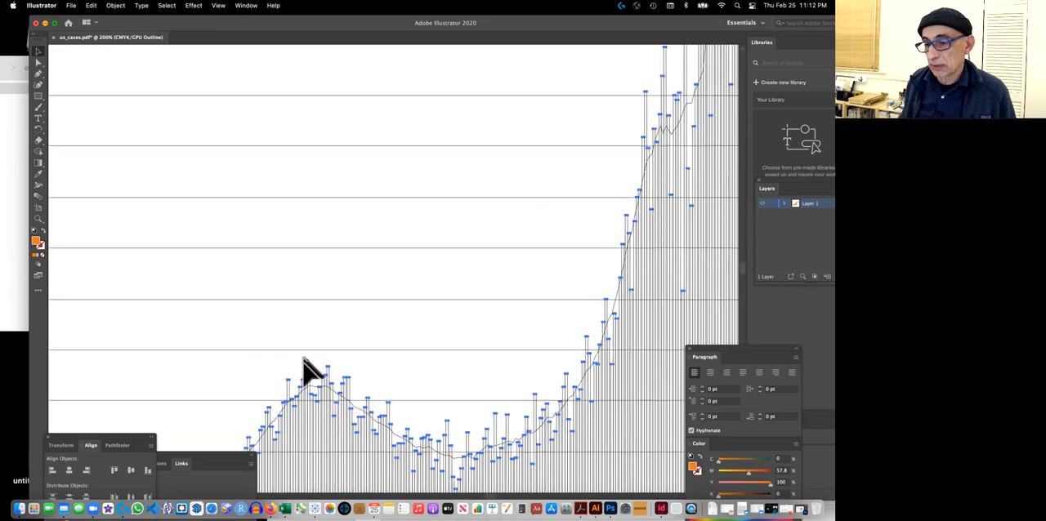
scroll(down, 3)
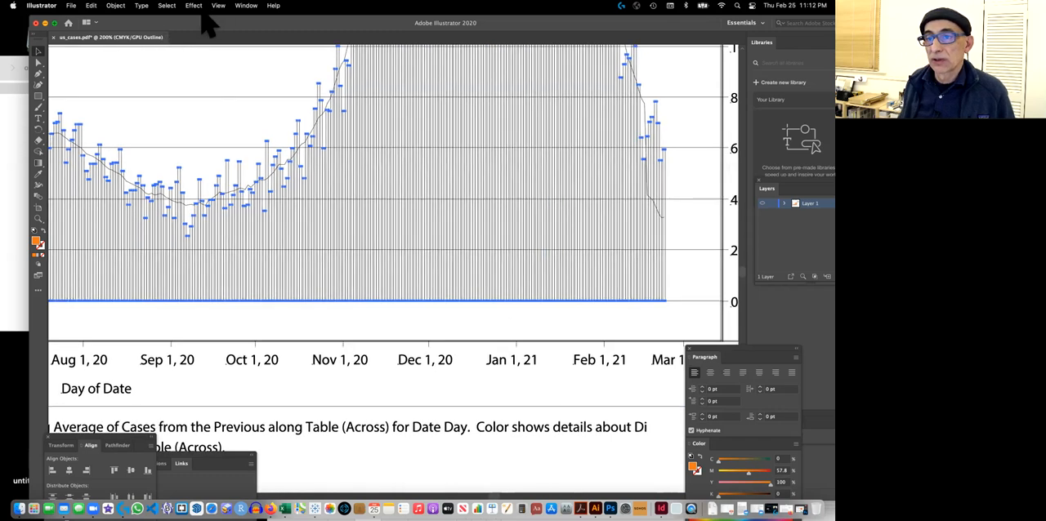
click(245, 5)
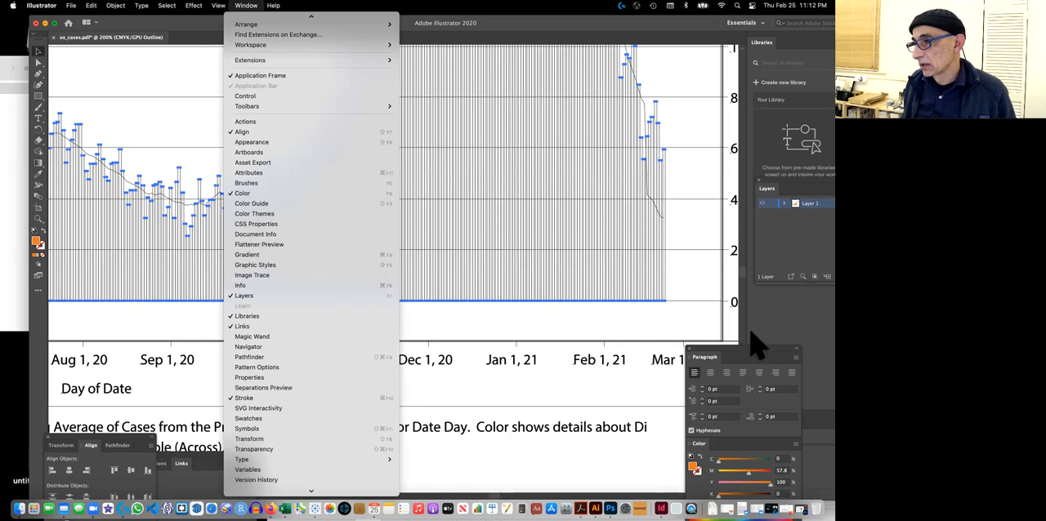
mouse_move(283, 117)
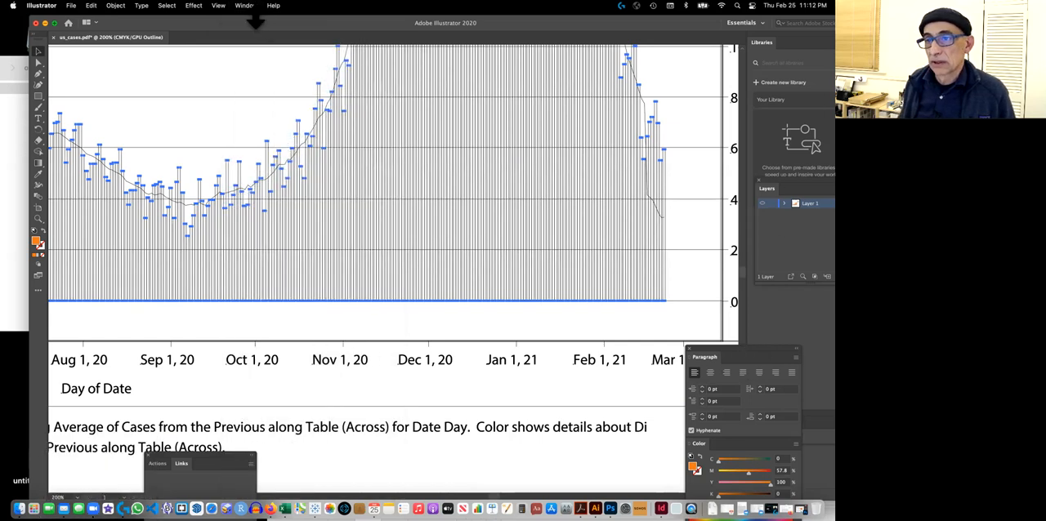
click(245, 4)
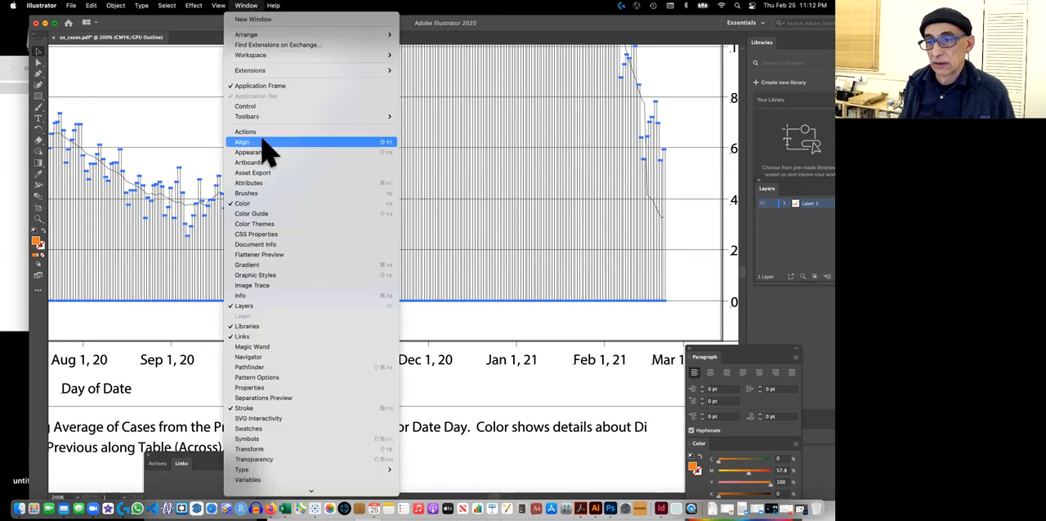
click(242, 142)
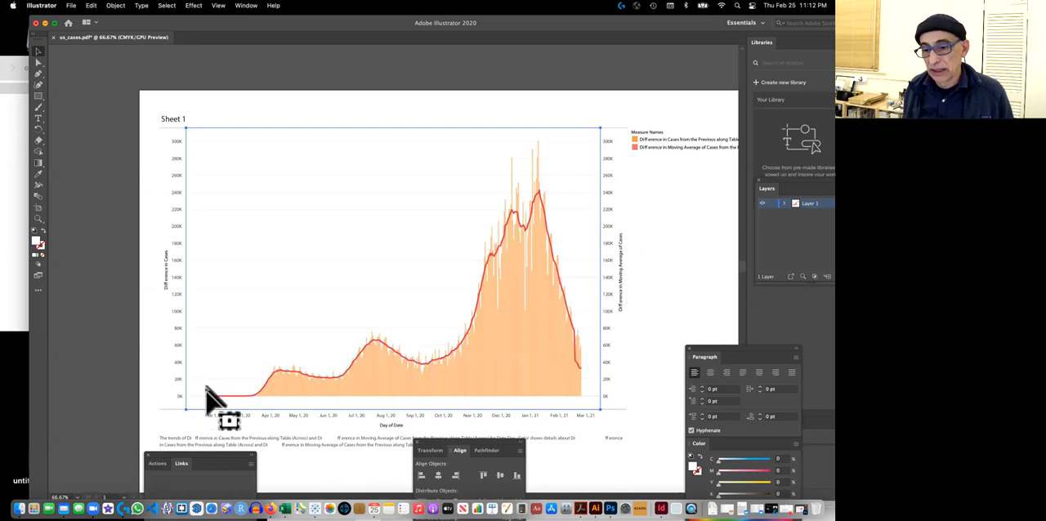
click(109, 6)
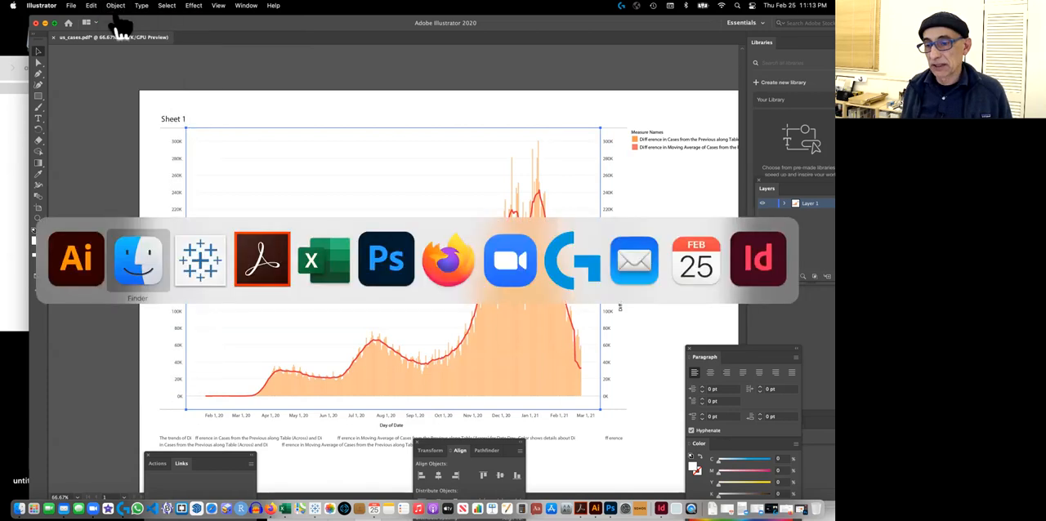
In Firefox, show the California Coronavirus Map tab zoomed to 200%
click(448, 260)
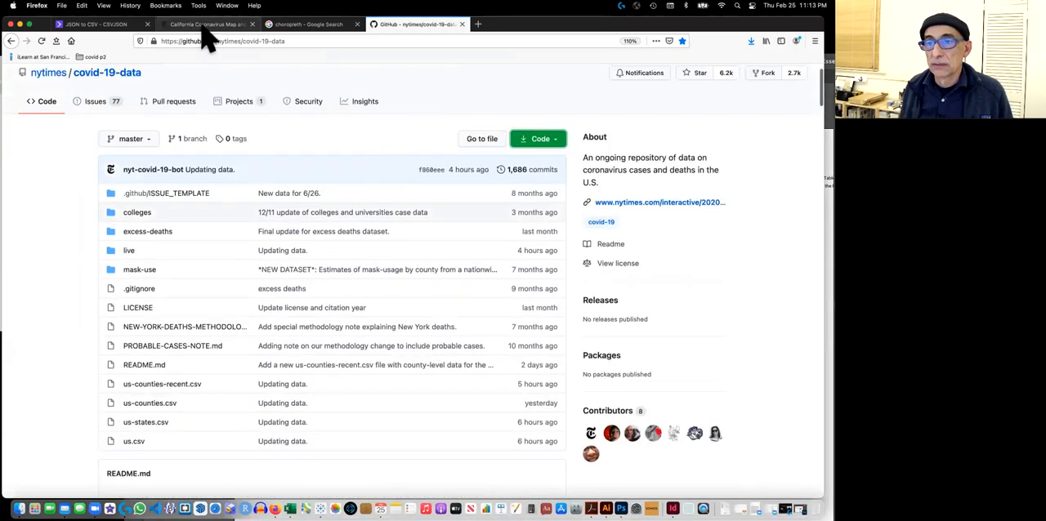
click(201, 25)
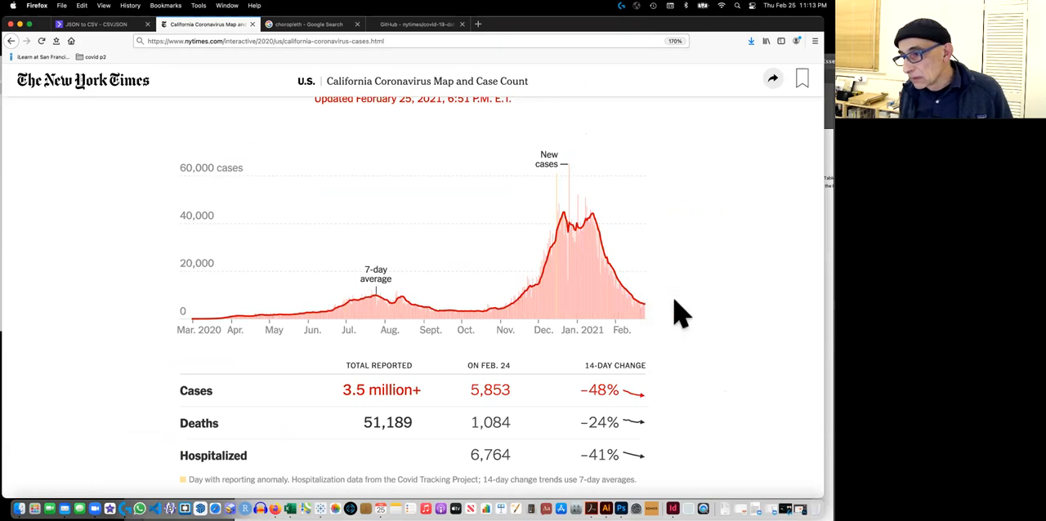
mouse_move(730, 257)
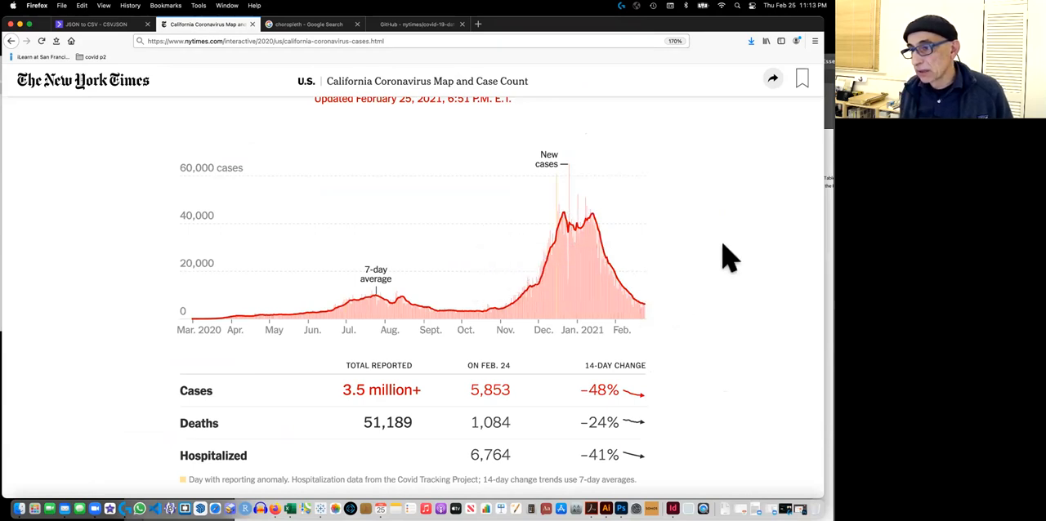
key(cmd+plus)
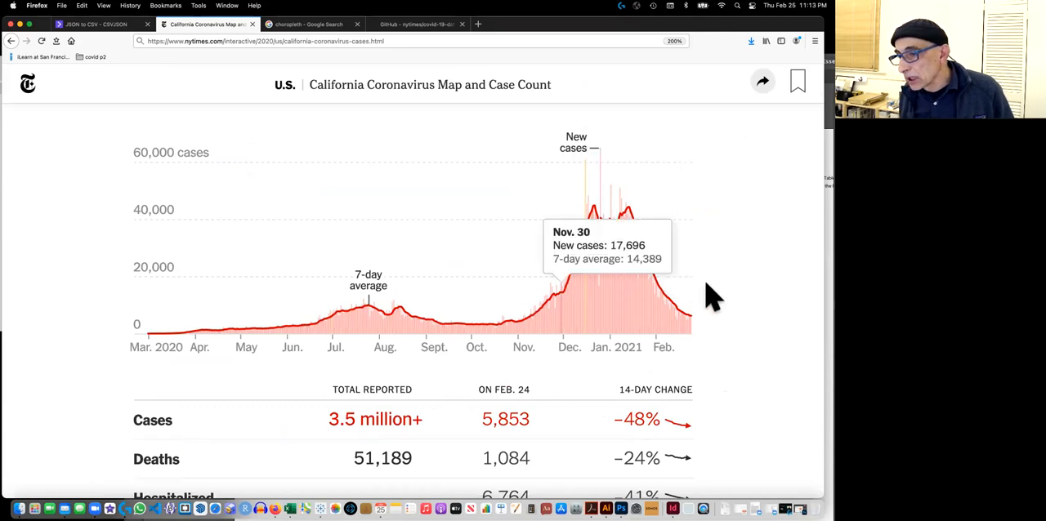
mouse_move(227, 102)
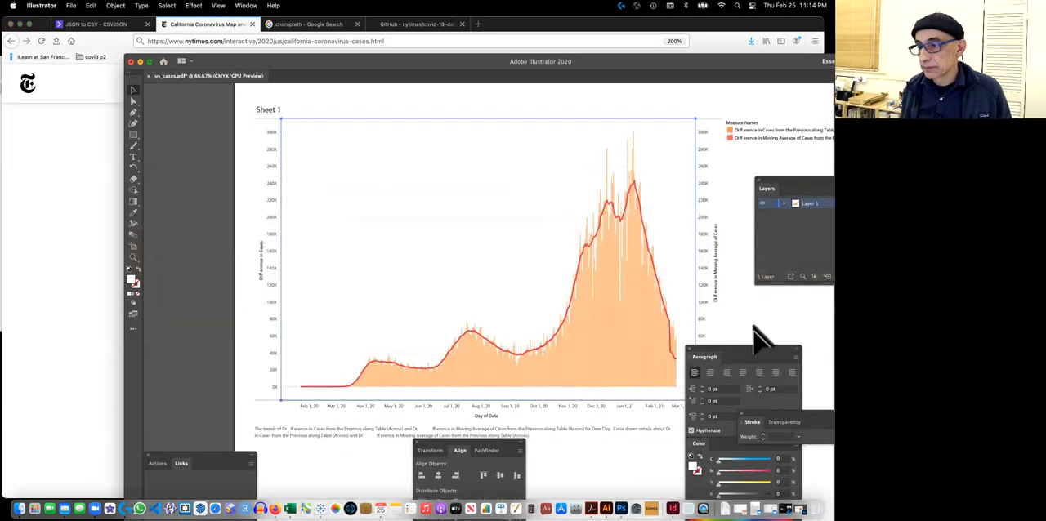
mouse_move(619, 78)
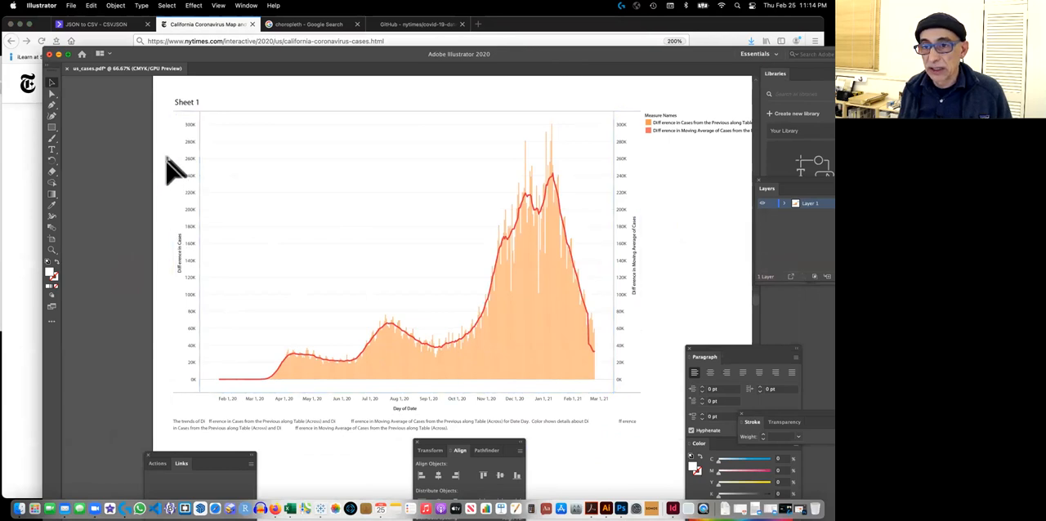
click(188, 270)
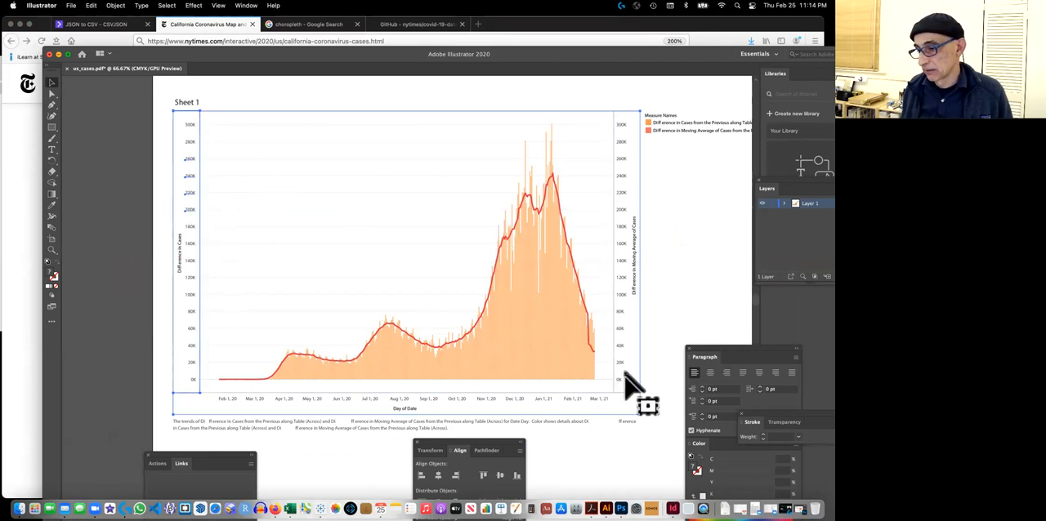
mouse_move(761, 260)
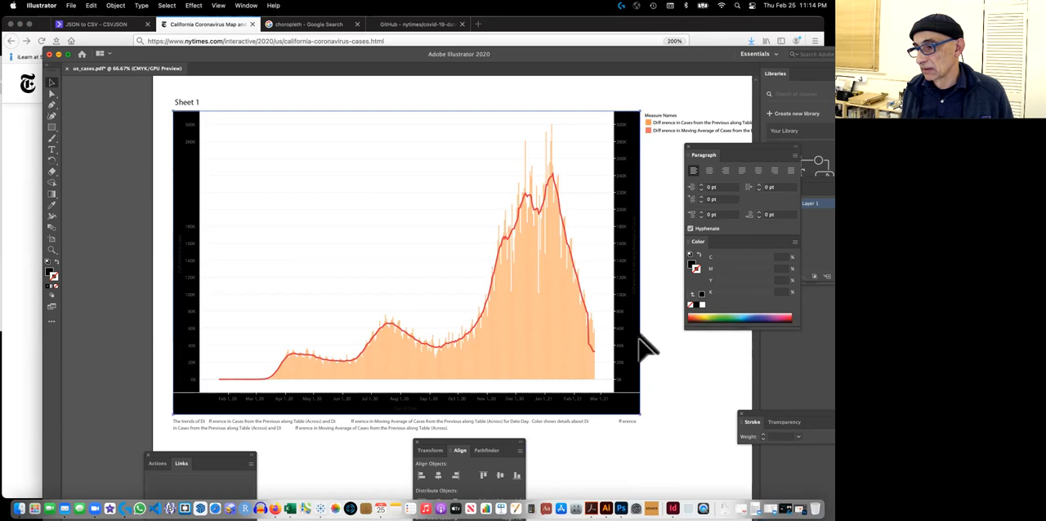
mouse_move(660, 326)
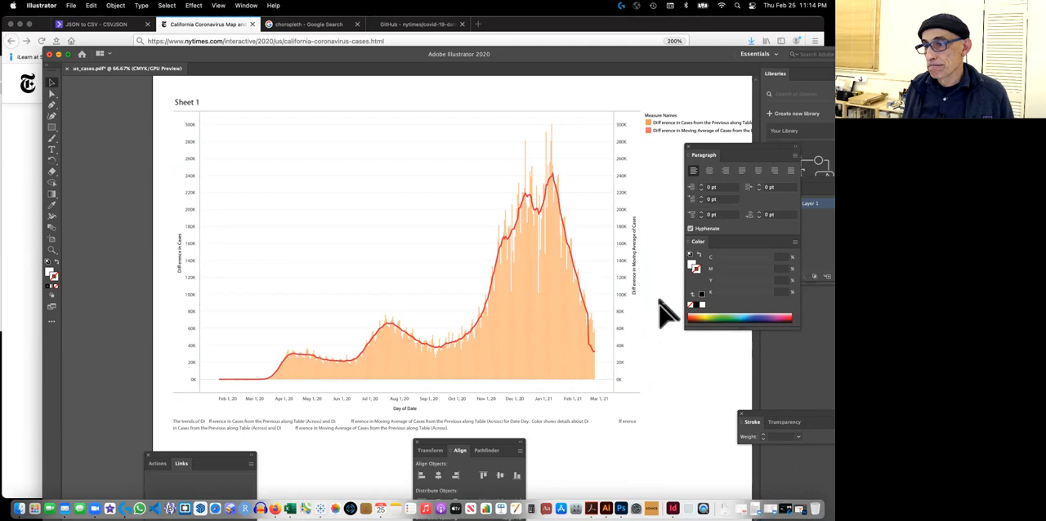
mouse_move(729, 160)
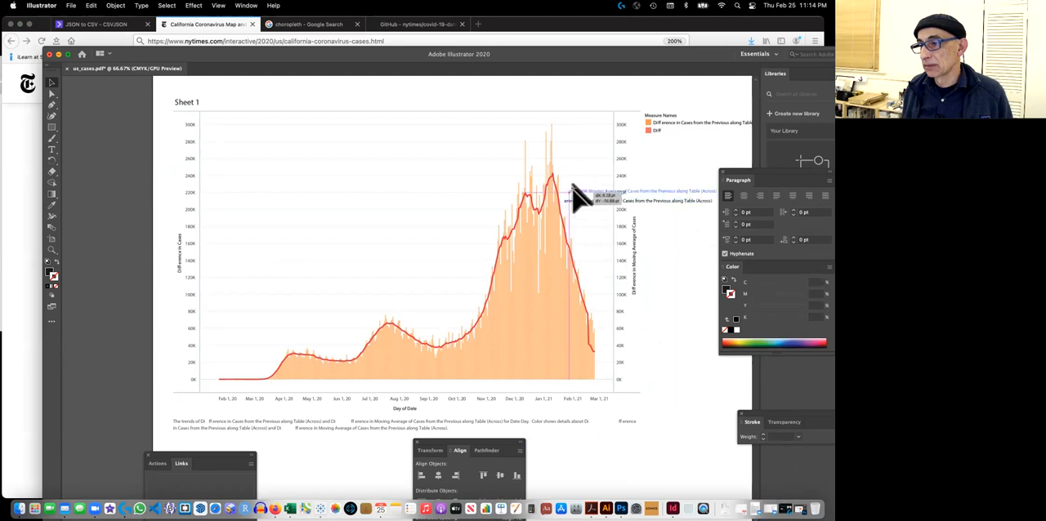
key(cmd+tab)
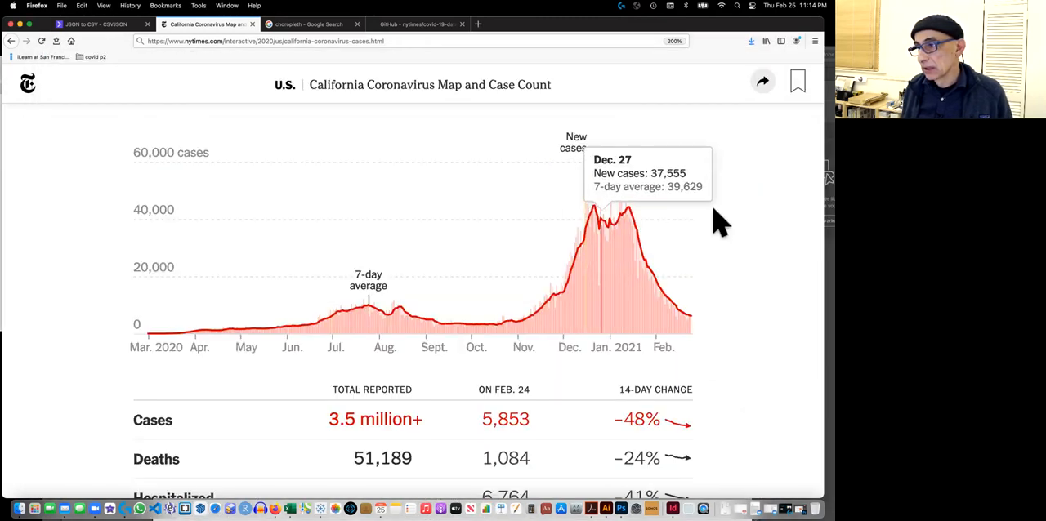
mouse_move(711, 225)
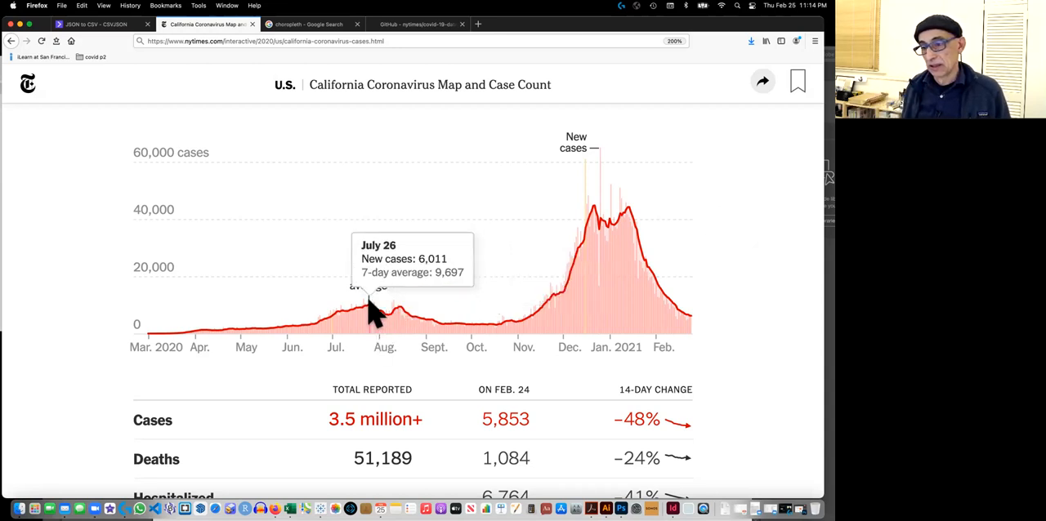
mouse_move(706, 252)
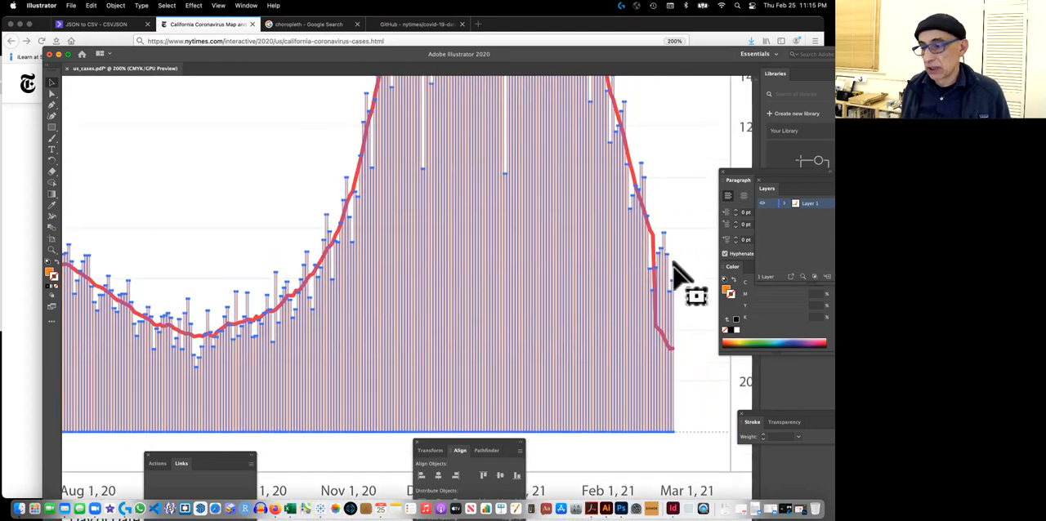
mouse_move(670, 302)
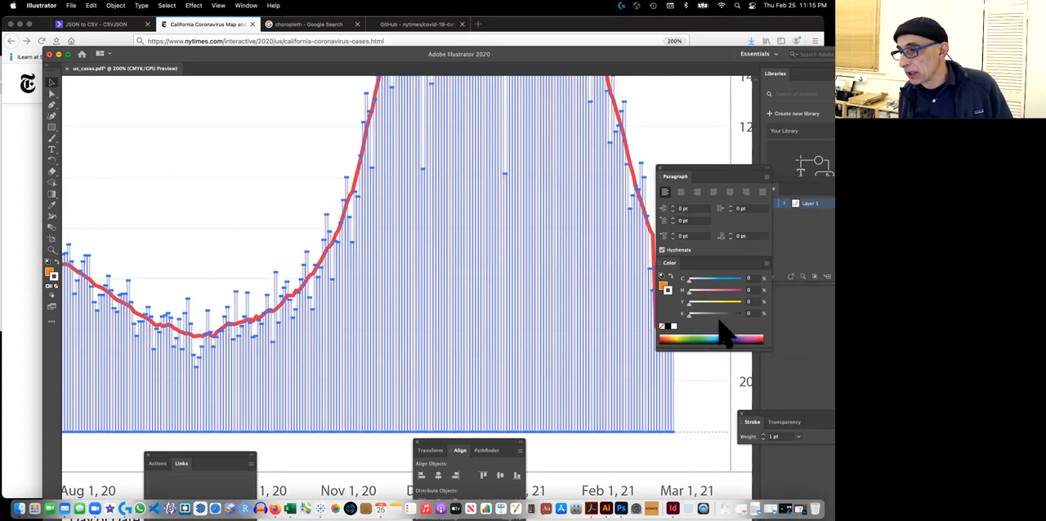
mouse_move(674, 307)
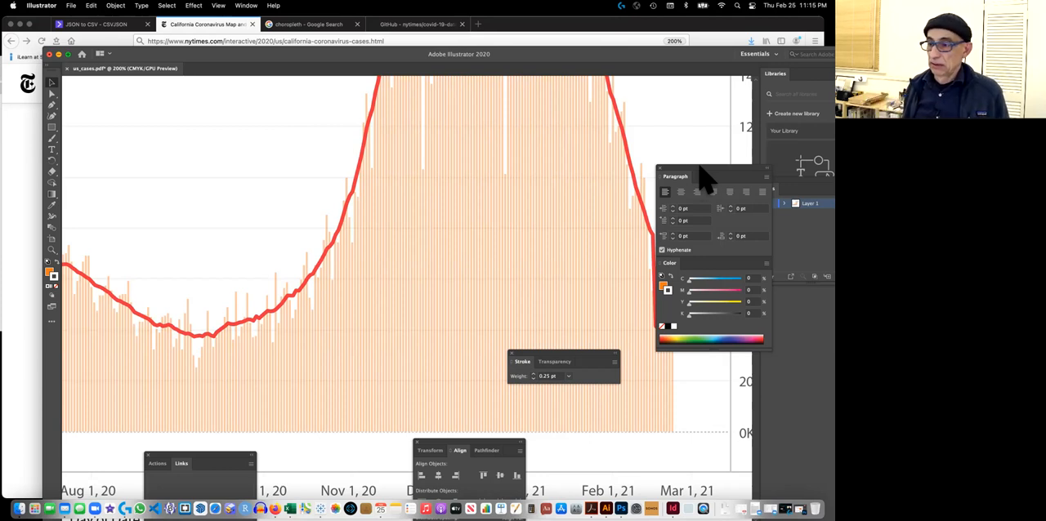
mouse_move(709, 403)
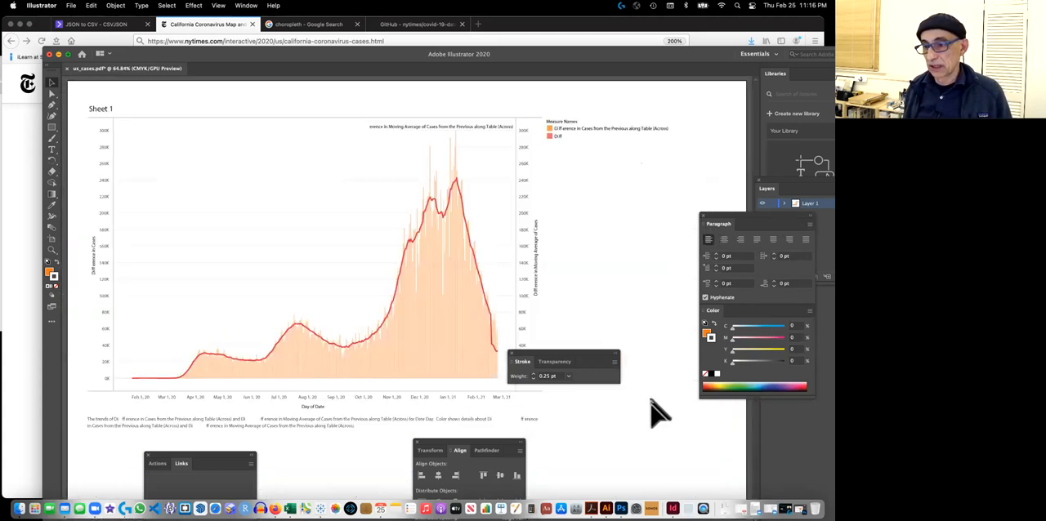
mouse_move(666, 384)
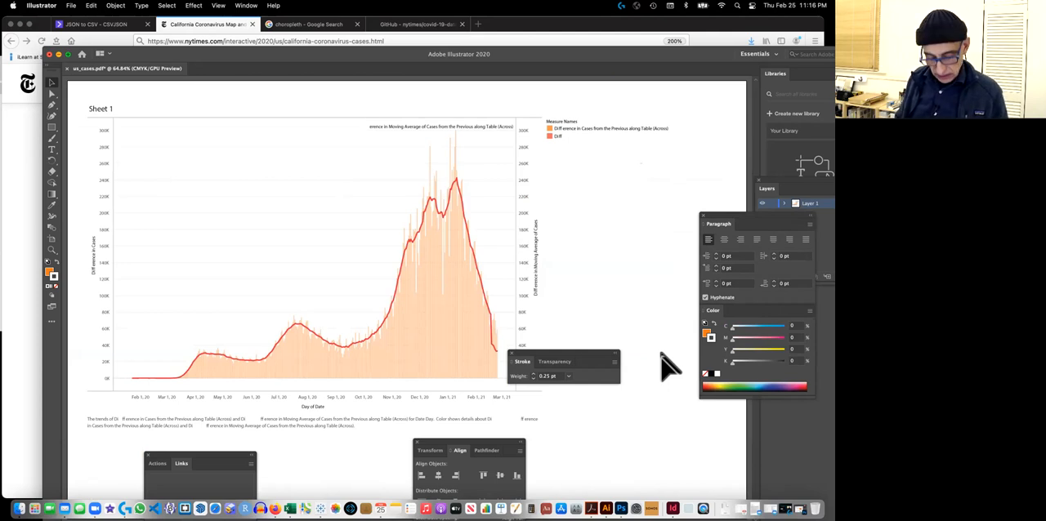
Switch back to Tableau's us_cases Sheet 2 to compare against the bordered bars
key(cmd+tab)
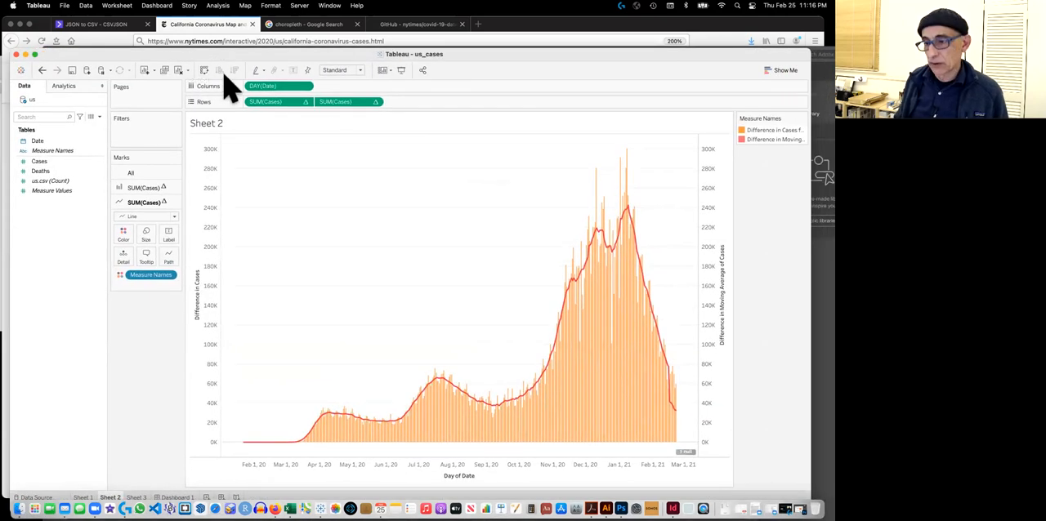
mouse_move(682, 324)
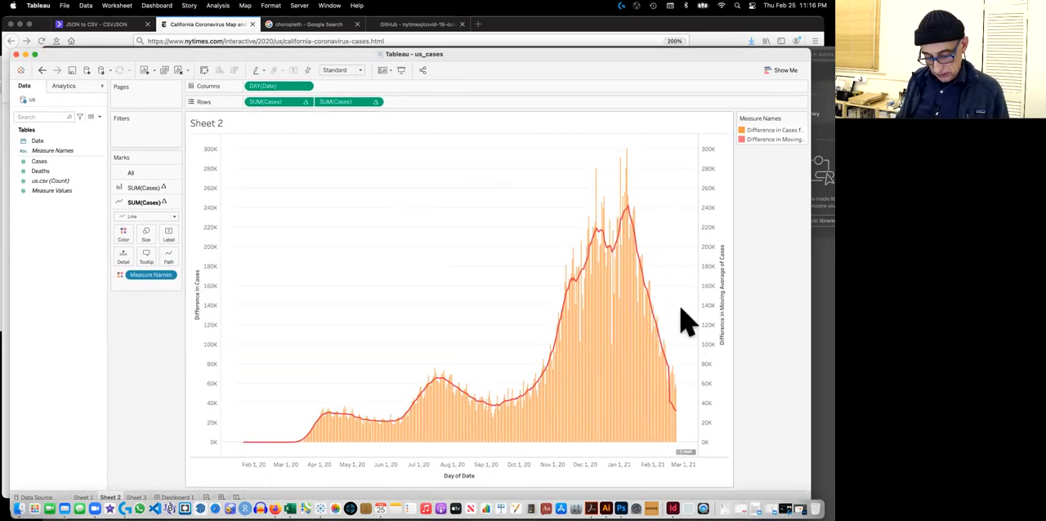
mouse_move(452, 213)
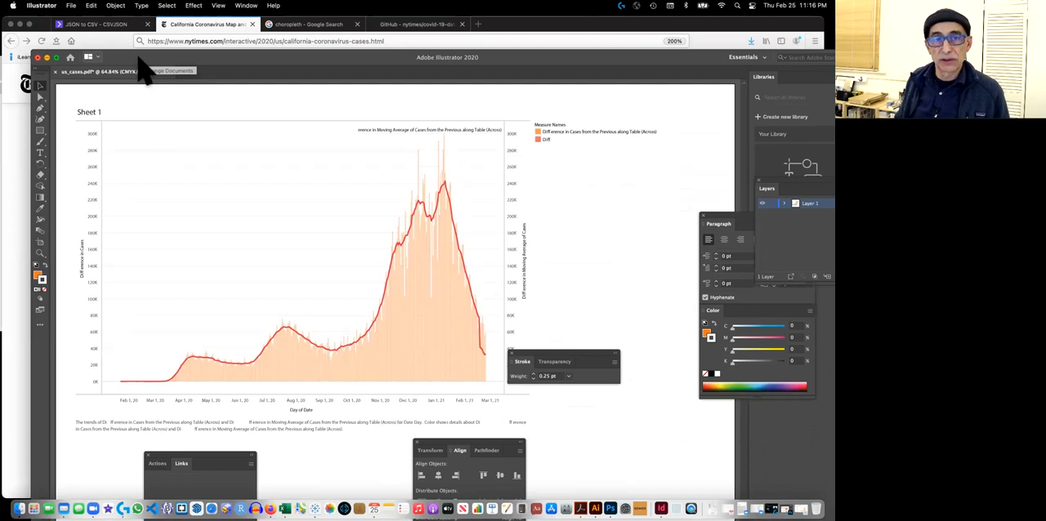
mouse_move(151, 77)
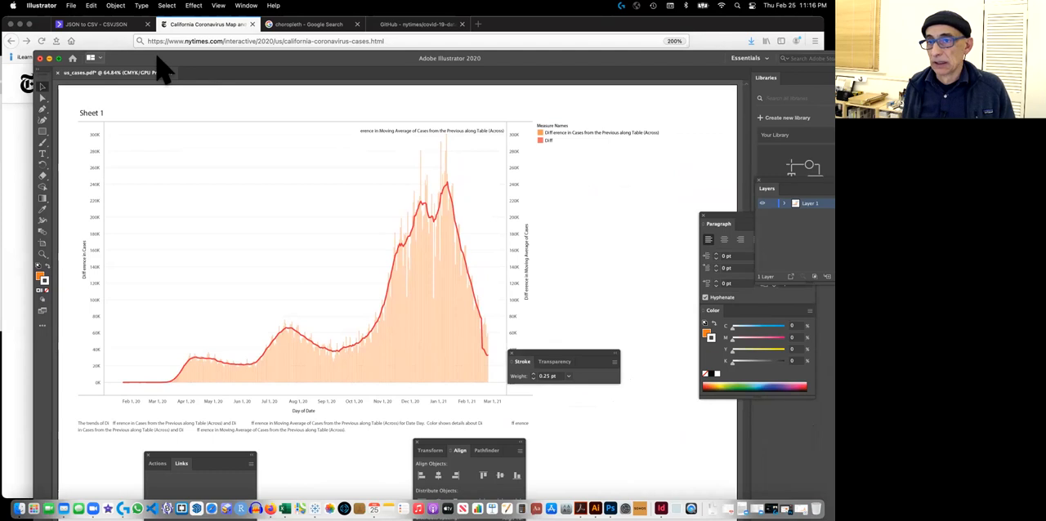
mouse_move(64, 45)
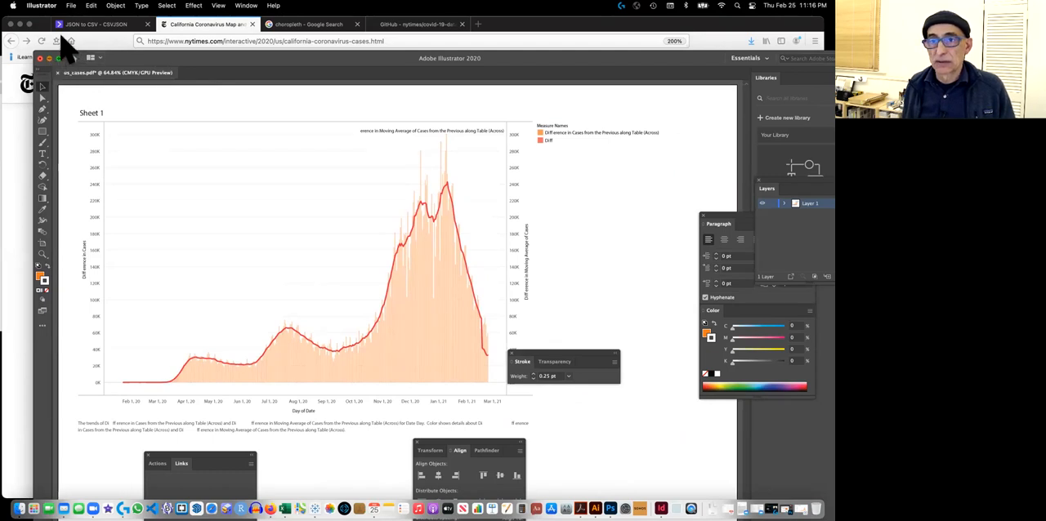